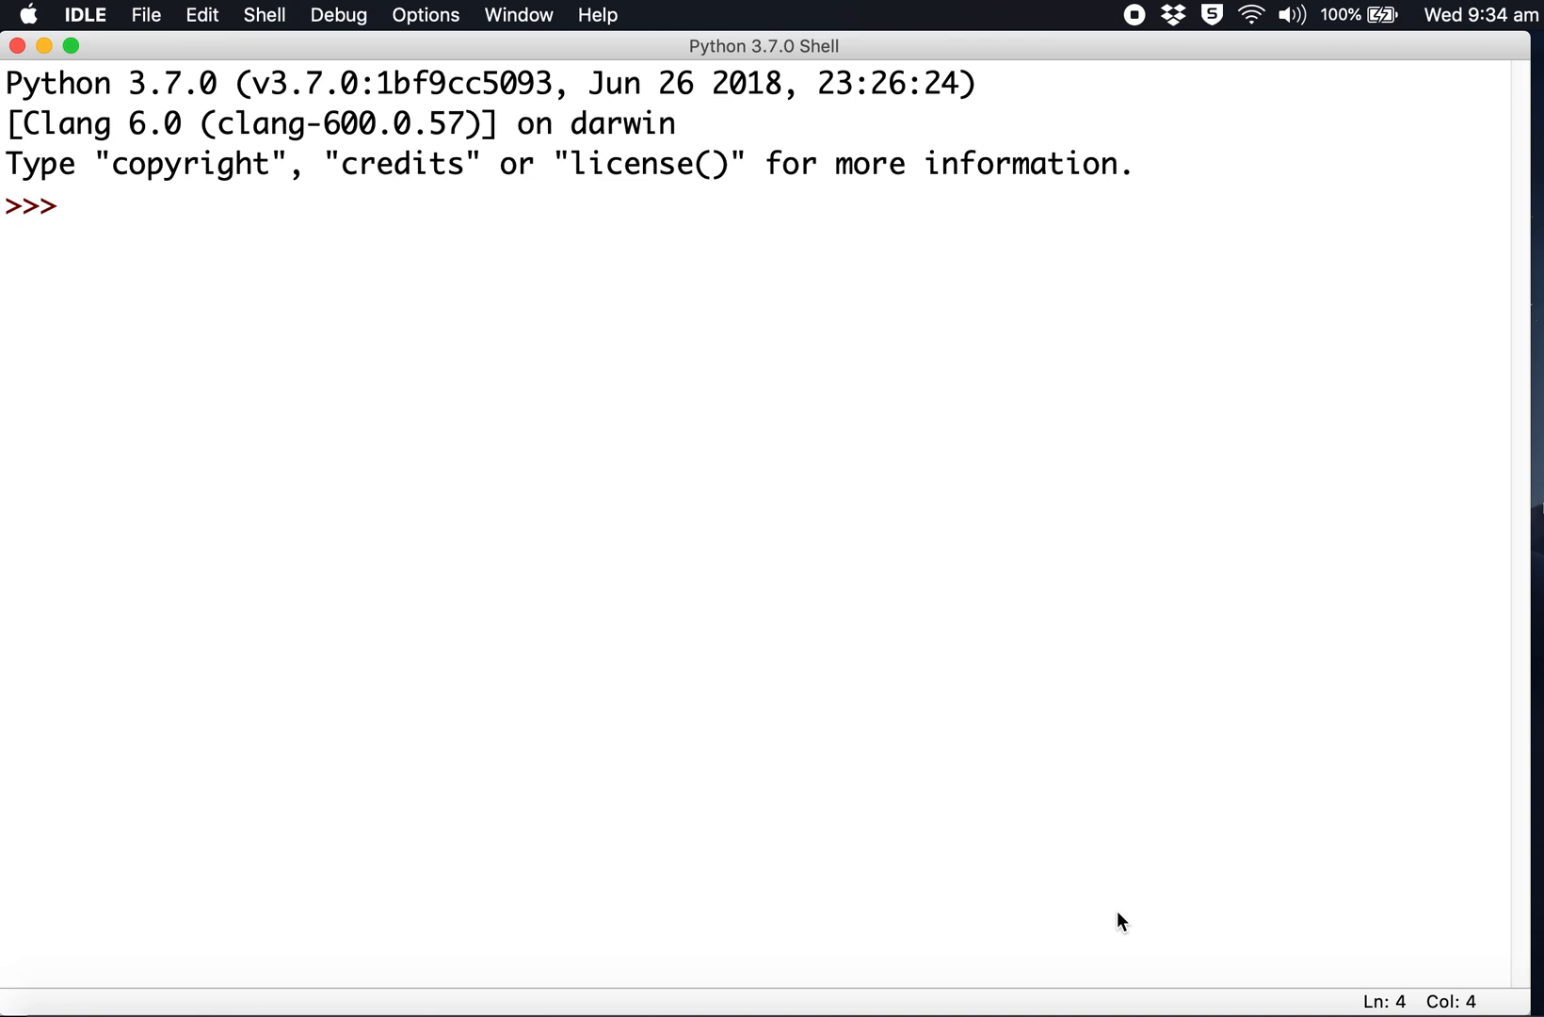
- Evaluate the single-quoted literal 'Really easy string' at the shell prompt
{"action": "left_click", "coordinate": [77, 205]}
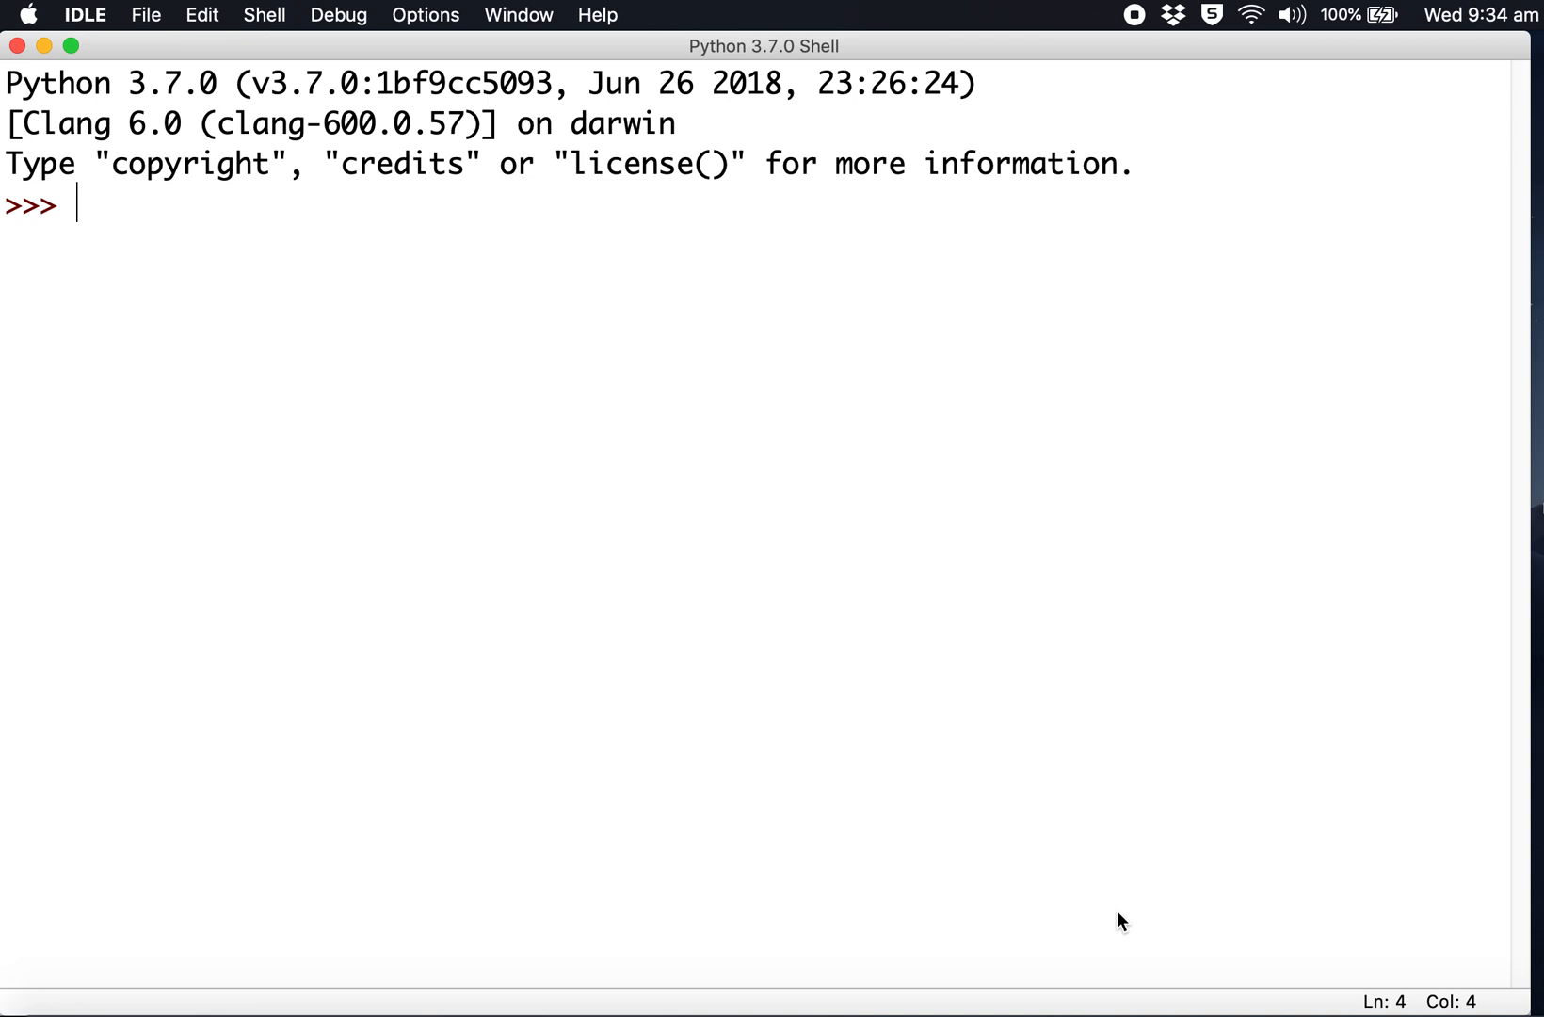
{"action": "type", "text": "'"}
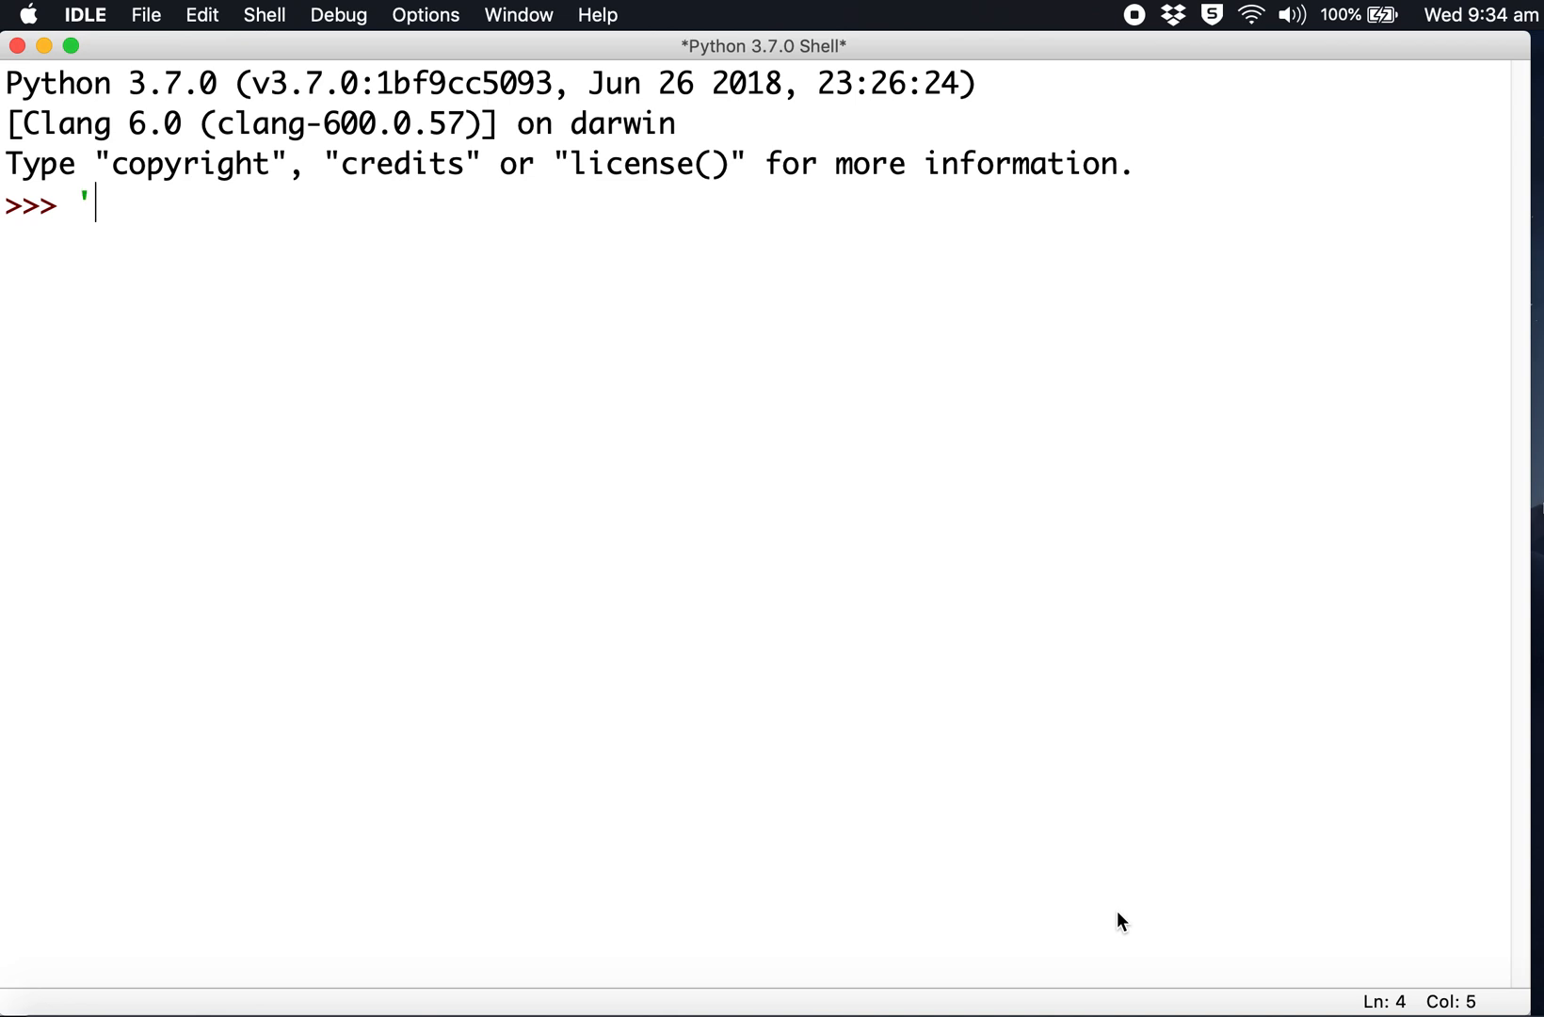
{"action": "type", "text": "Rea"}
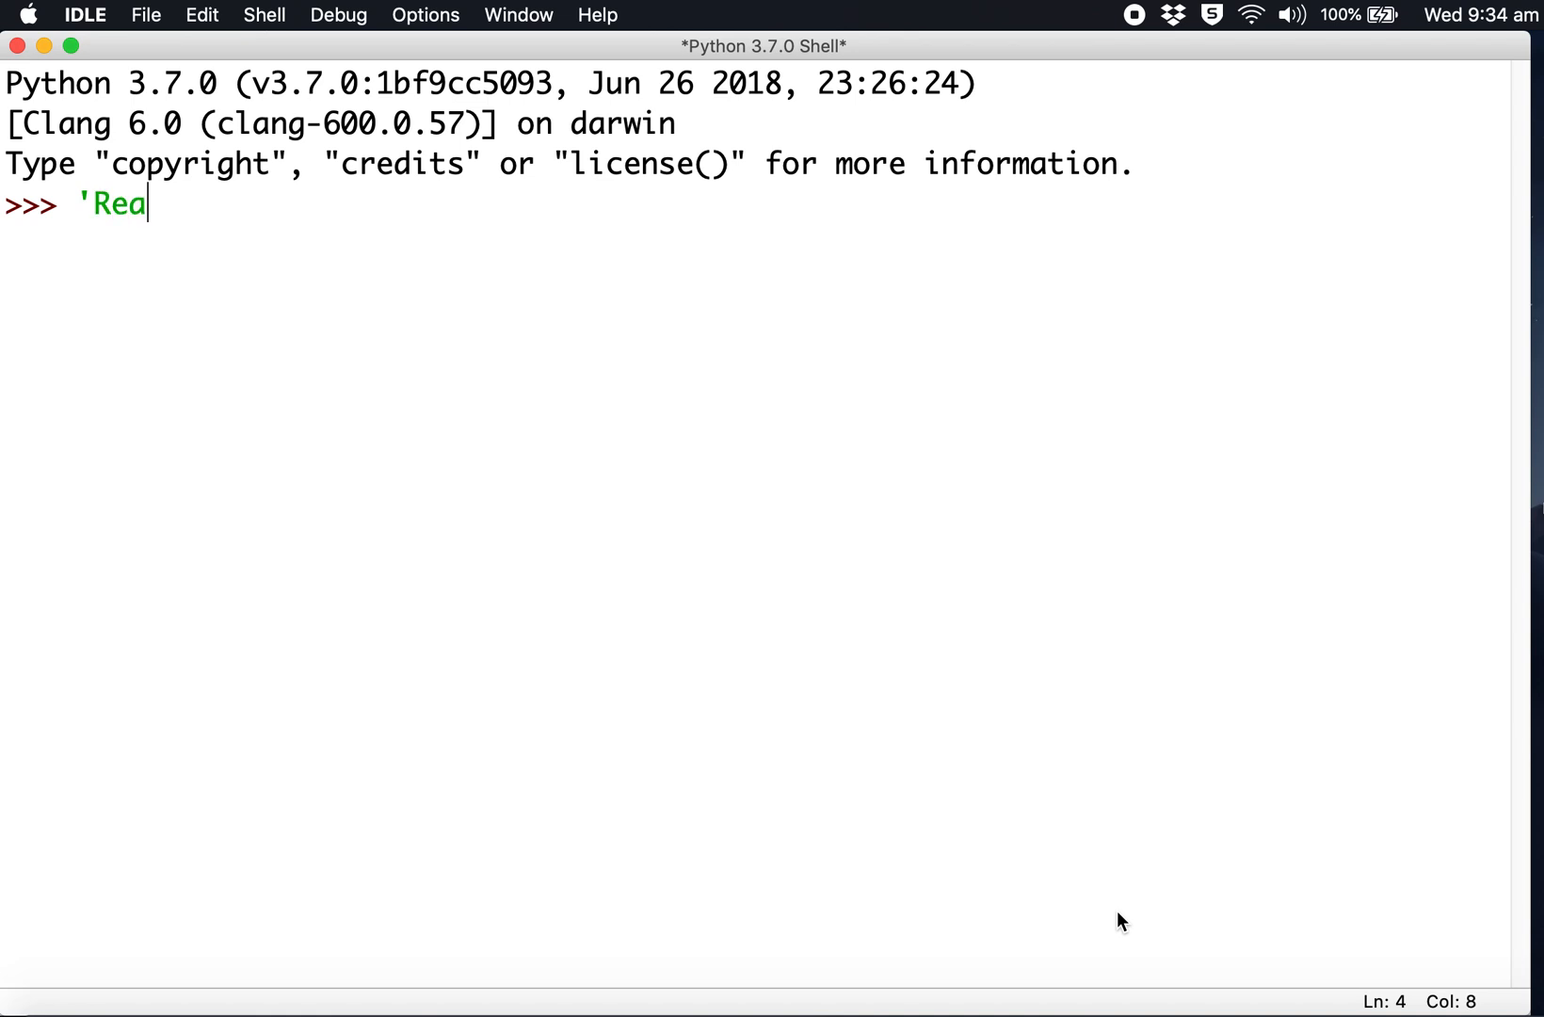
{"action": "type", "text": "lly easy"}
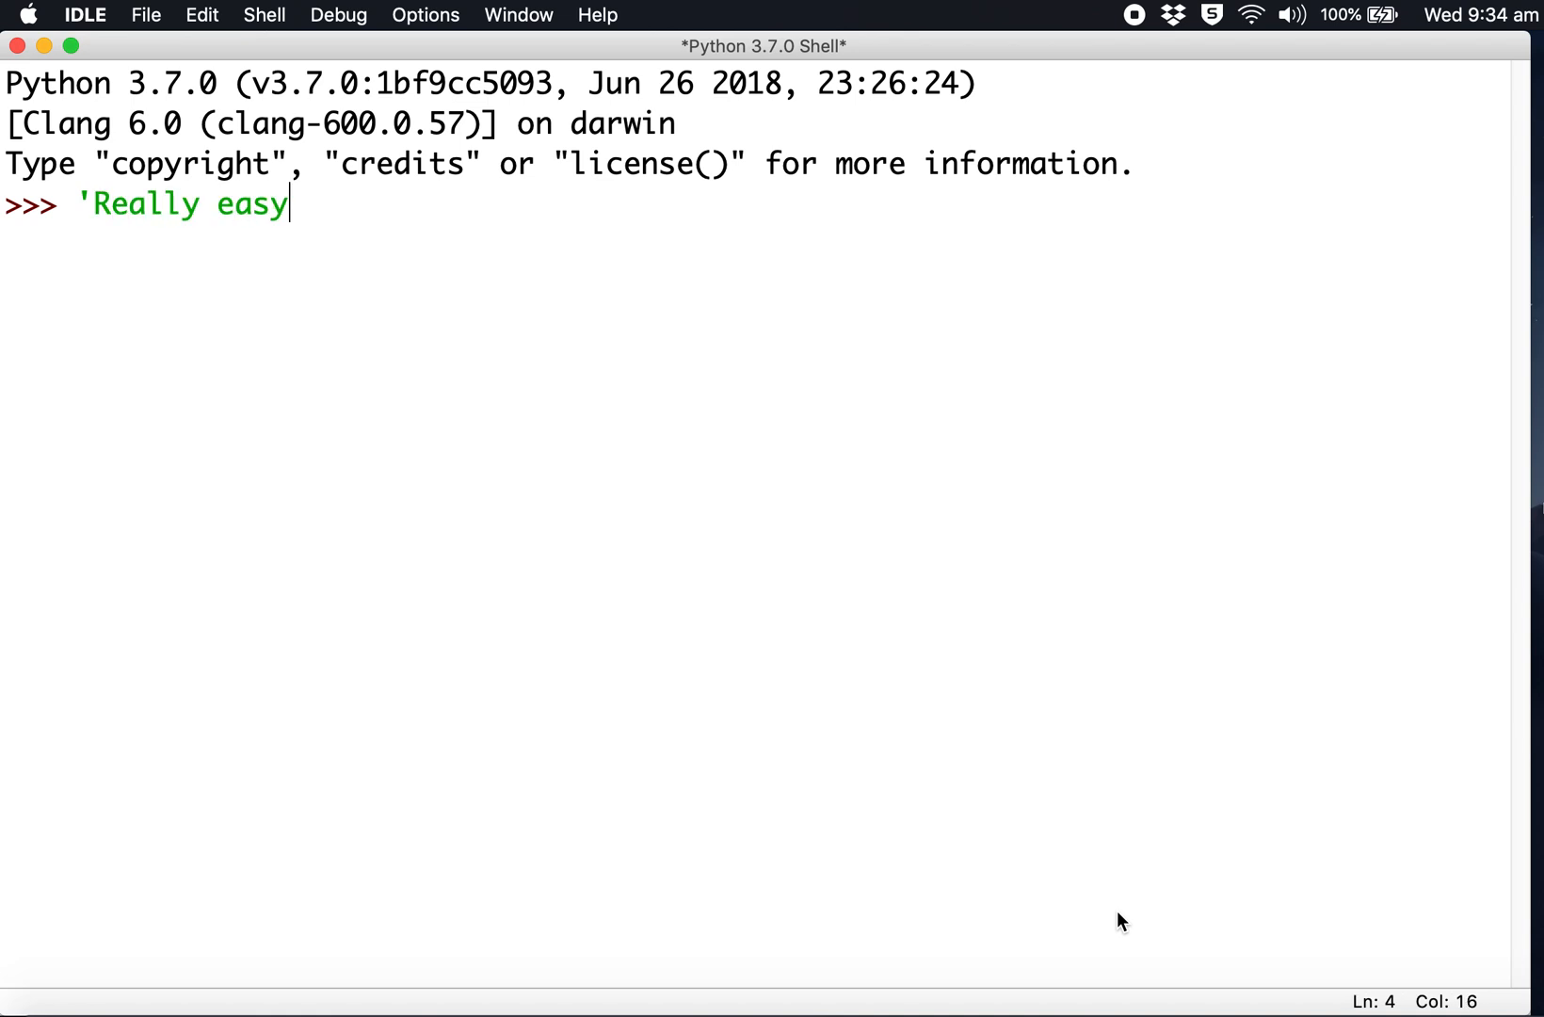
{"action": "type", "text": "string'"}
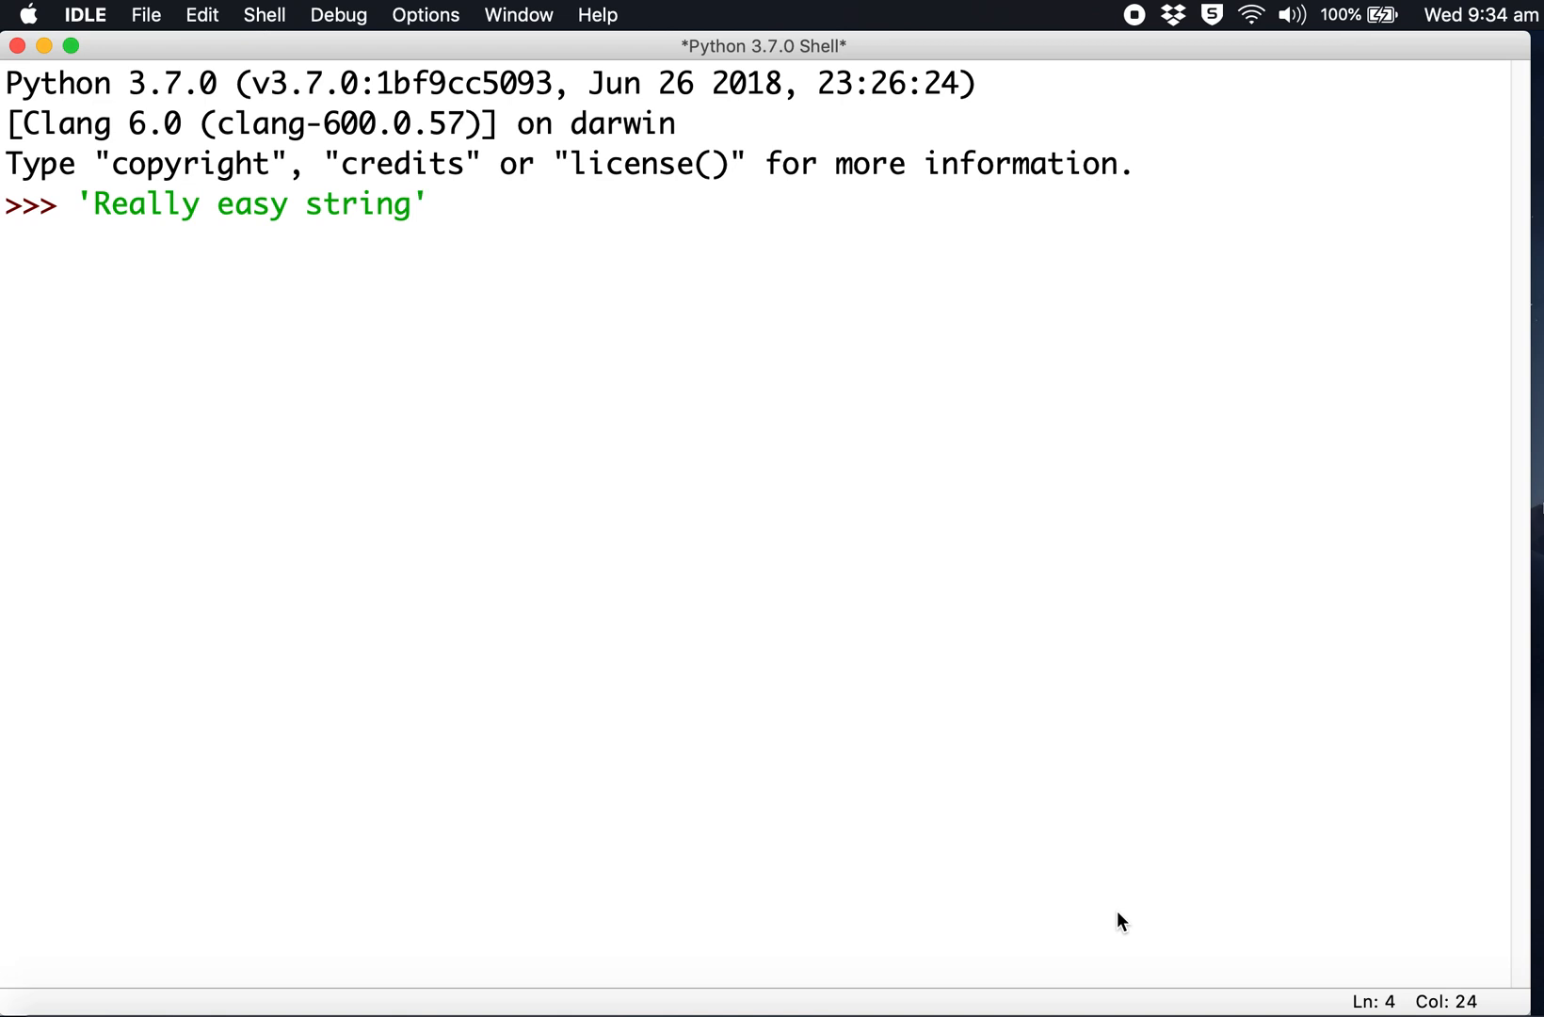
{"action": "key", "text": "Return"}
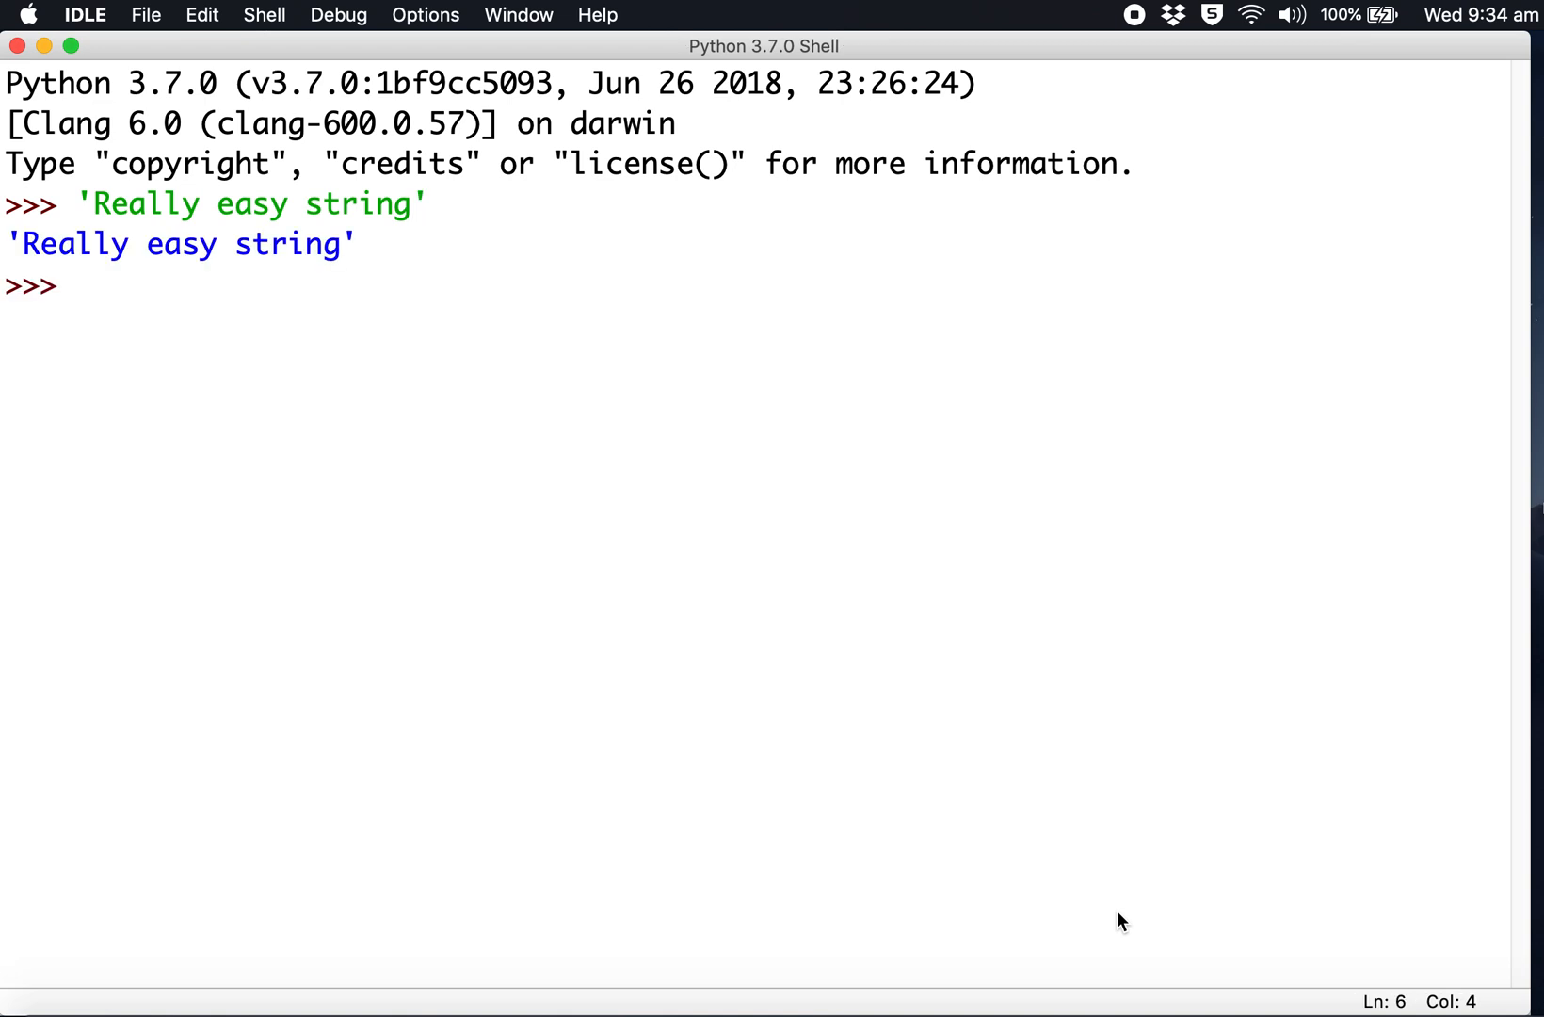
- Evaluate the double-quoted literal "Double quotes" at the next prompt
{"action": "left_click", "coordinate": [74, 286]}
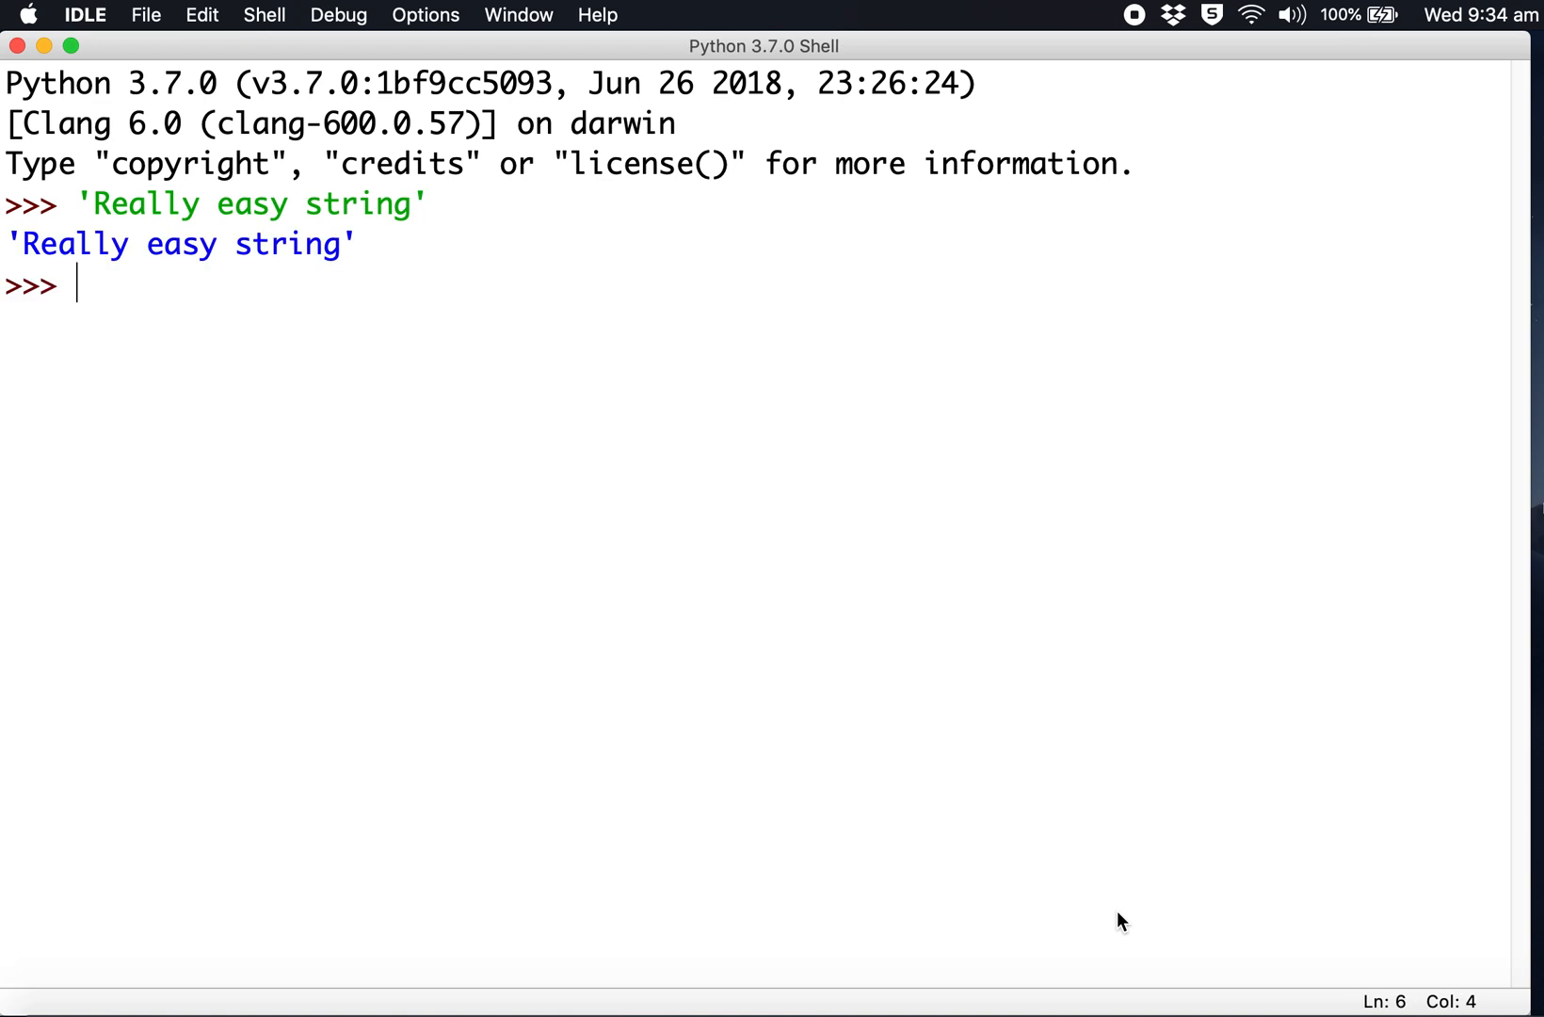
{"action": "type", "text": "\""}
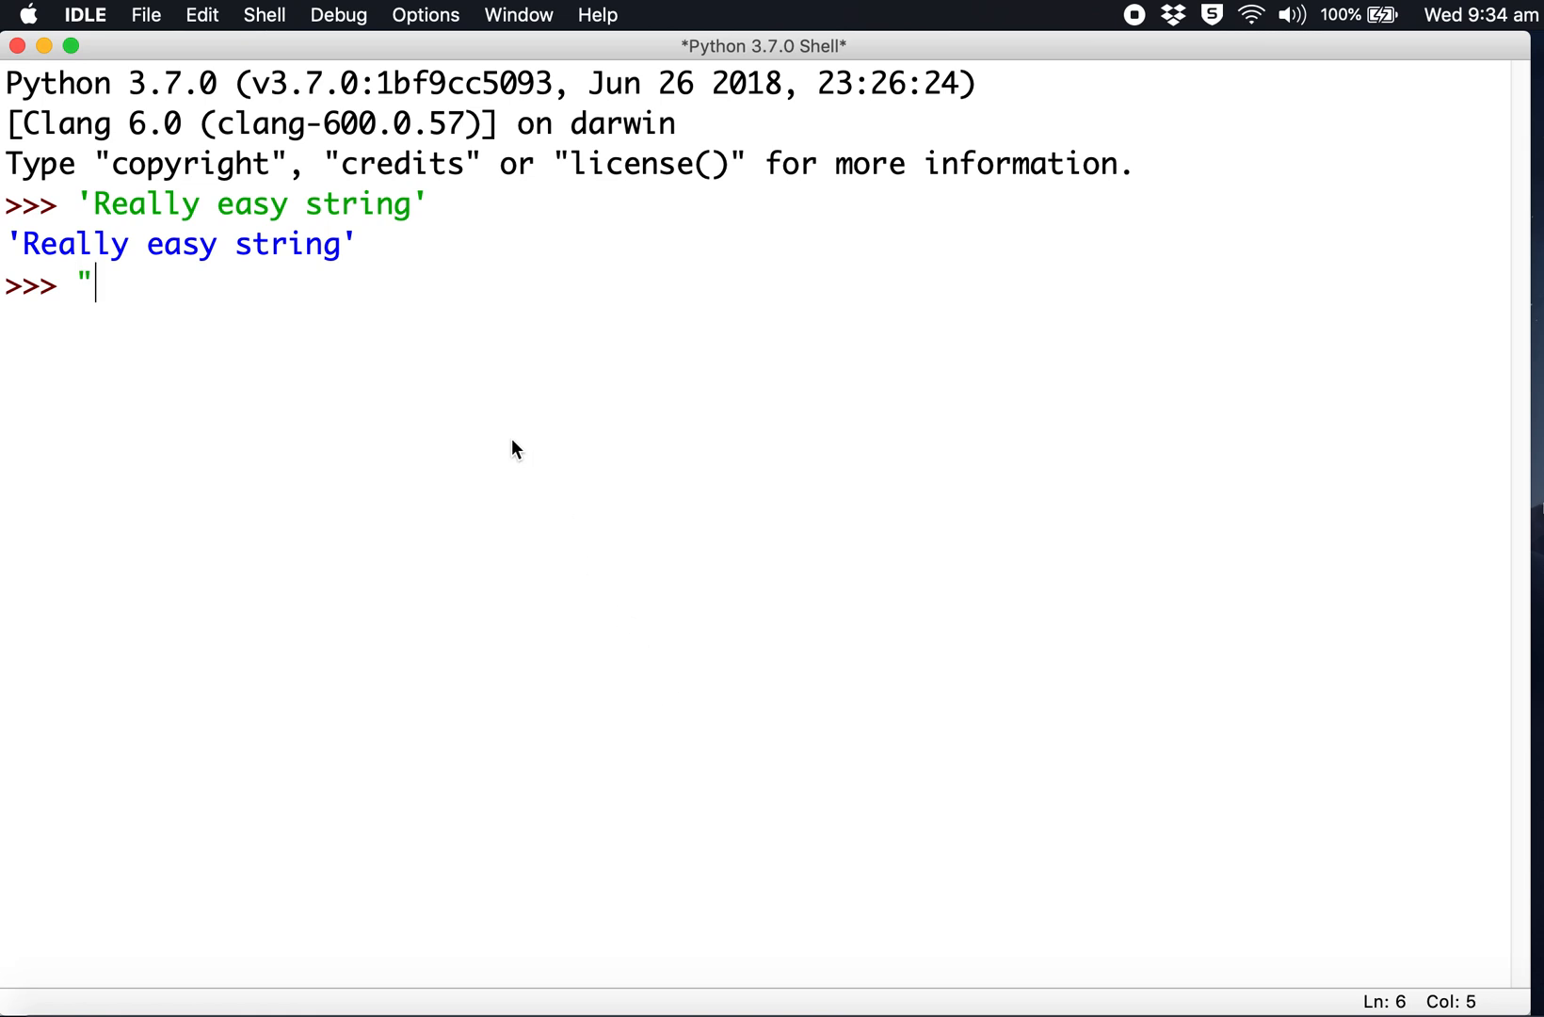
{"action": "type", "text": "D"}
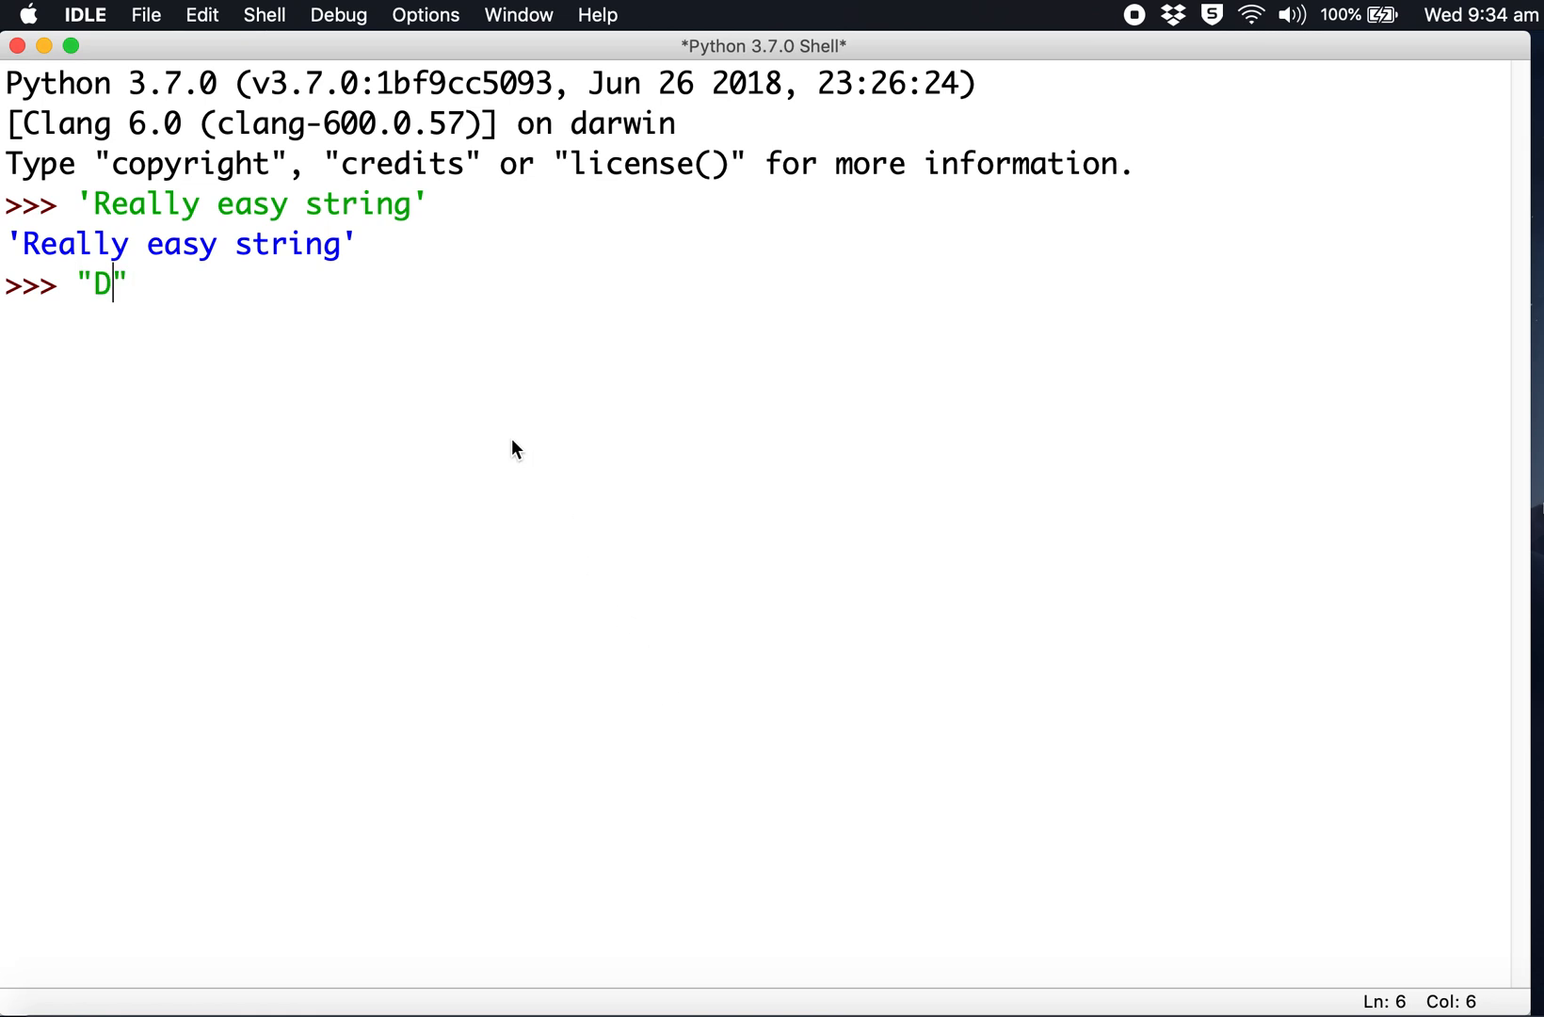
{"action": "type", "text": "ouble qu"}
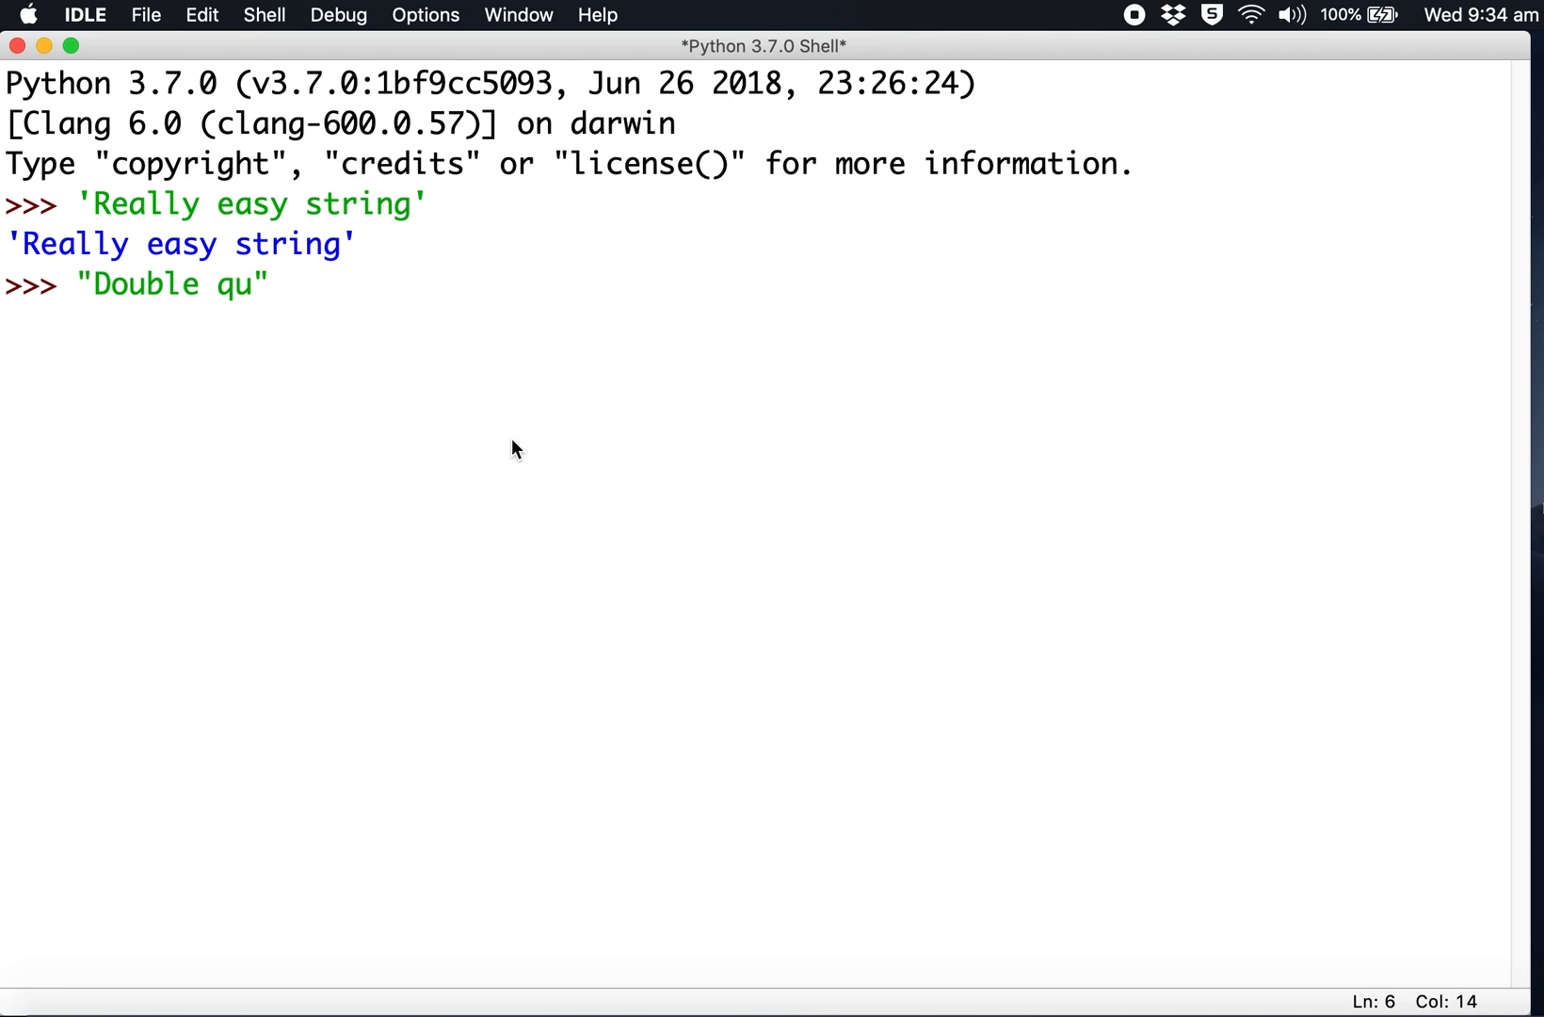
{"action": "key", "text": "Return"}
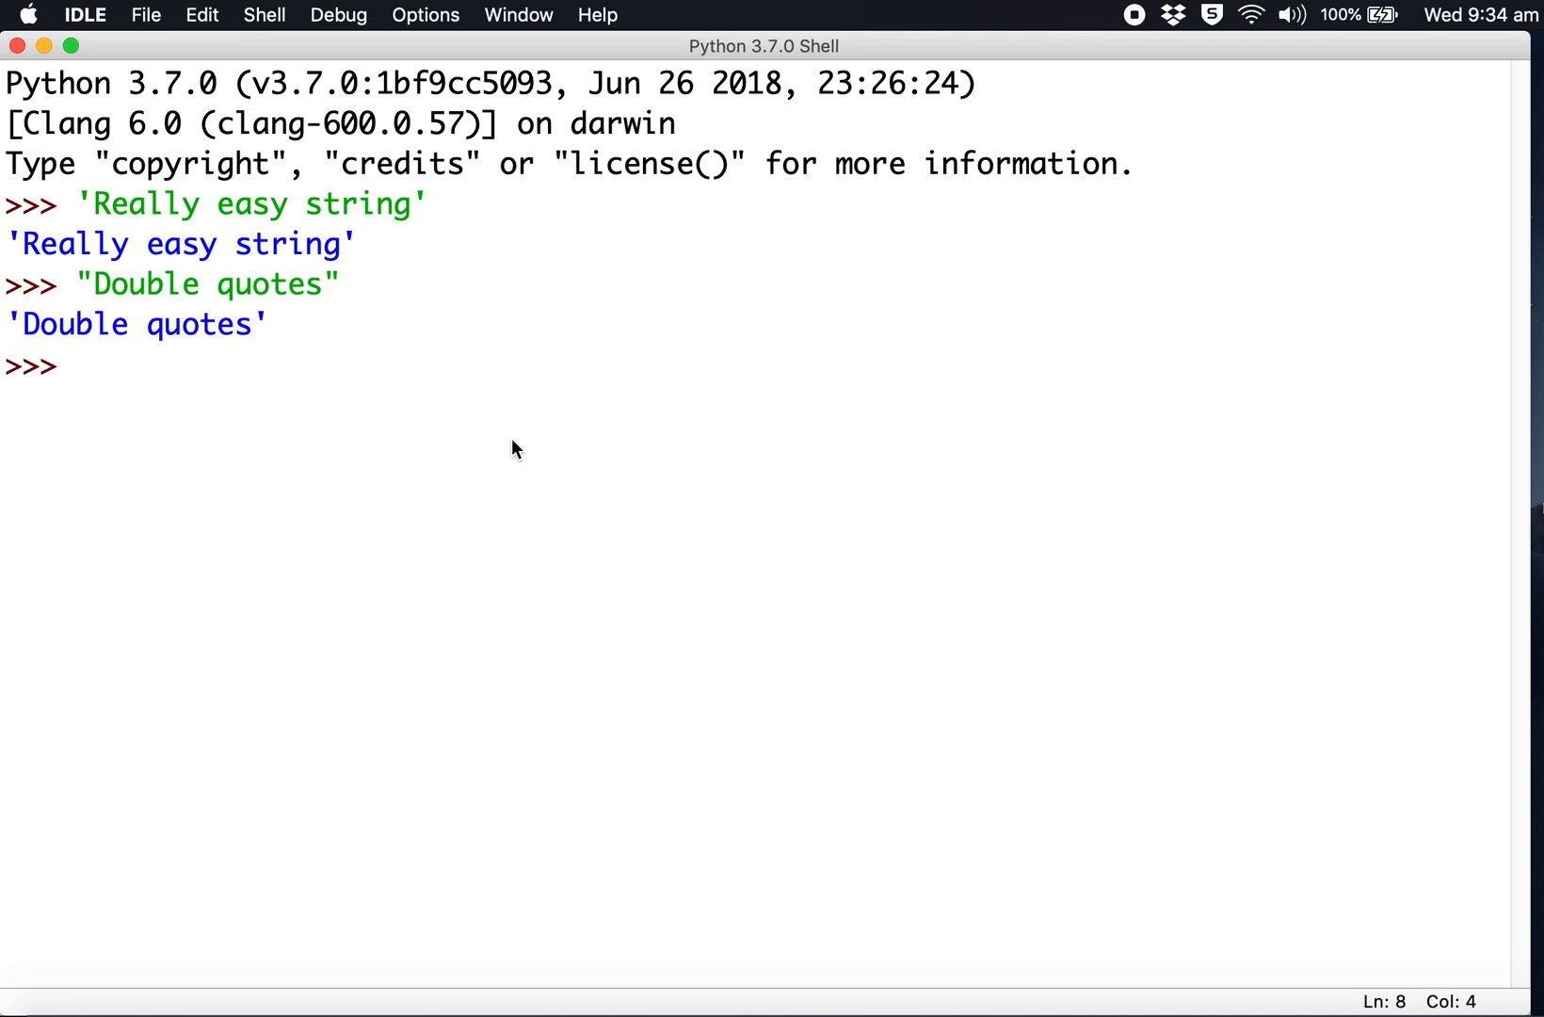
- Assign str = 'this' and evaluate str so the shell echoes 'this'
{"action": "left_click", "coordinate": [77, 366]}
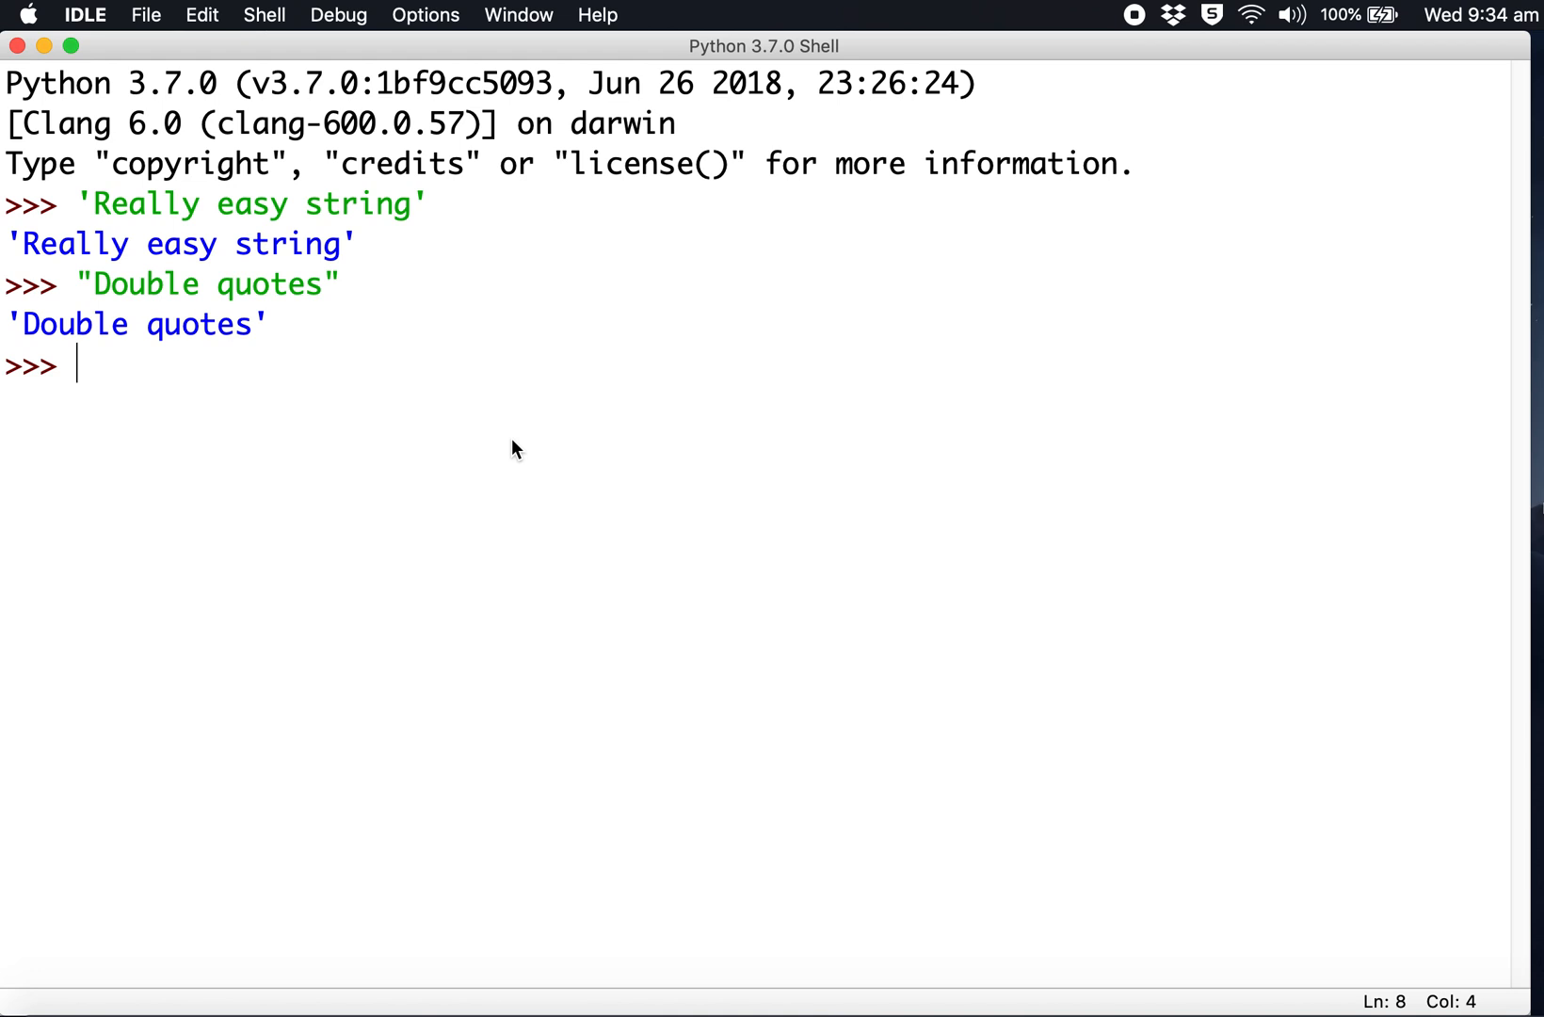
{"action": "type", "text": "str ="}
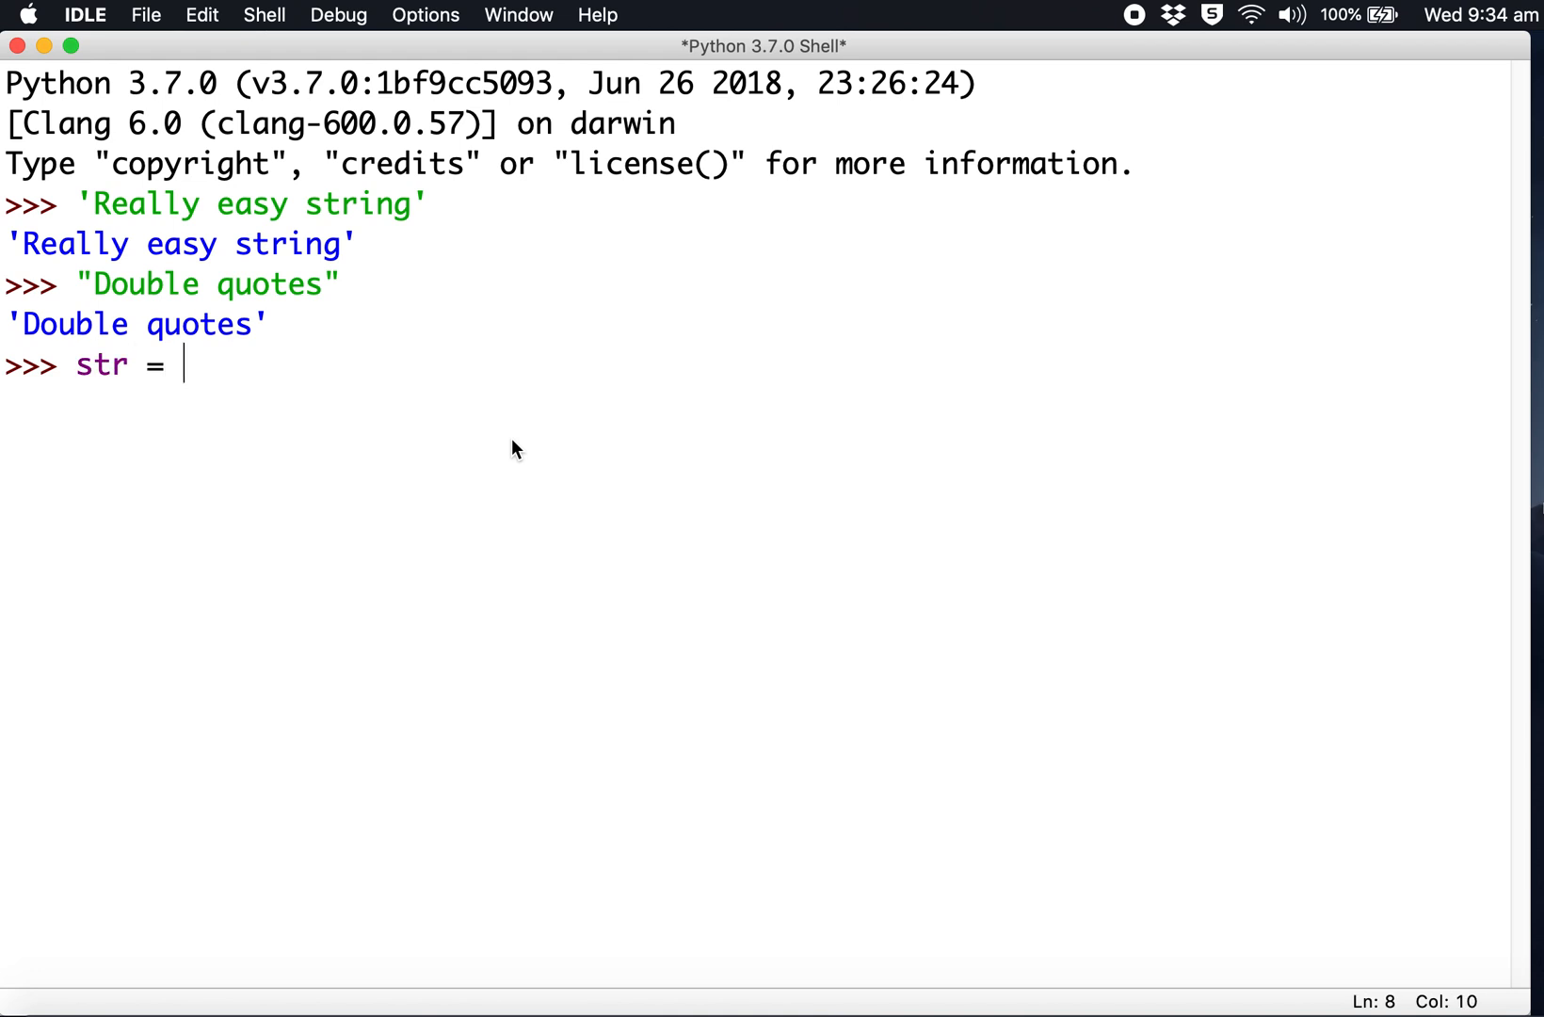
{"action": "type", "text": "'this"}
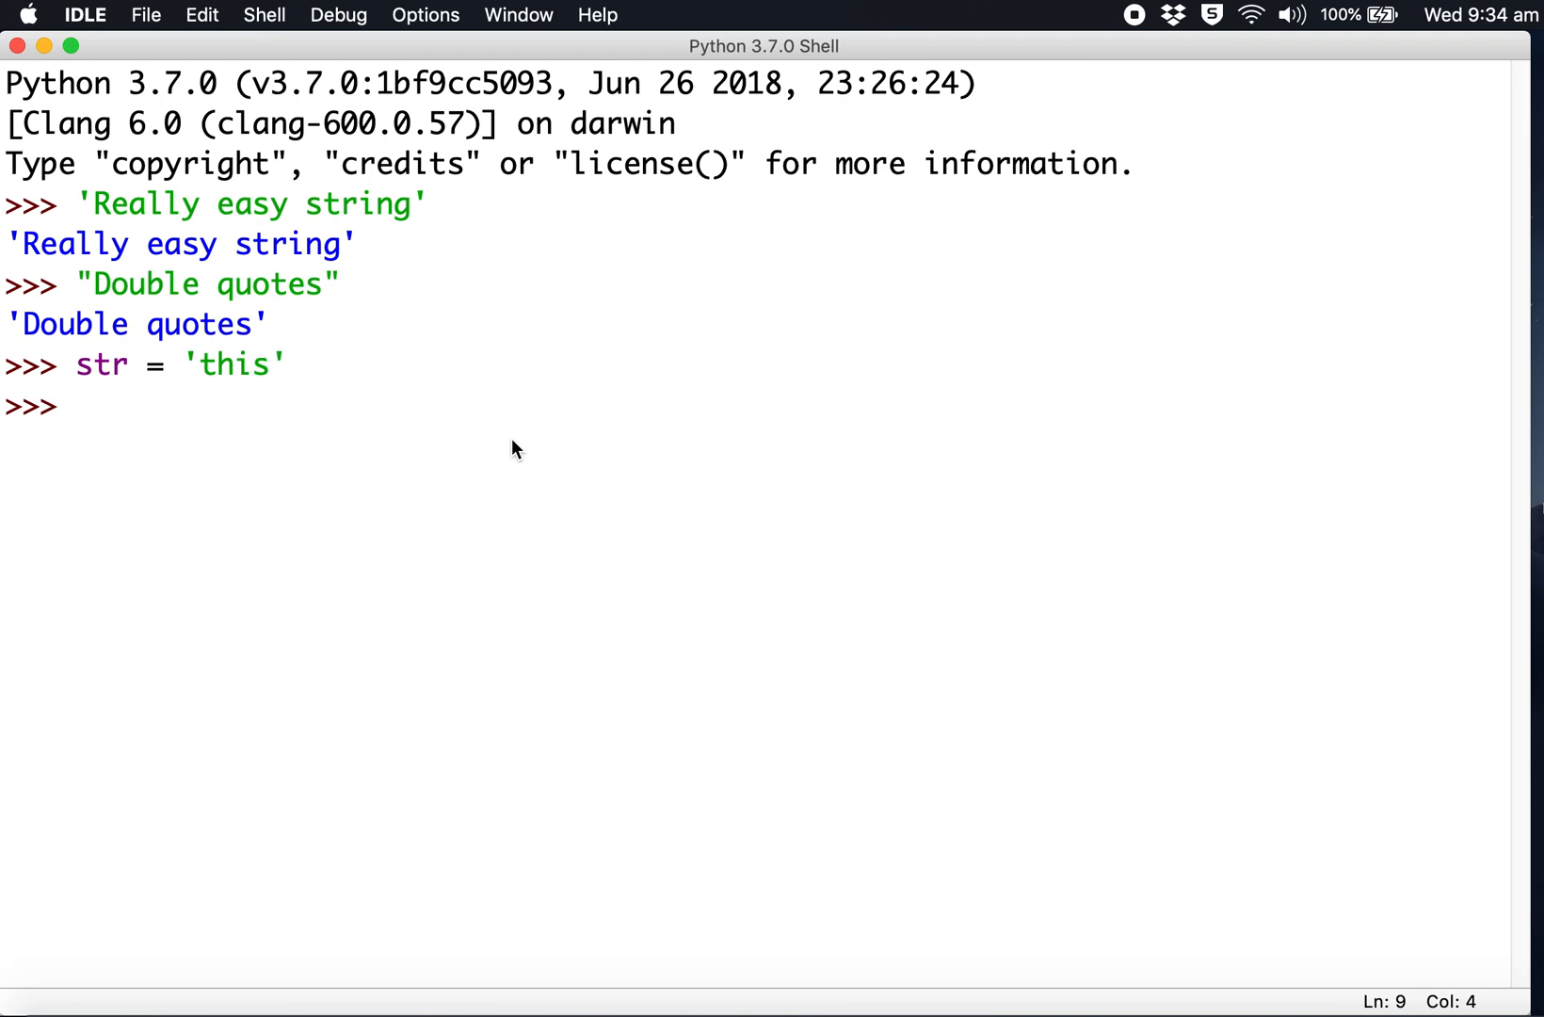
{"action": "type", "text": "str"}
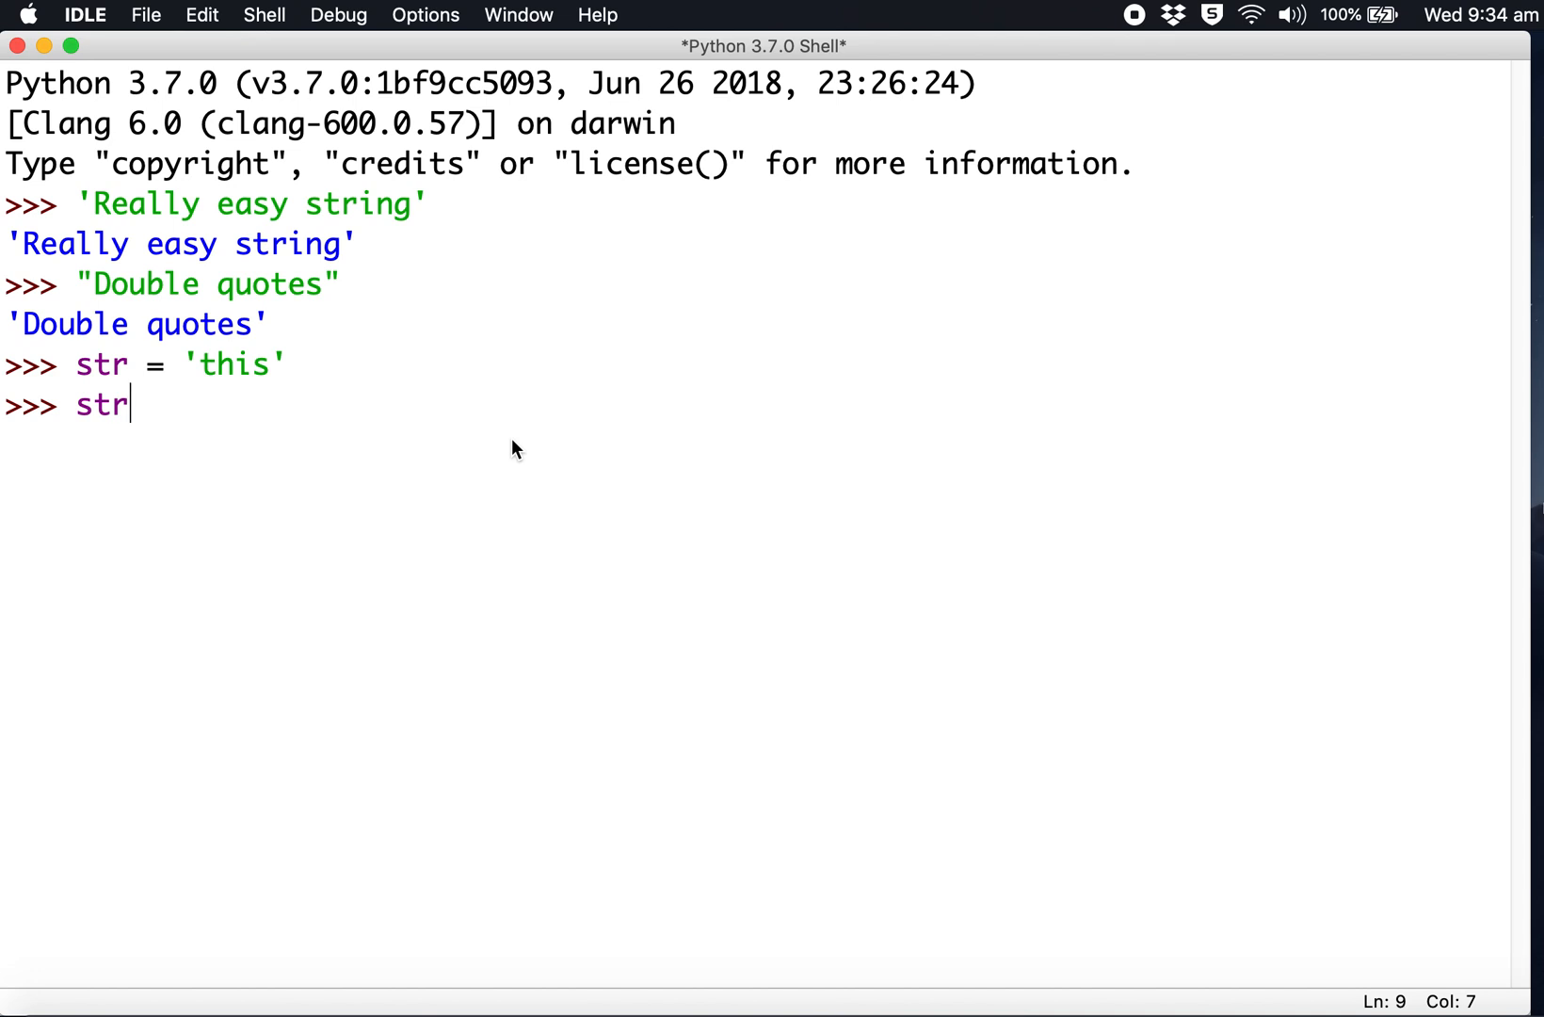
{"action": "mouse_move", "coordinate": [210, 377]}
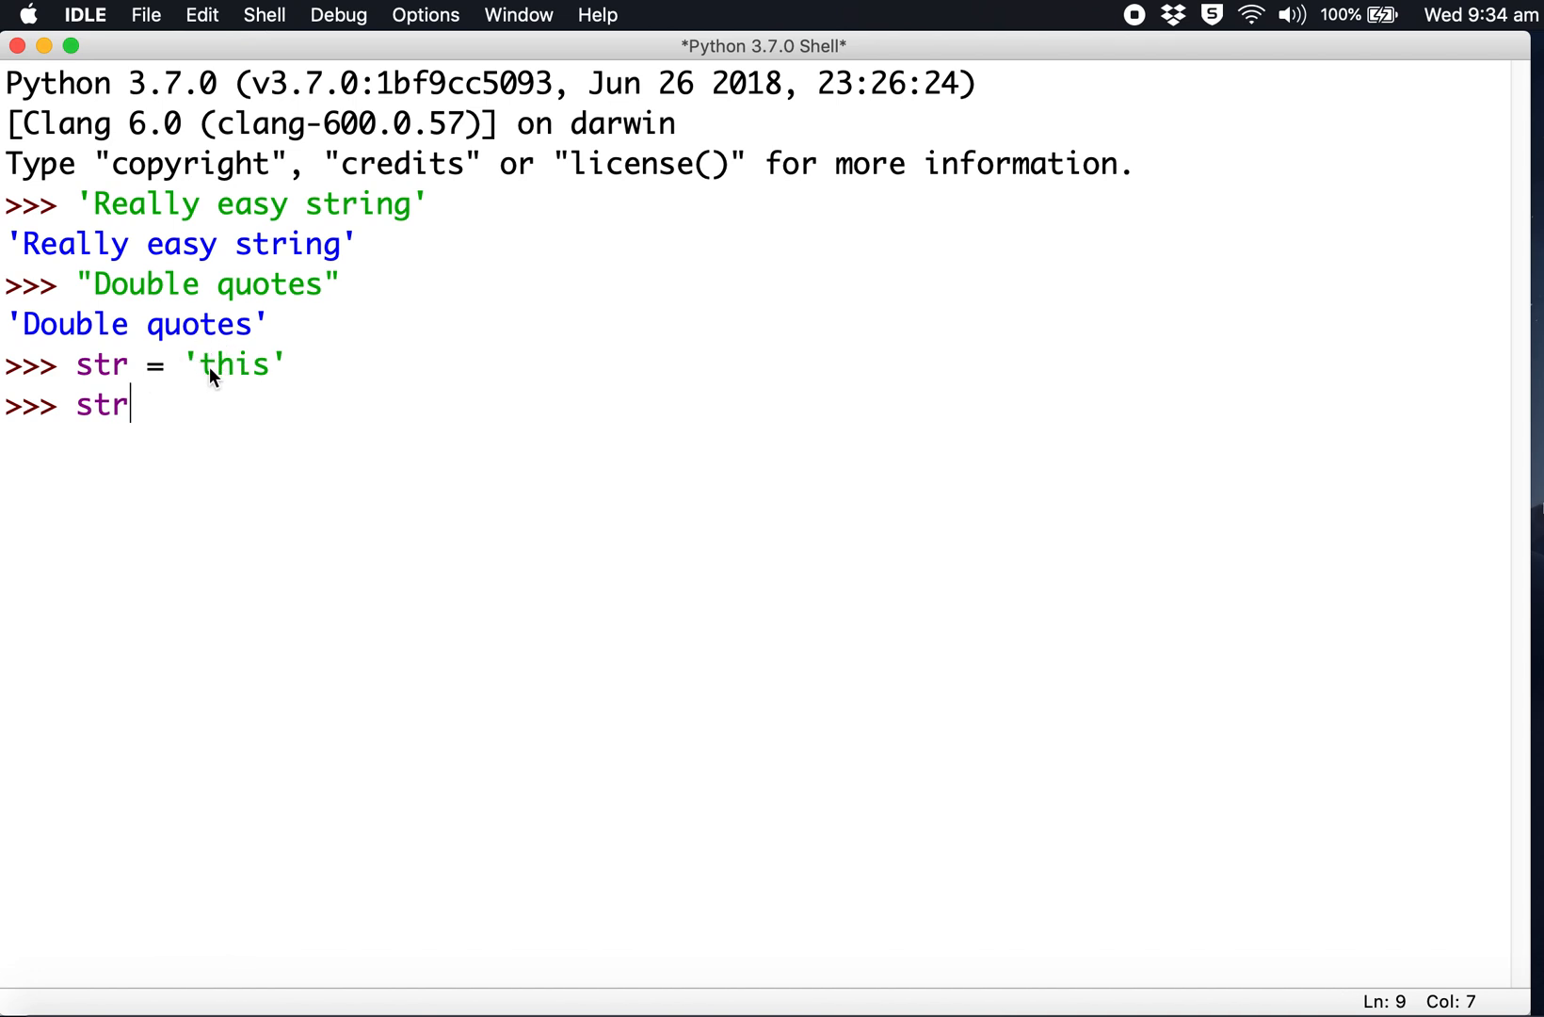
{"action": "mouse_move", "coordinate": [99, 382]}
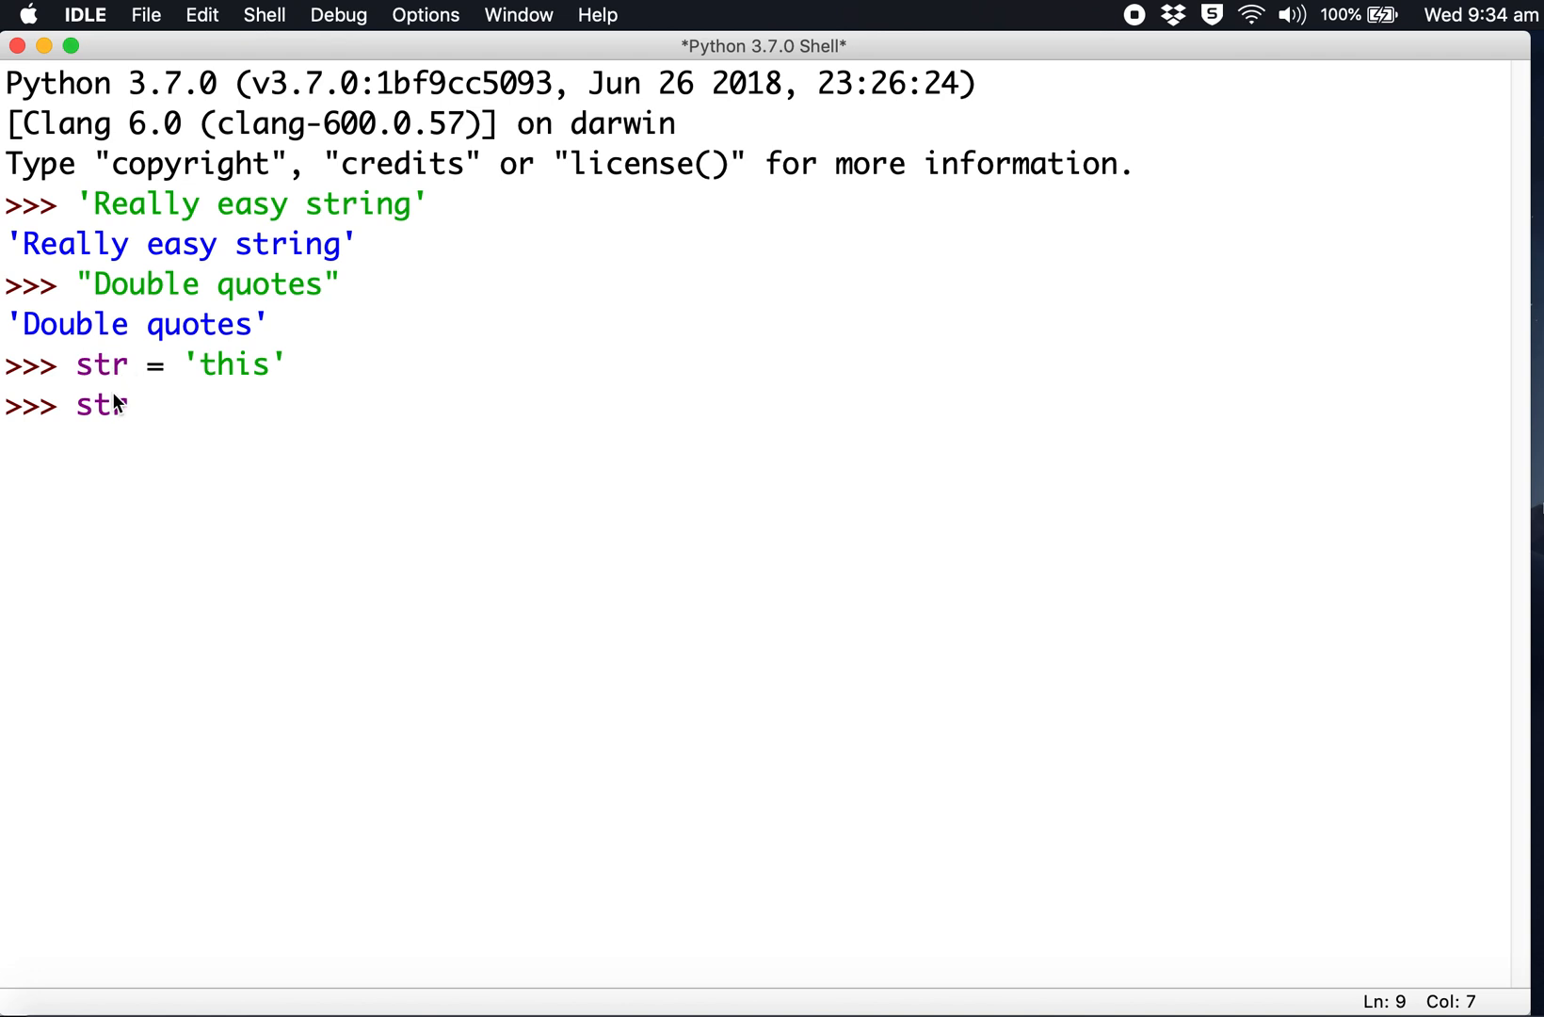
{"action": "key", "text": "Return"}
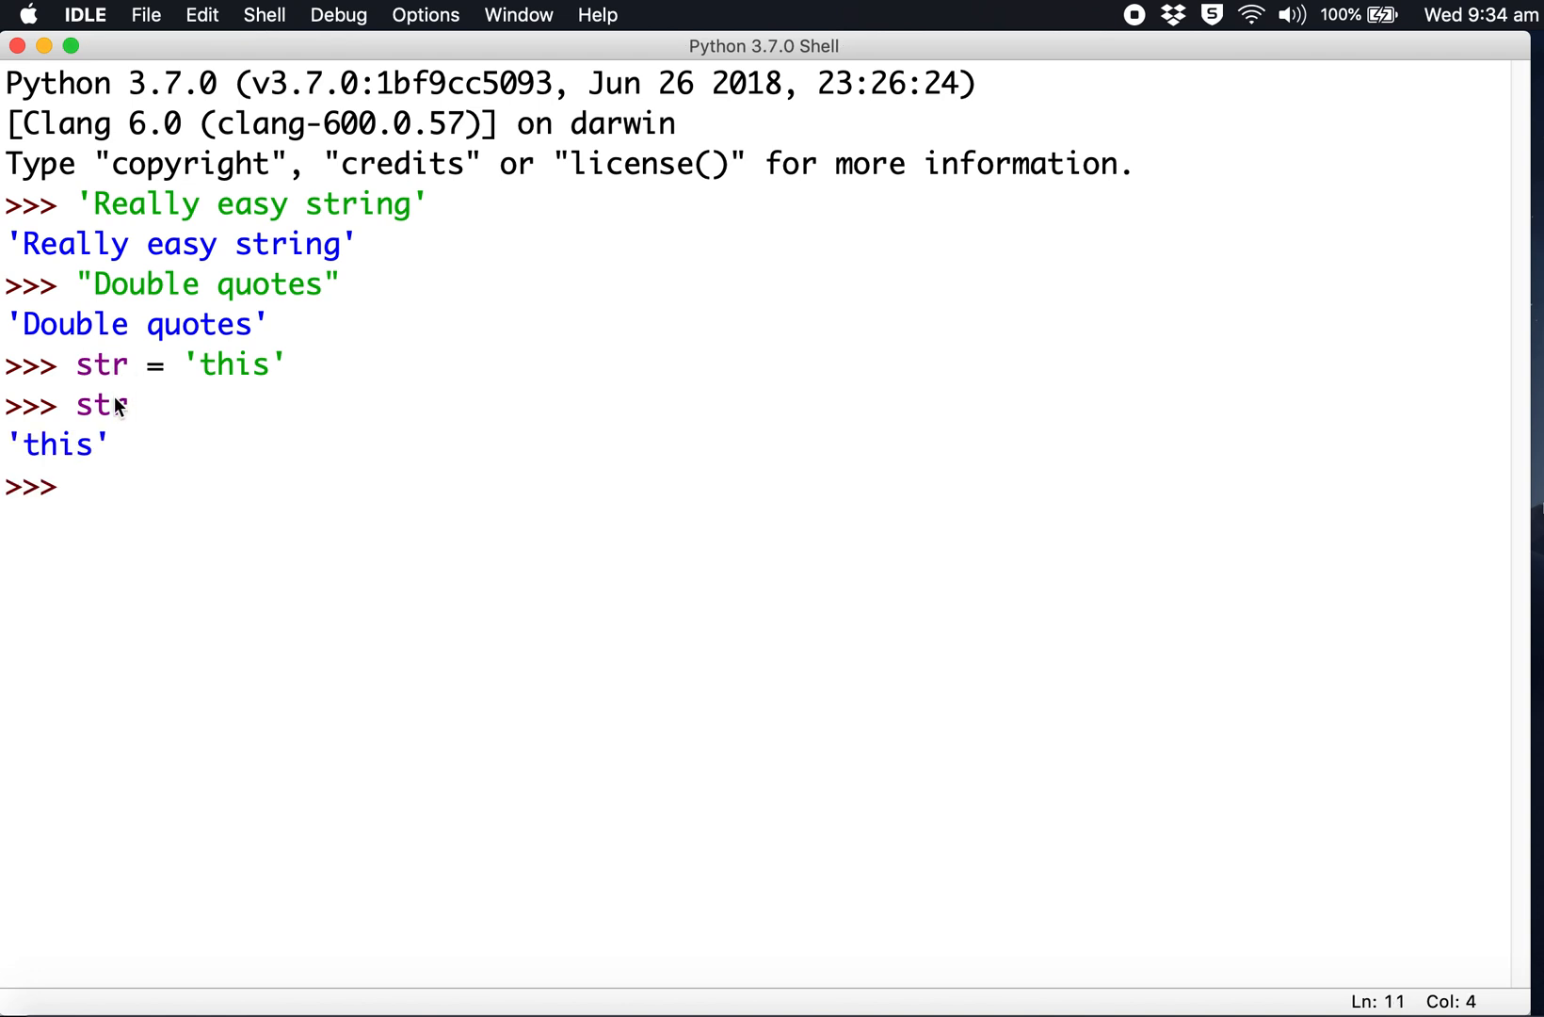
- Assign myNumber = 10 and evaluate myNumber so the shell echoes 10
{"action": "left_click", "coordinate": [69, 486]}
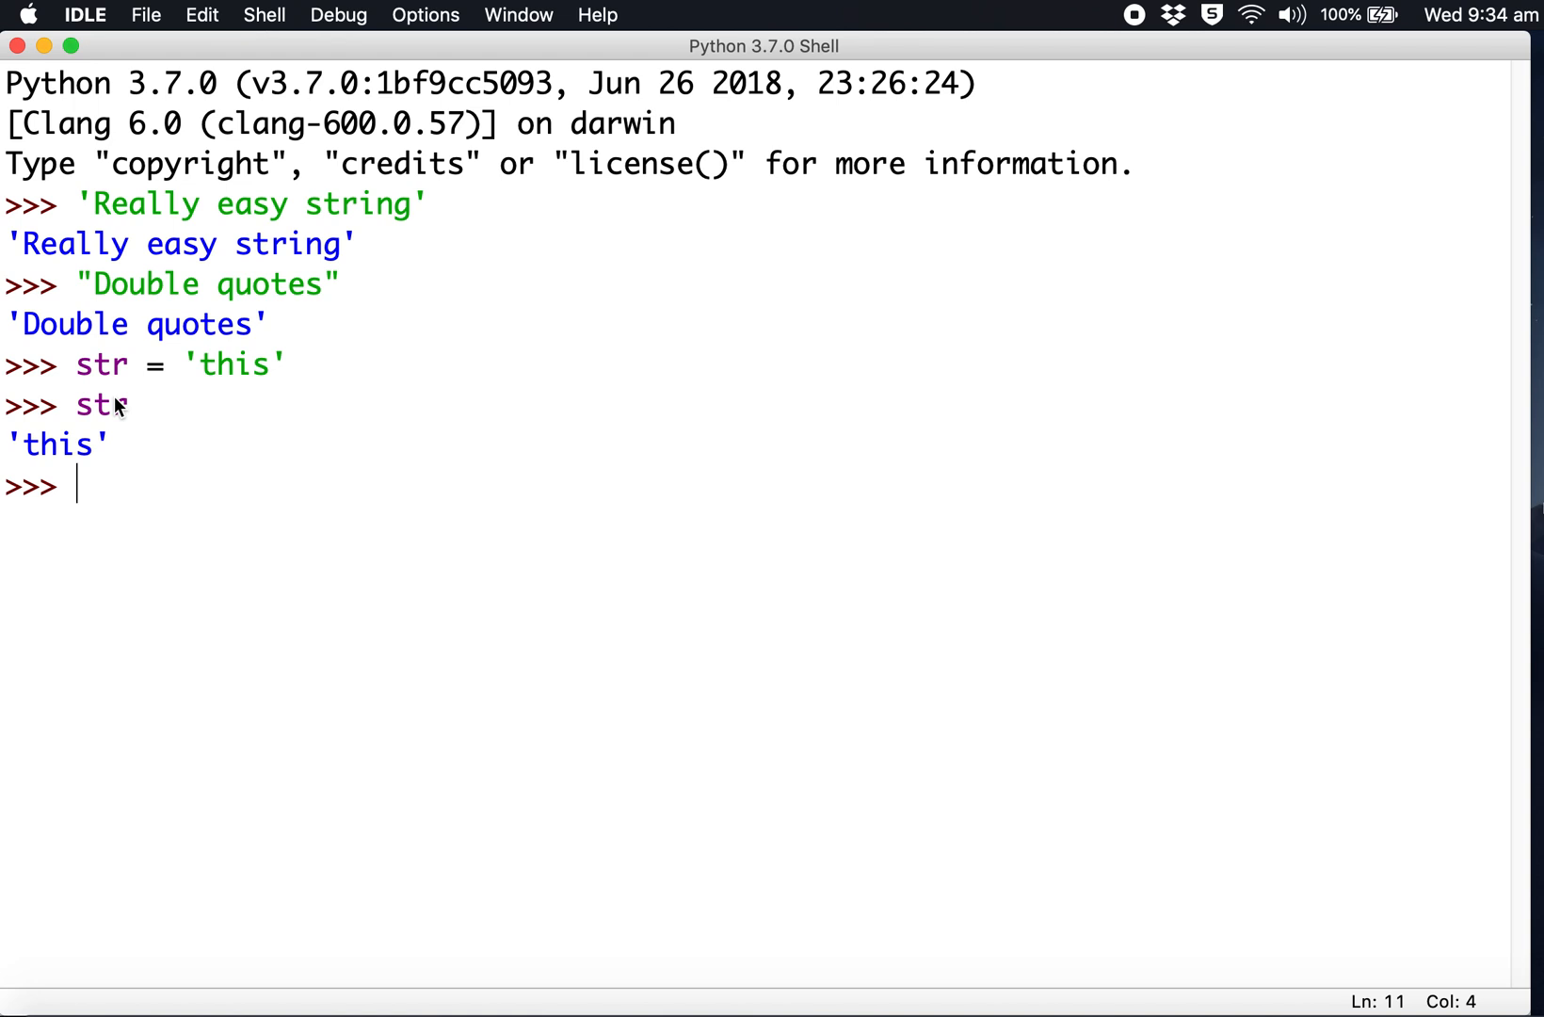
{"action": "type", "text": "myNumbe"}
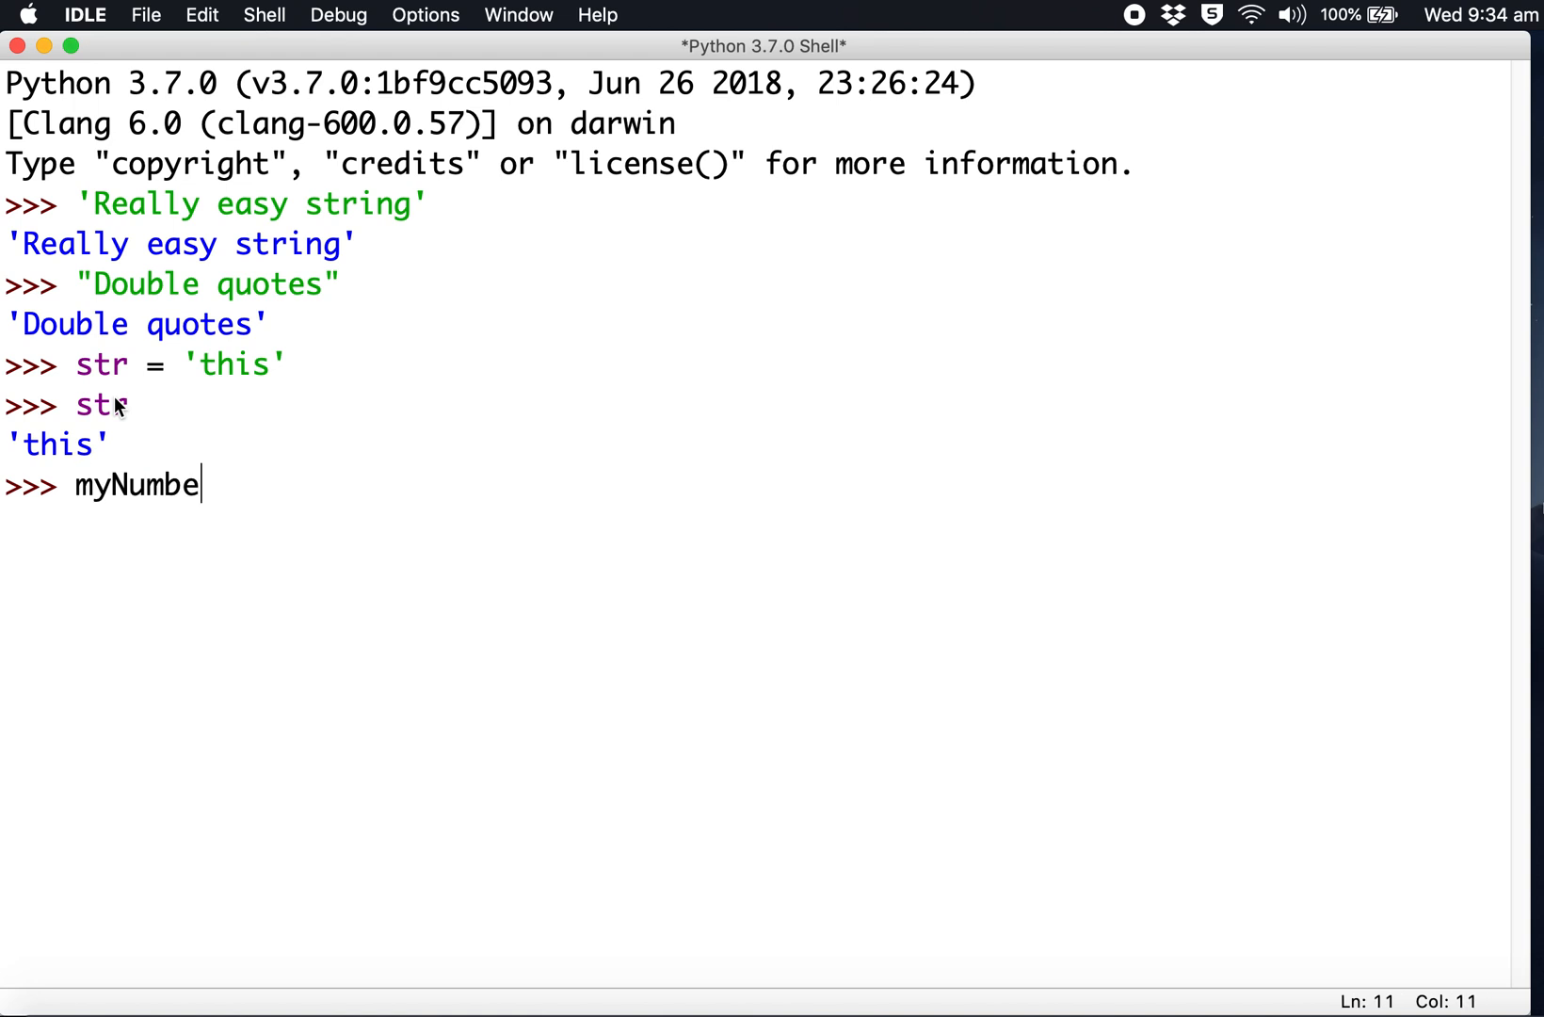
{"action": "type", "text": "r"}
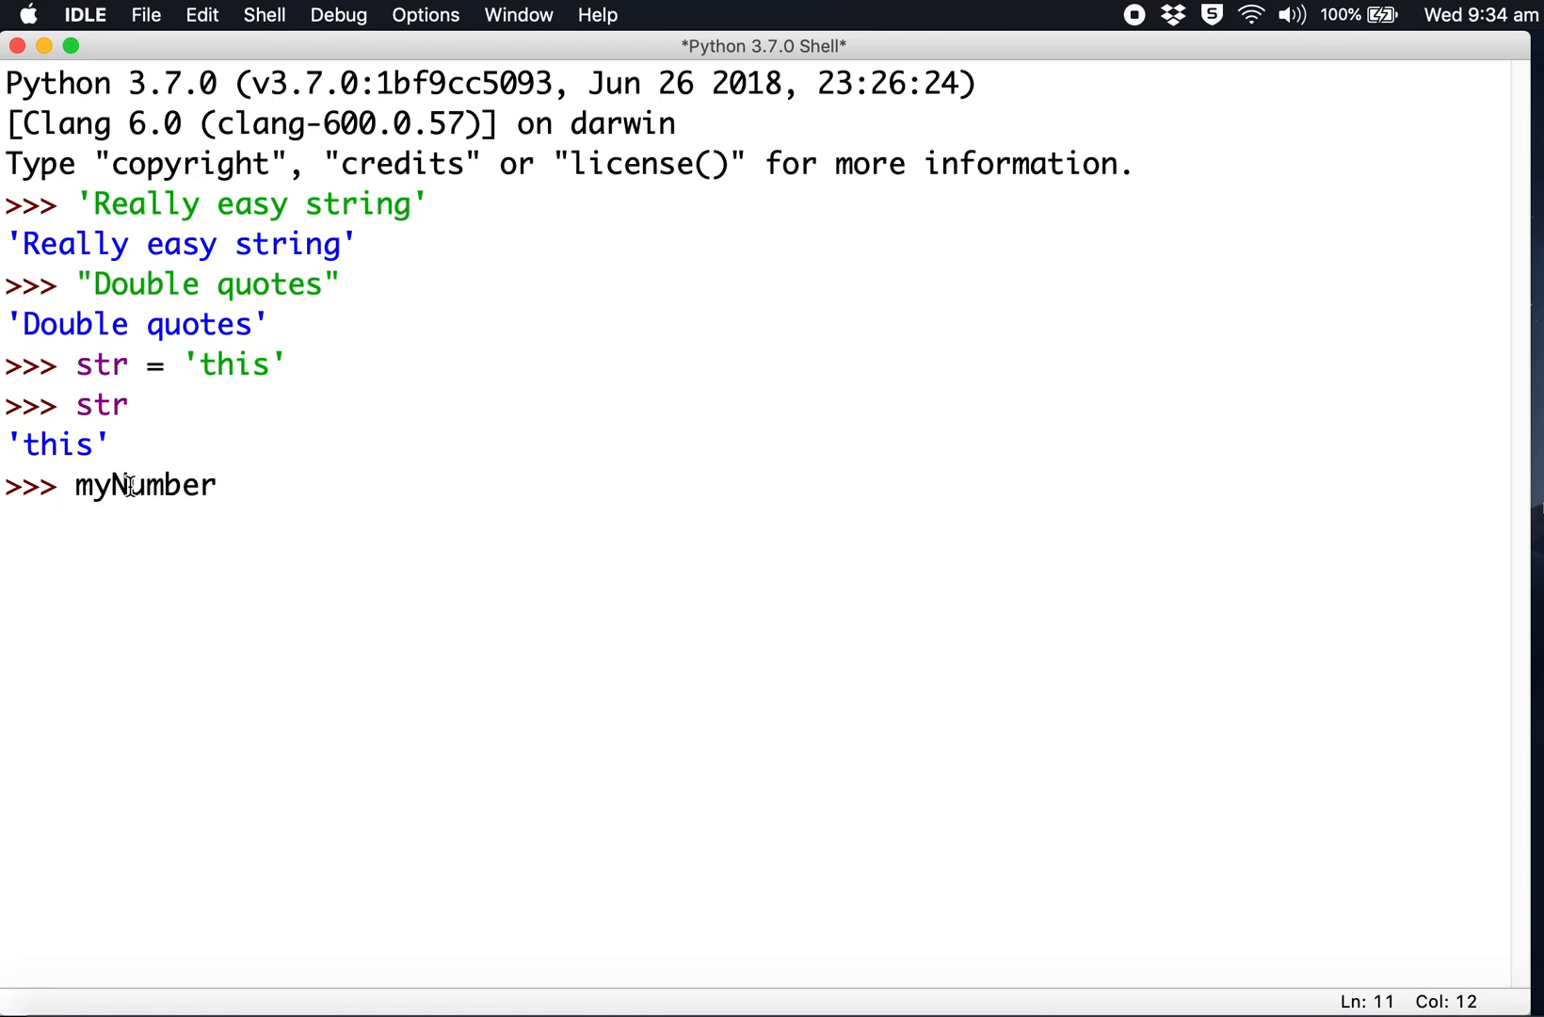
{"action": "type", "text": "= 10"}
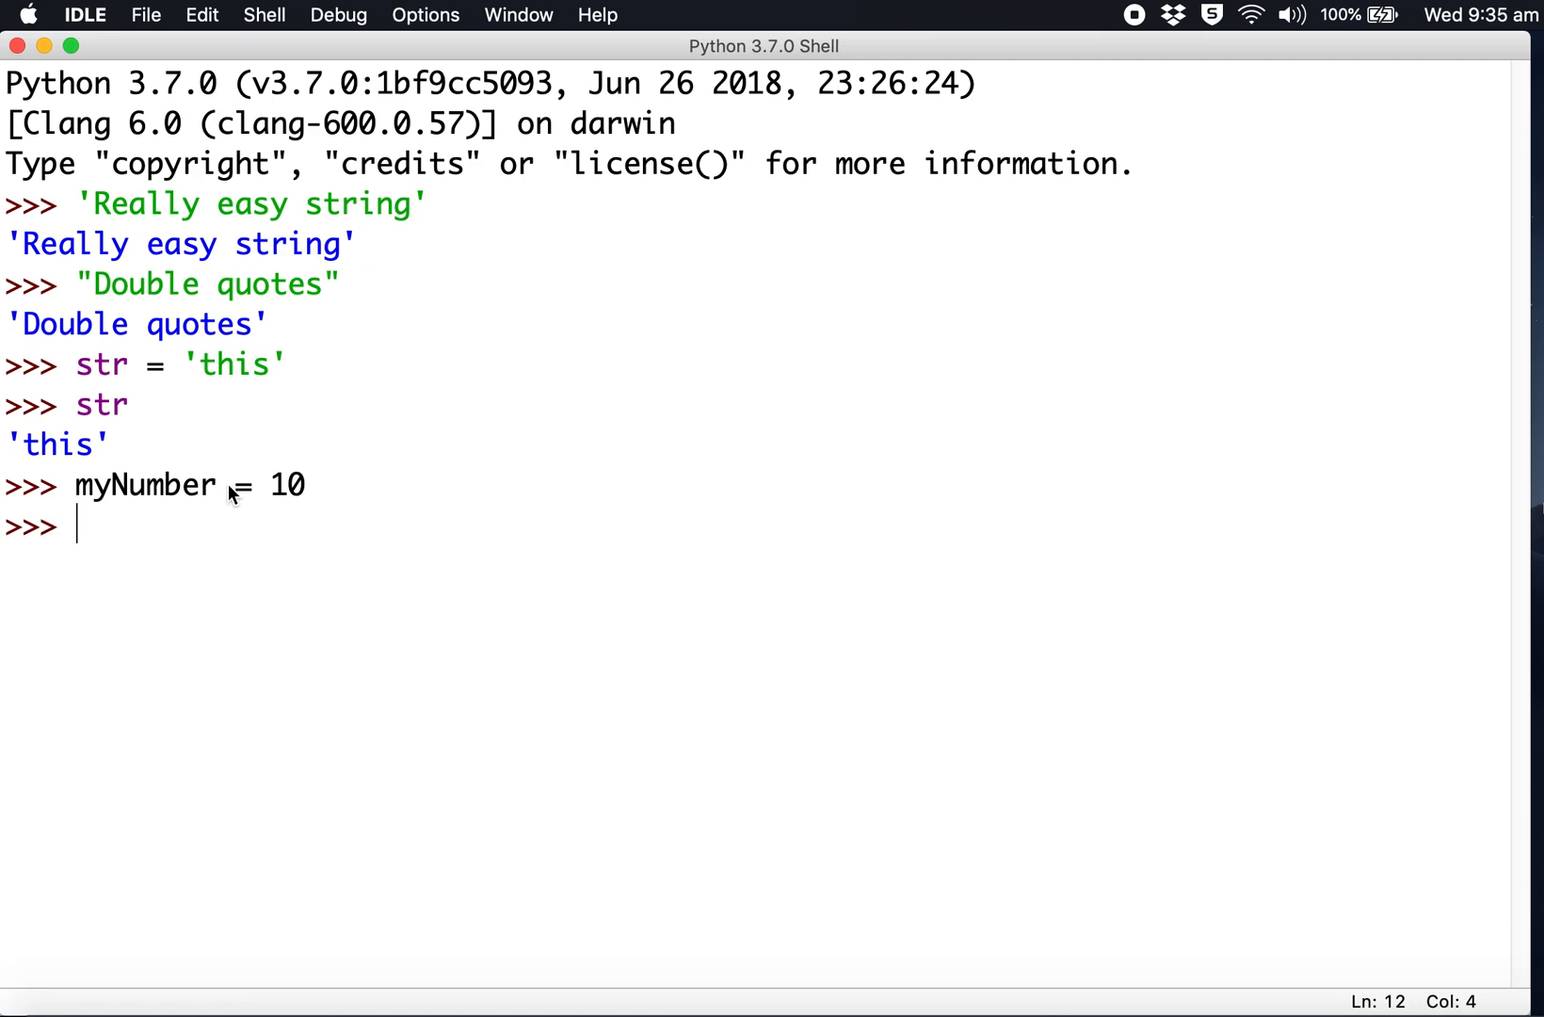
{"action": "type", "text": "myNu"}
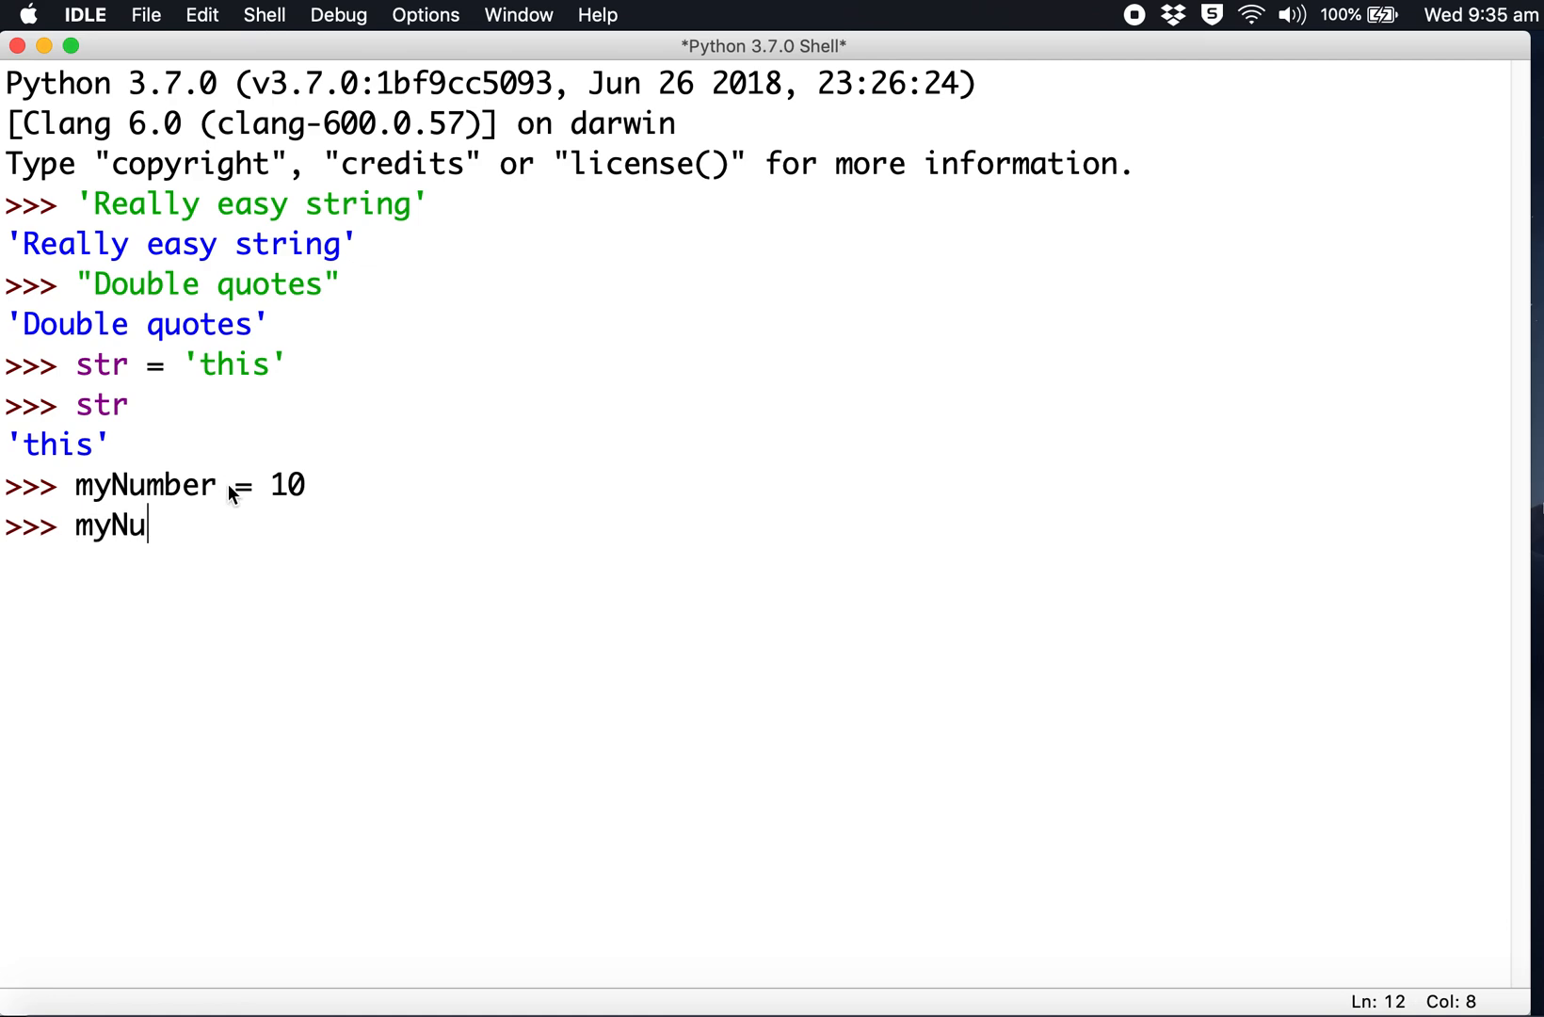
{"action": "key", "text": "Return"}
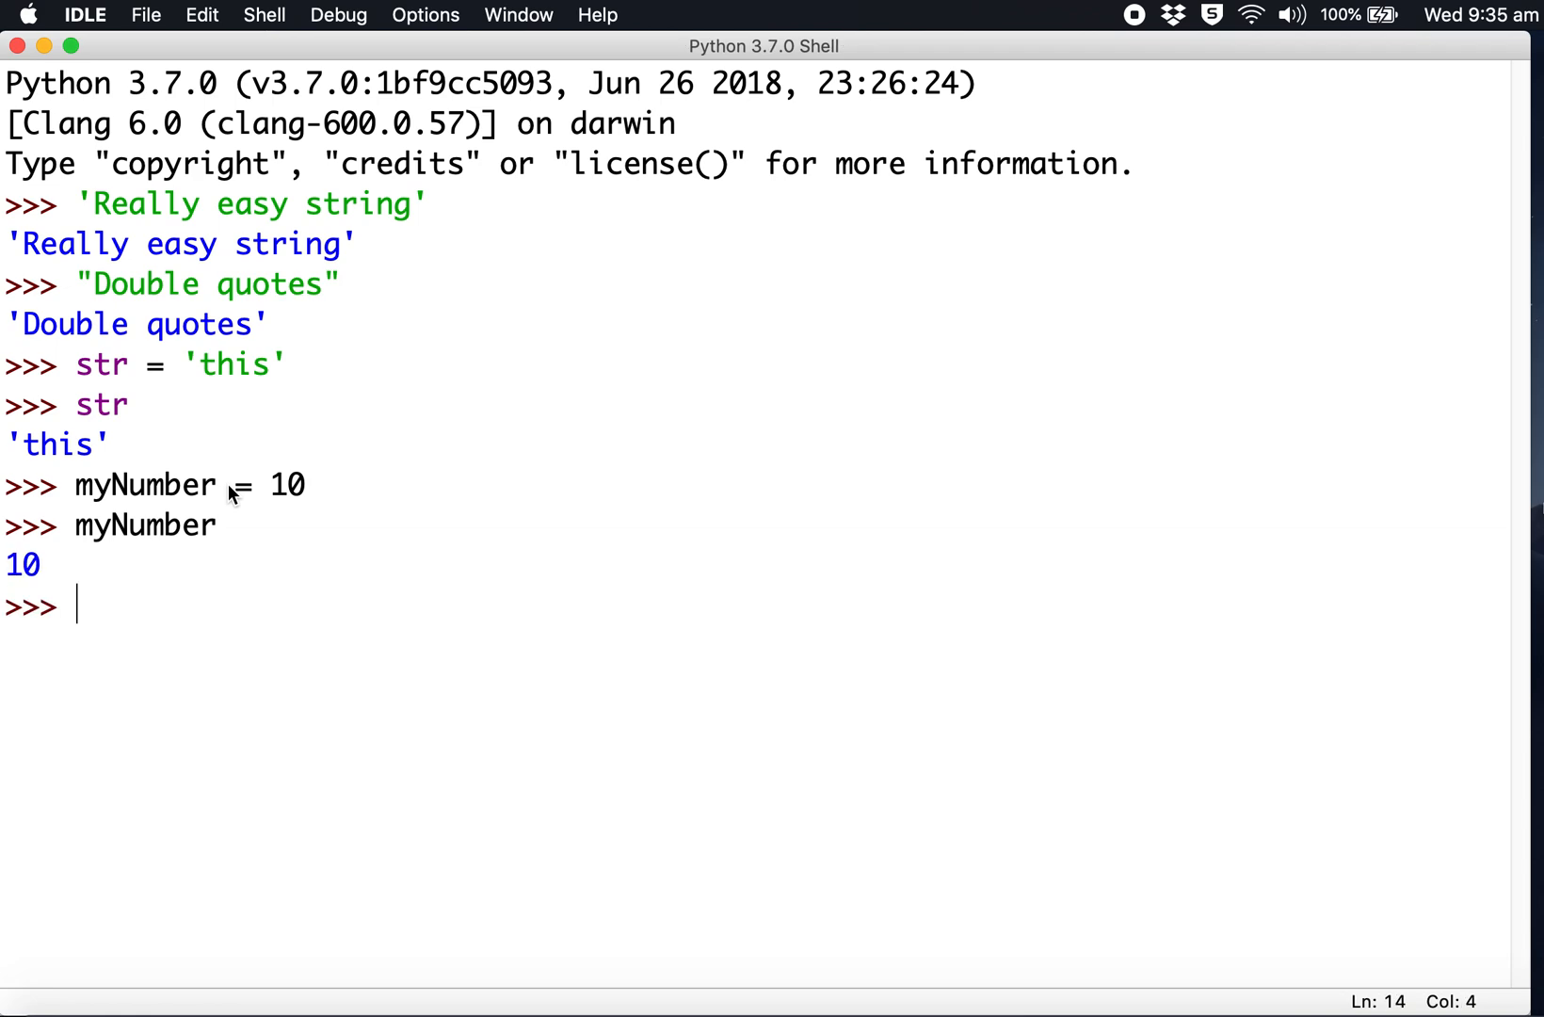
{"action": "mouse_move", "coordinate": [298, 492]}
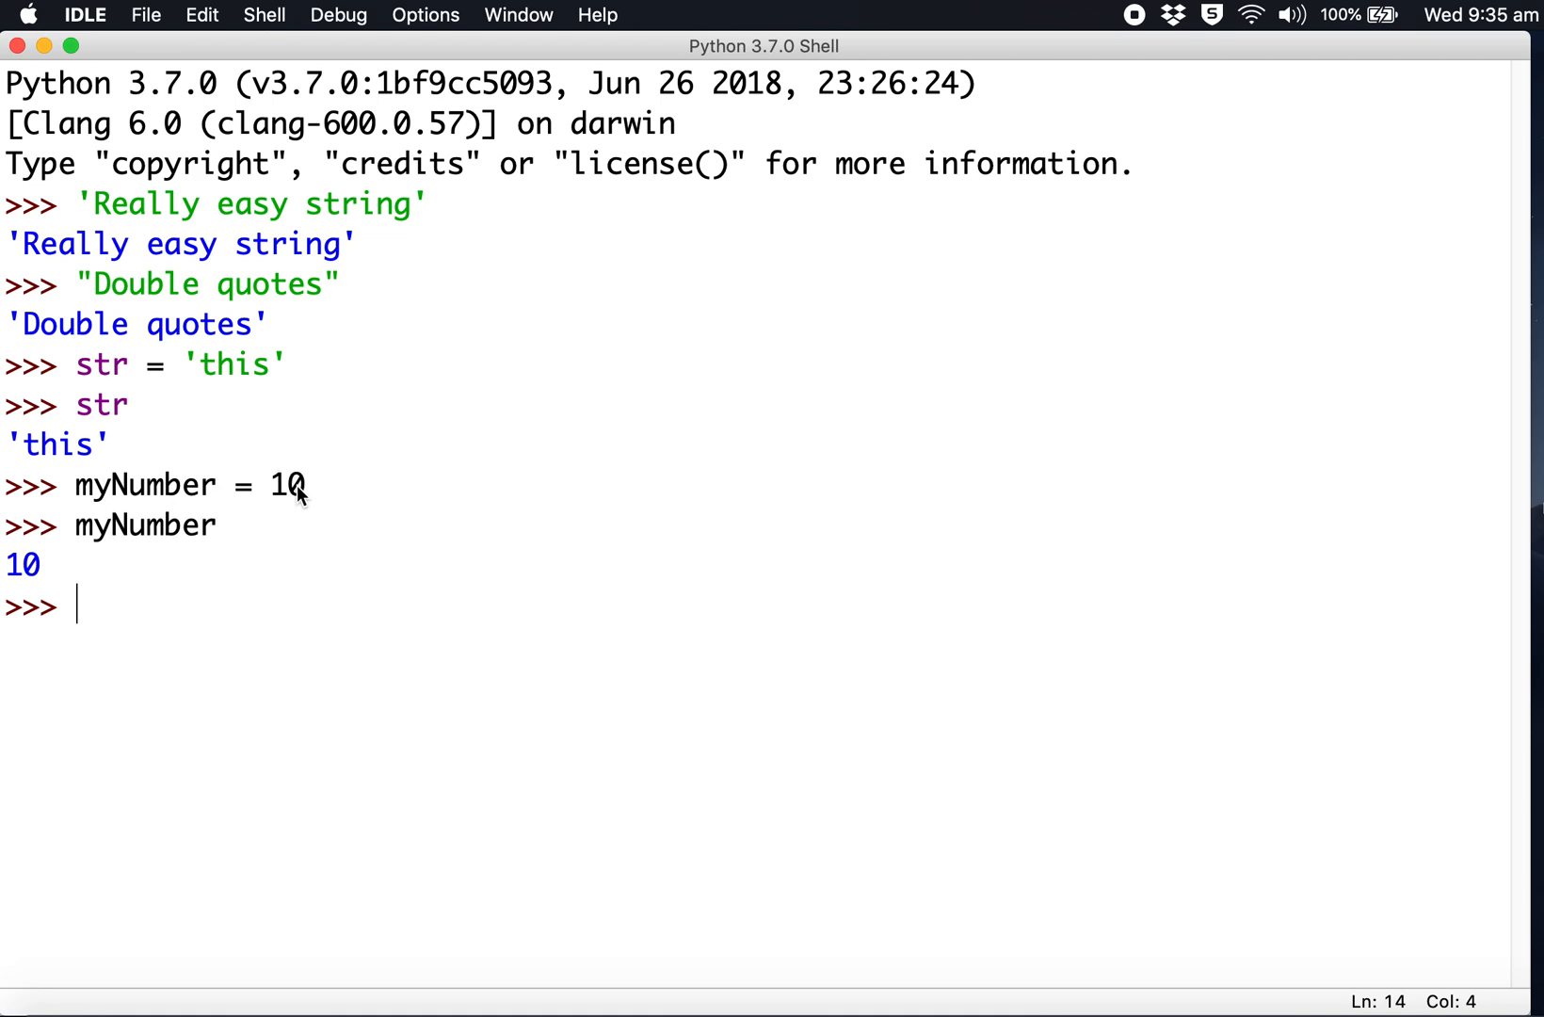
{"action": "mouse_move", "coordinate": [262, 542]}
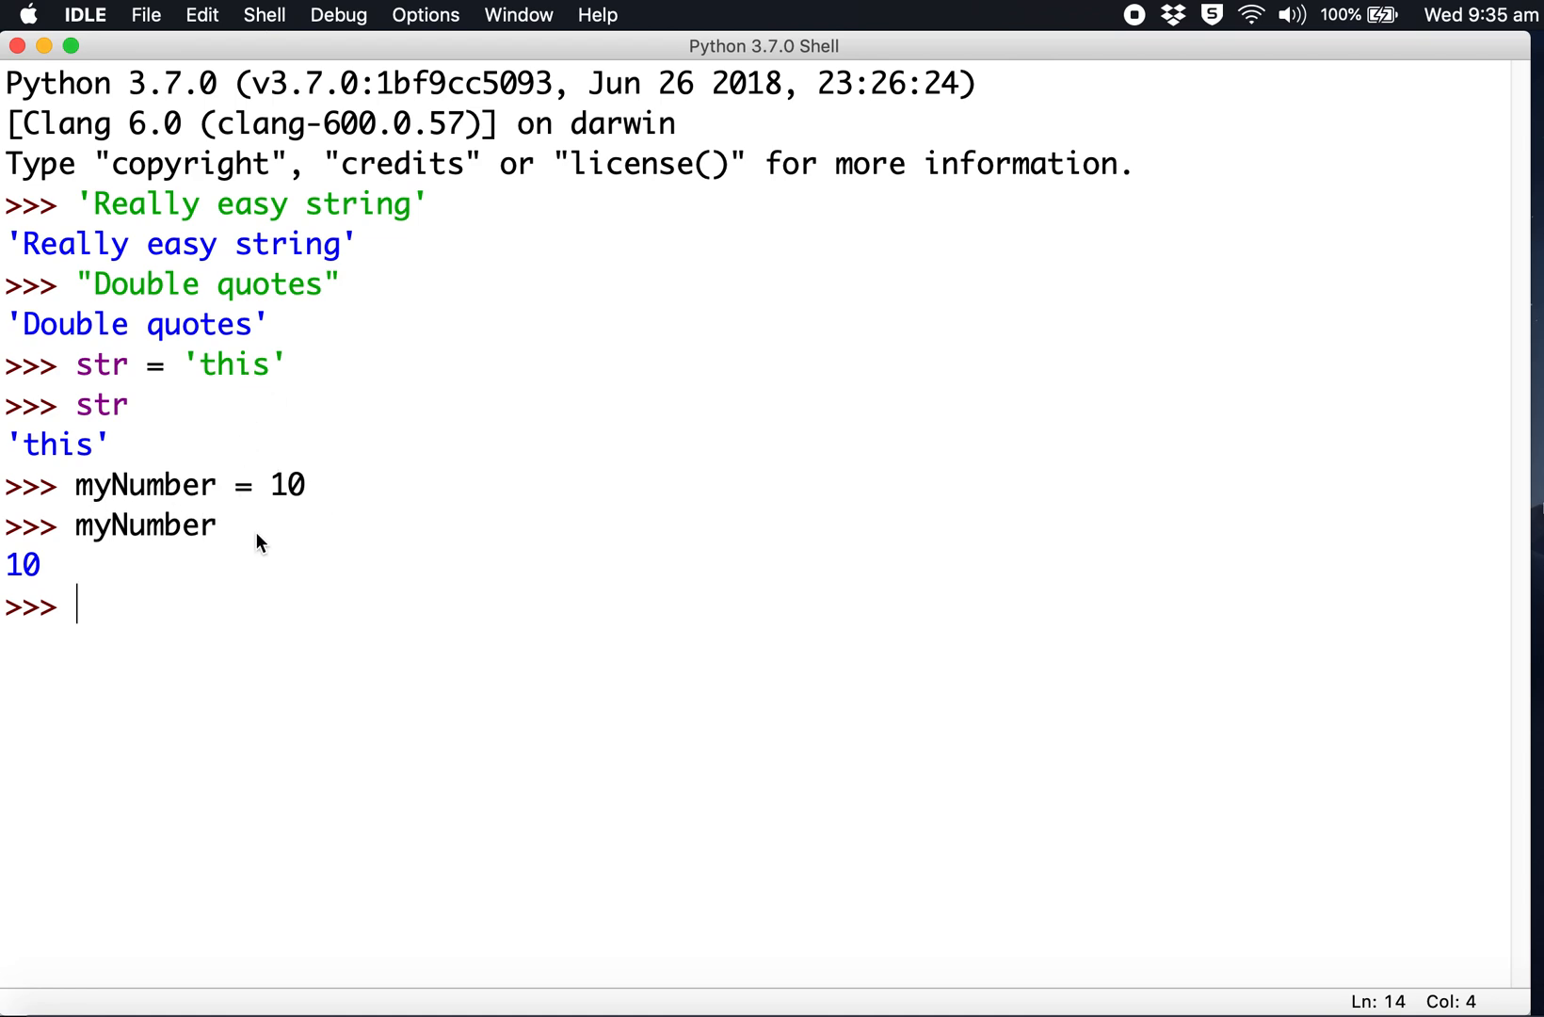
{"action": "mouse_move", "coordinate": [106, 608]}
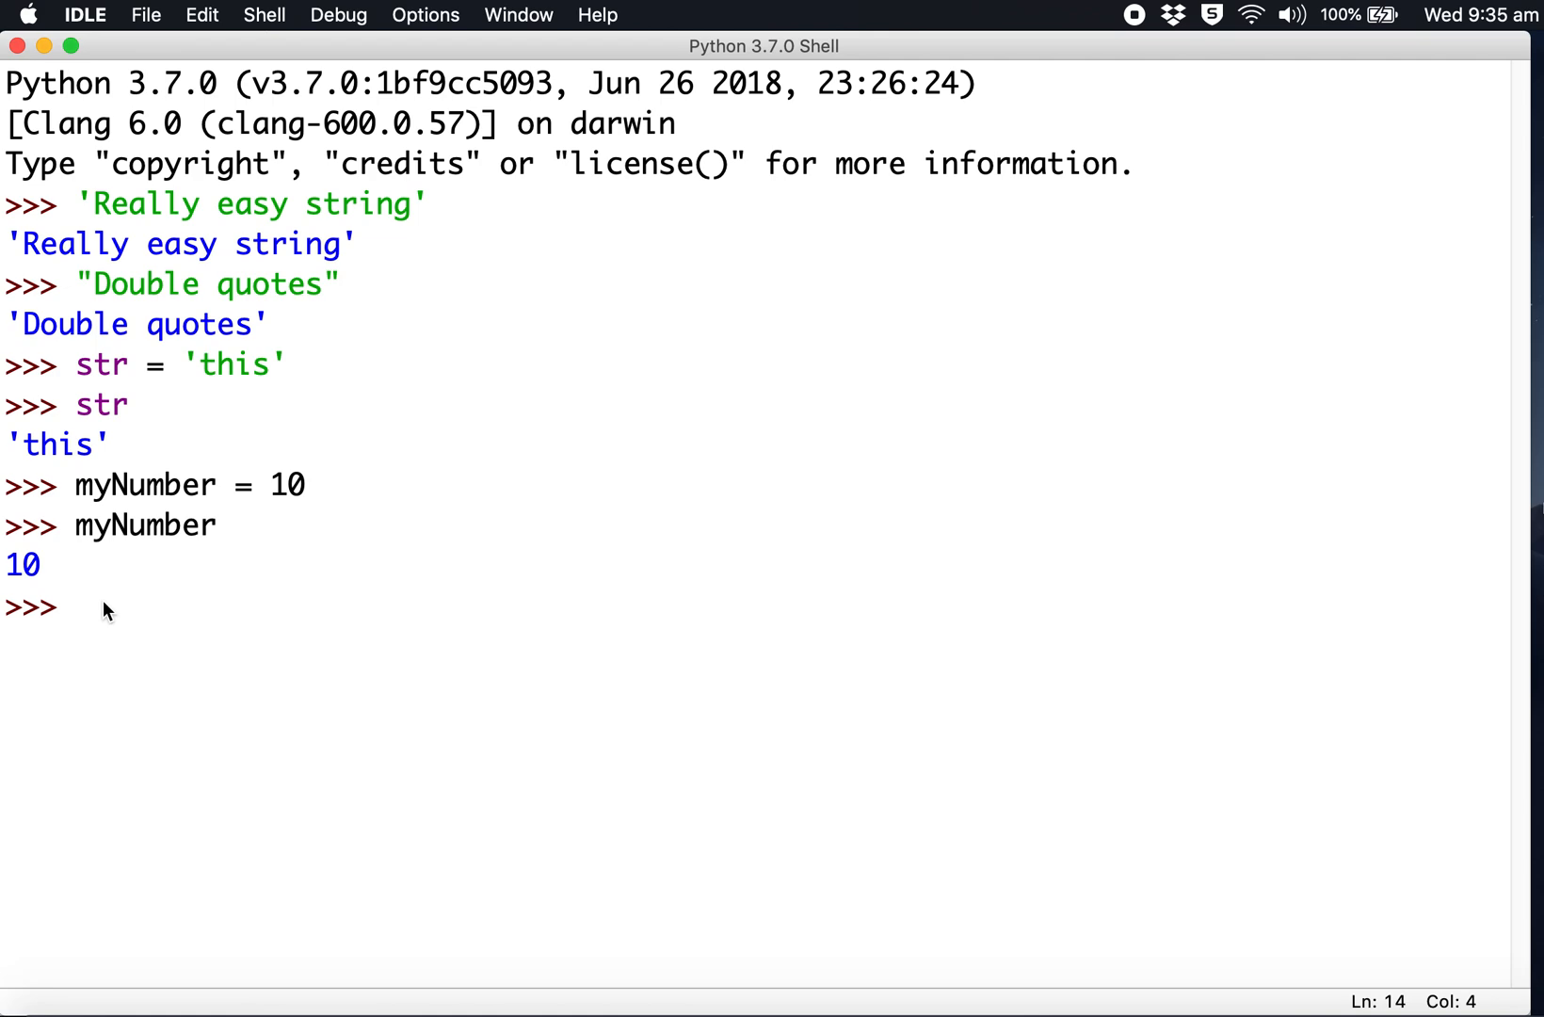
- Run str += String(myNumber), raising NameError: name 'String' is not defined
{"action": "type", "text": "s"}
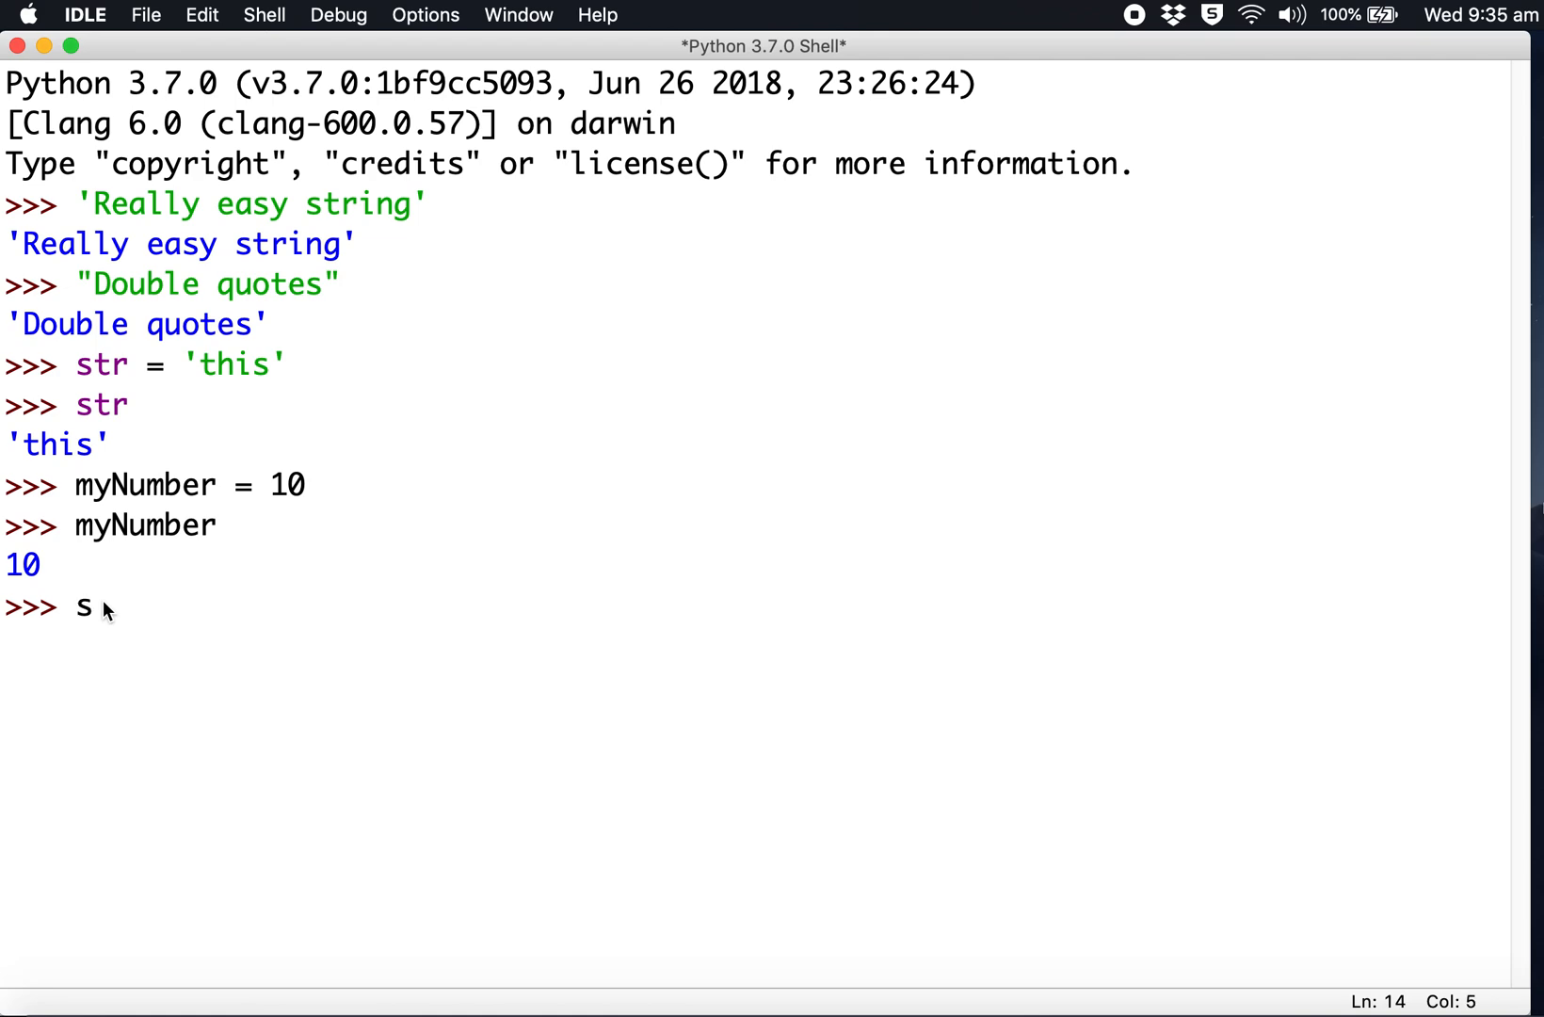
{"action": "type", "text": "tr +"}
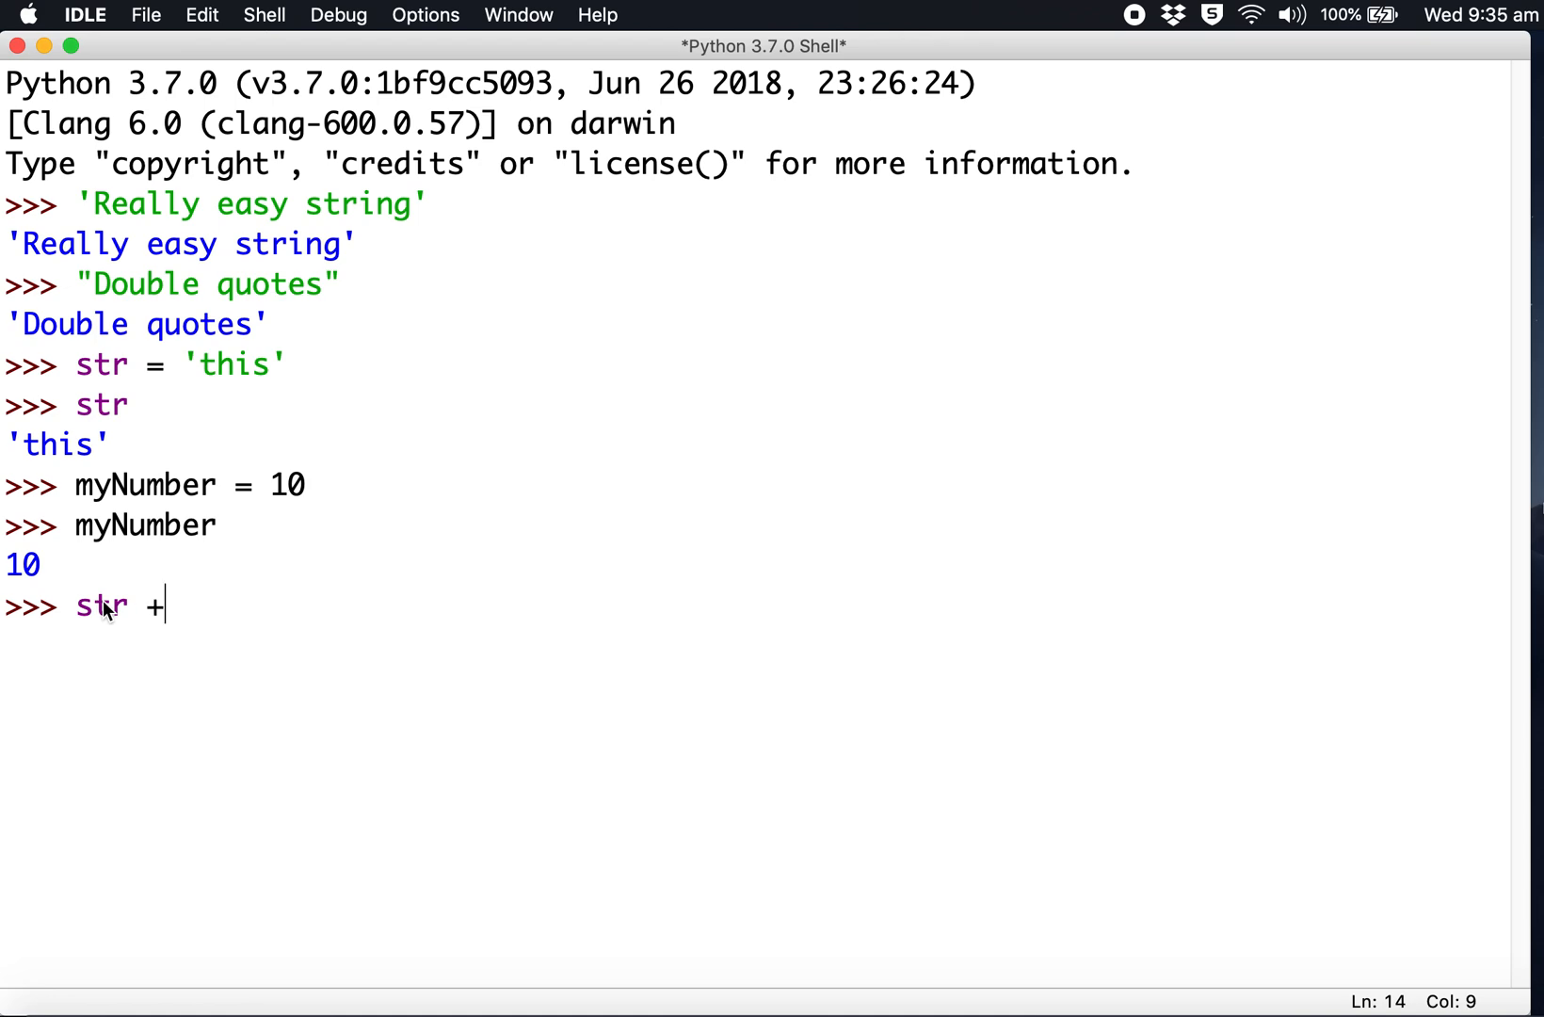
{"action": "type", "text": "= Strin"}
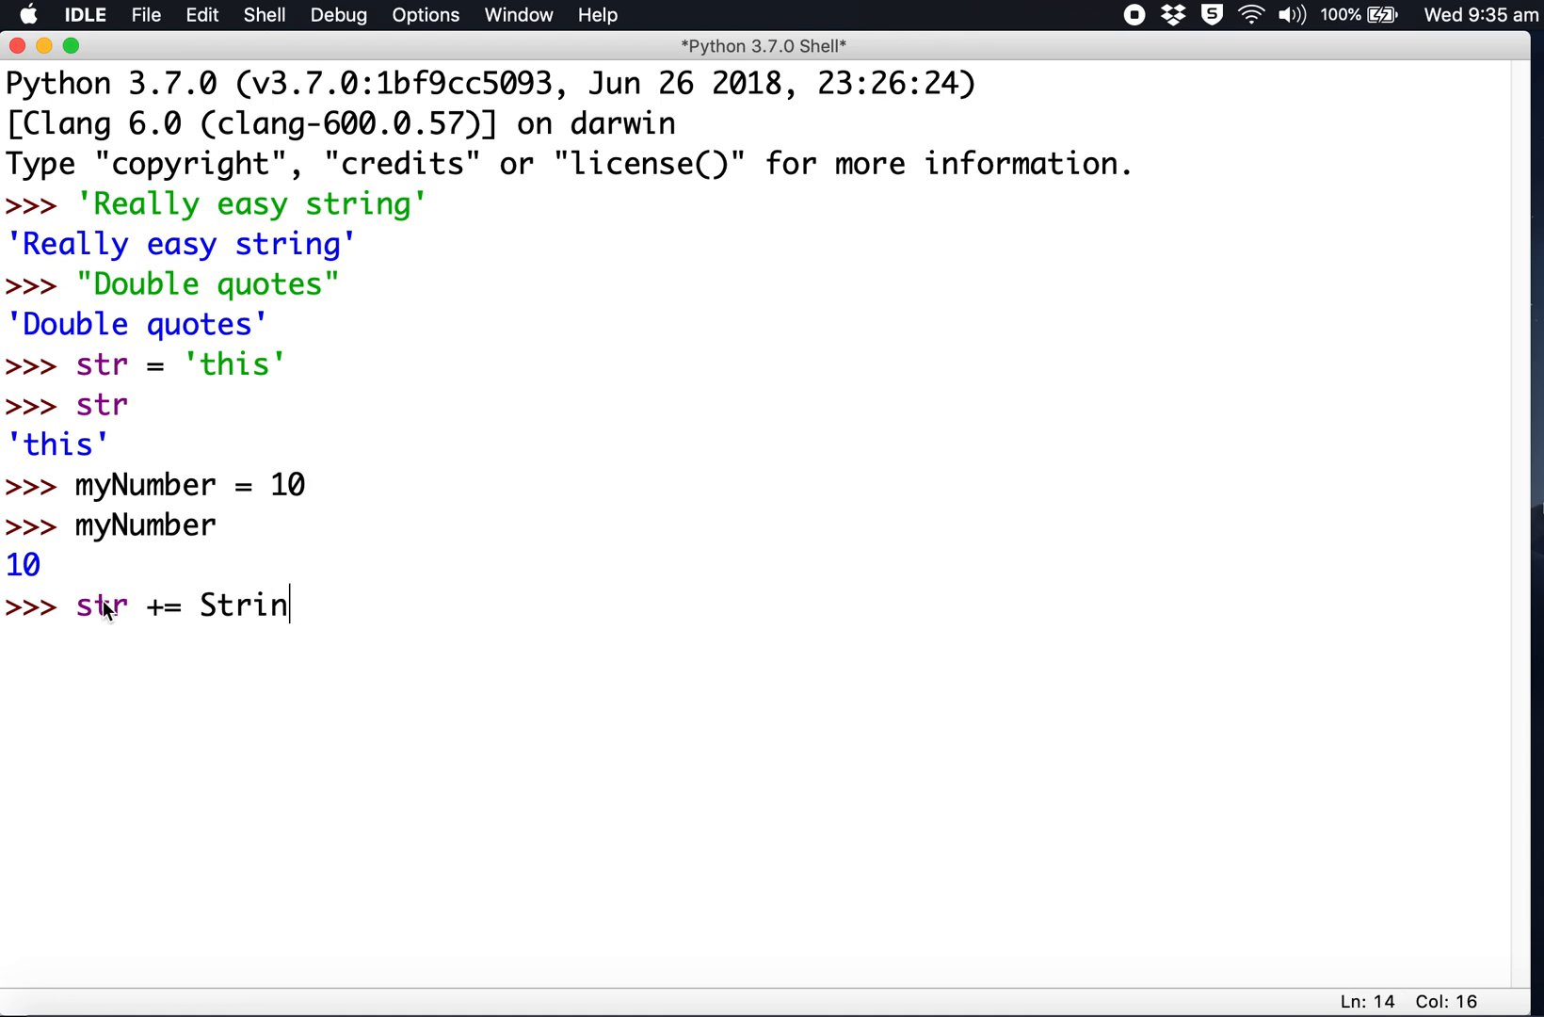
{"action": "type", "text": "("}
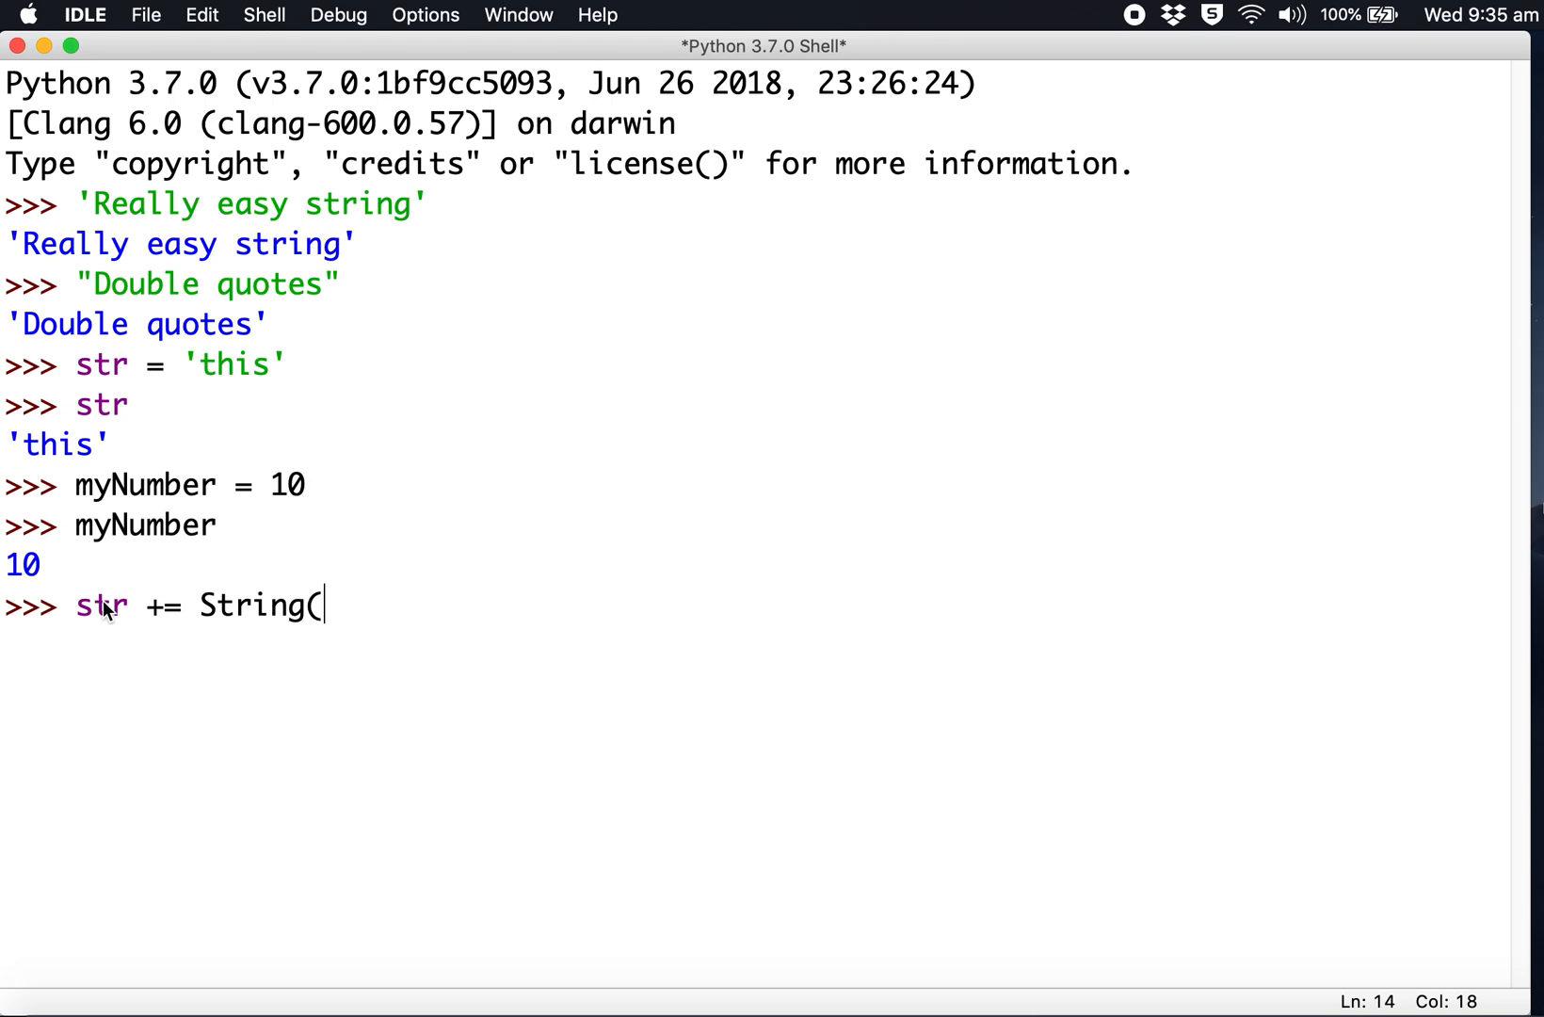
{"action": "type", "text": ")"}
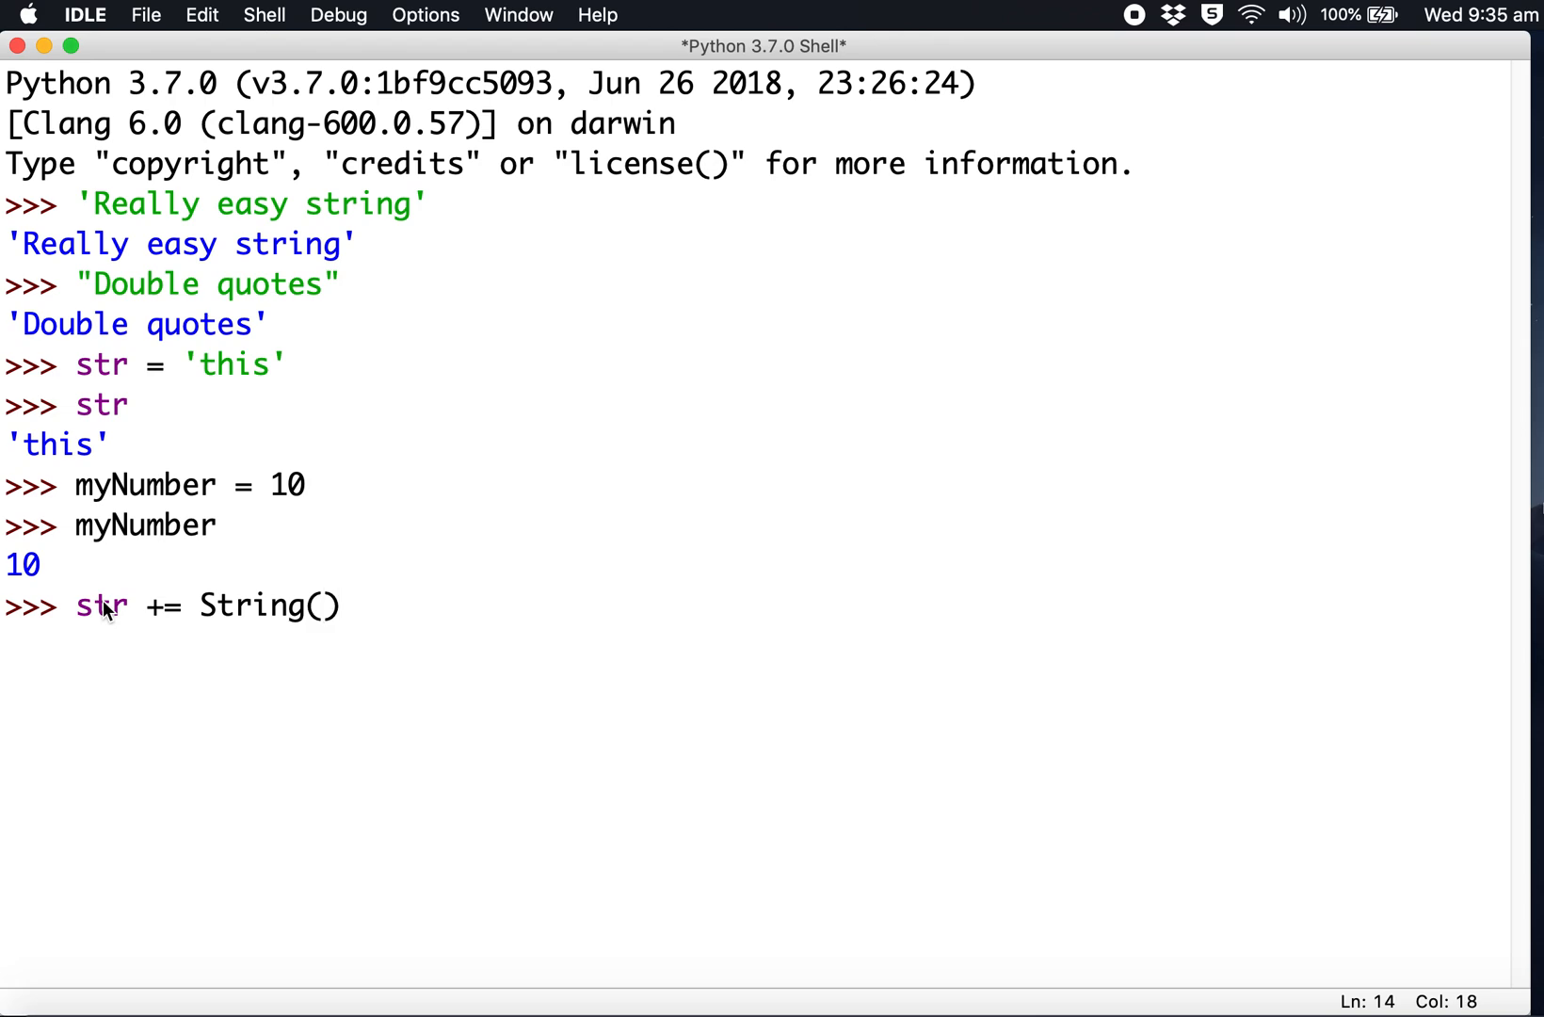
{"action": "type", "text": "myNumbe"}
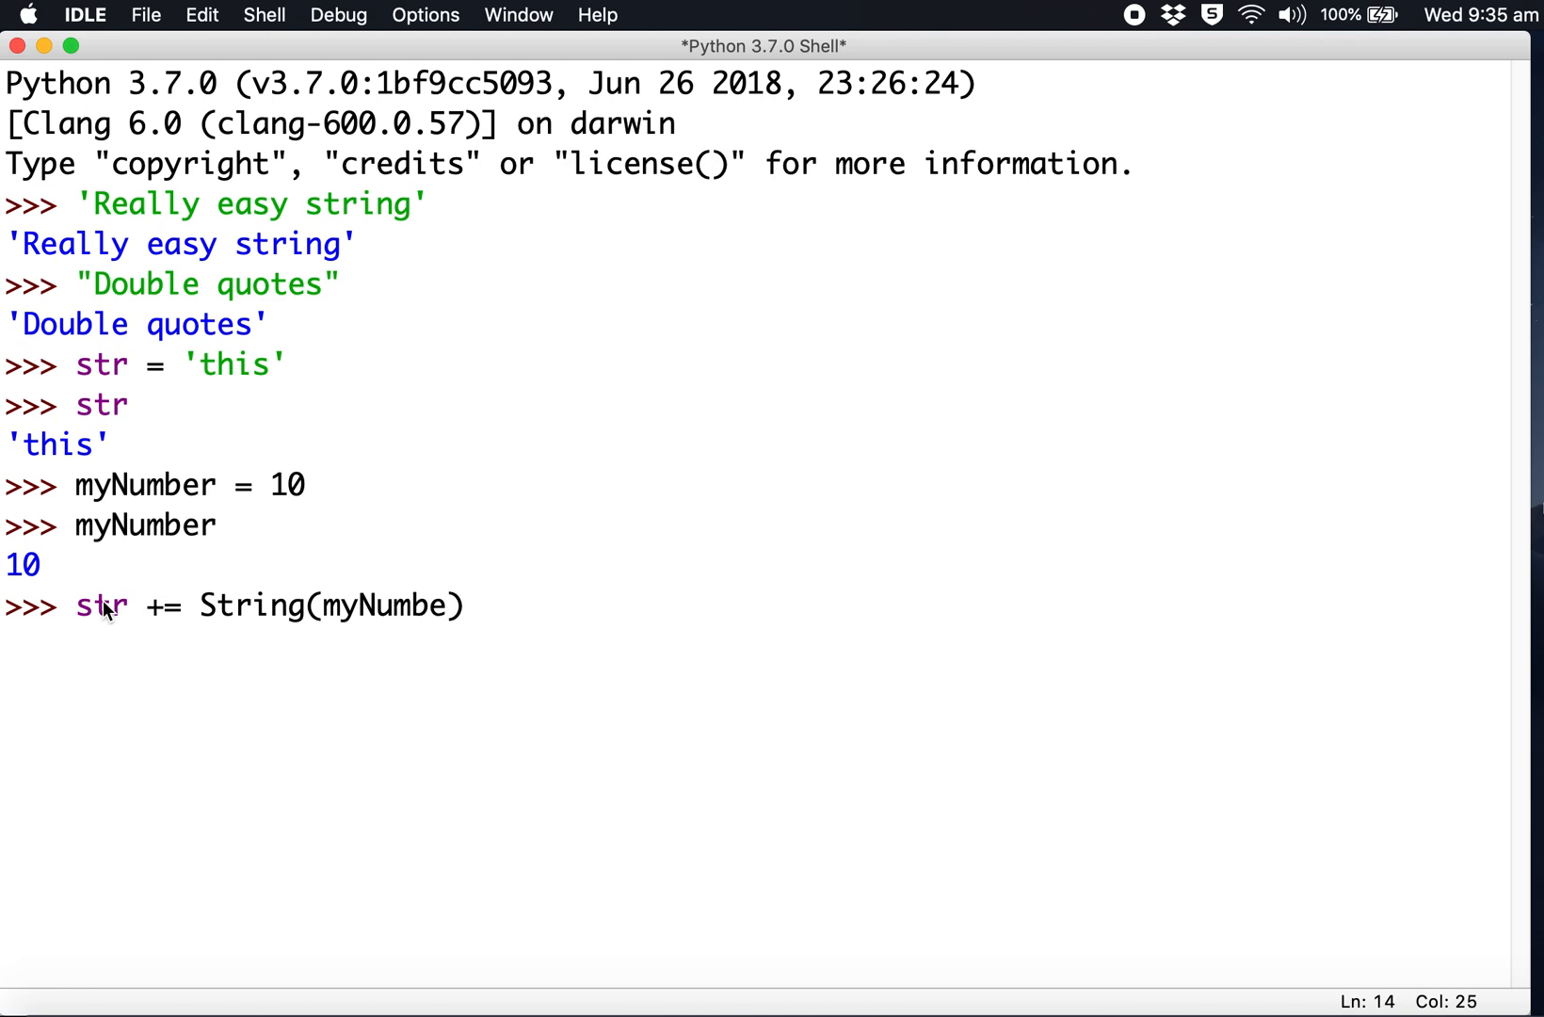
{"action": "key", "text": "Return"}
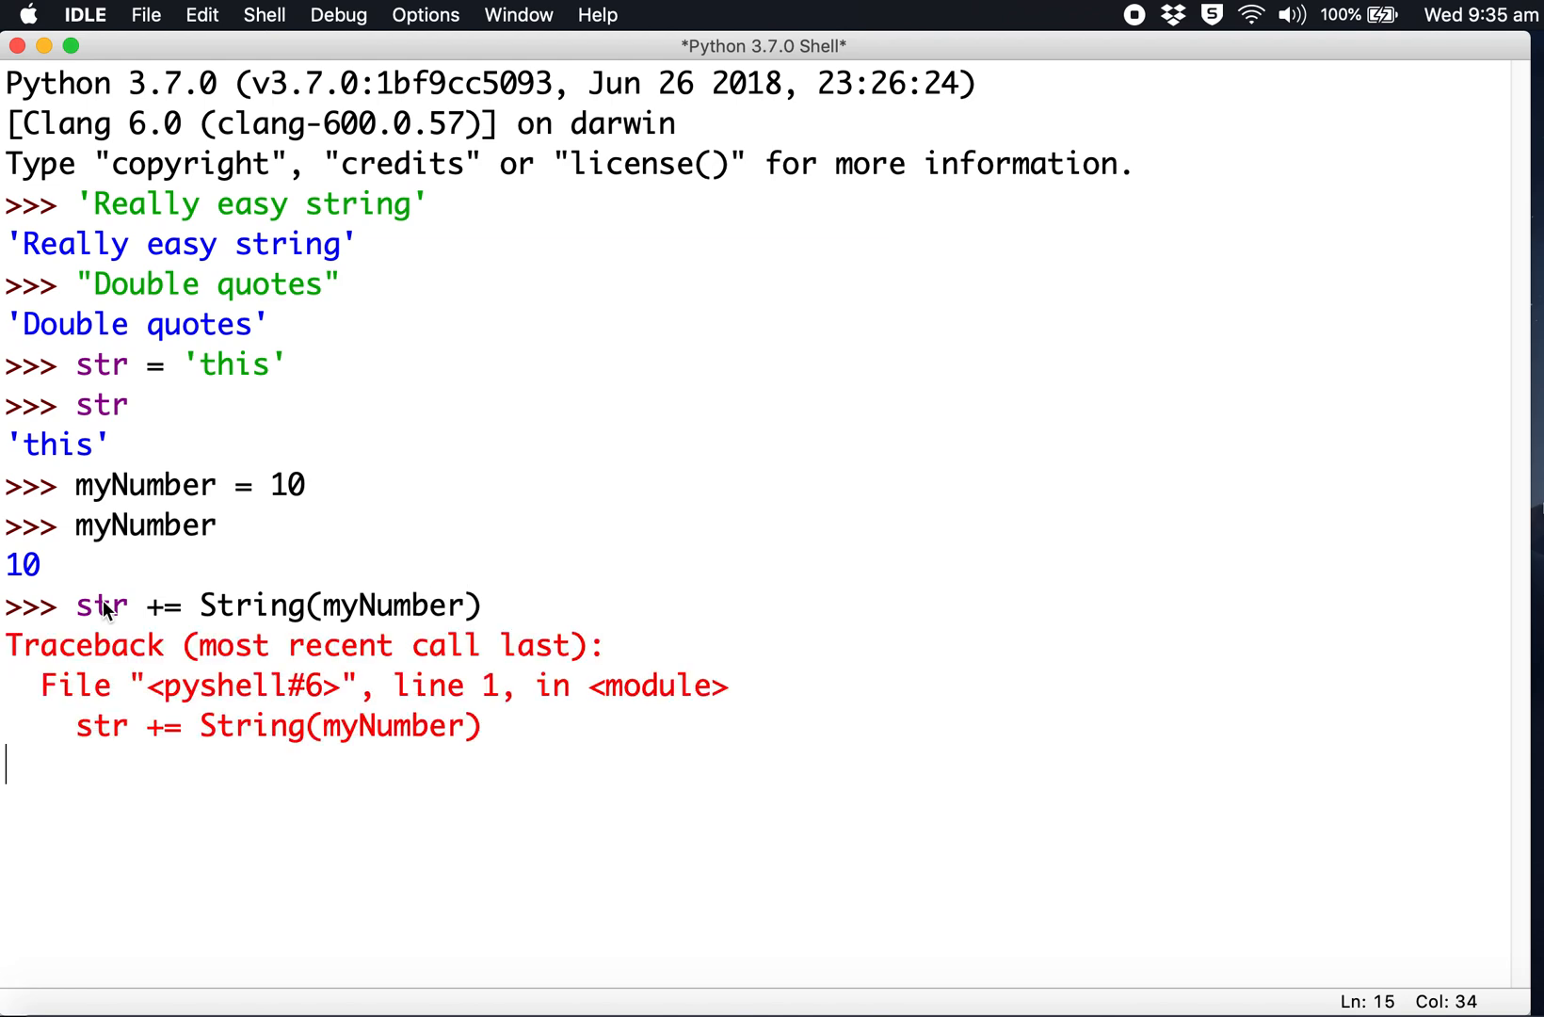
{"action": "key", "text": "Return"}
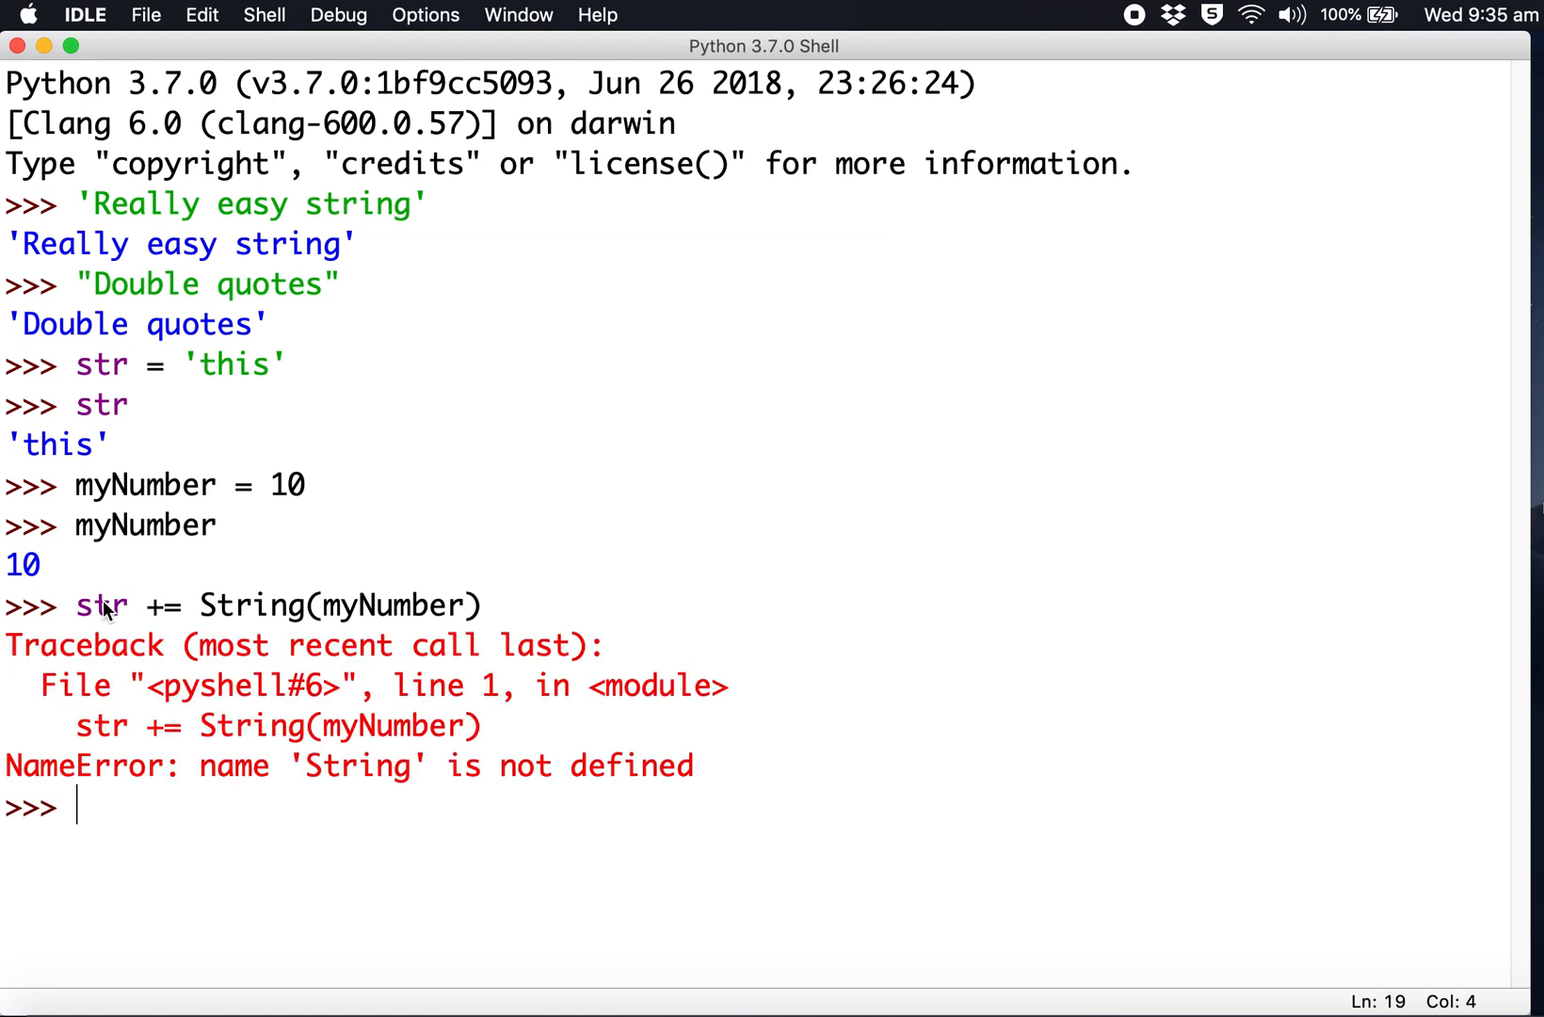
{"action": "mouse_move", "coordinate": [254, 733]}
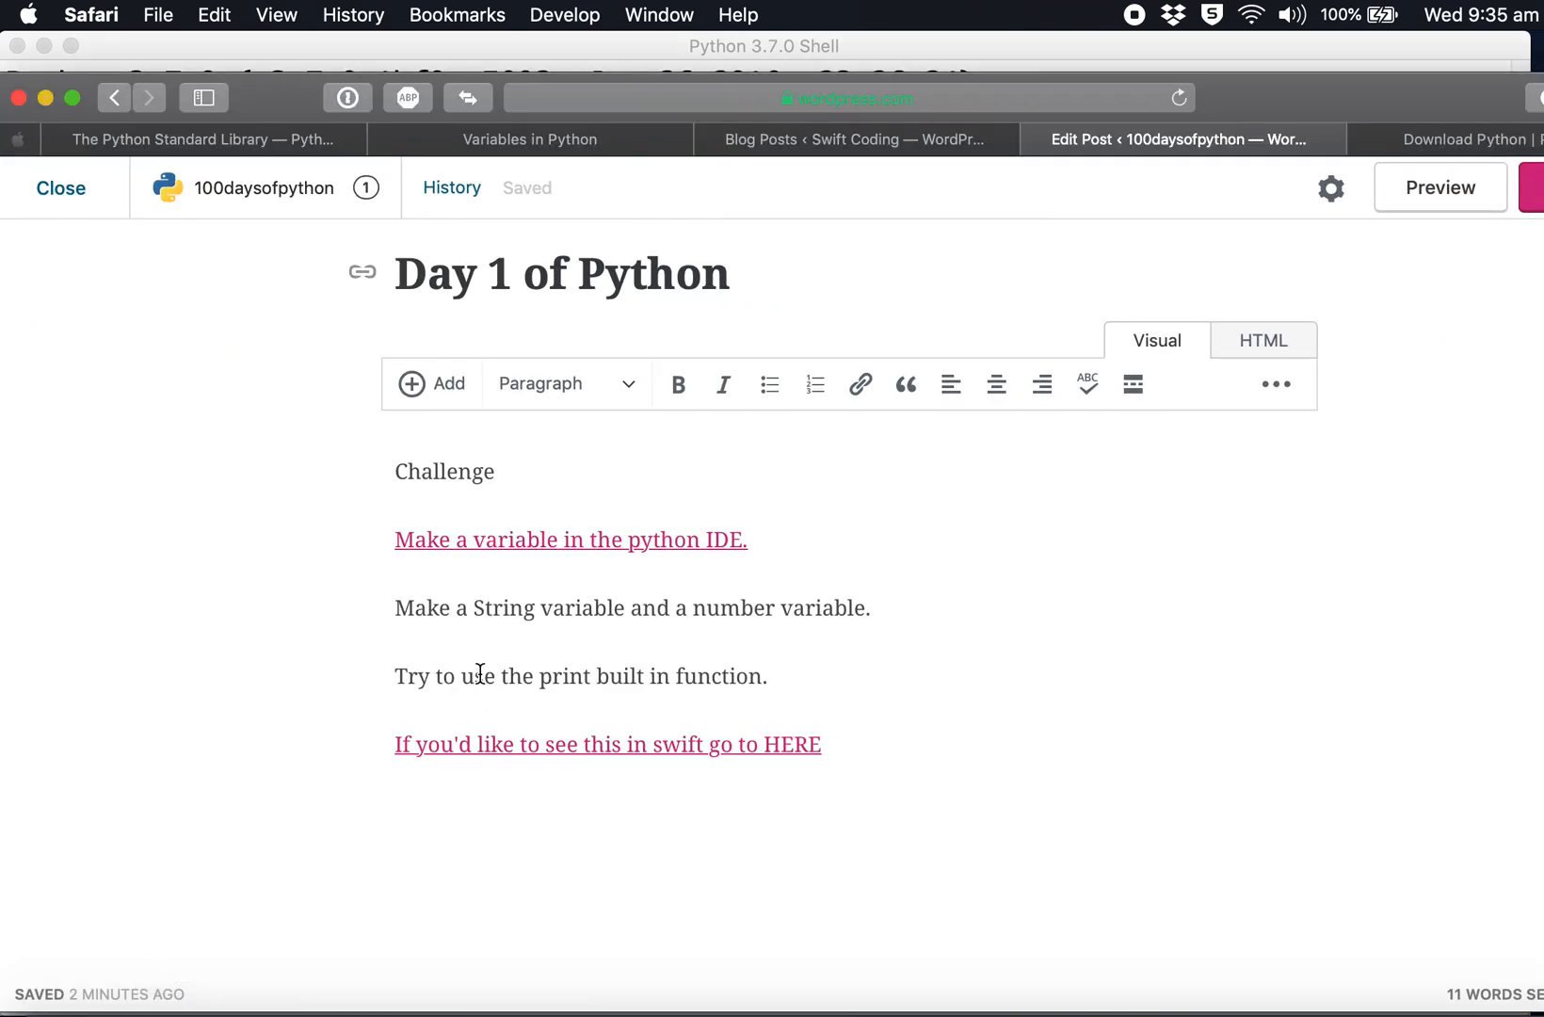
- Search Google for 'cast string into number python' from the python.org tab
{"action": "left_click", "coordinate": [1467, 139]}
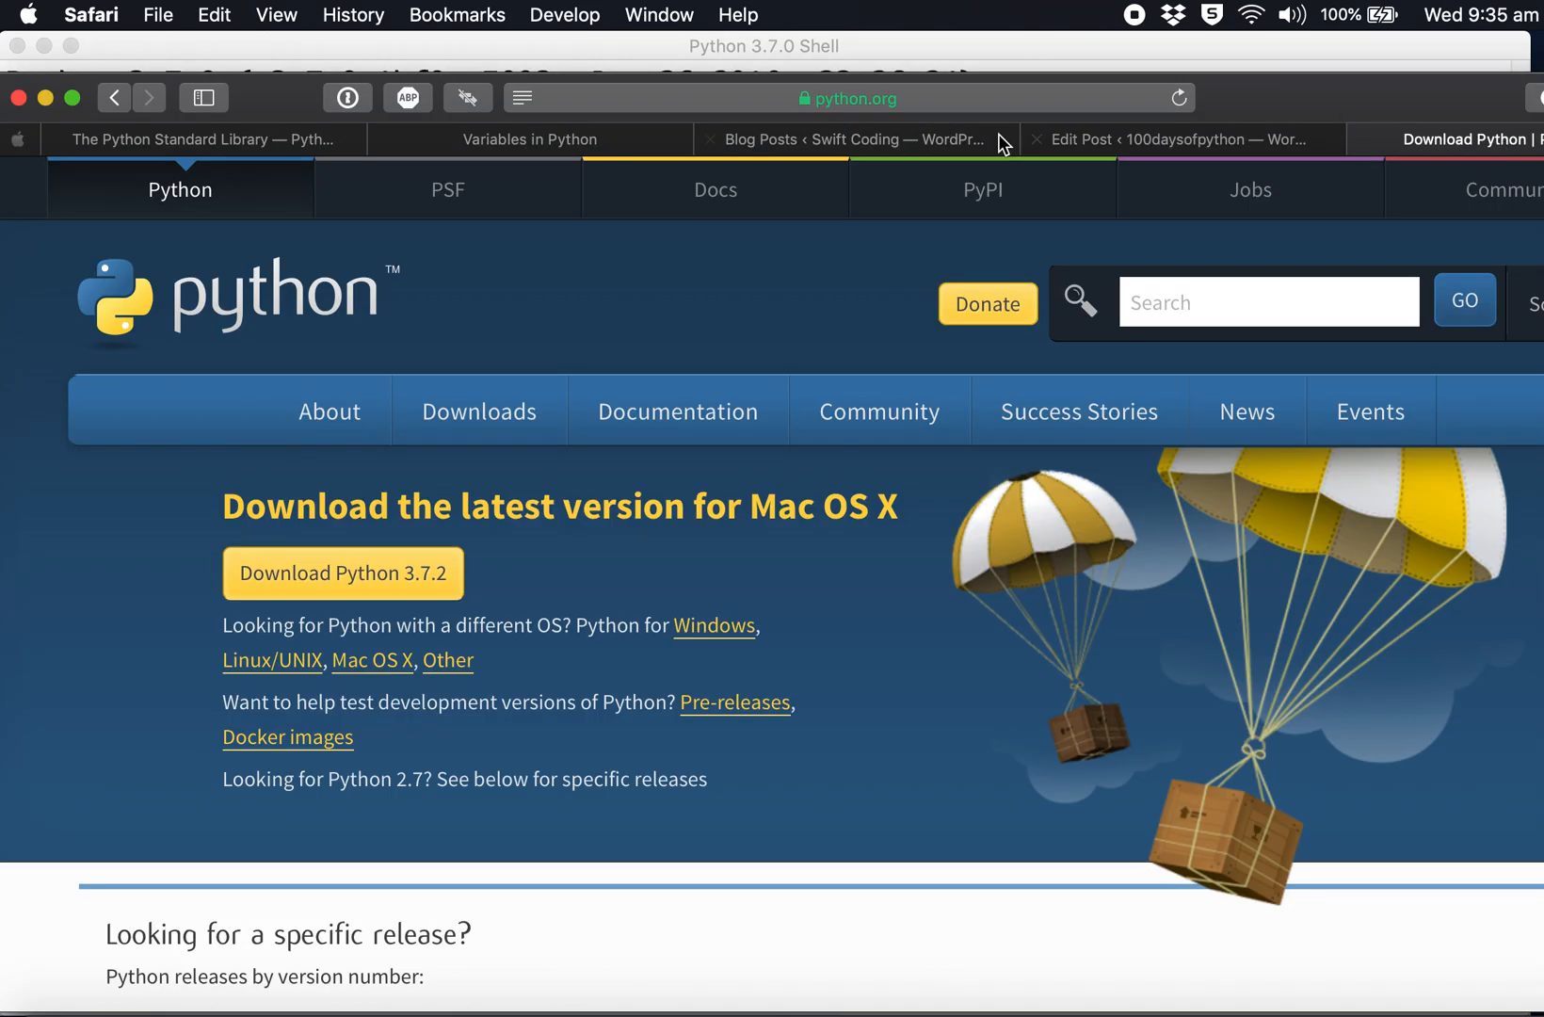
{"action": "type", "text": "cast"}
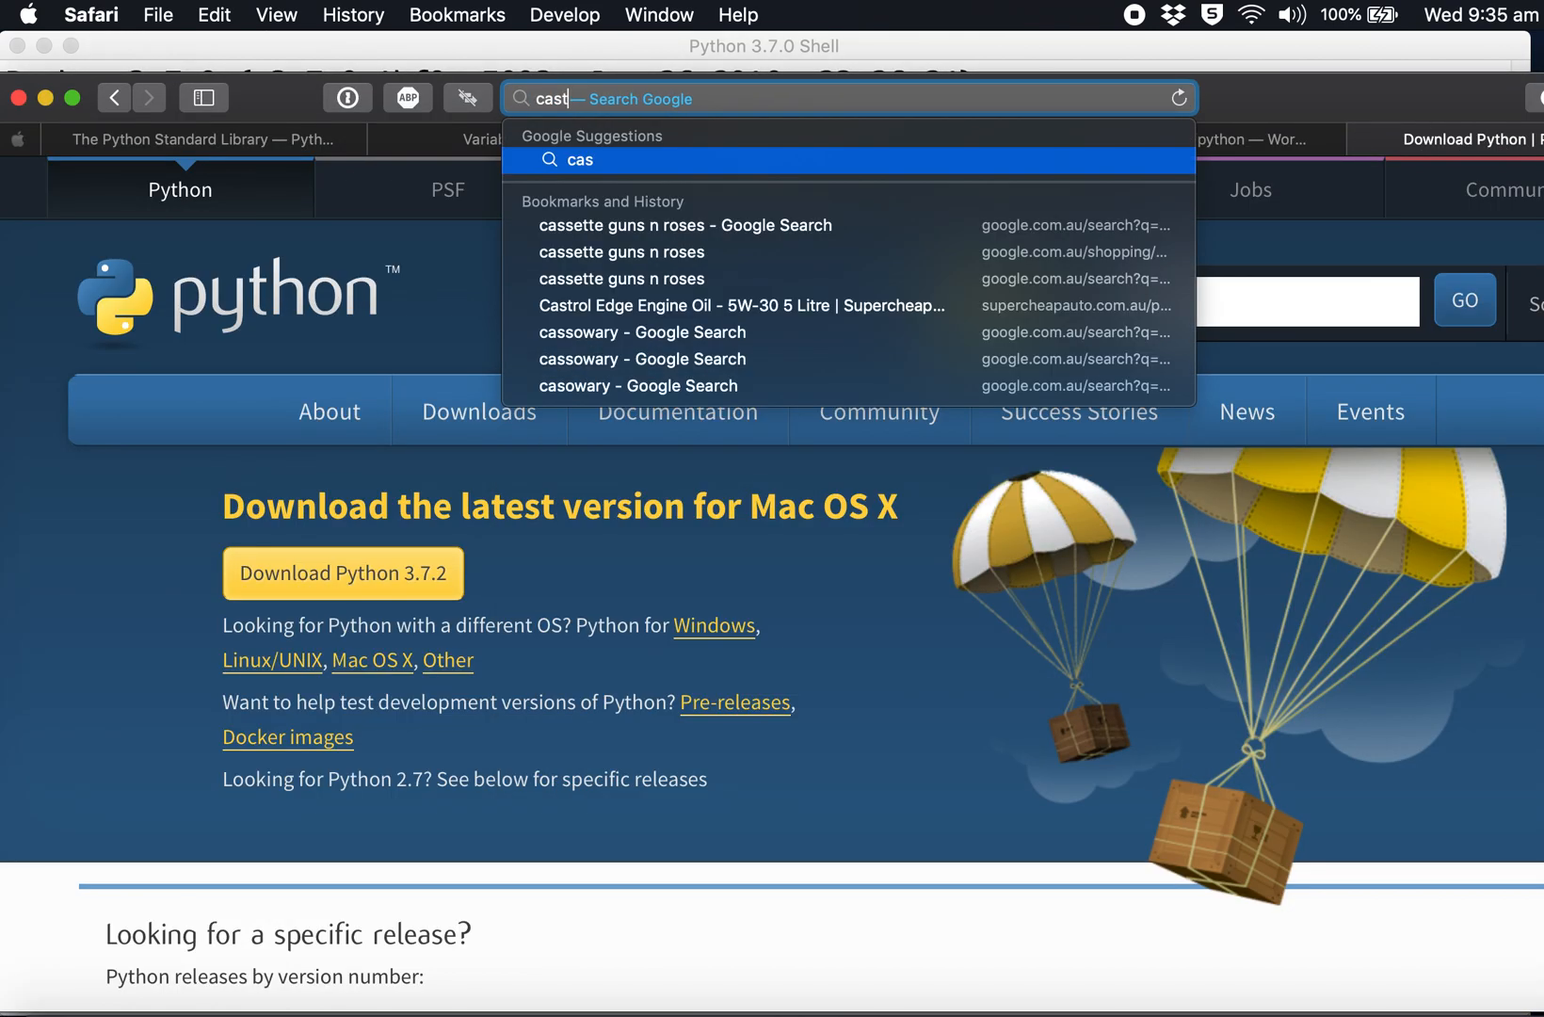
{"action": "type", "text": "string into"}
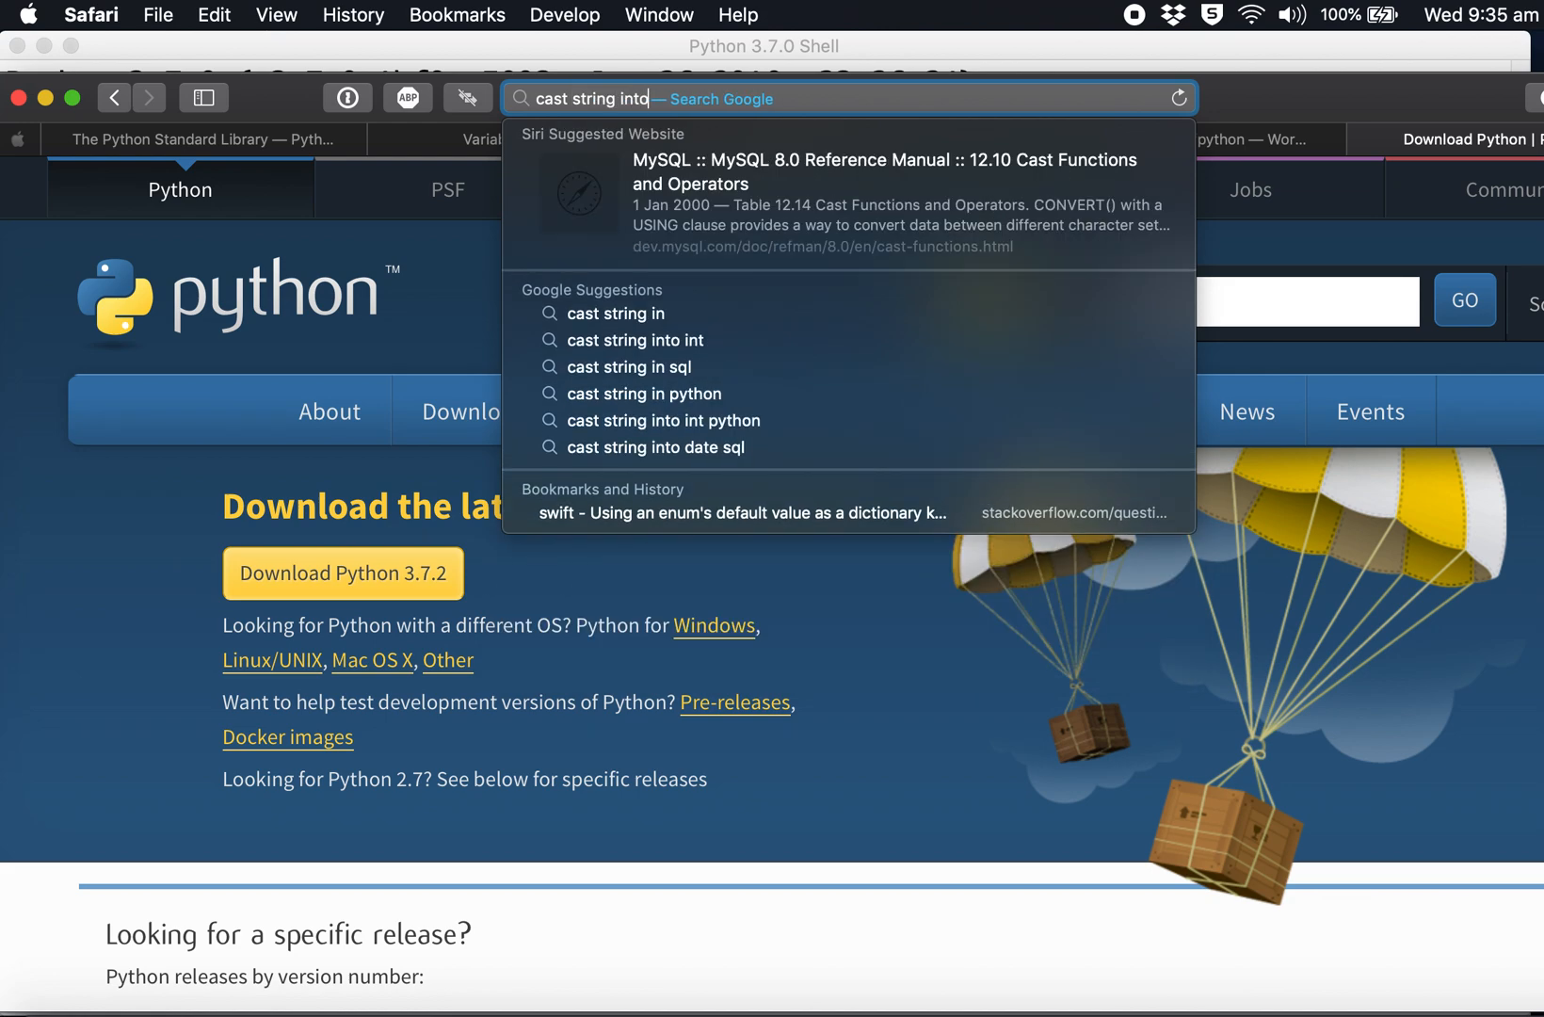
{"action": "type", "text": "number python"}
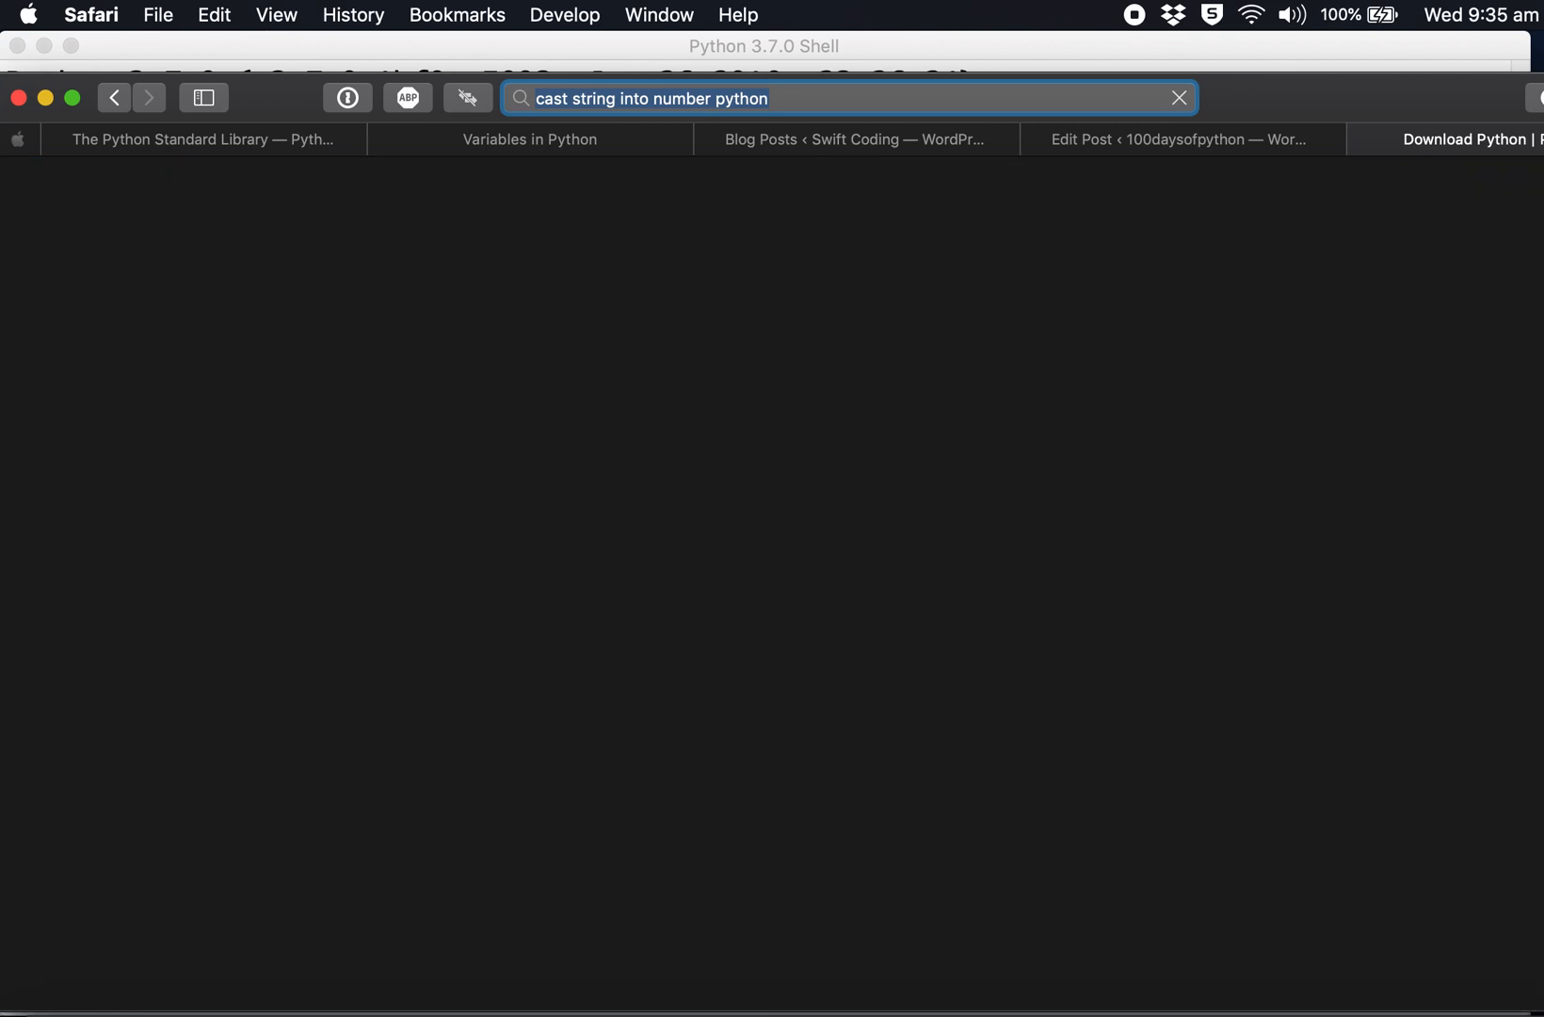
{"action": "key", "text": "Return"}
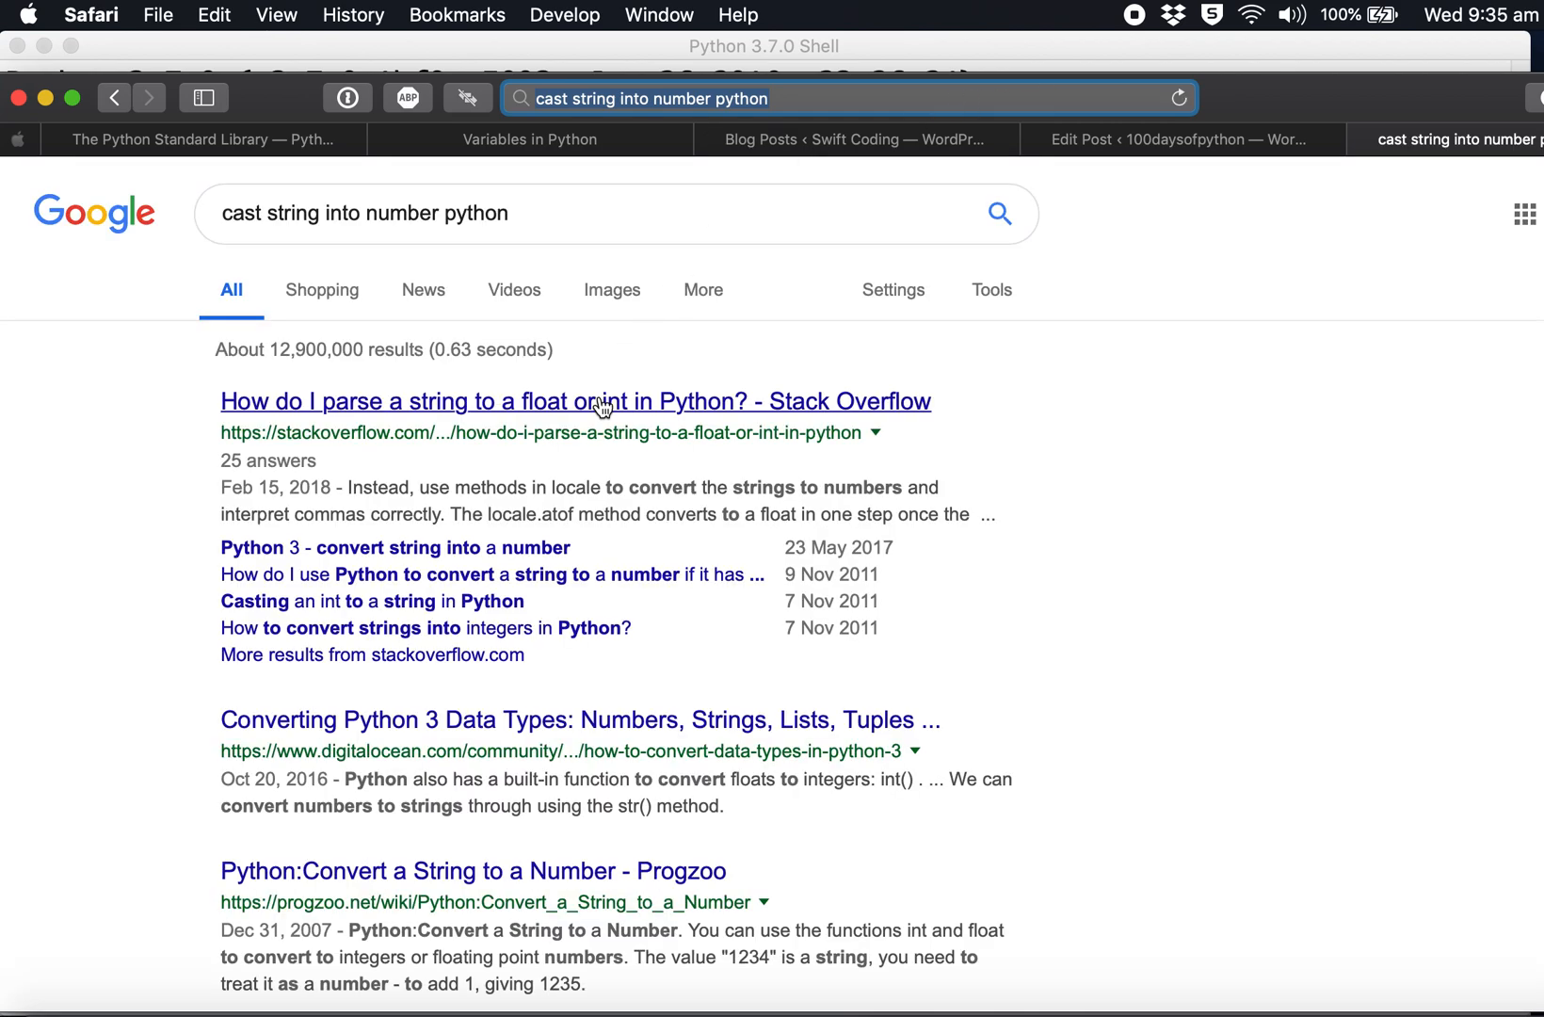
- Read through the Stack Overflow answers on parsing strings to float or int
{"action": "left_click", "coordinate": [574, 401]}
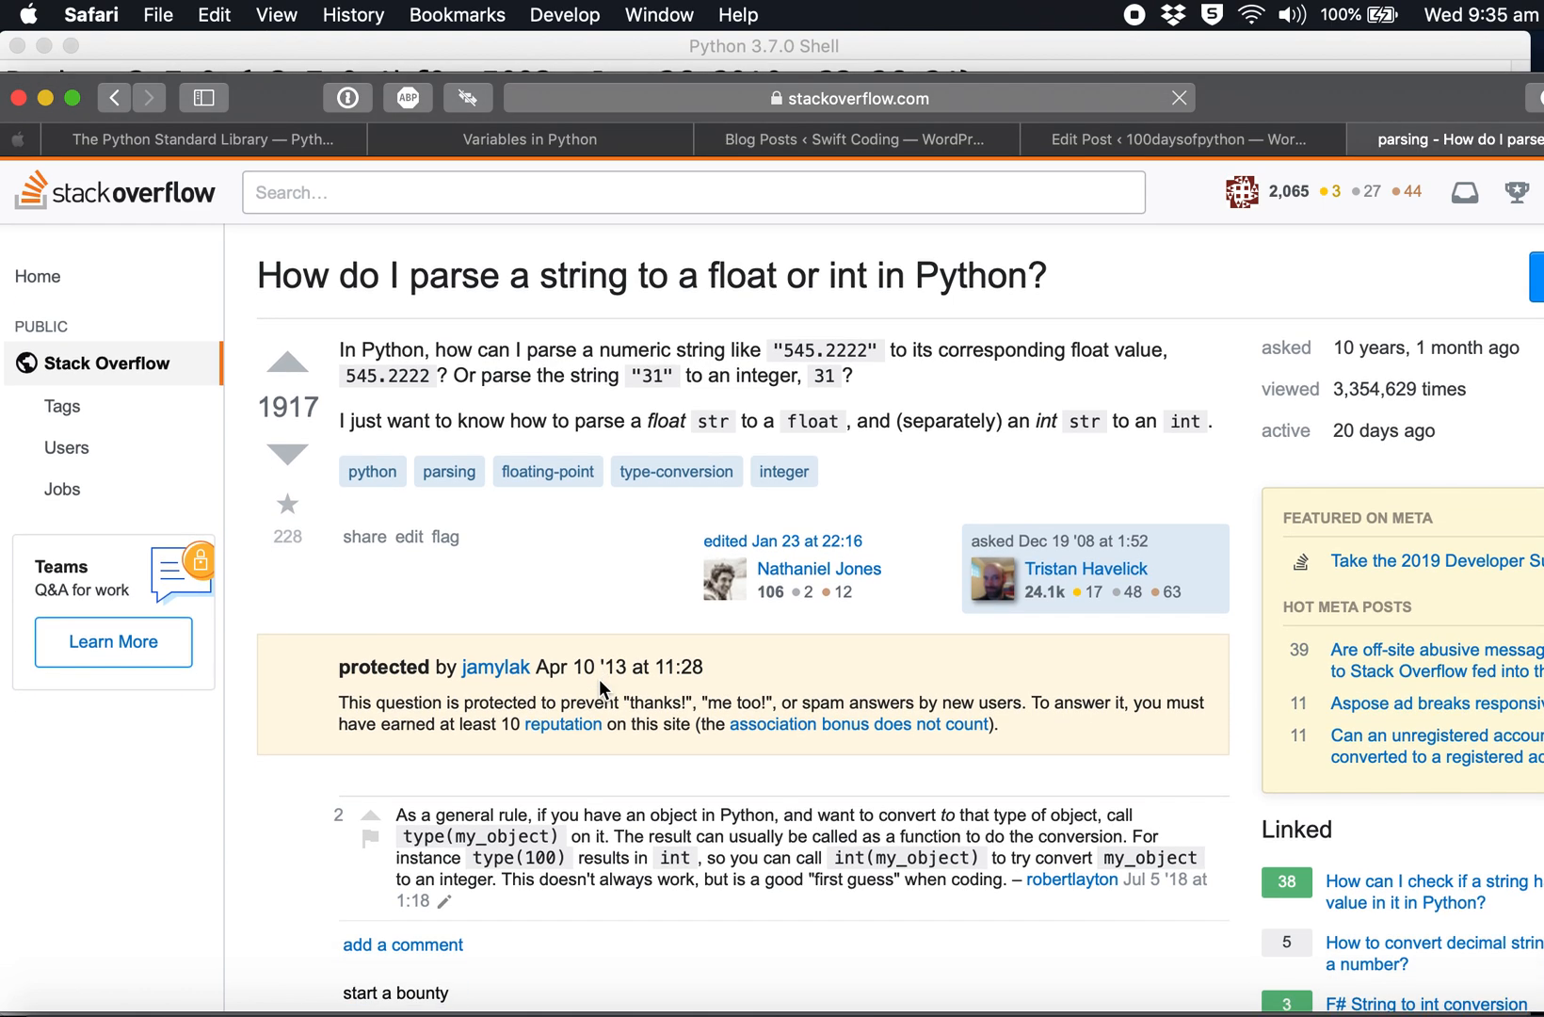
{"action": "scroll", "scroll_direction": "down", "scroll_amount": 3}
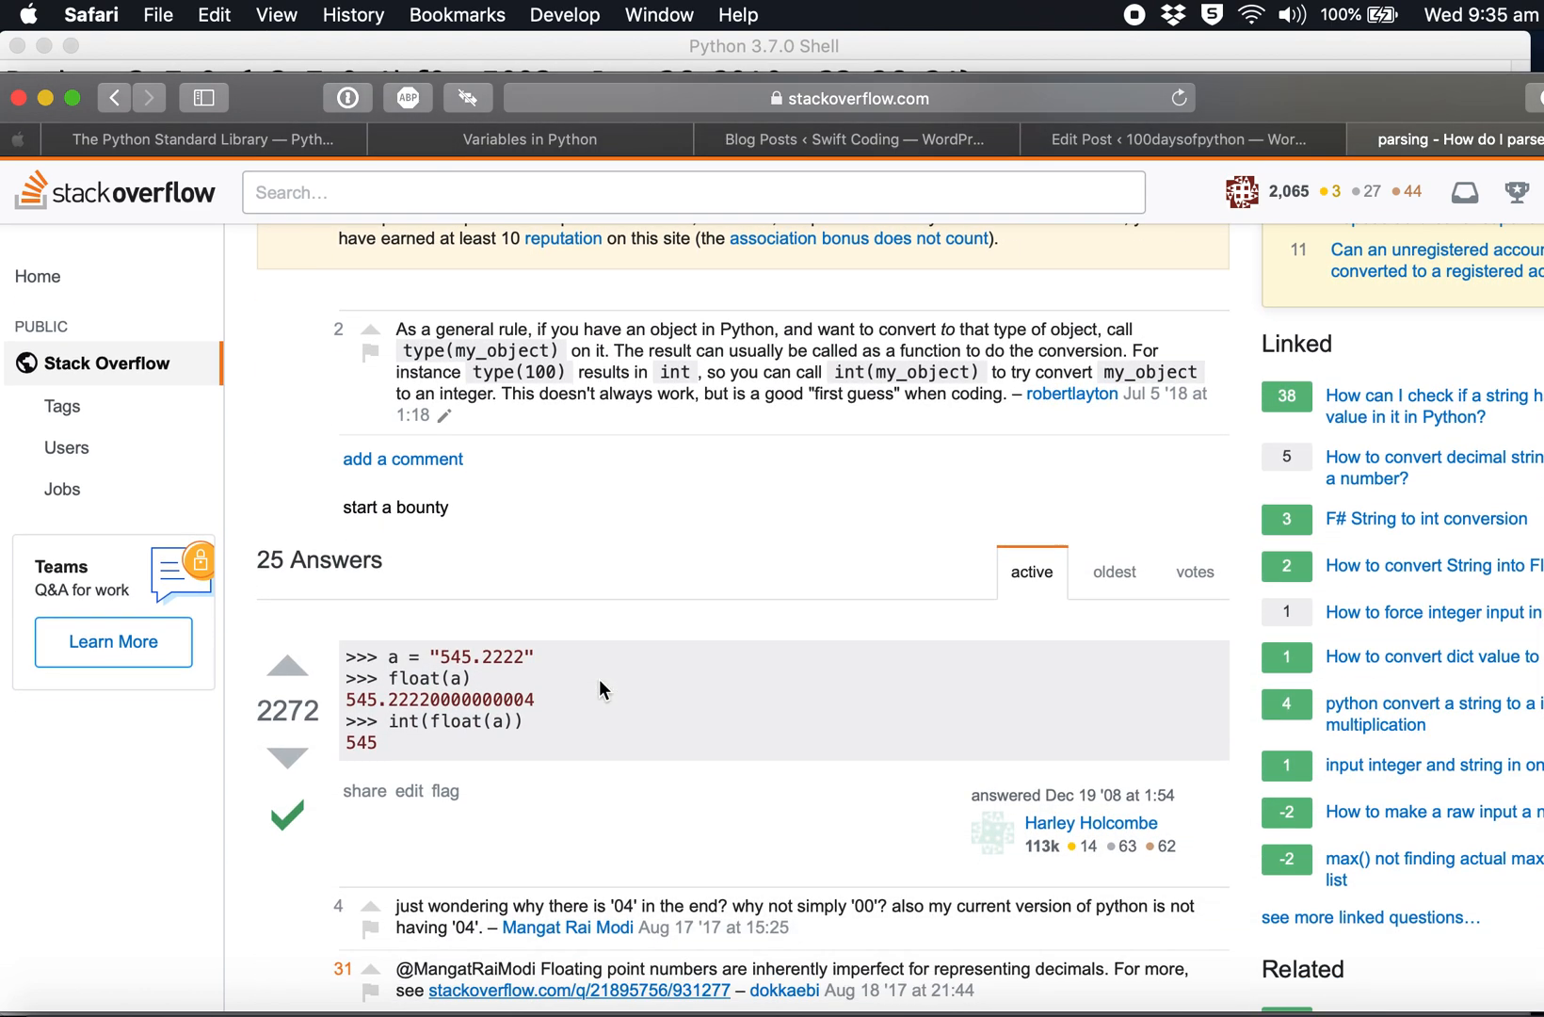
{"action": "scroll", "scroll_direction": "down", "scroll_amount": 3}
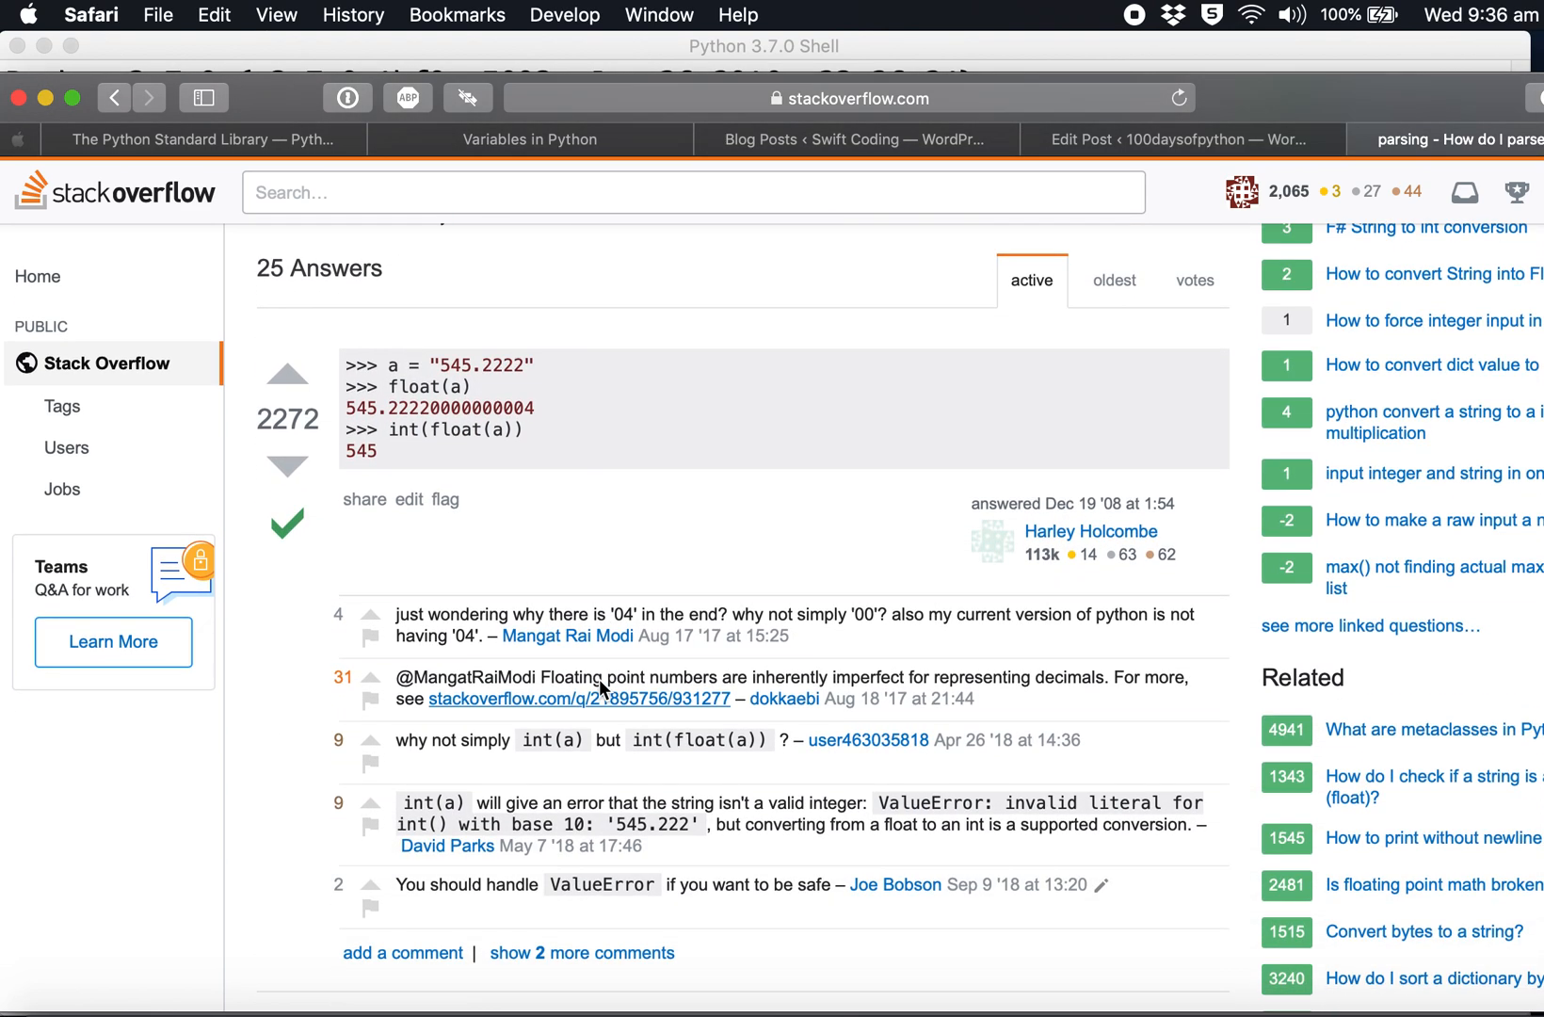
{"action": "scroll", "scroll_direction": "down", "scroll_amount": 3}
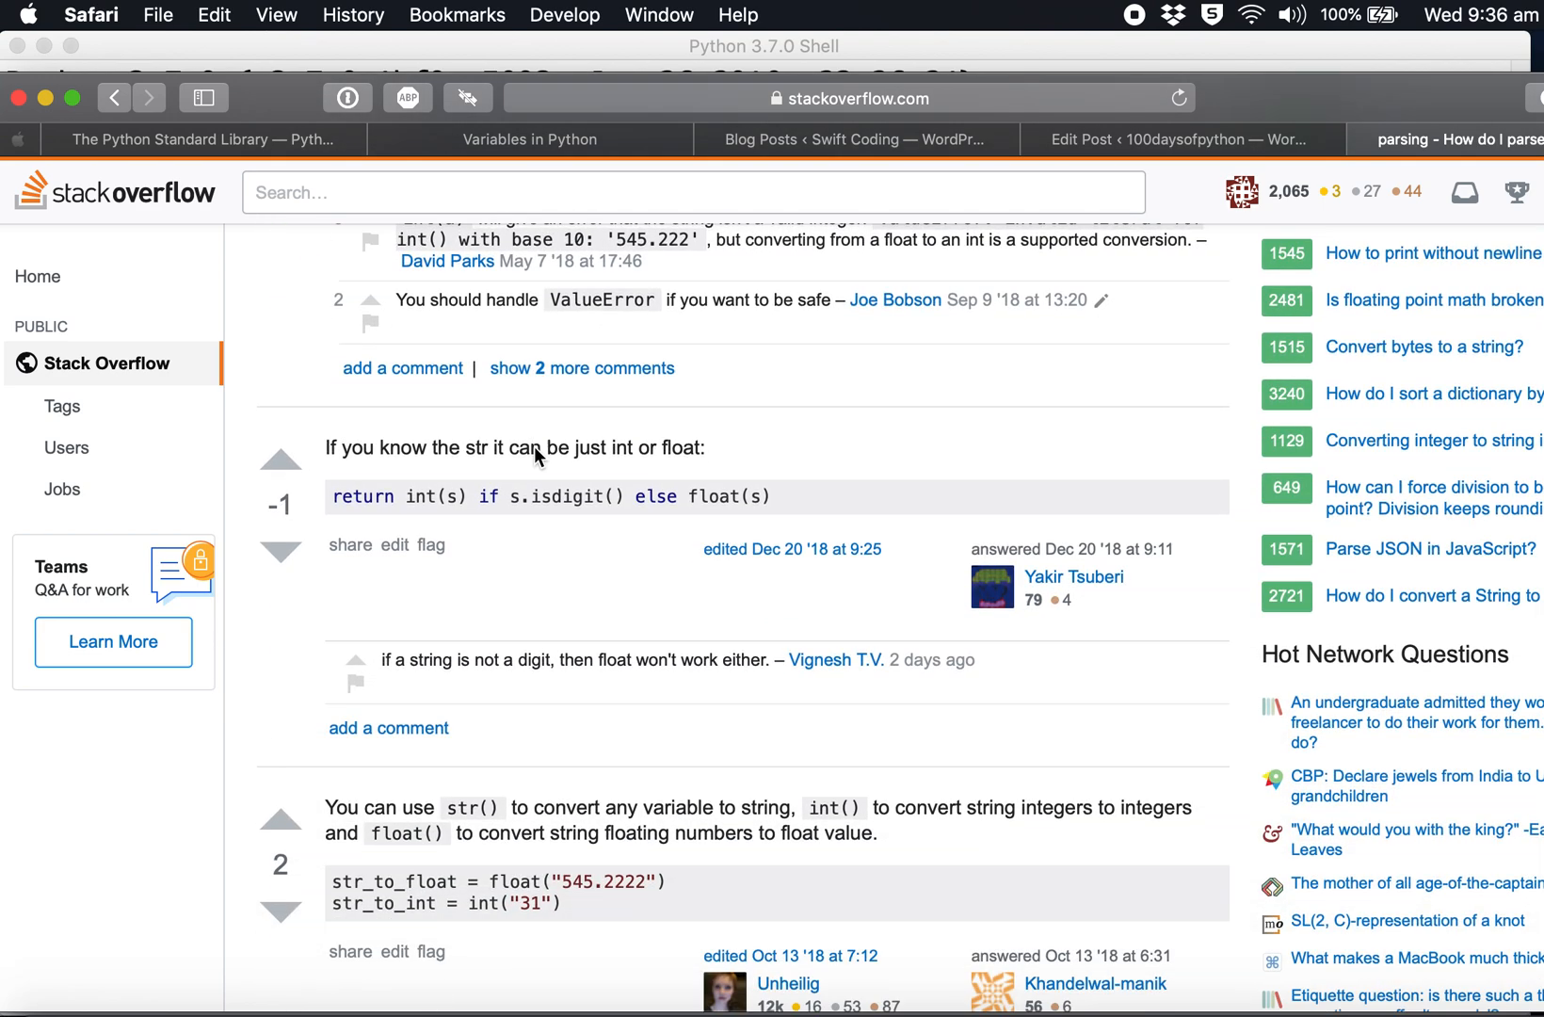
{"action": "scroll", "scroll_direction": "down", "scroll_amount": 3}
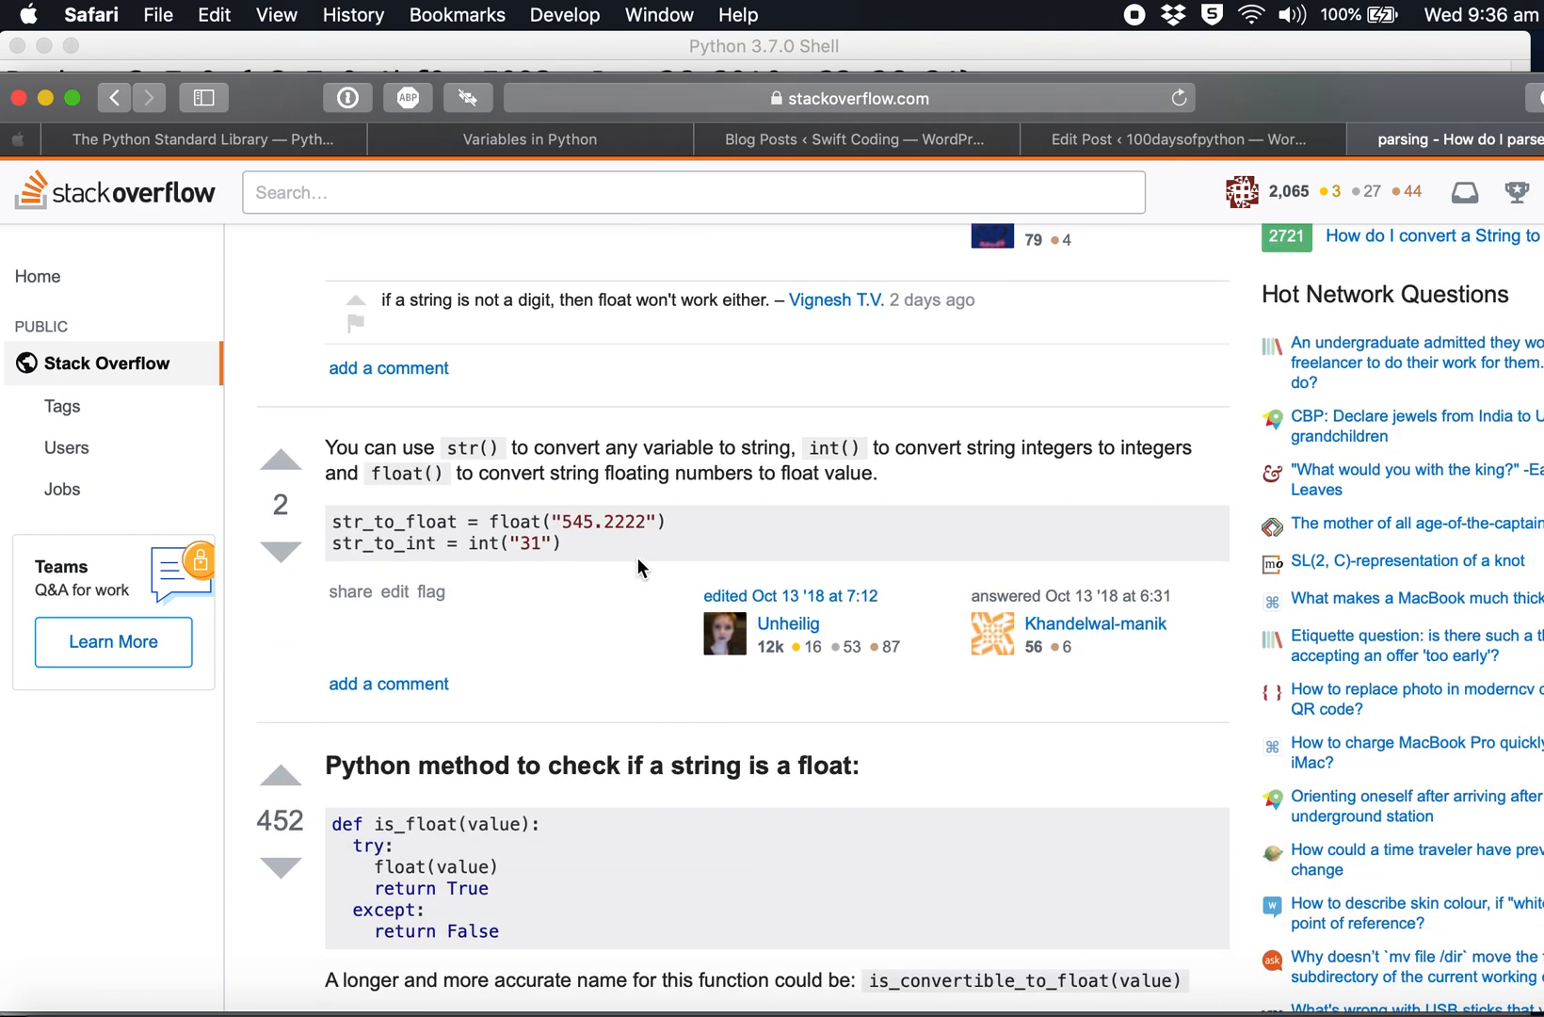
{"action": "scroll", "scroll_direction": "down", "scroll_amount": 3}
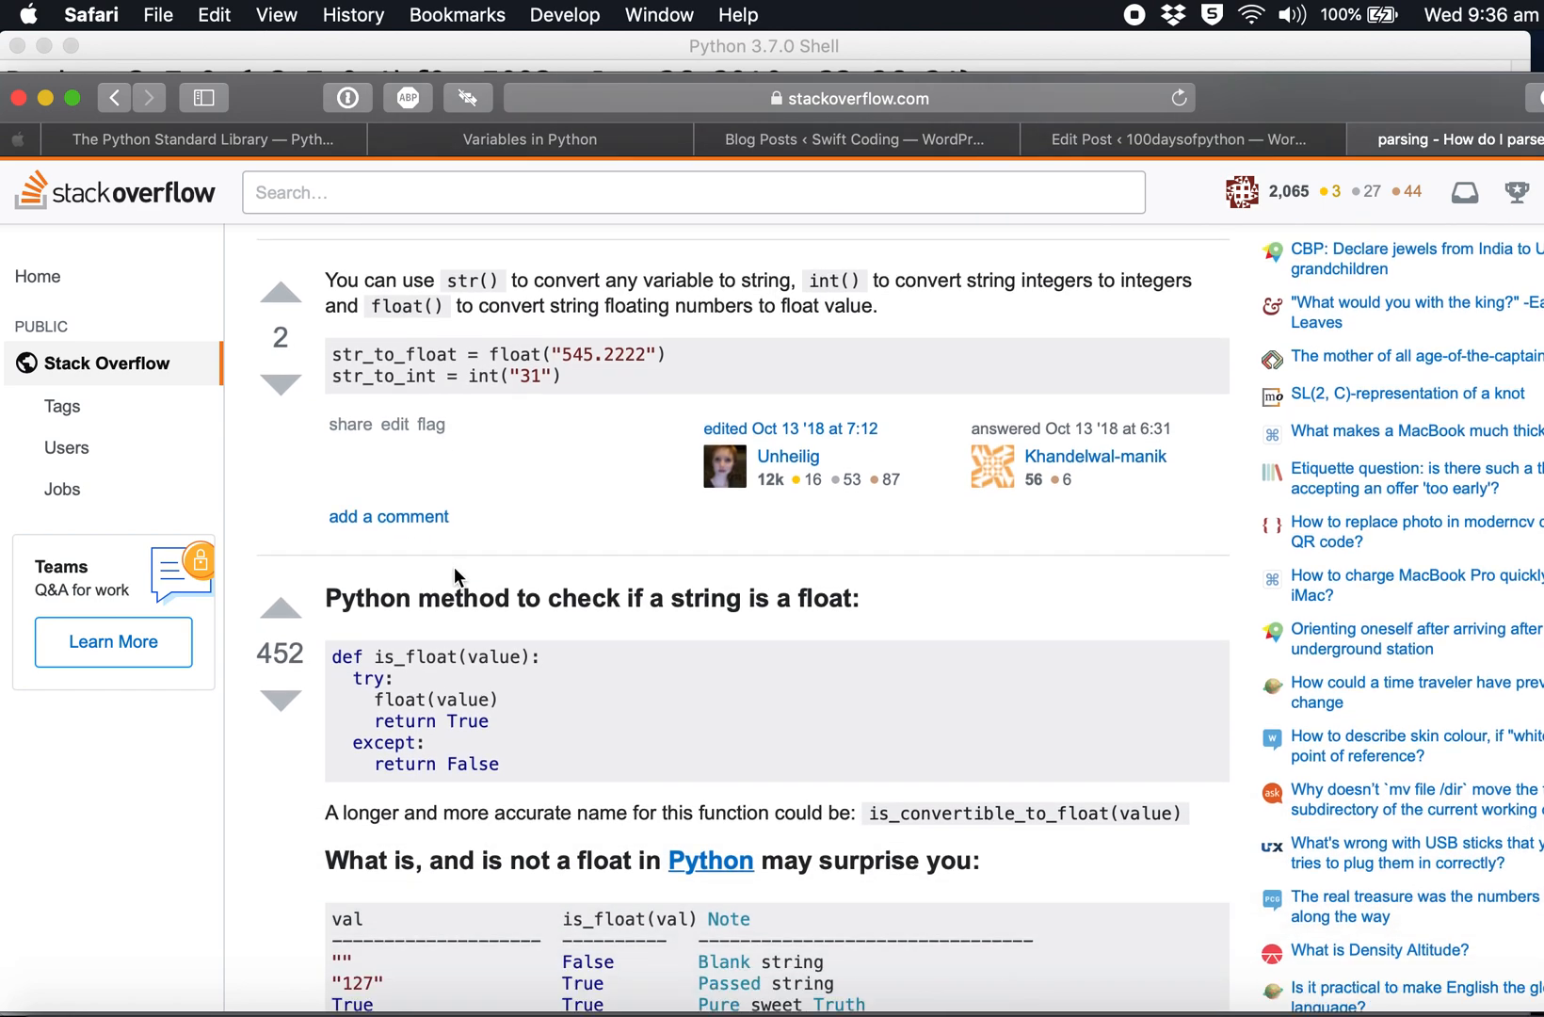
{"action": "scroll", "scroll_direction": "down", "scroll_amount": 3}
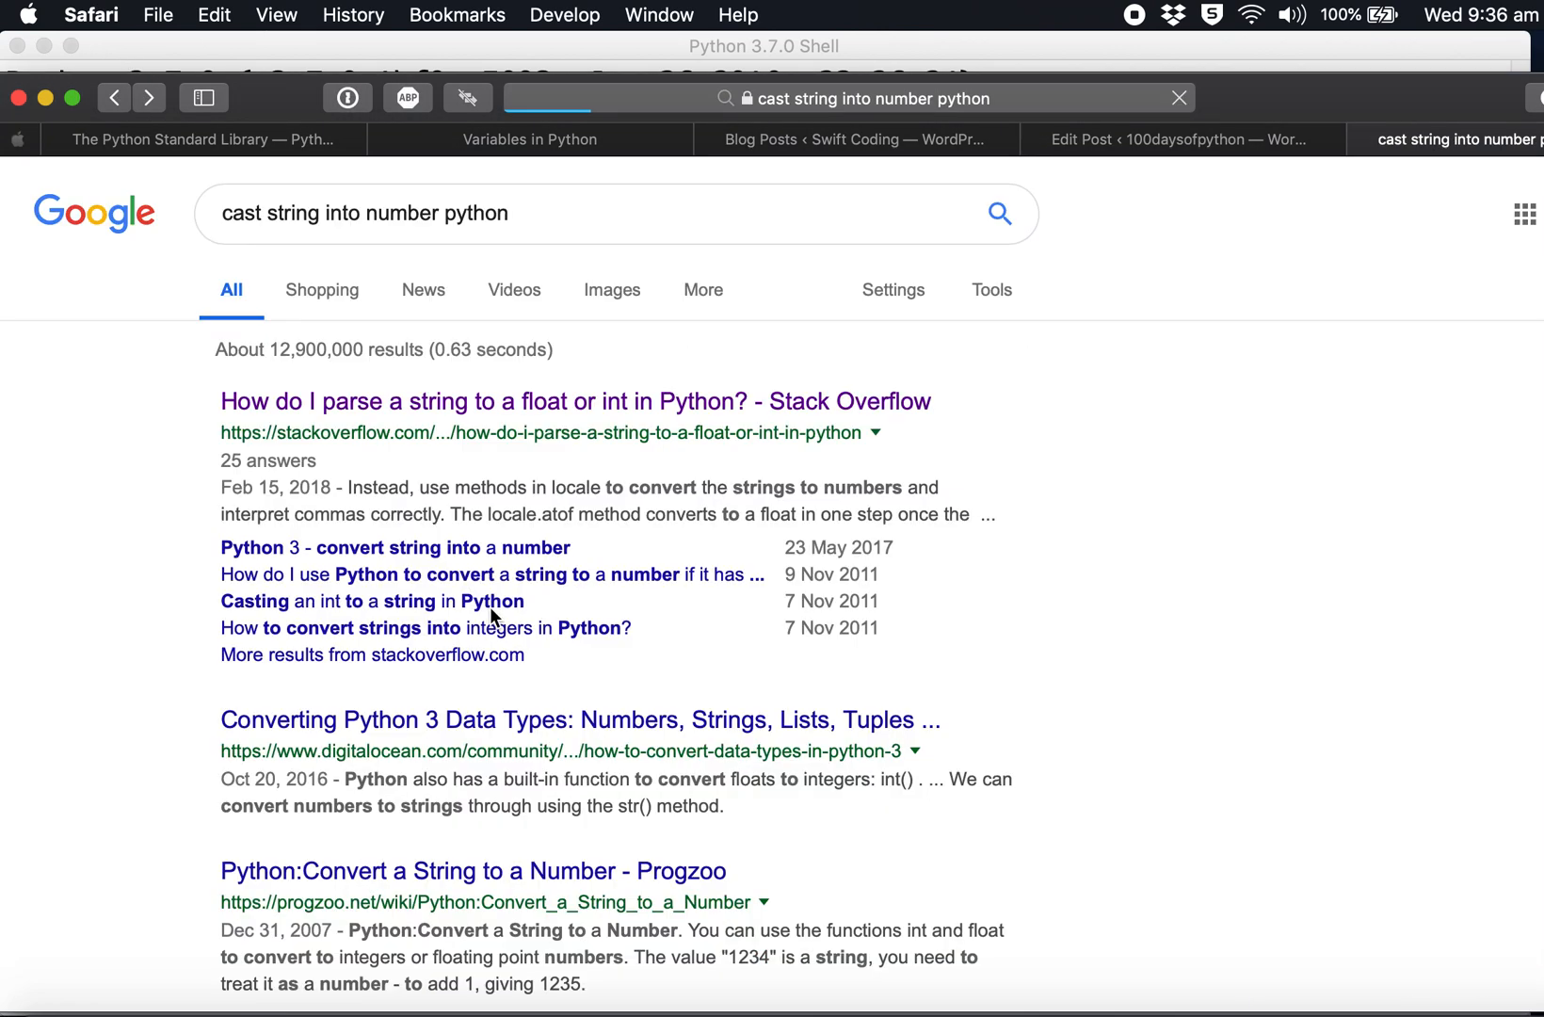
{"action": "mouse_move", "coordinate": [473, 556]}
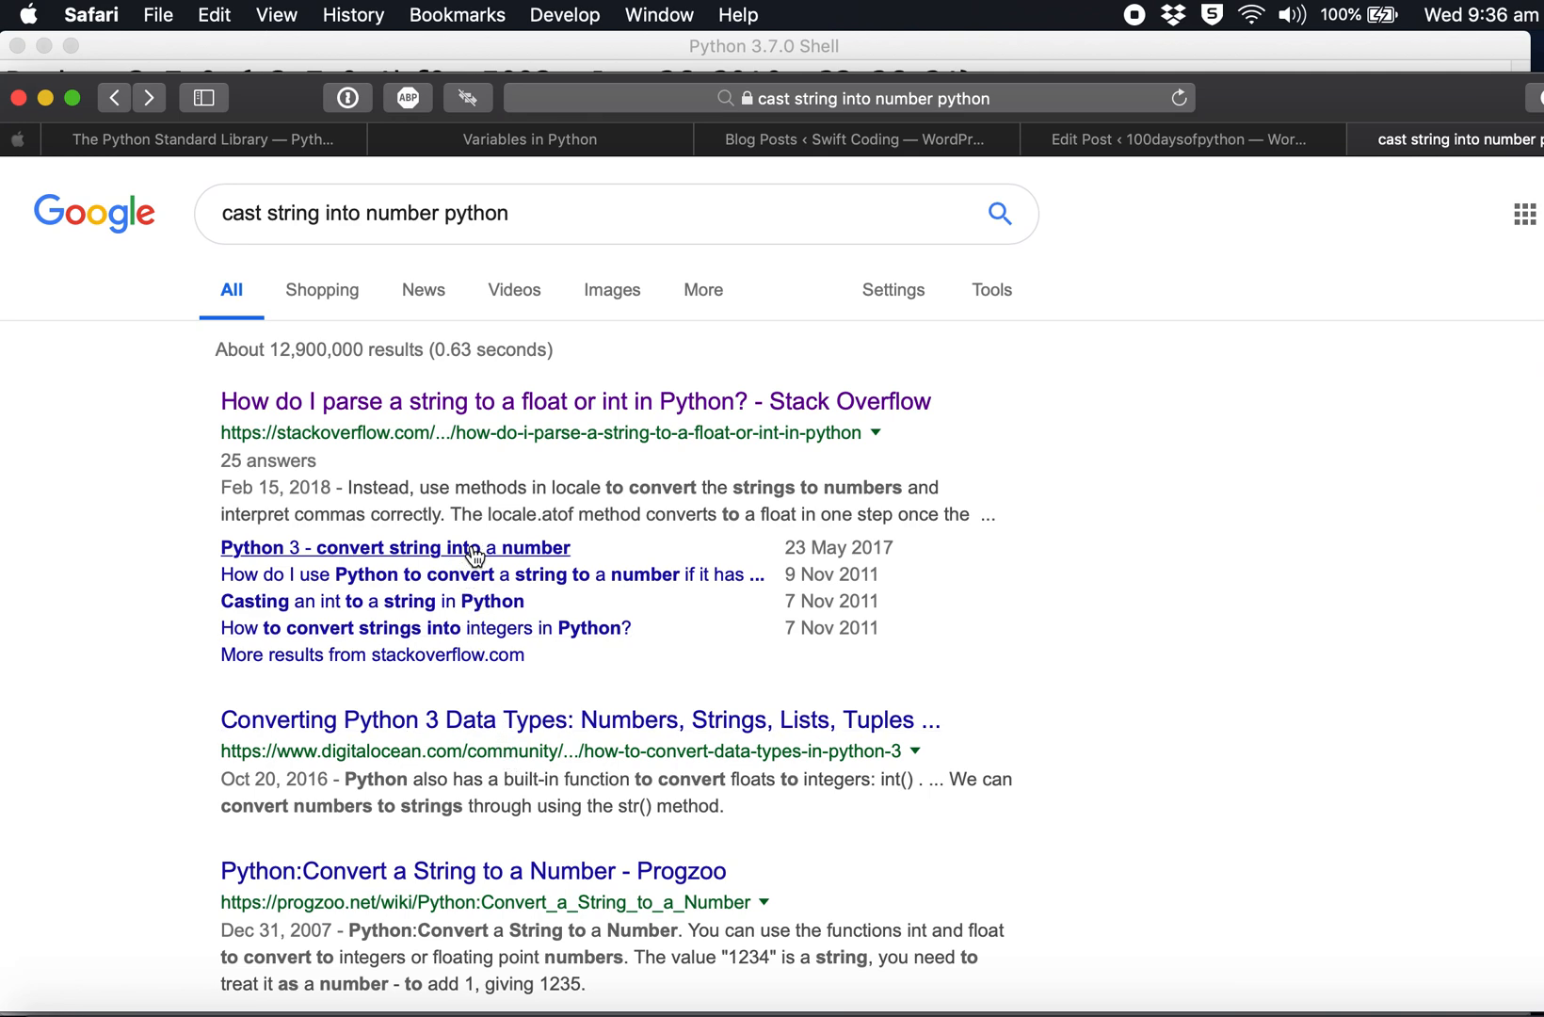
{"action": "mouse_move", "coordinate": [423, 631]}
{"action": "type", "text": " number into a"}
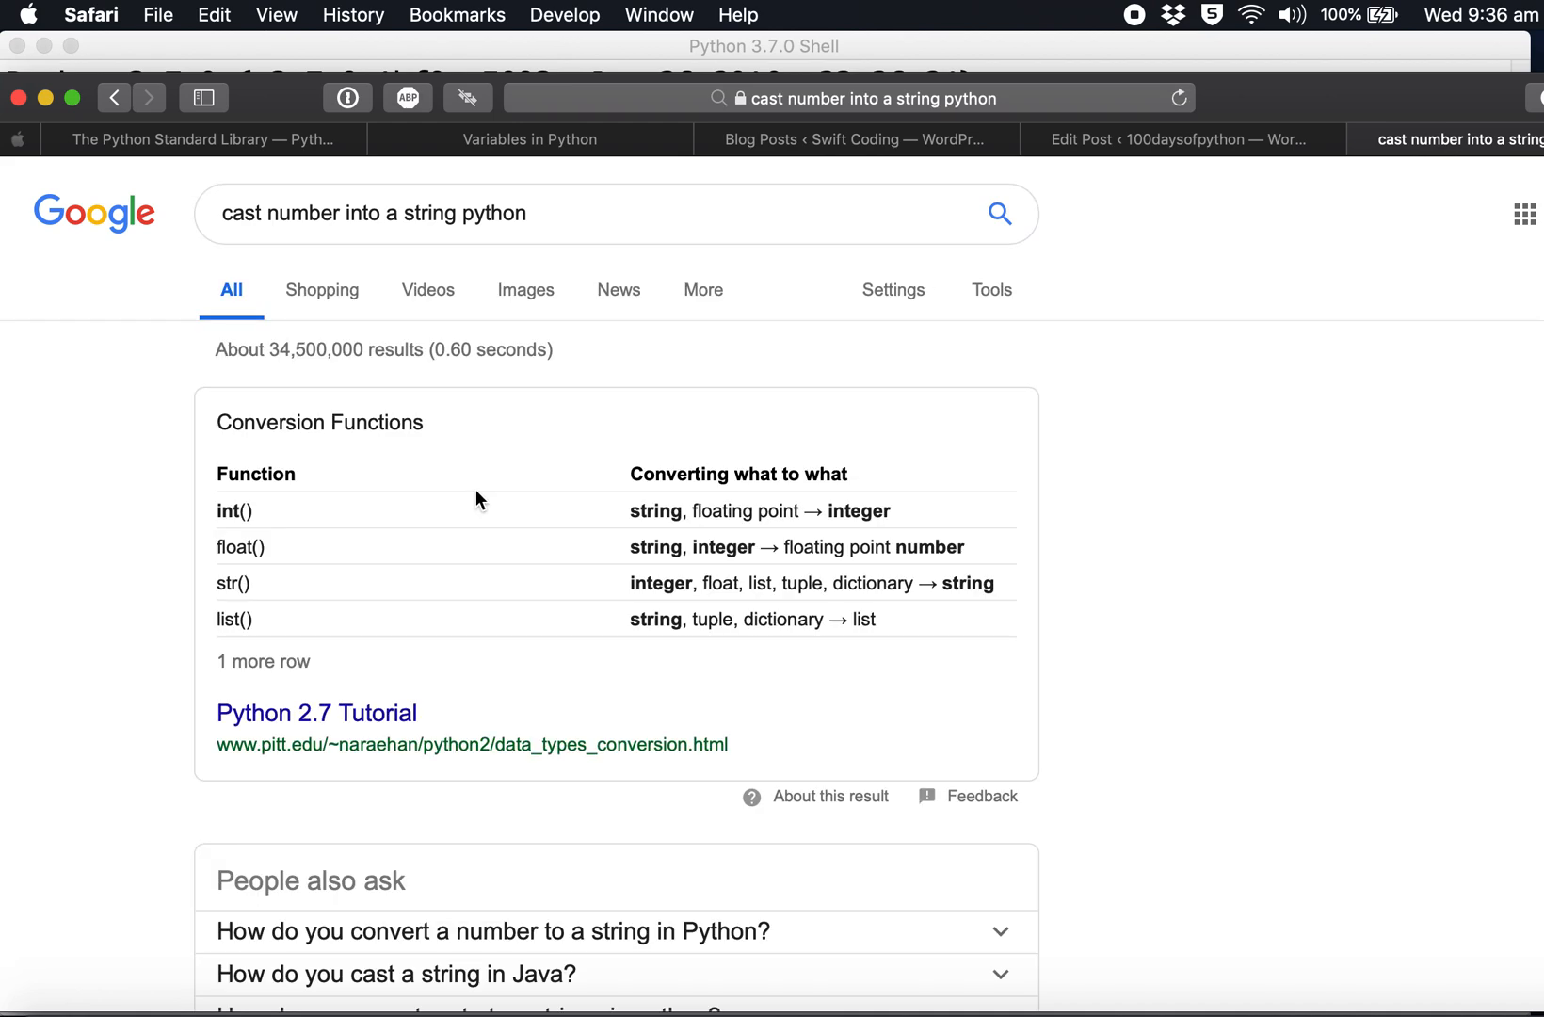
{"action": "mouse_move", "coordinate": [256, 596]}
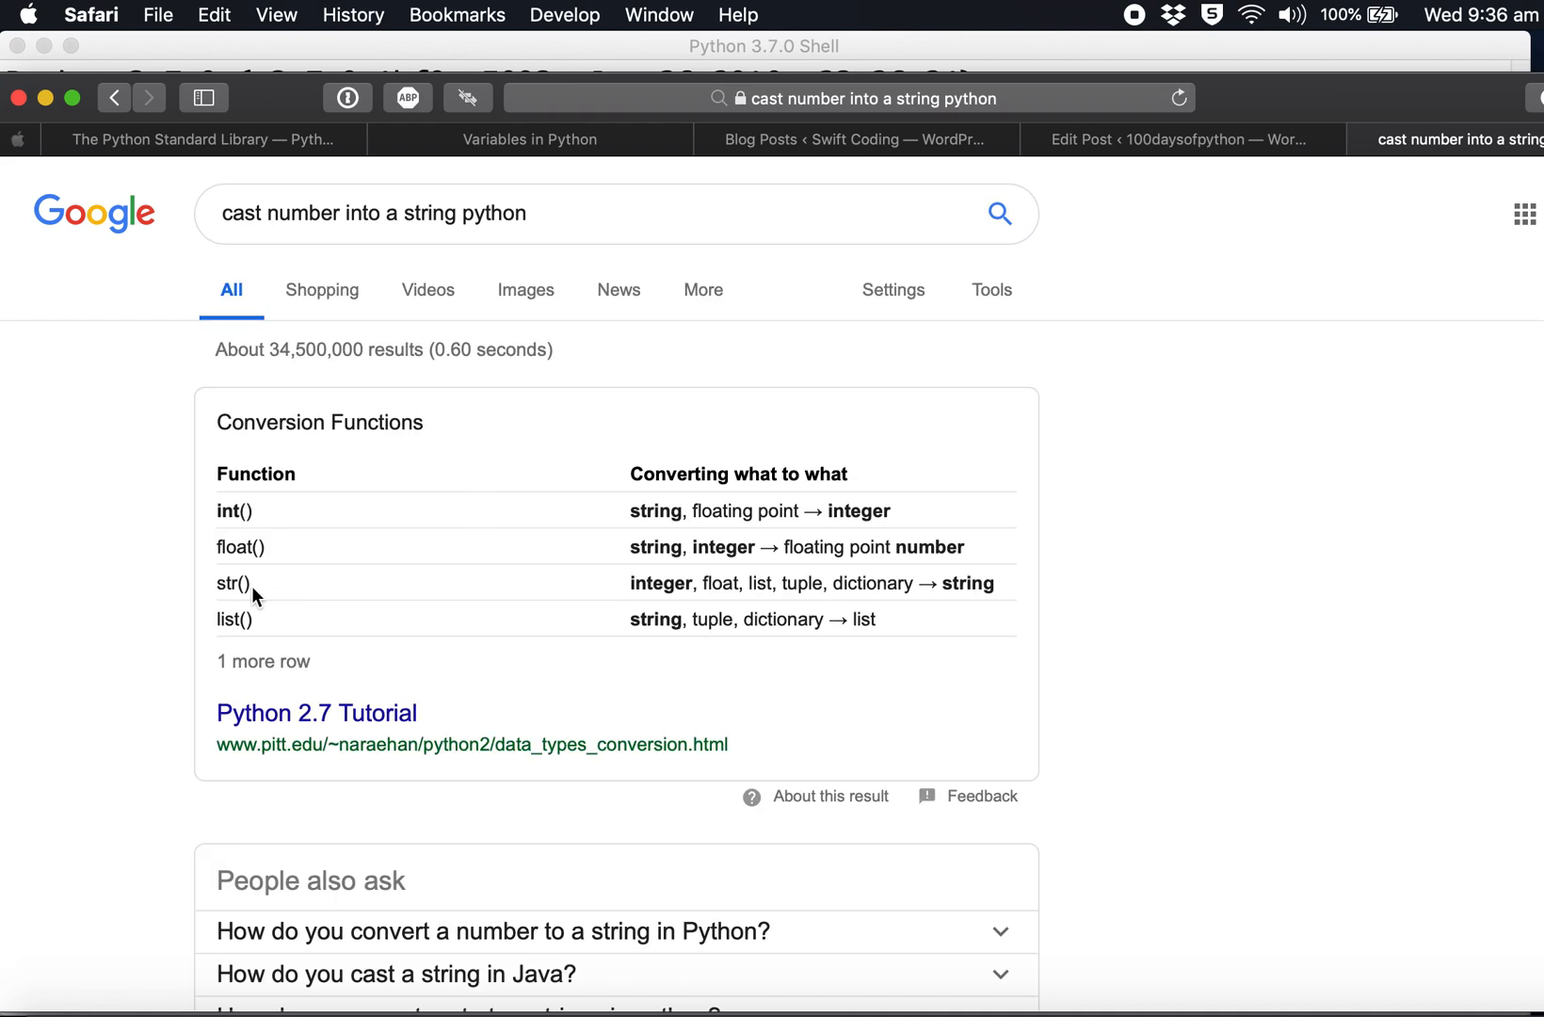
{"action": "mouse_move", "coordinate": [240, 585]}
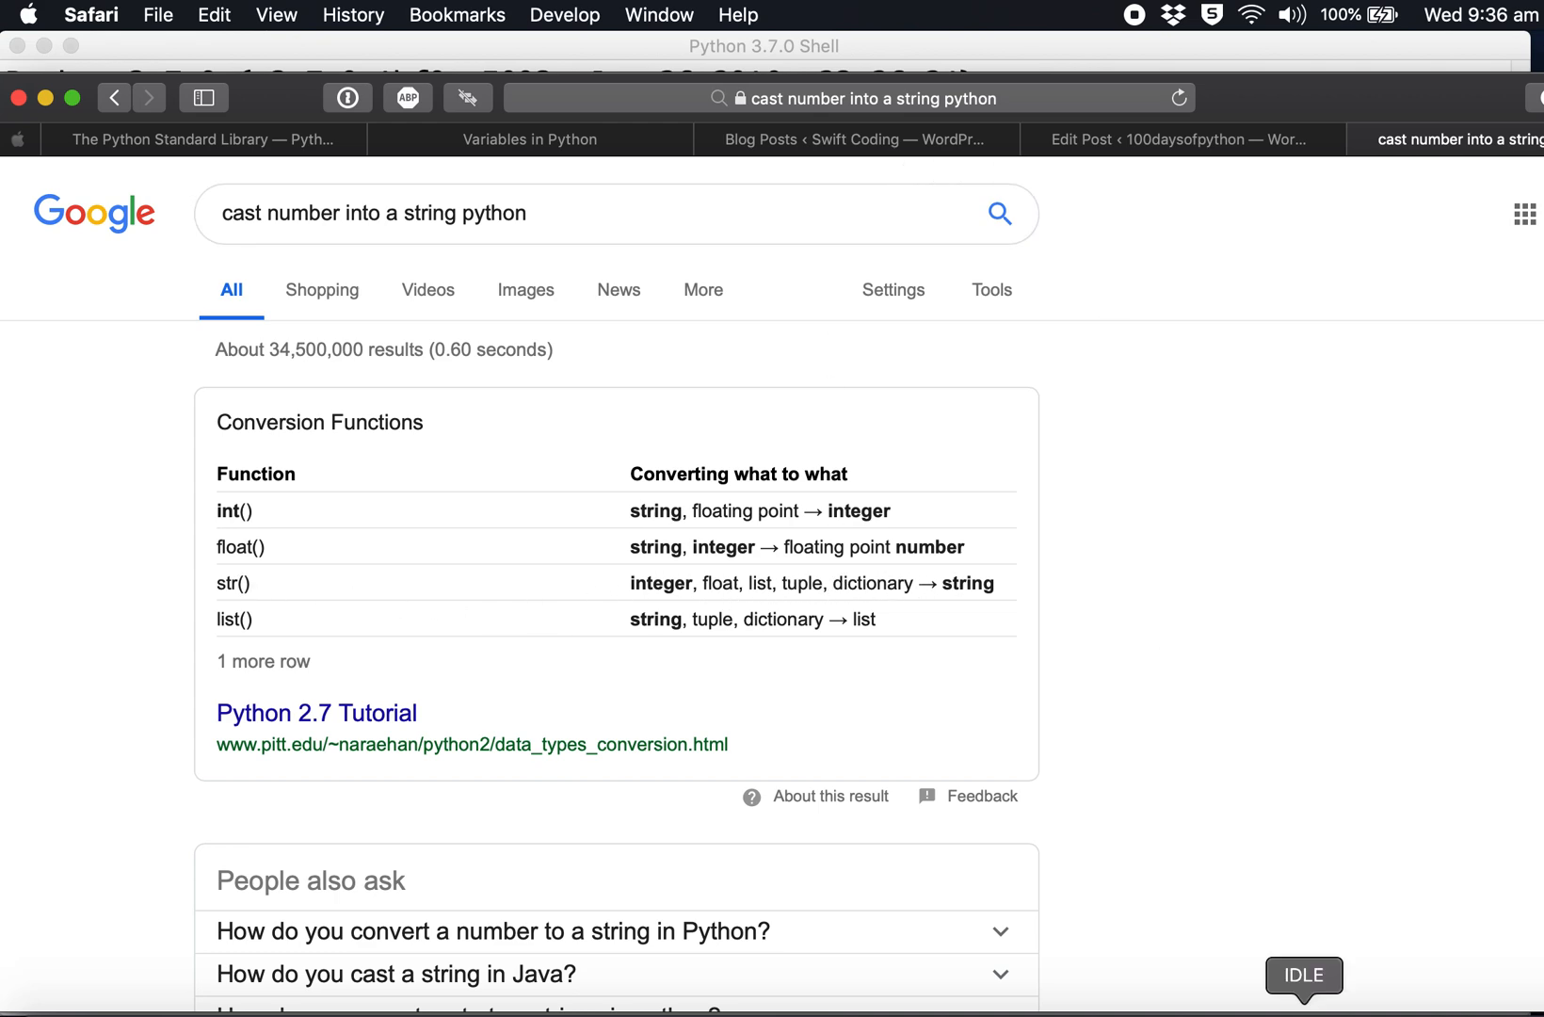
- Run str += str(myNumber) in the shell, raising TypeError: 'str' object is not callable
{"action": "left_click", "coordinate": [1302, 976]}
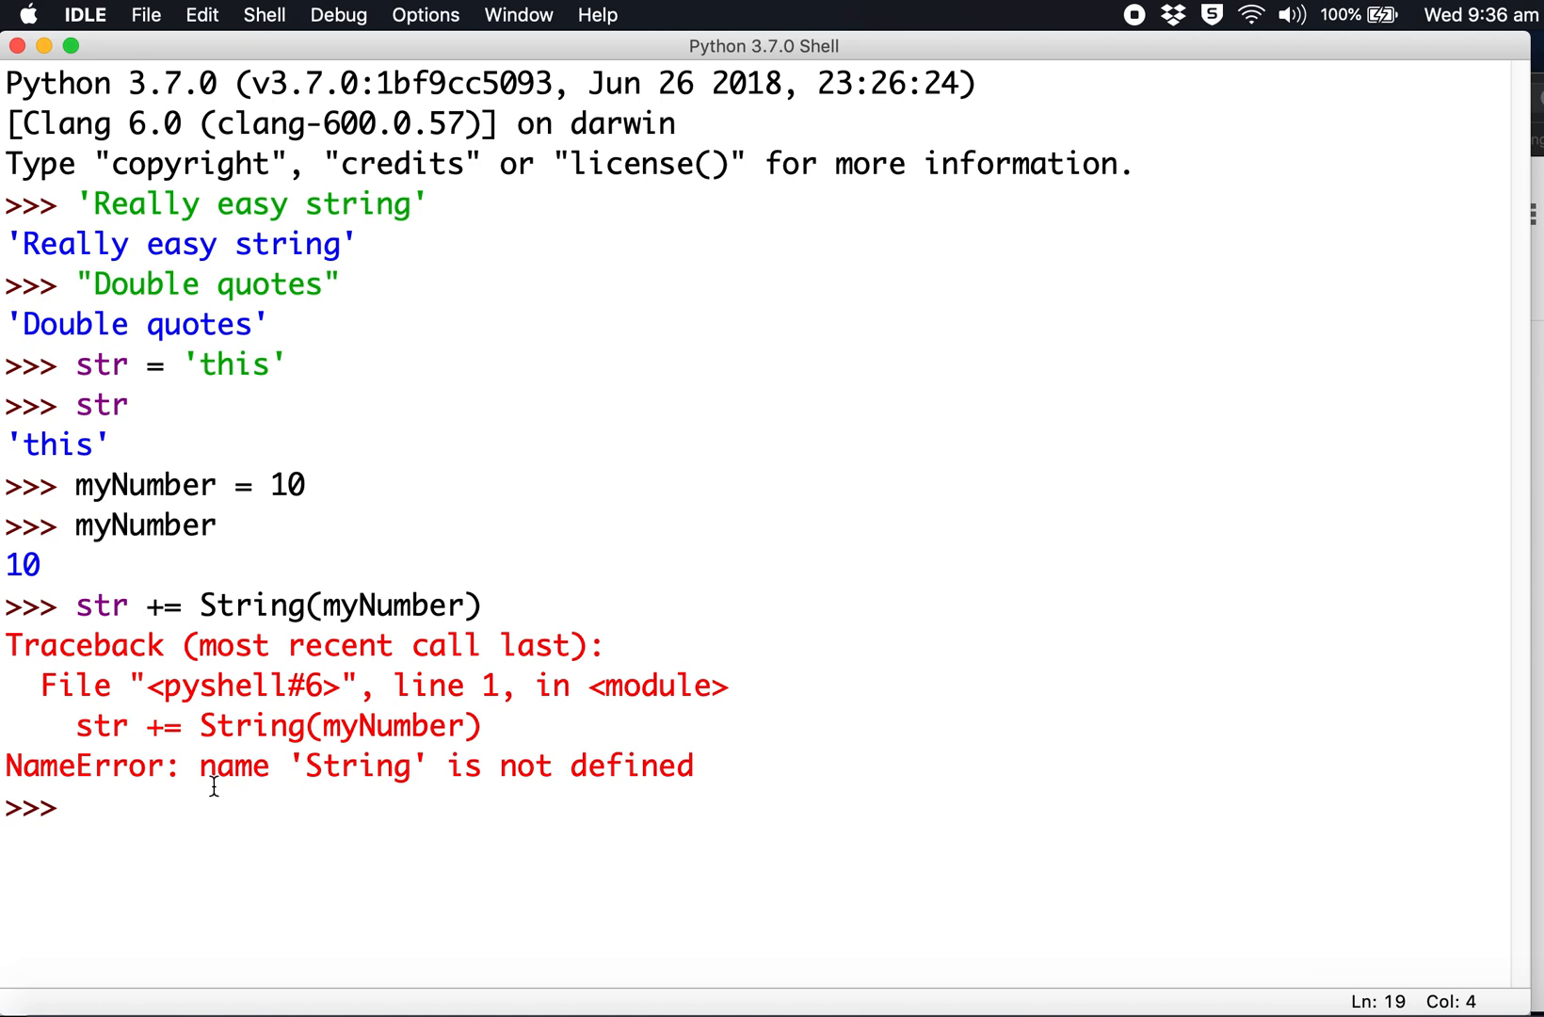
{"action": "type", "text": "str +="}
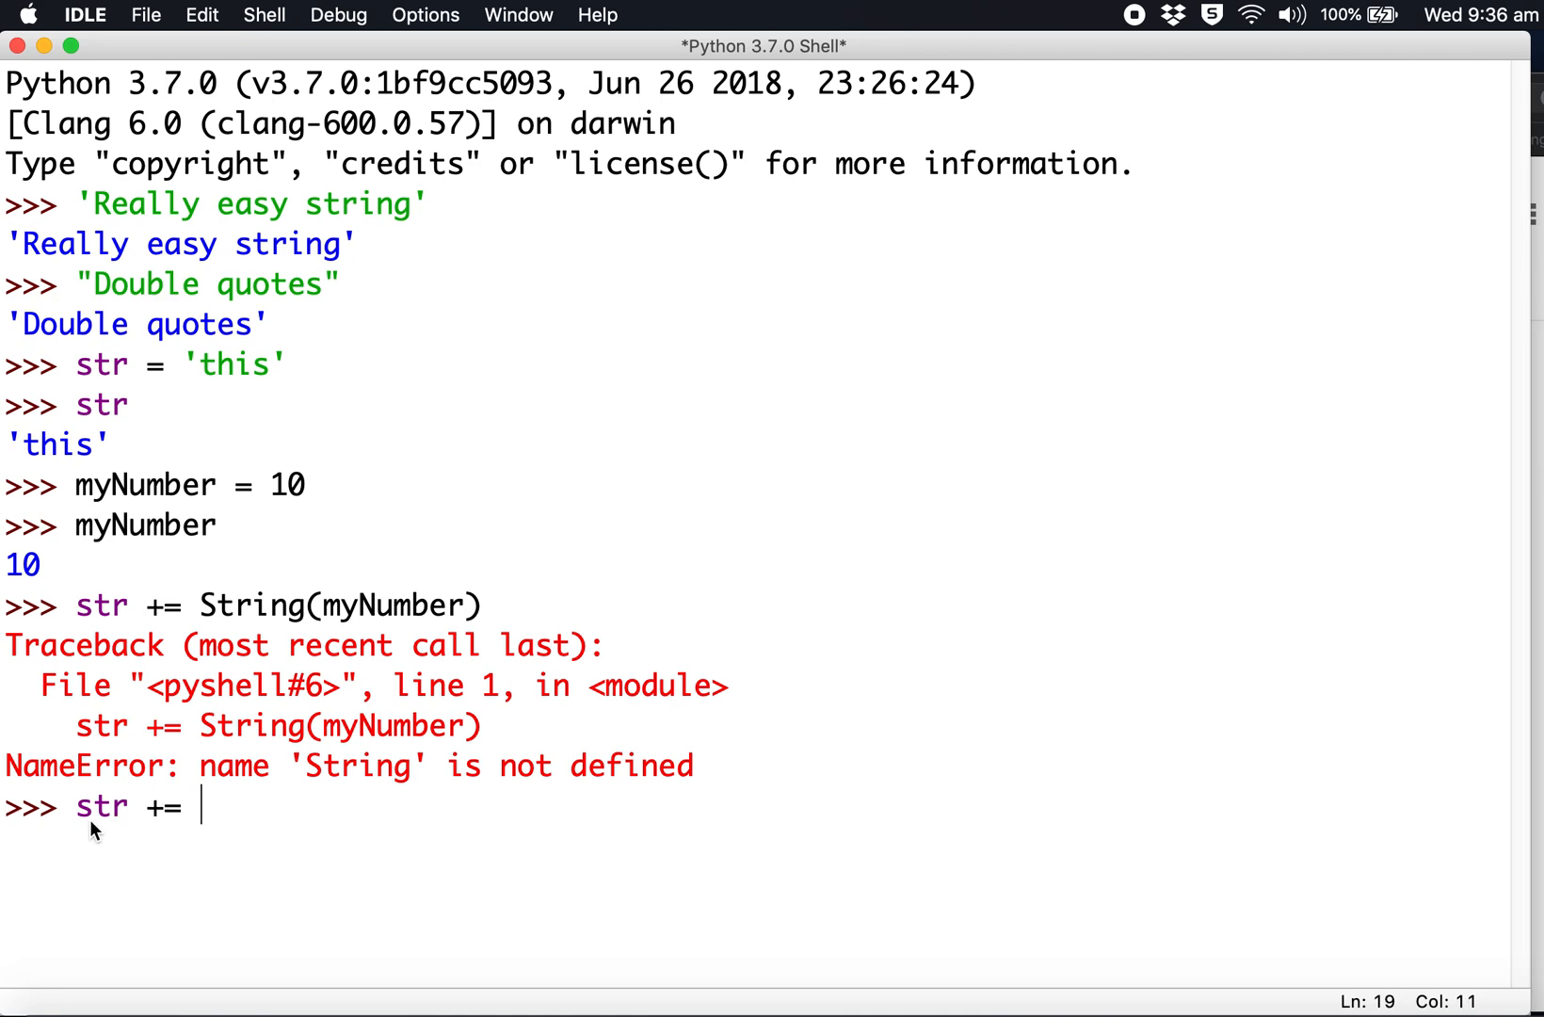
{"action": "mouse_move", "coordinate": [202, 822]}
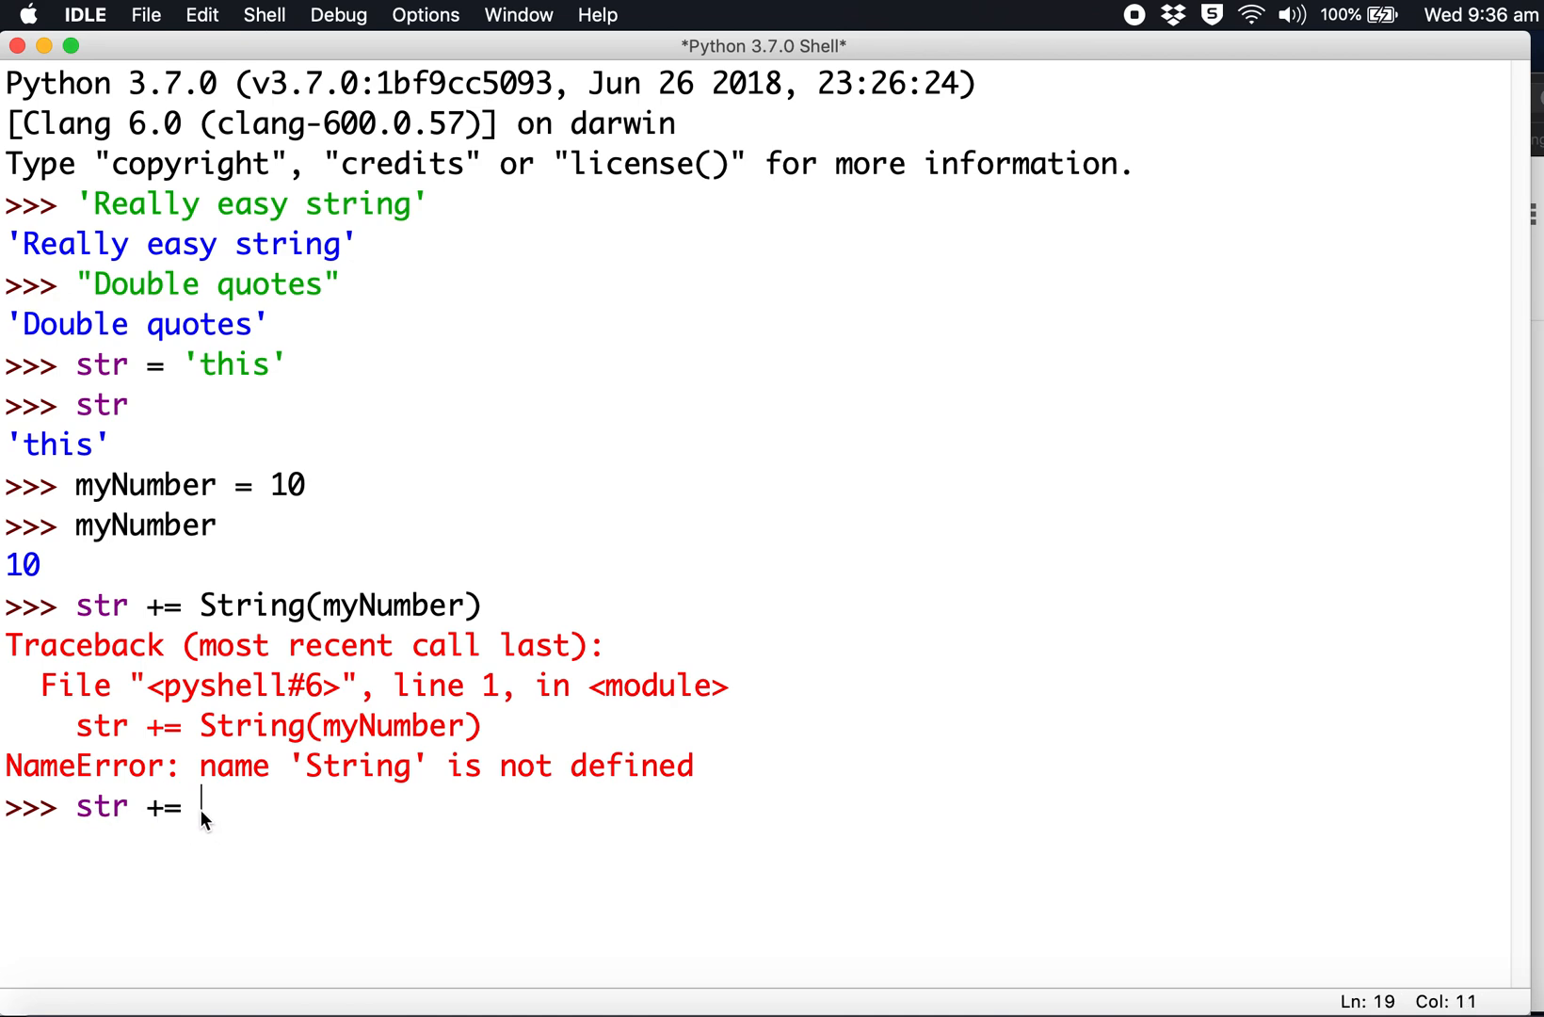
{"action": "mouse_move", "coordinate": [191, 834]}
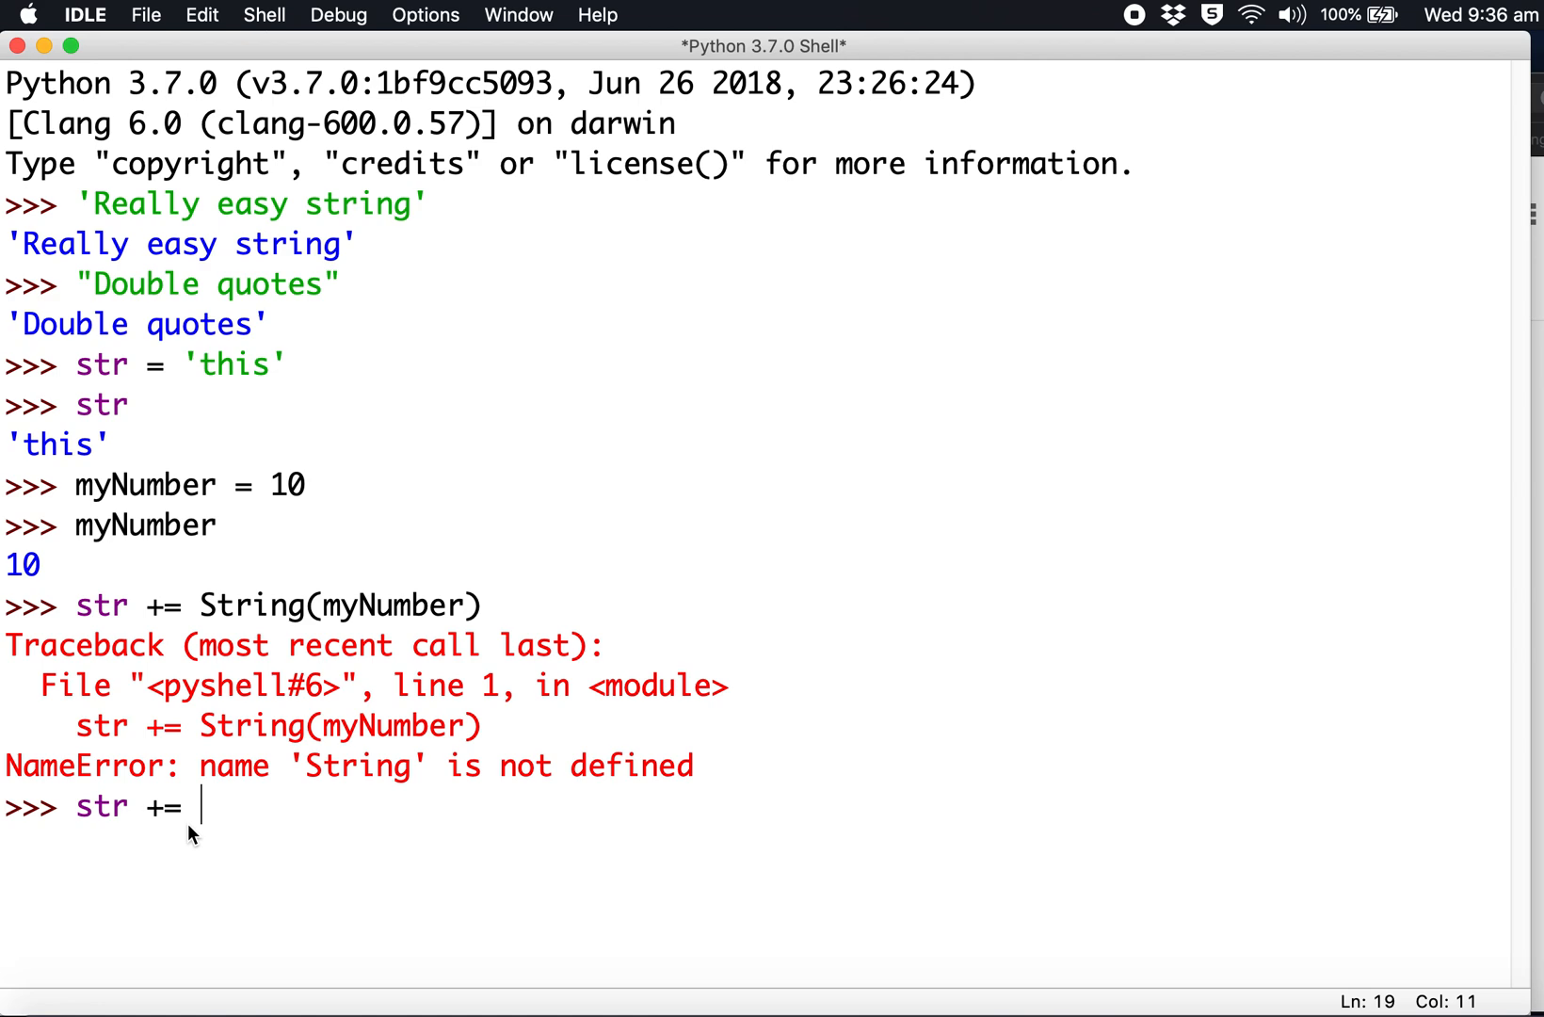
{"action": "type", "text": "st"}
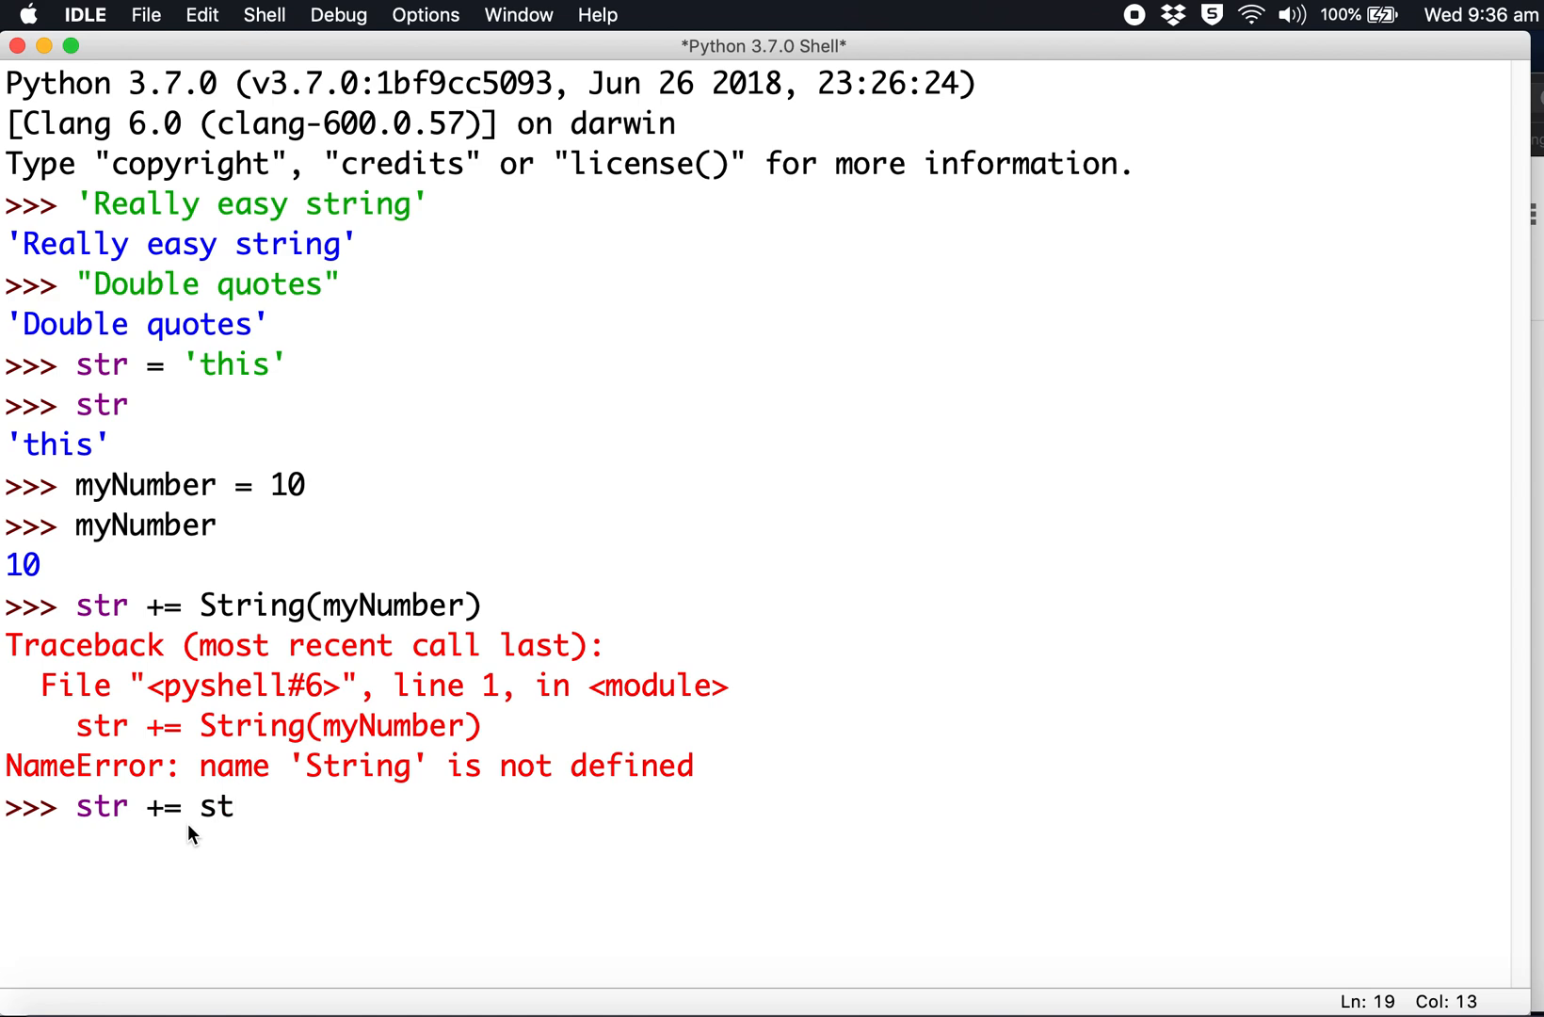
{"action": "type", "text": "r()"}
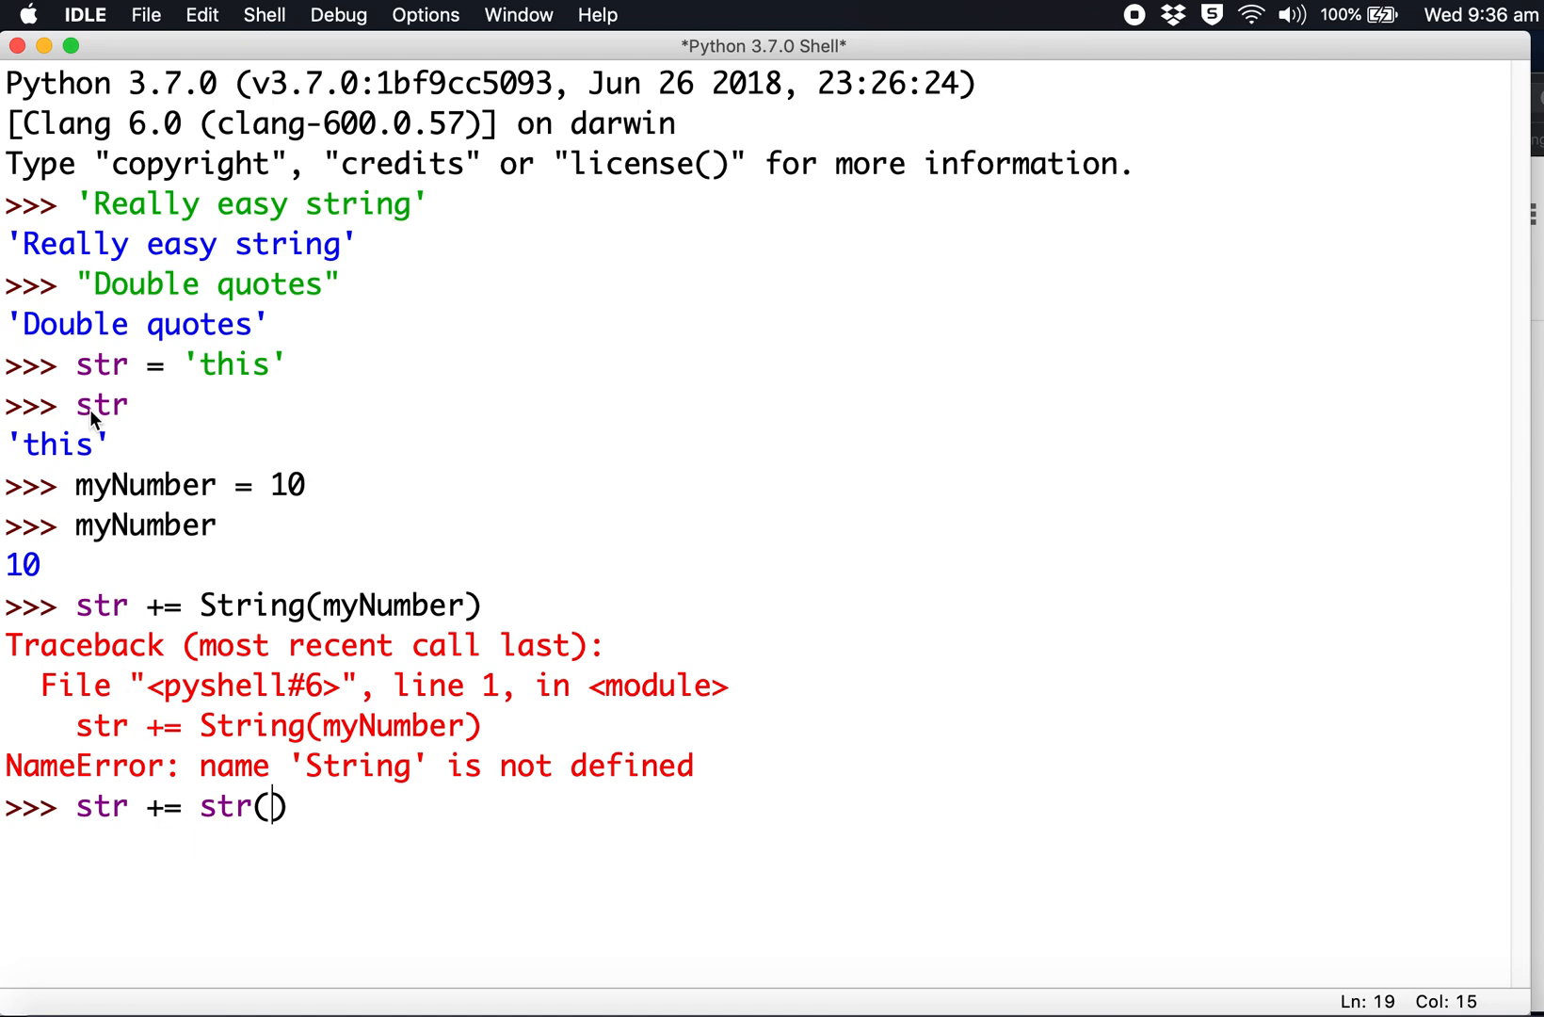
{"action": "mouse_move", "coordinate": [260, 801]}
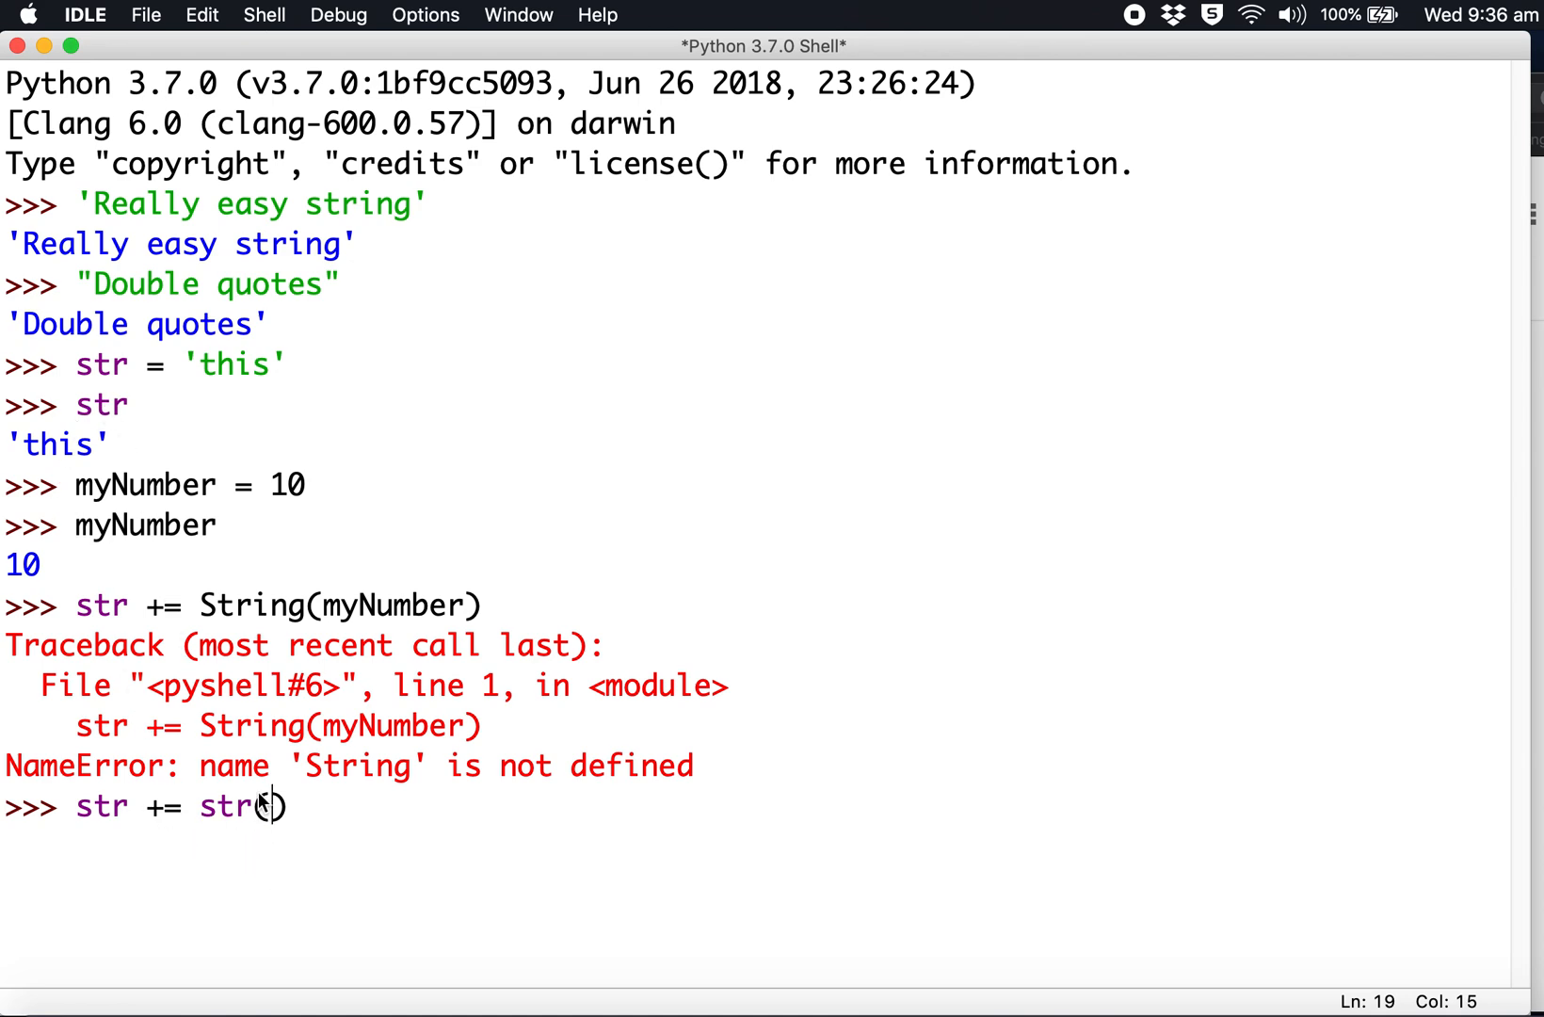
{"action": "type", "text": "(myN"}
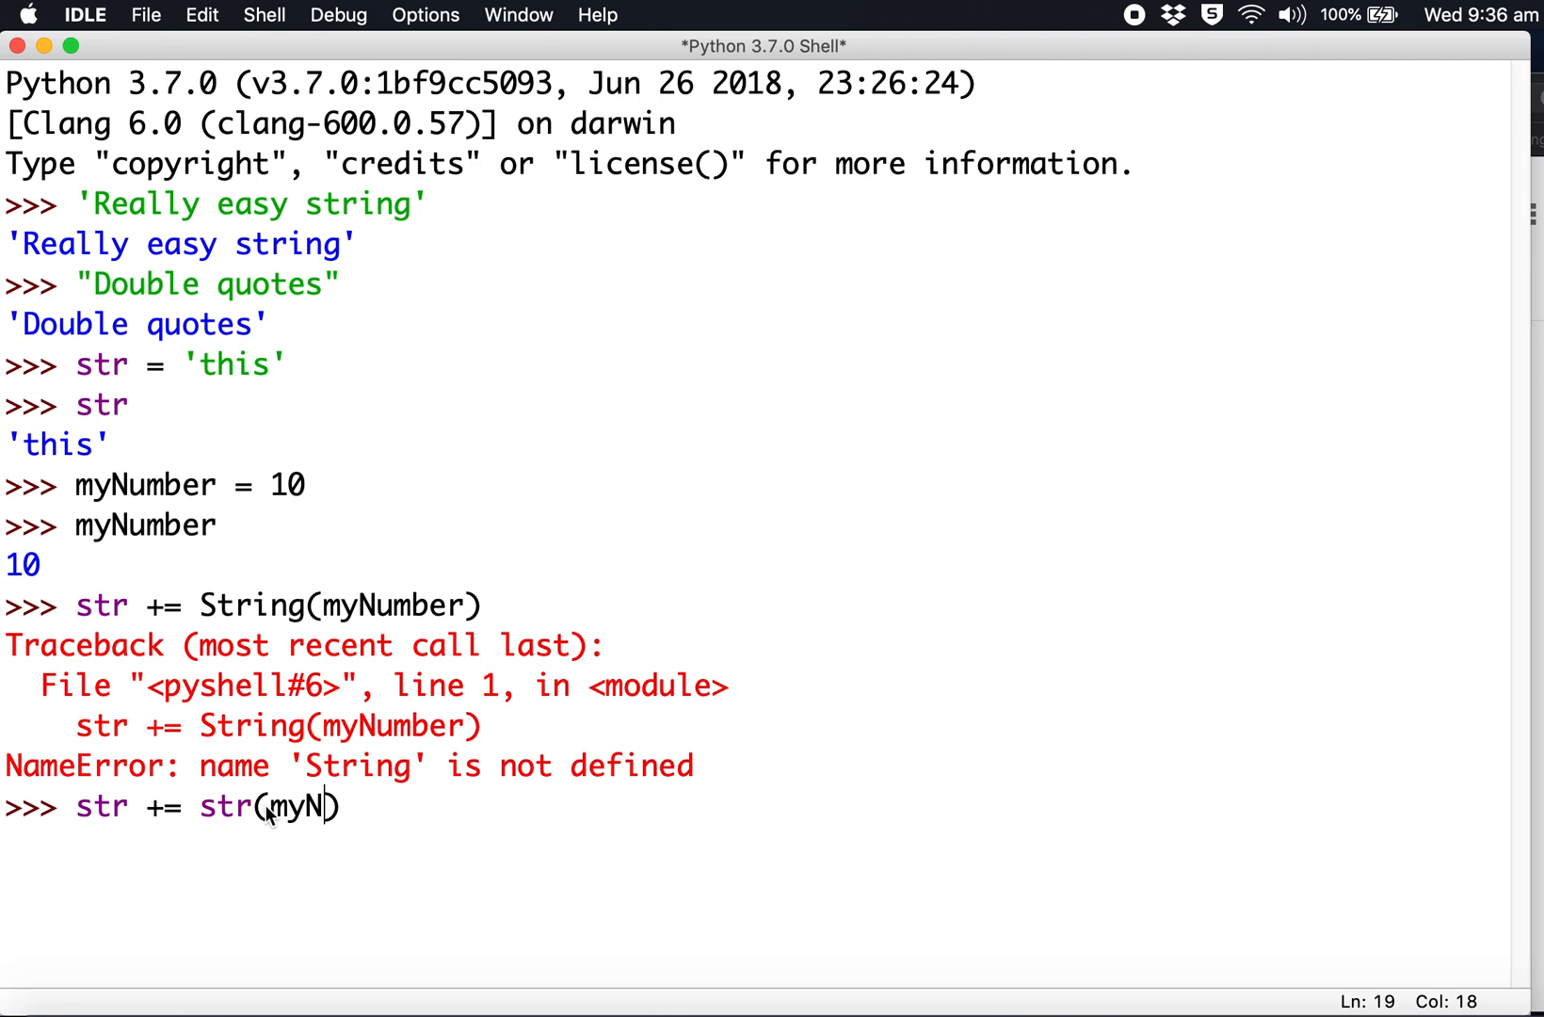
{"action": "type", "text": "umber"}
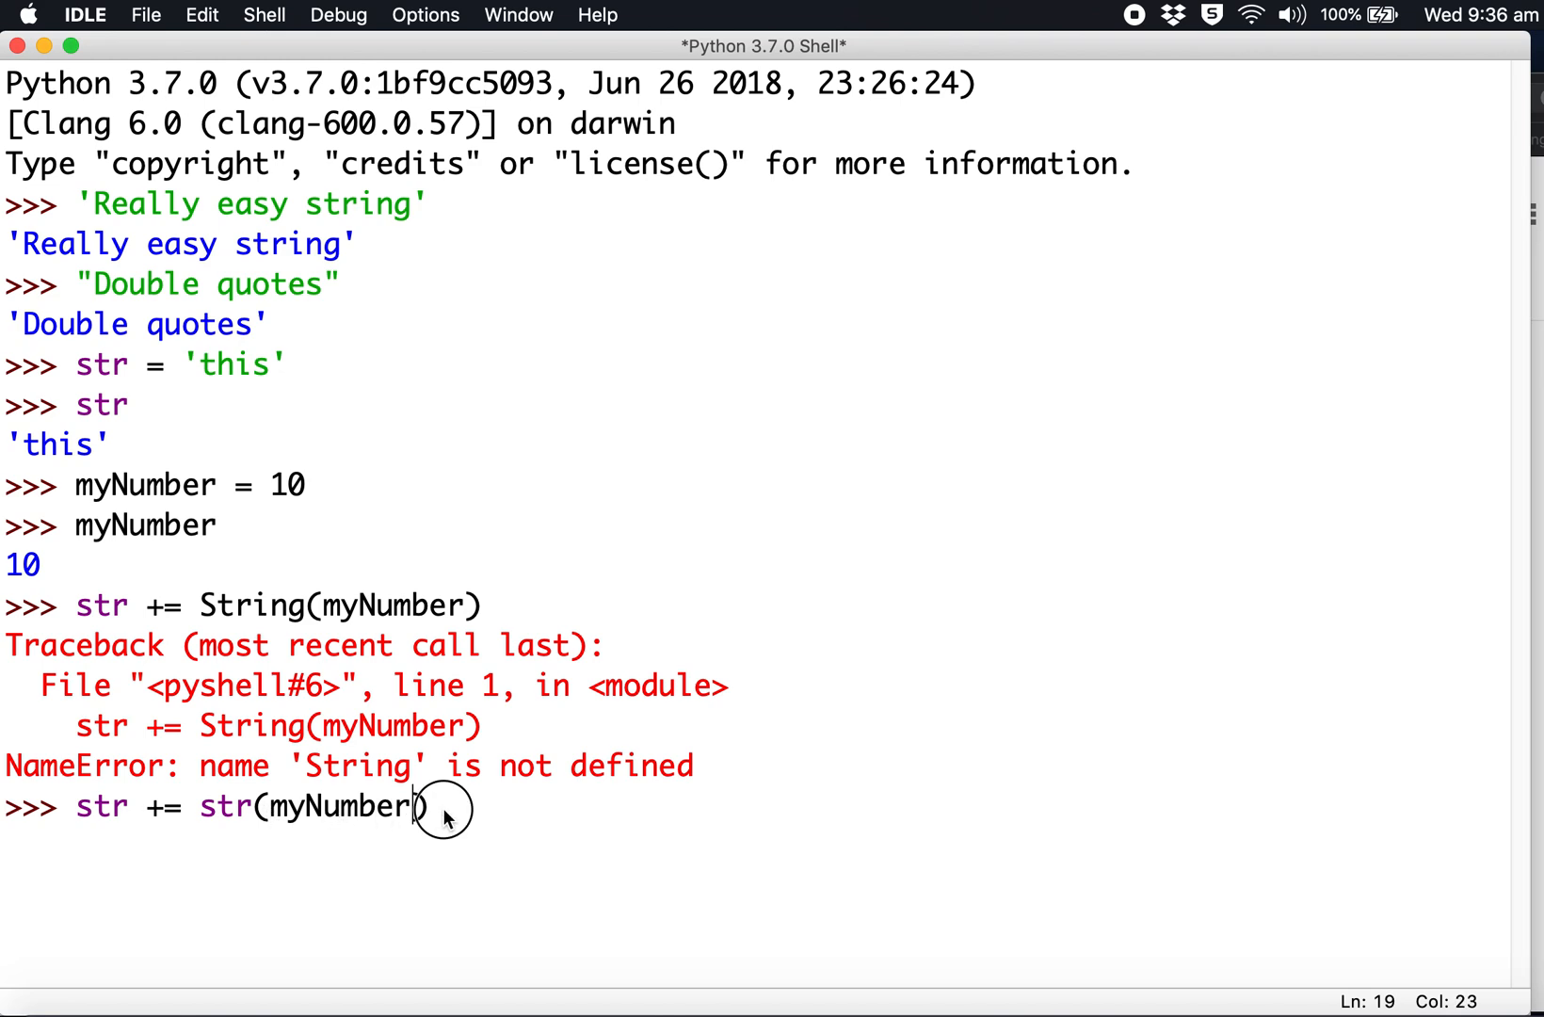
{"action": "key", "text": "Return"}
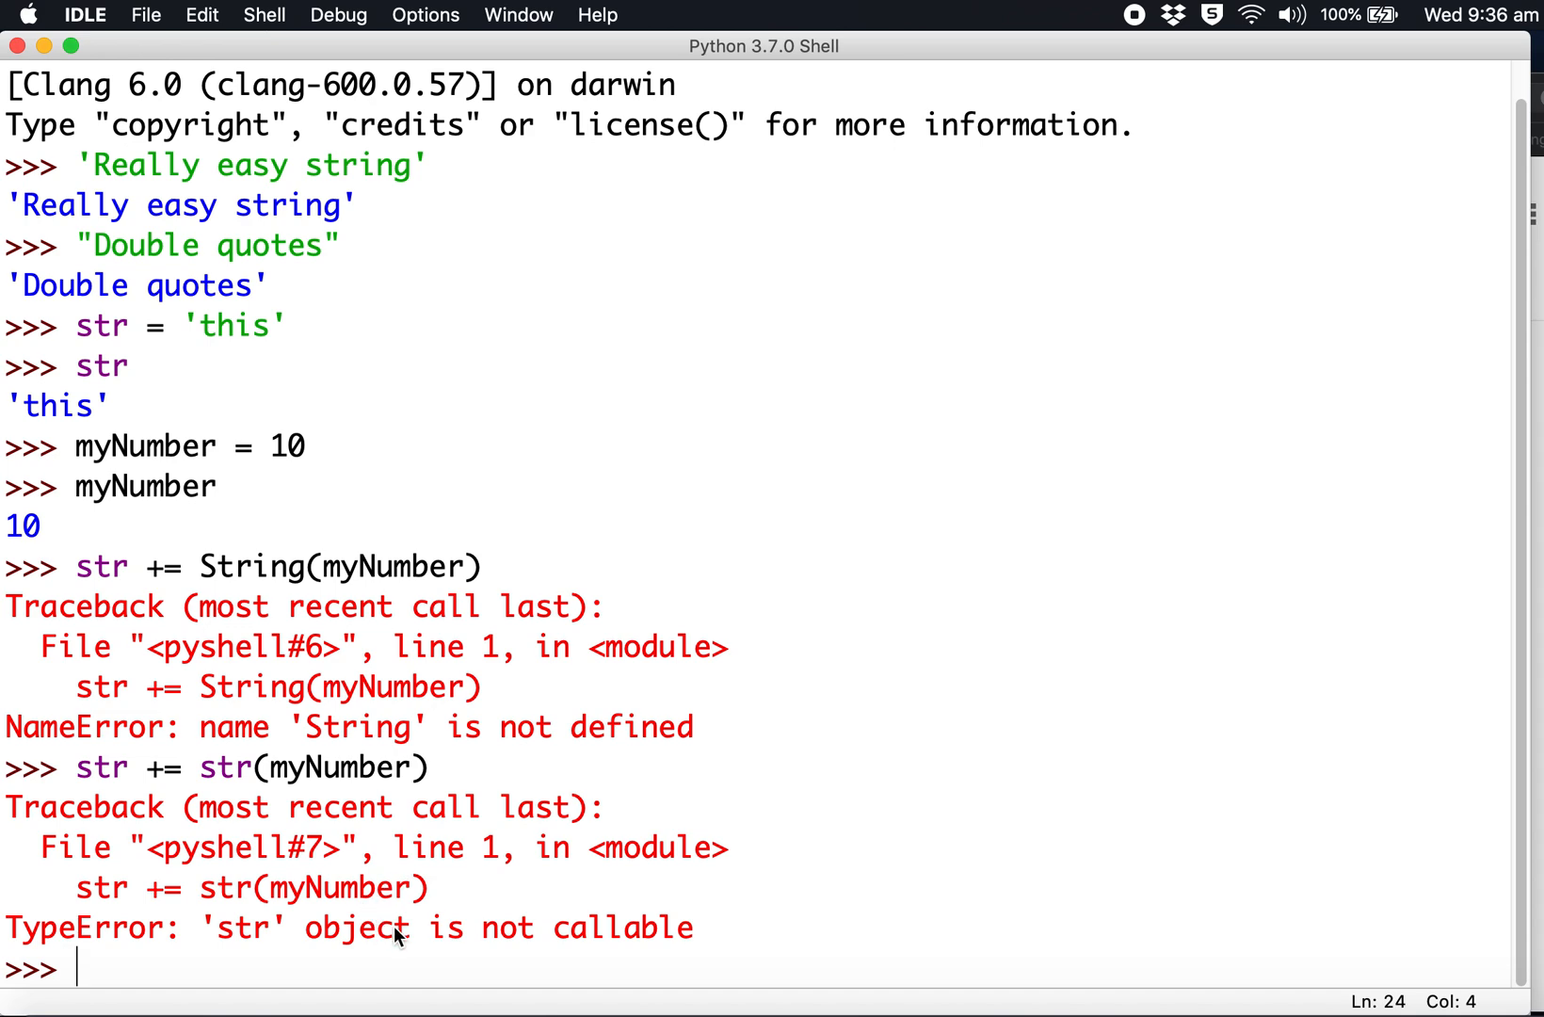
{"action": "mouse_move", "coordinate": [253, 507]}
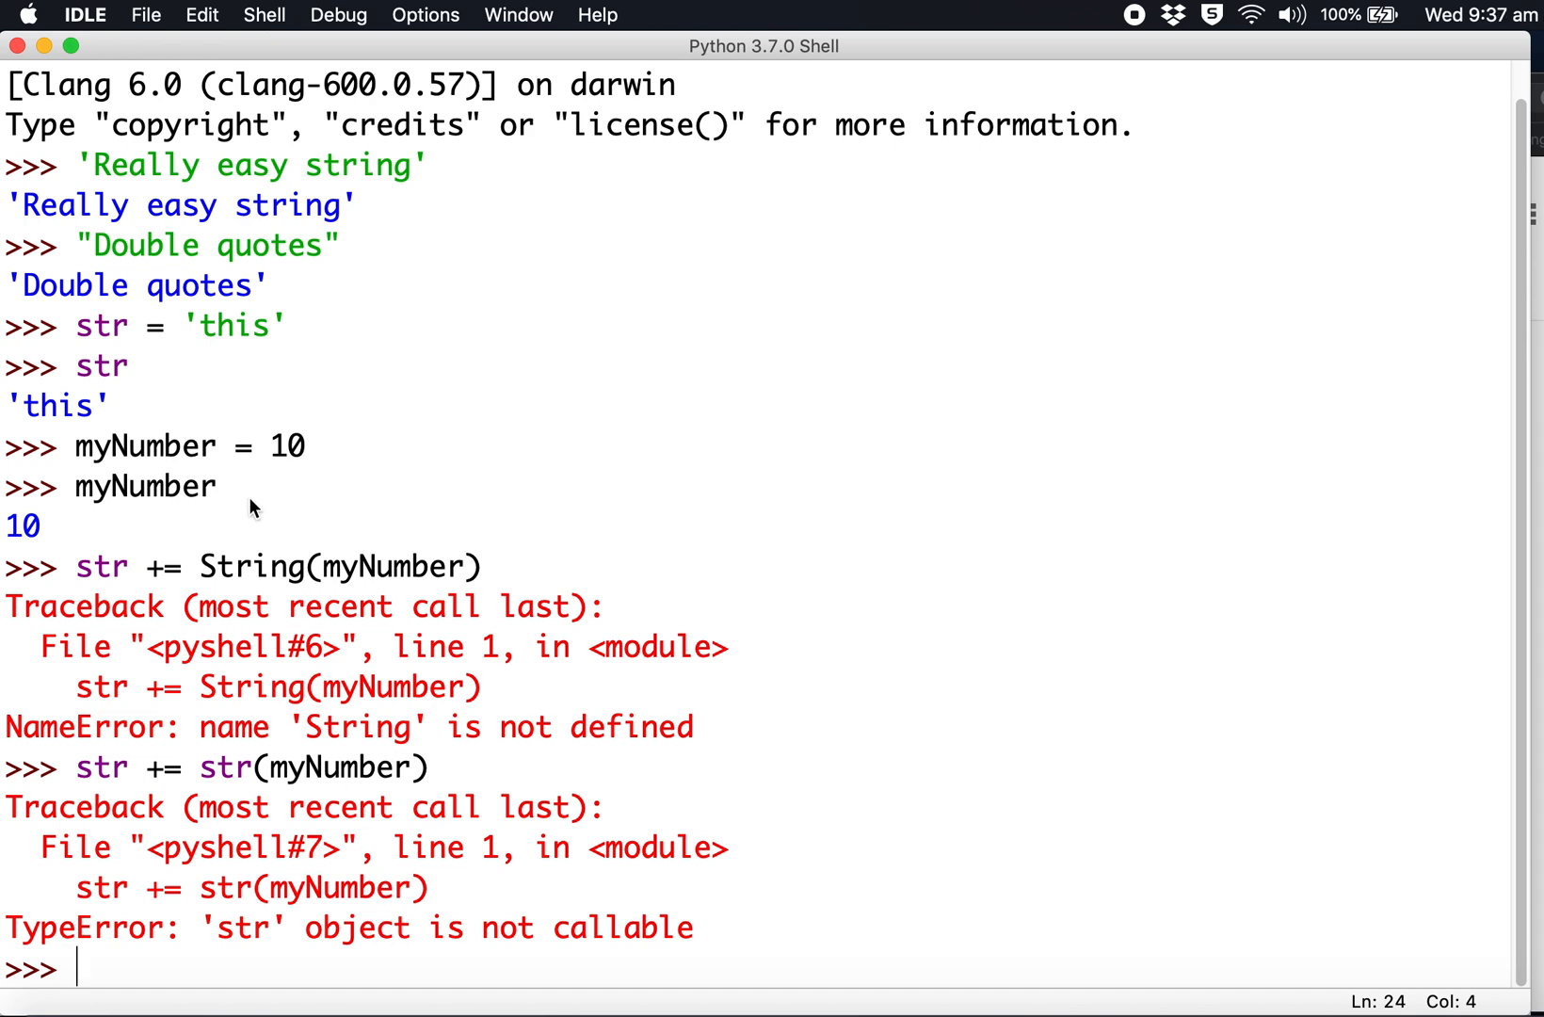
{"action": "mouse_move", "coordinate": [240, 647]}
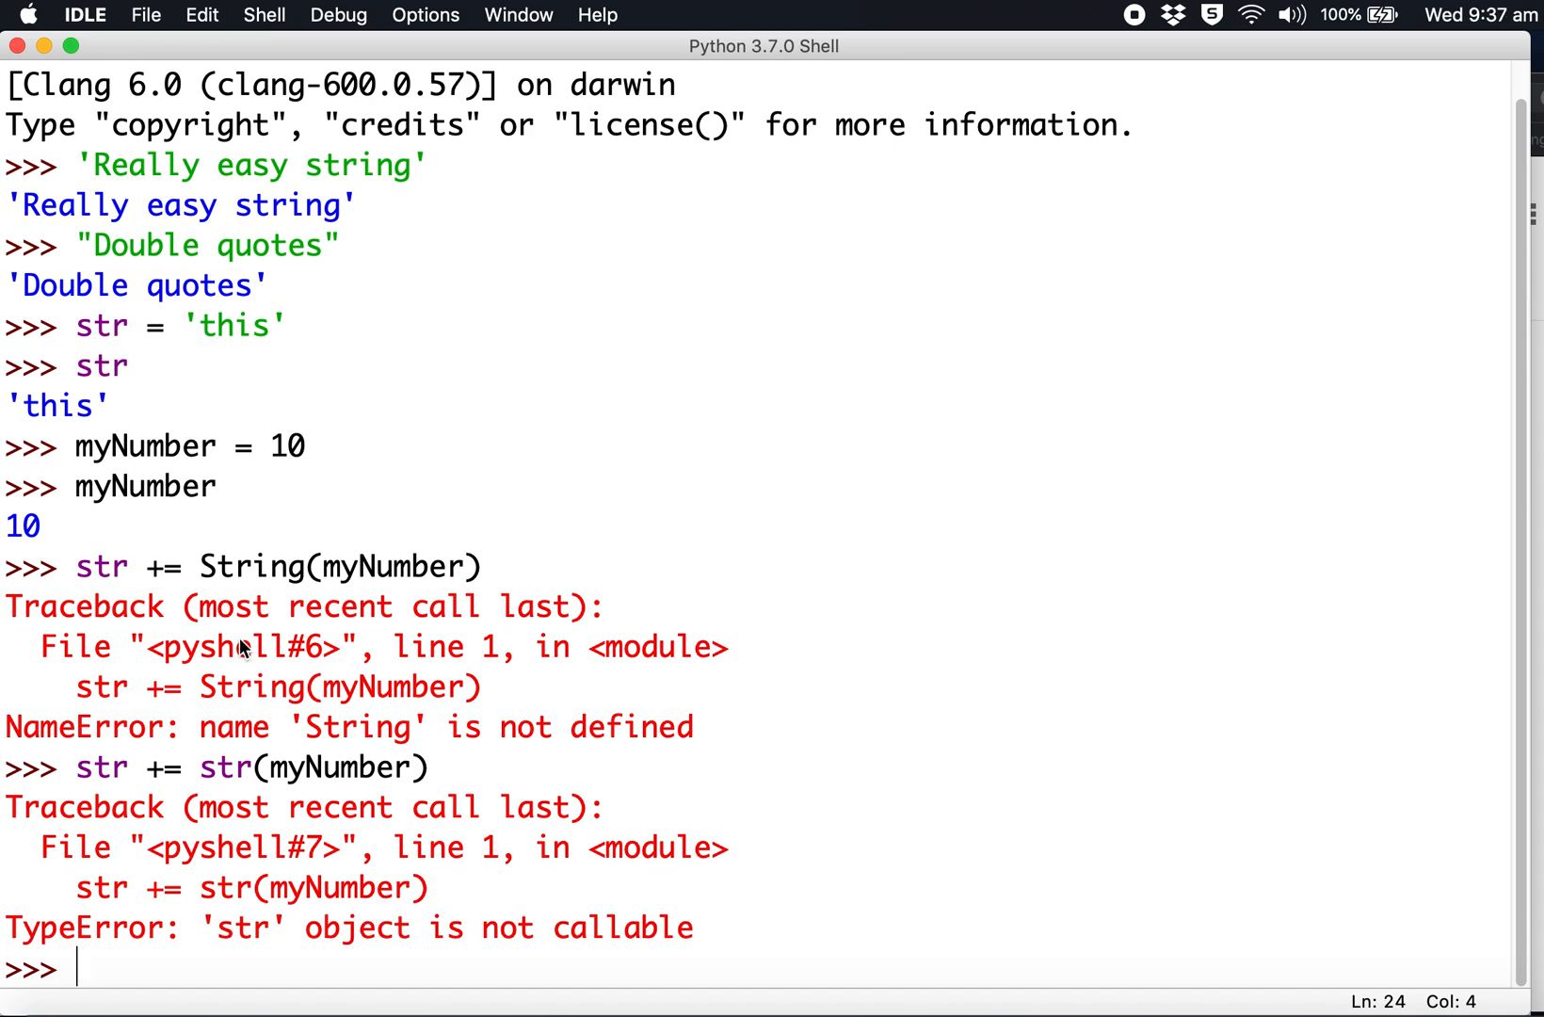
{"action": "mouse_move", "coordinate": [143, 403]}
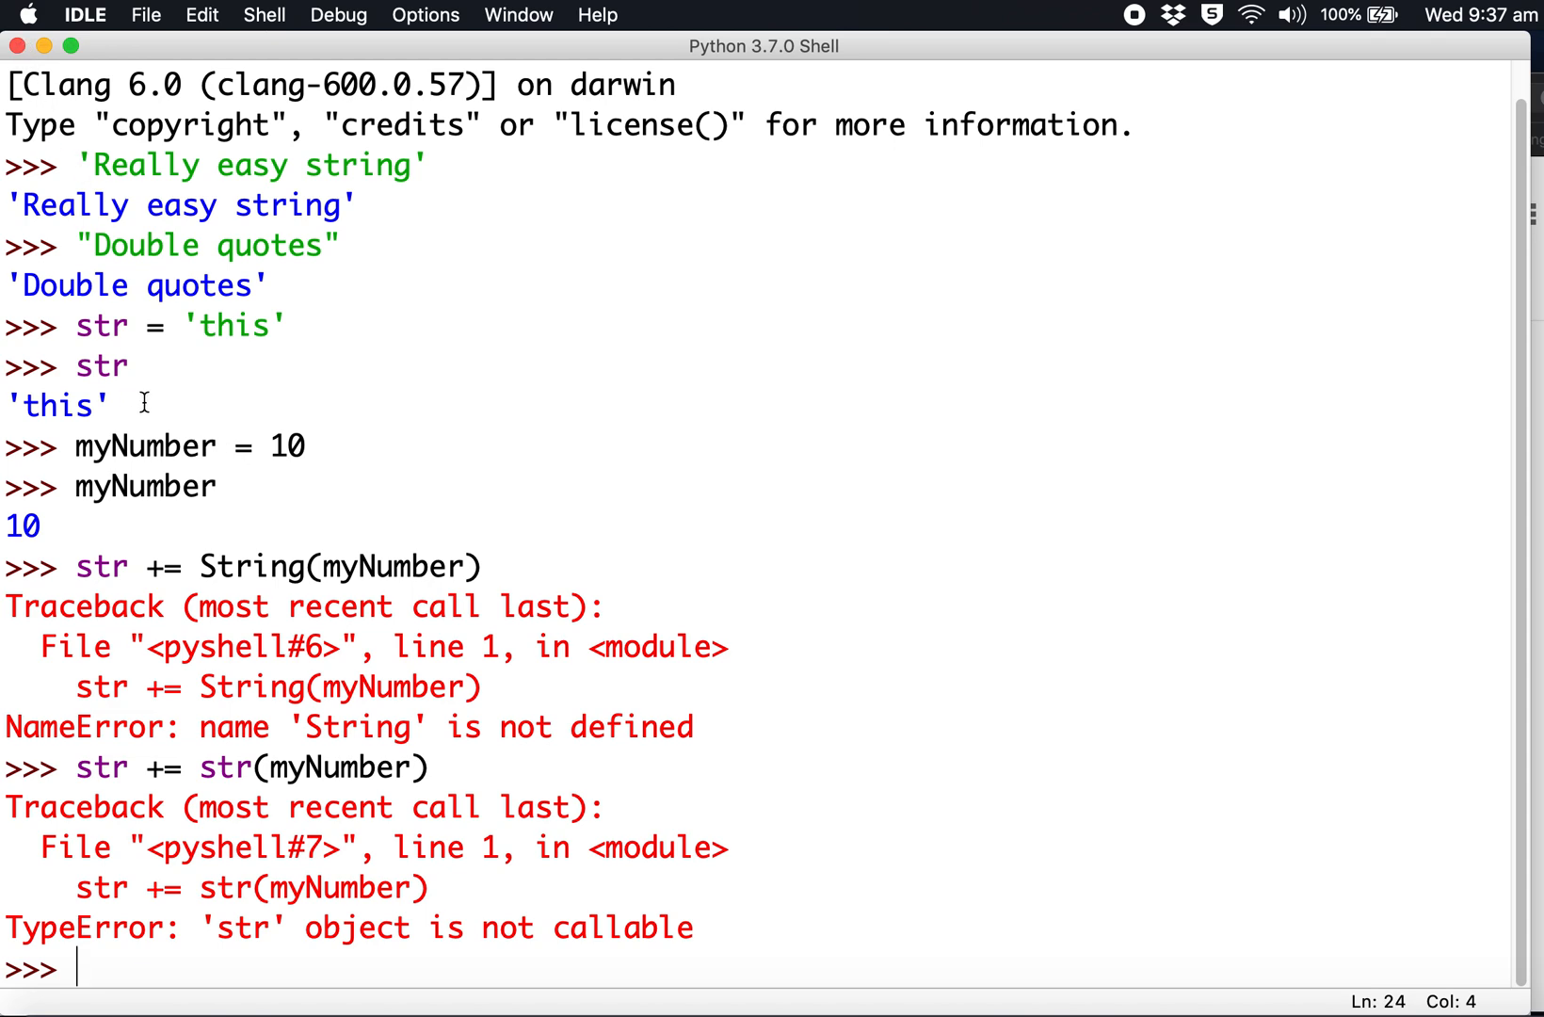
- Highlight str in the str = 'this' line as the reused name, then bring up the IDLE menu to quit
{"action": "double_click", "coordinate": [101, 325]}
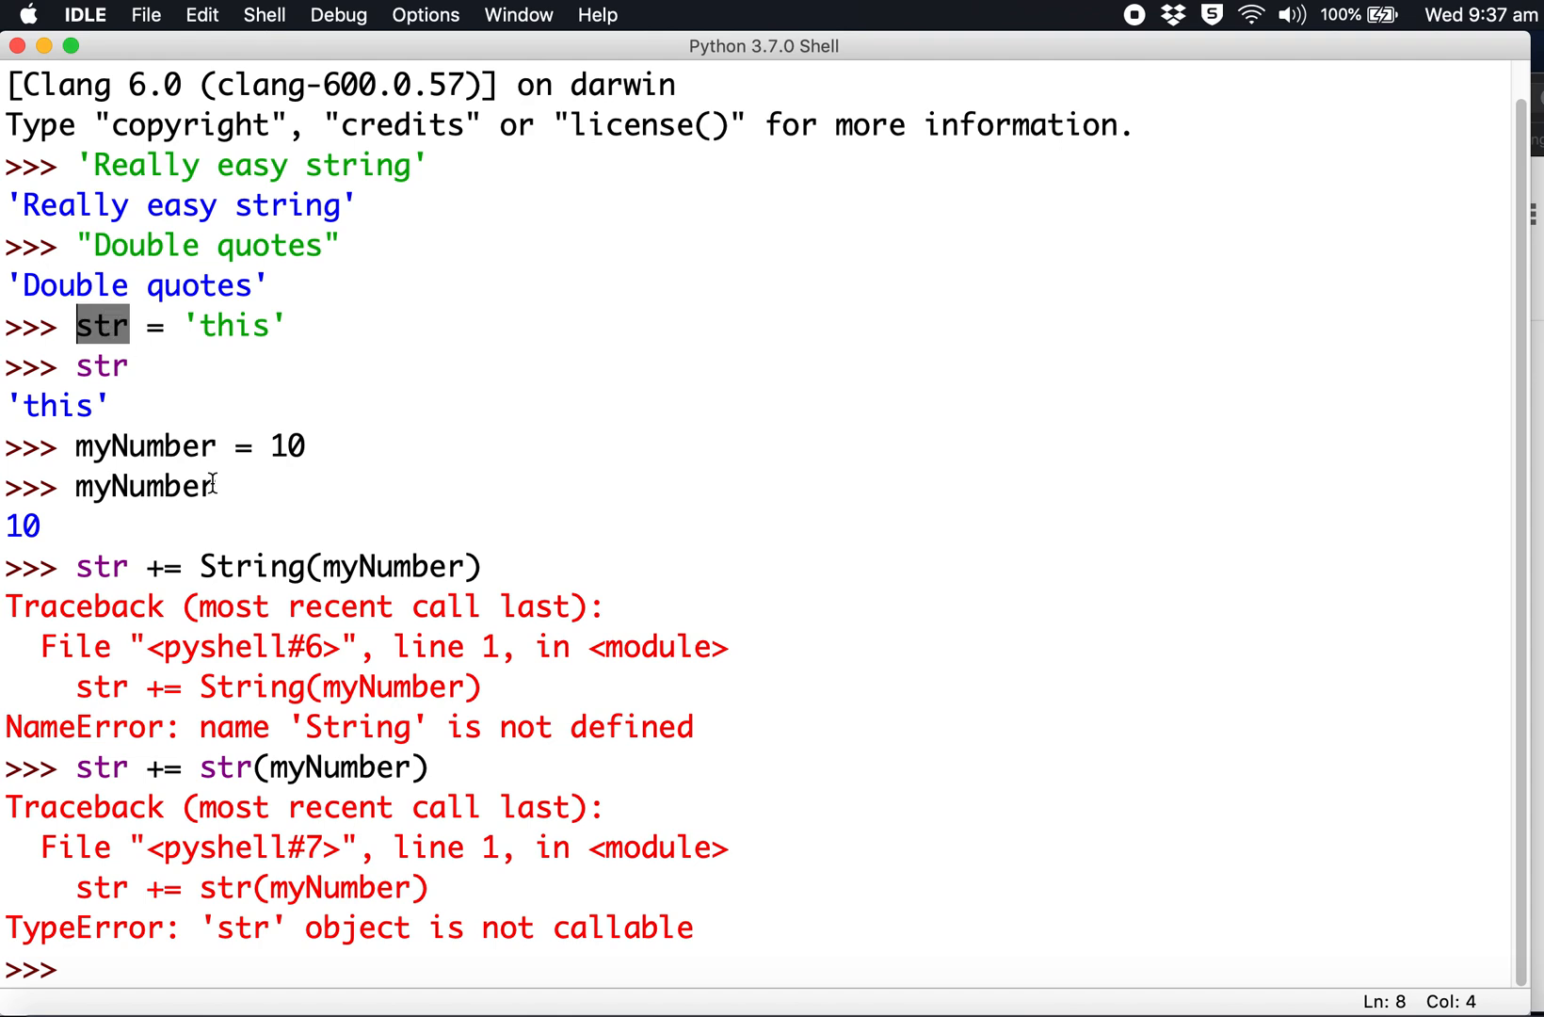
{"action": "mouse_move", "coordinate": [18, 46]}
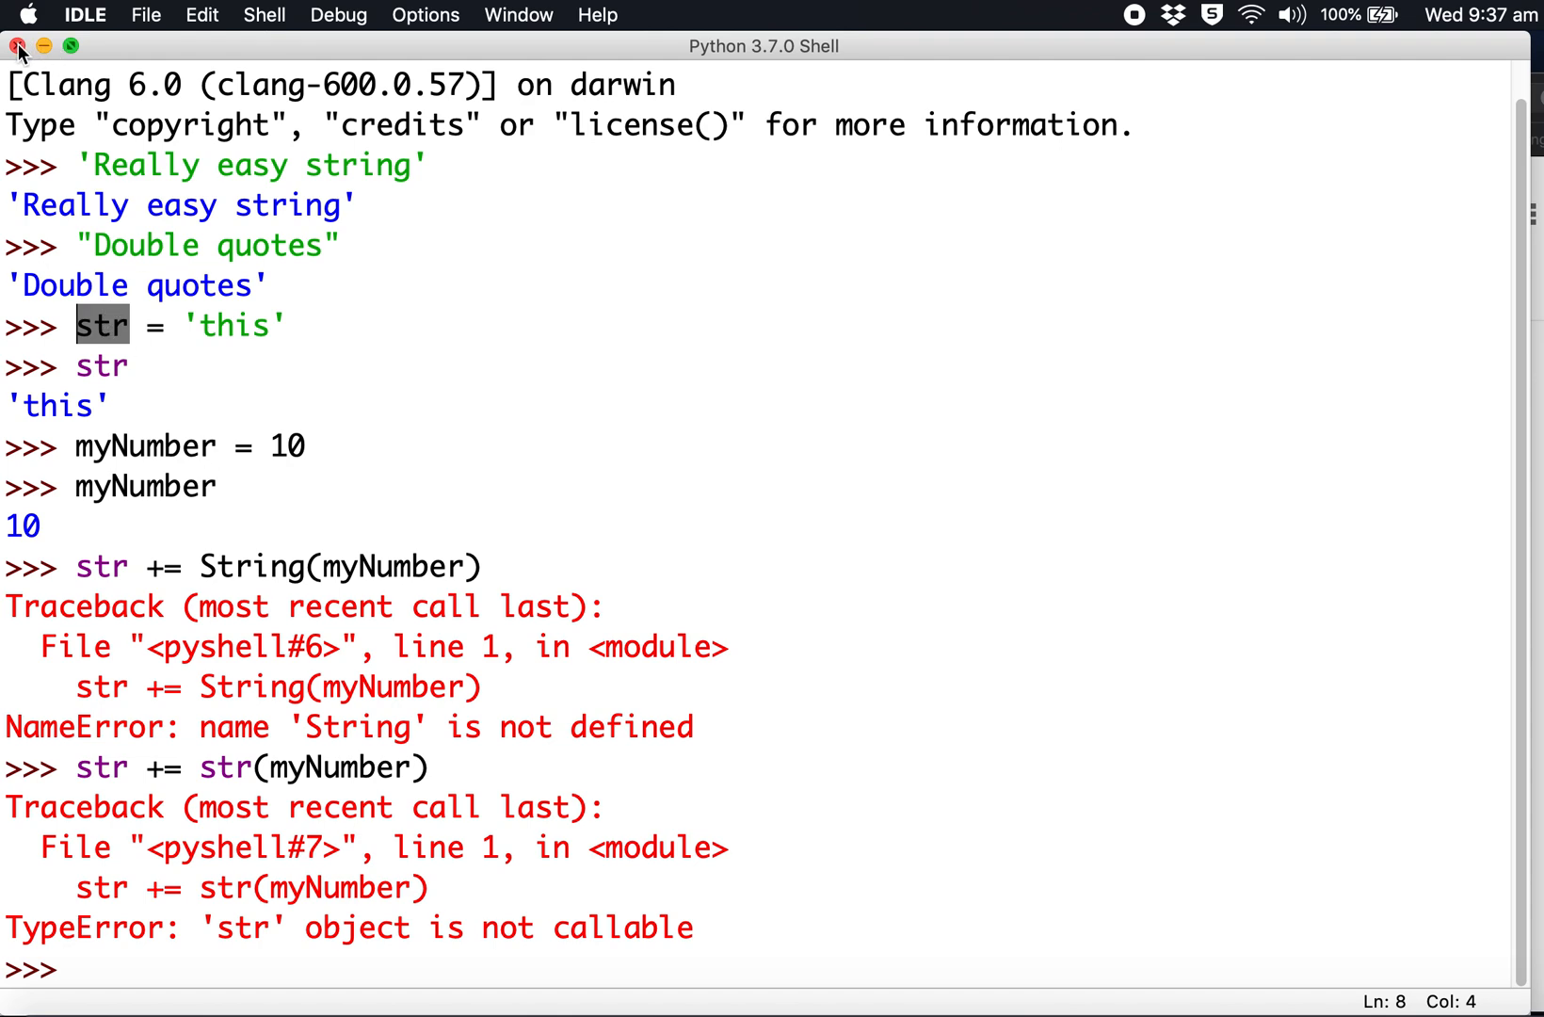
{"action": "left_click", "coordinate": [85, 15]}
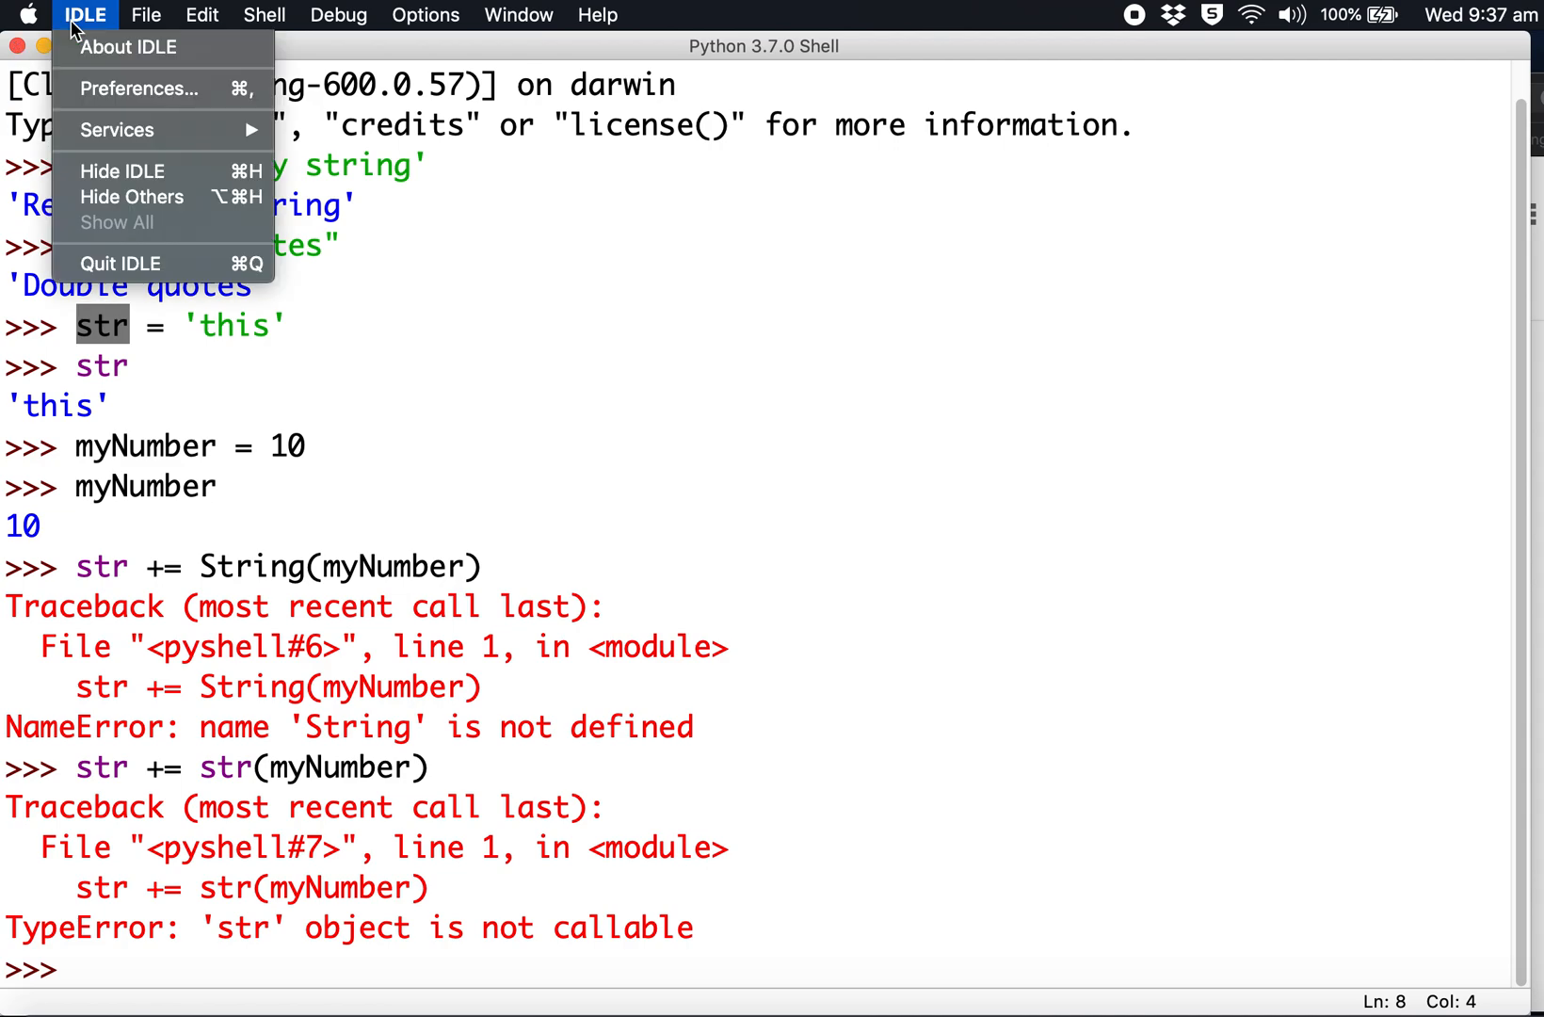
{"action": "mouse_move", "coordinate": [79, 25]}
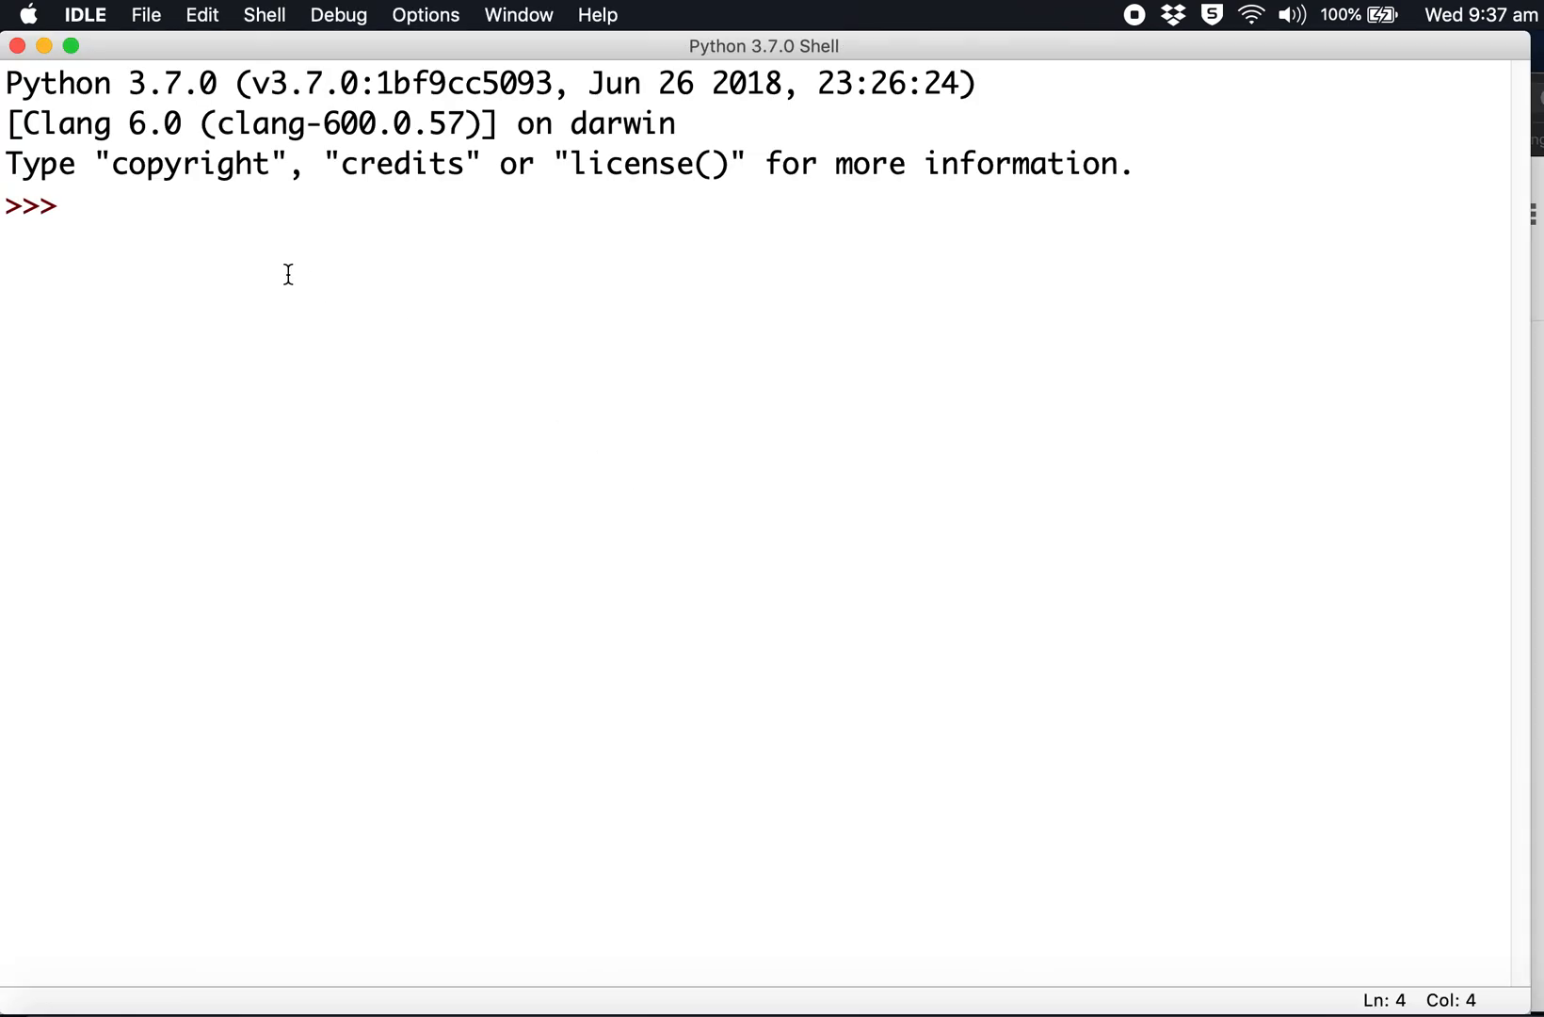
- In the fresh shell assign myStr = "Hi there day" and myNum = 1
{"action": "type", "text": "my"}
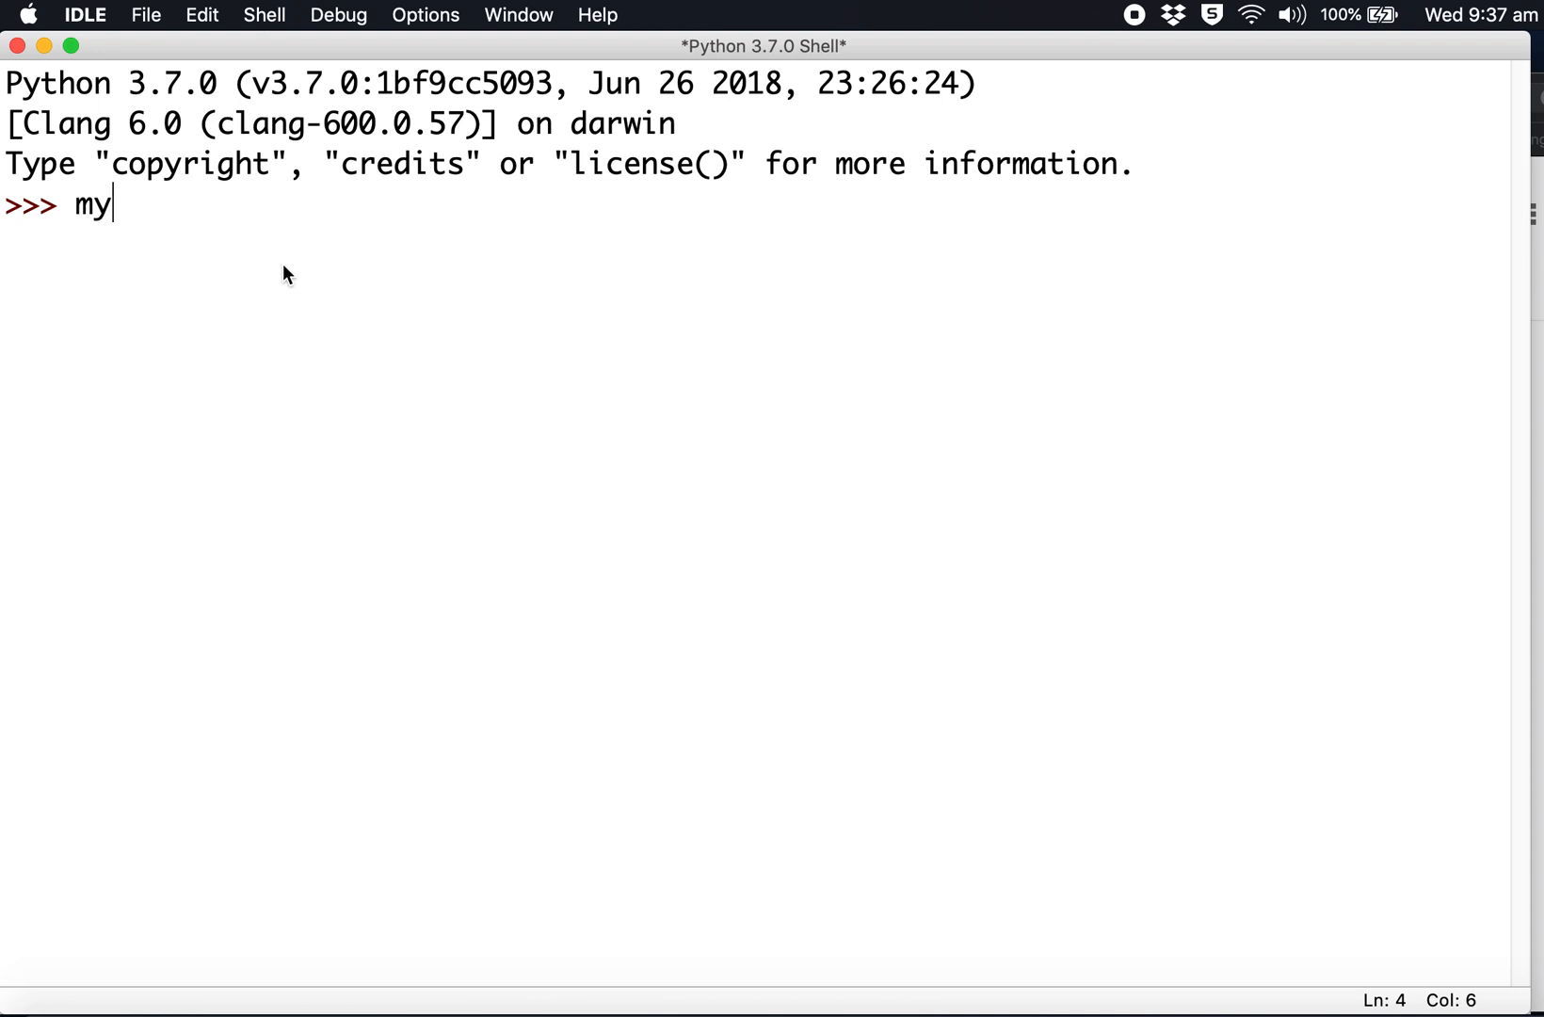
{"action": "type", "text": "Str ="}
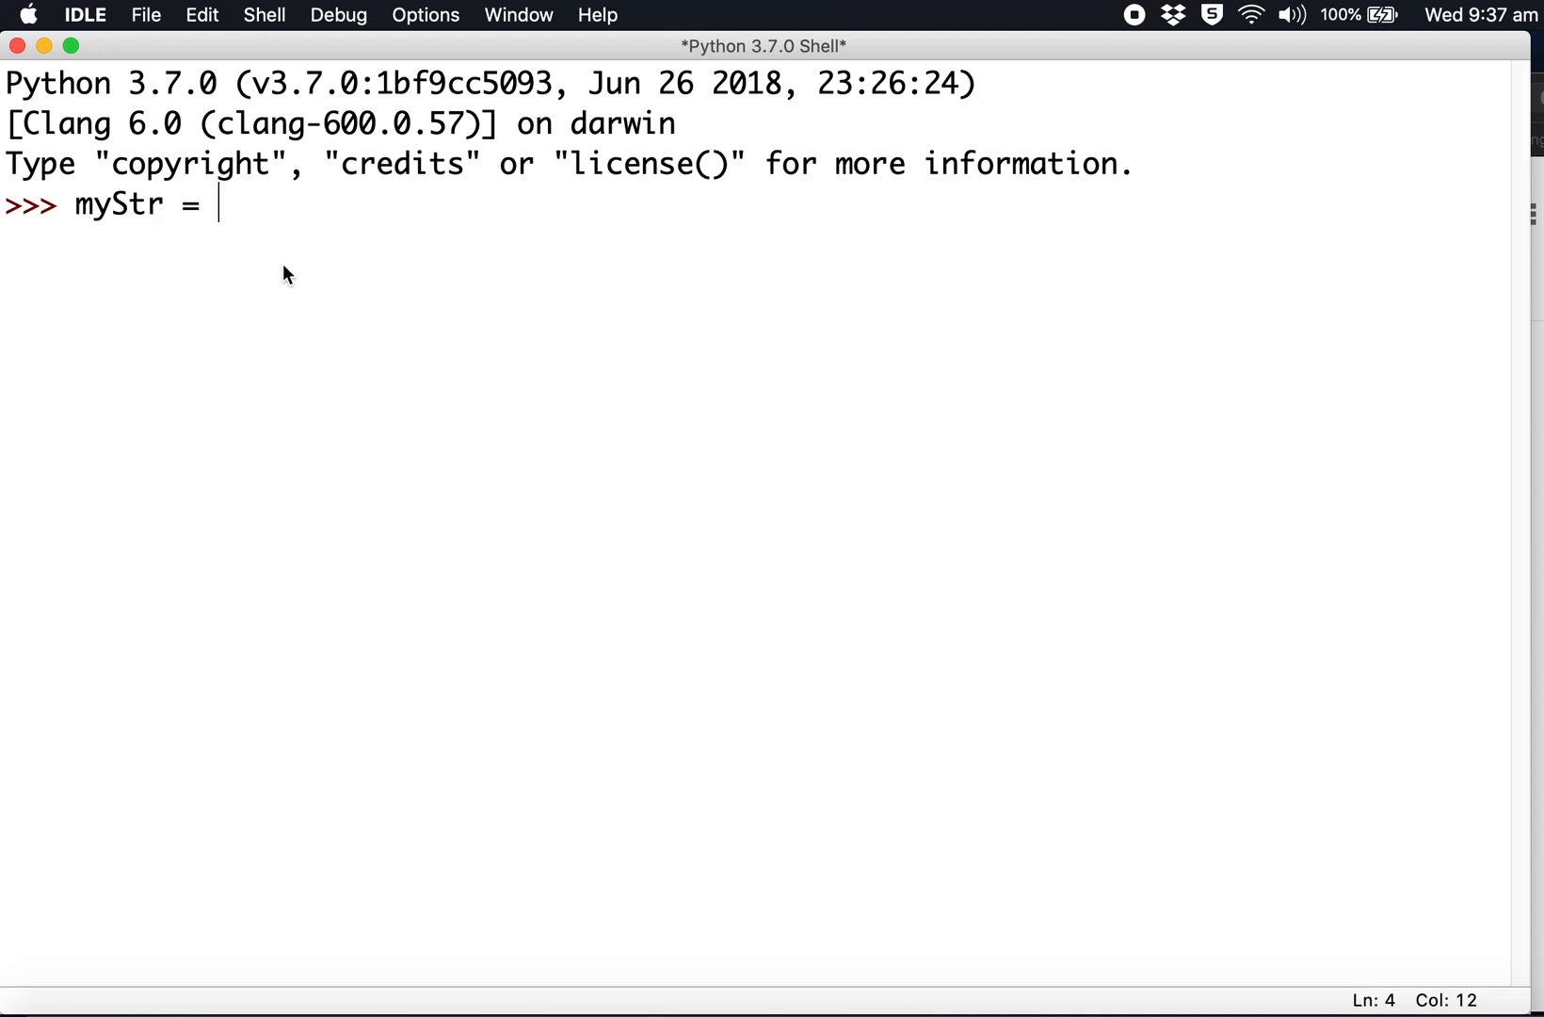
{"action": "type", "text": "\"Hi\""}
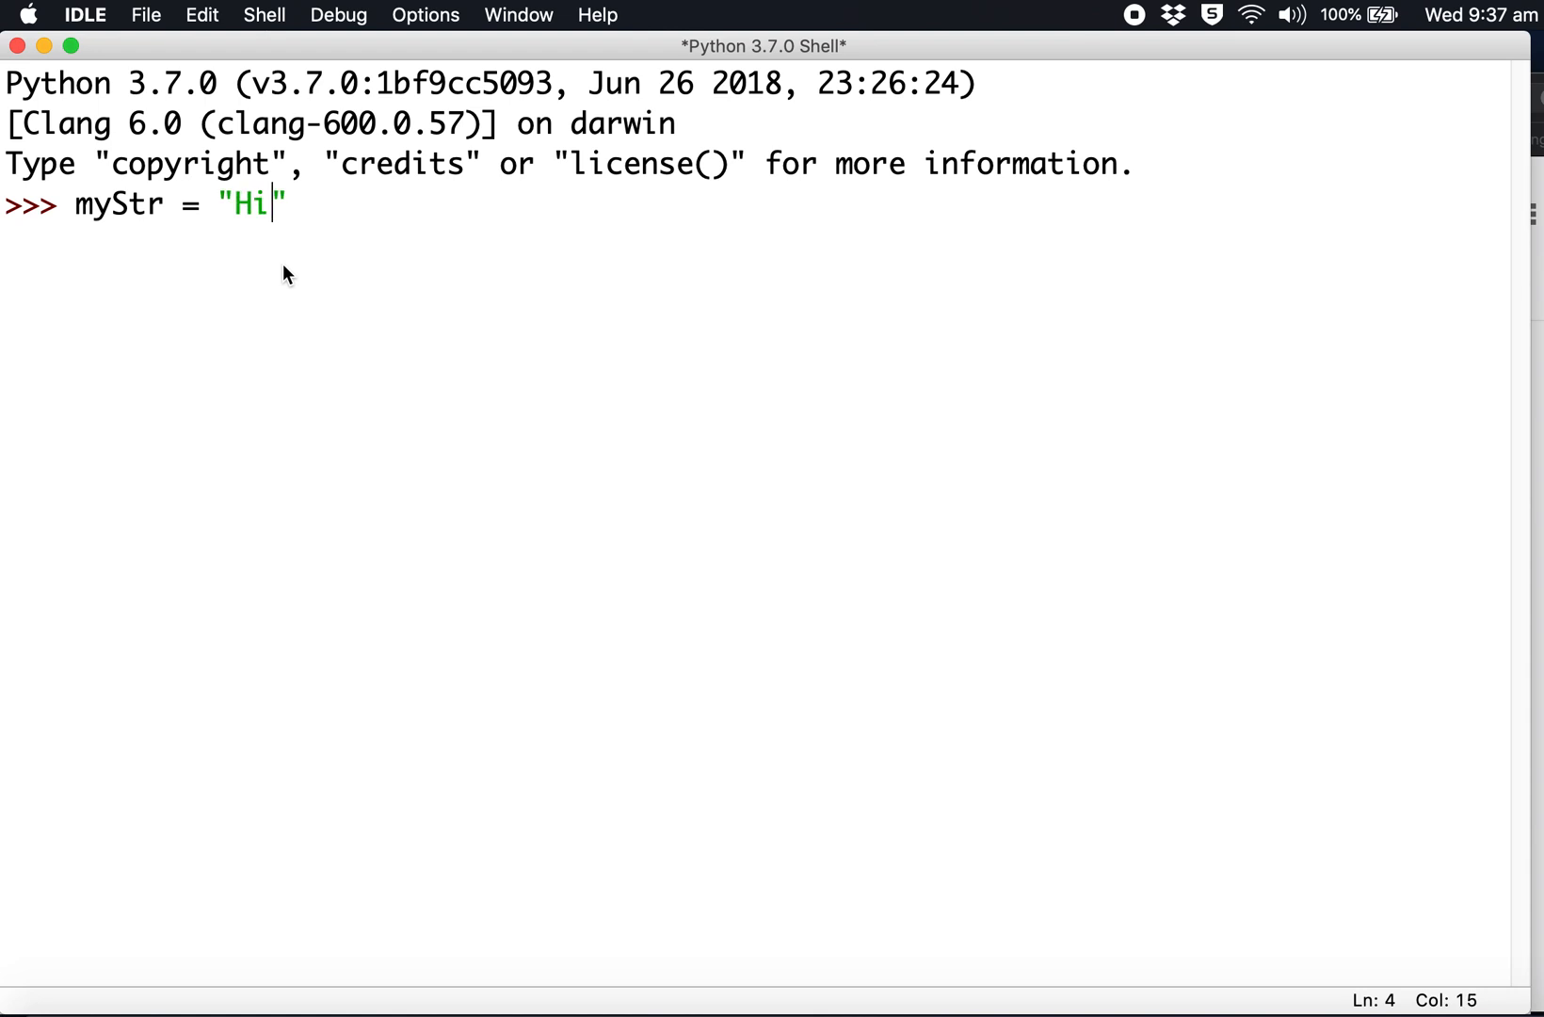
{"action": "type", "text": "there"}
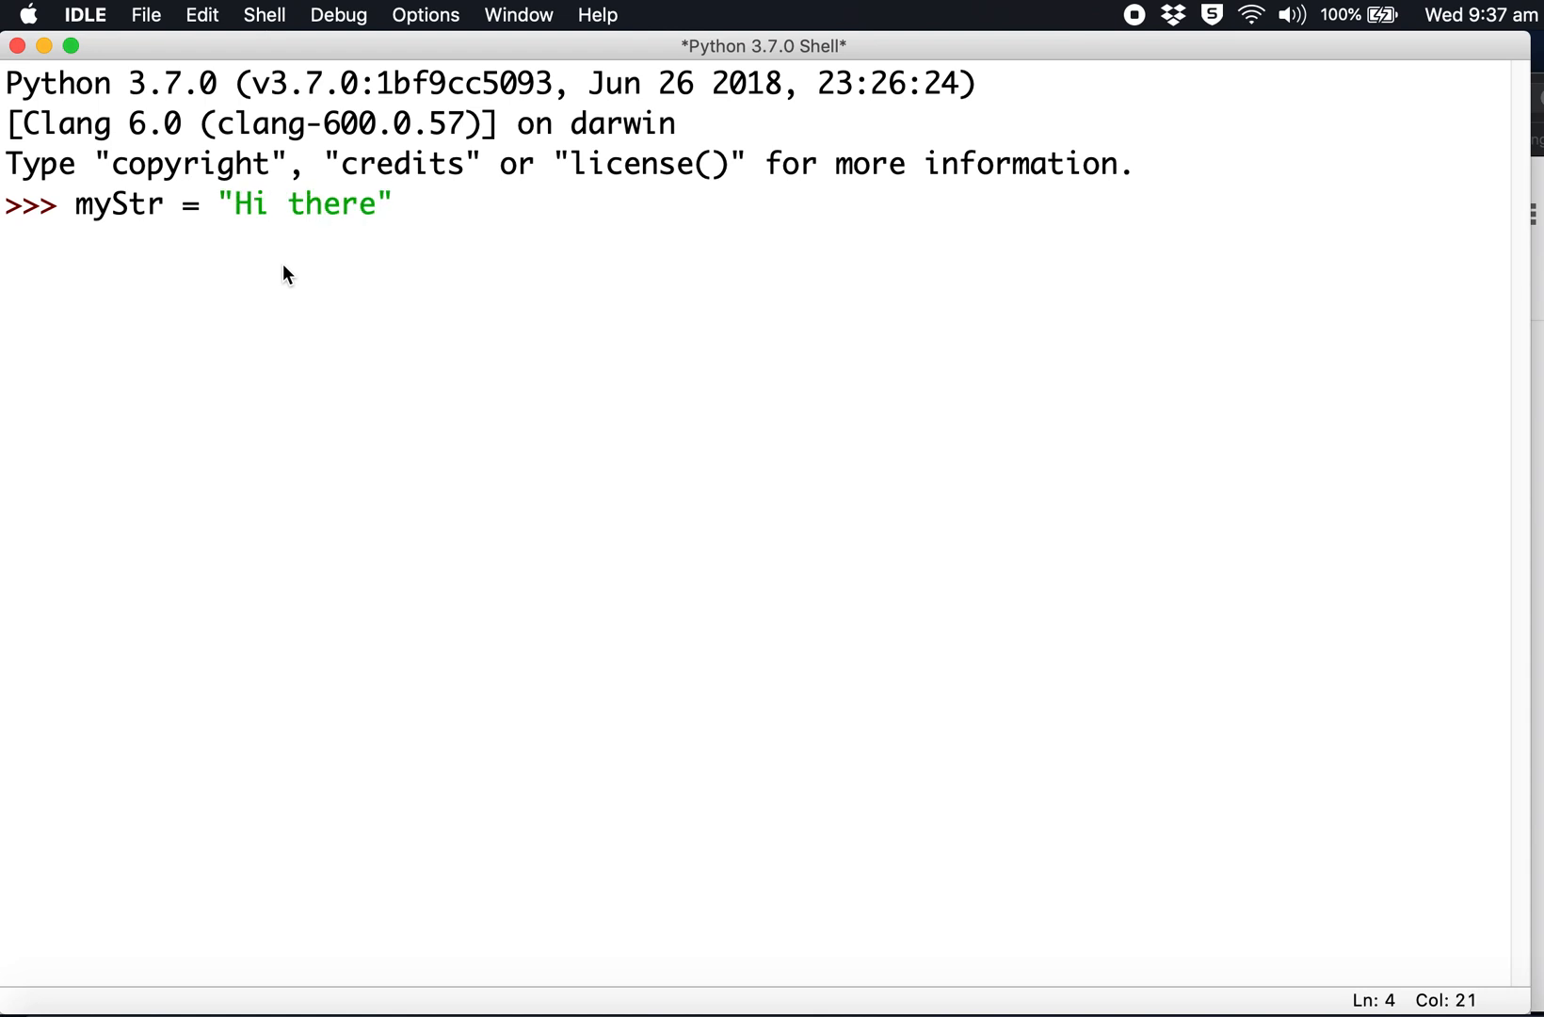
{"action": "type", "text": "day"}
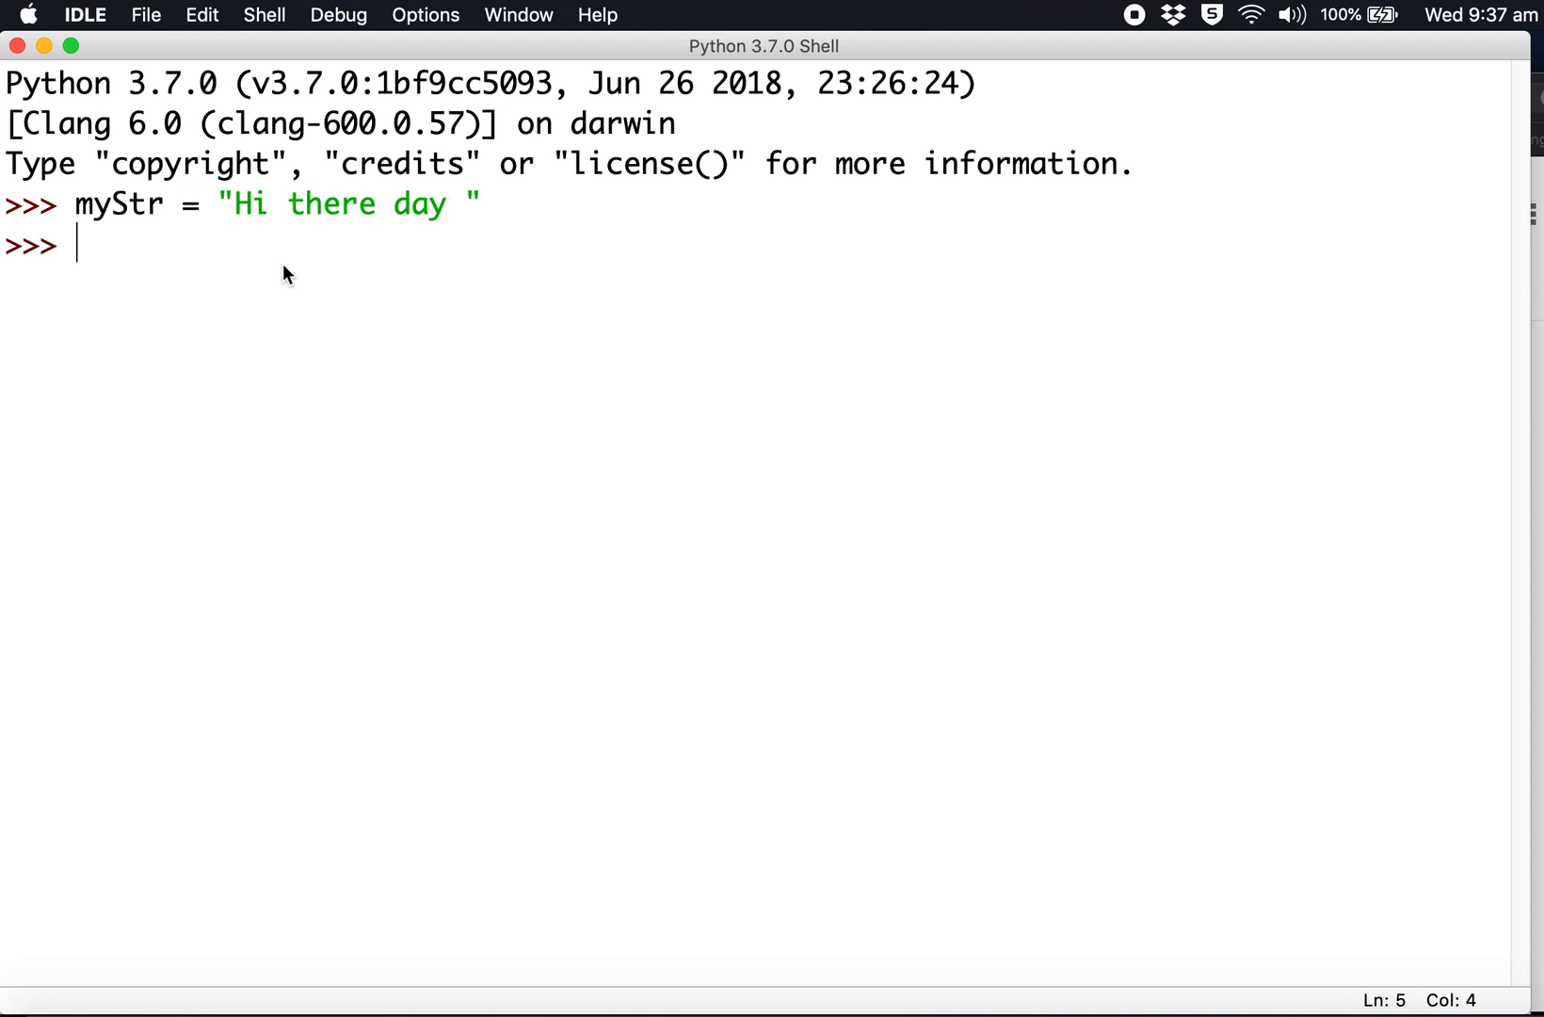
{"action": "type", "text": "myNu"}
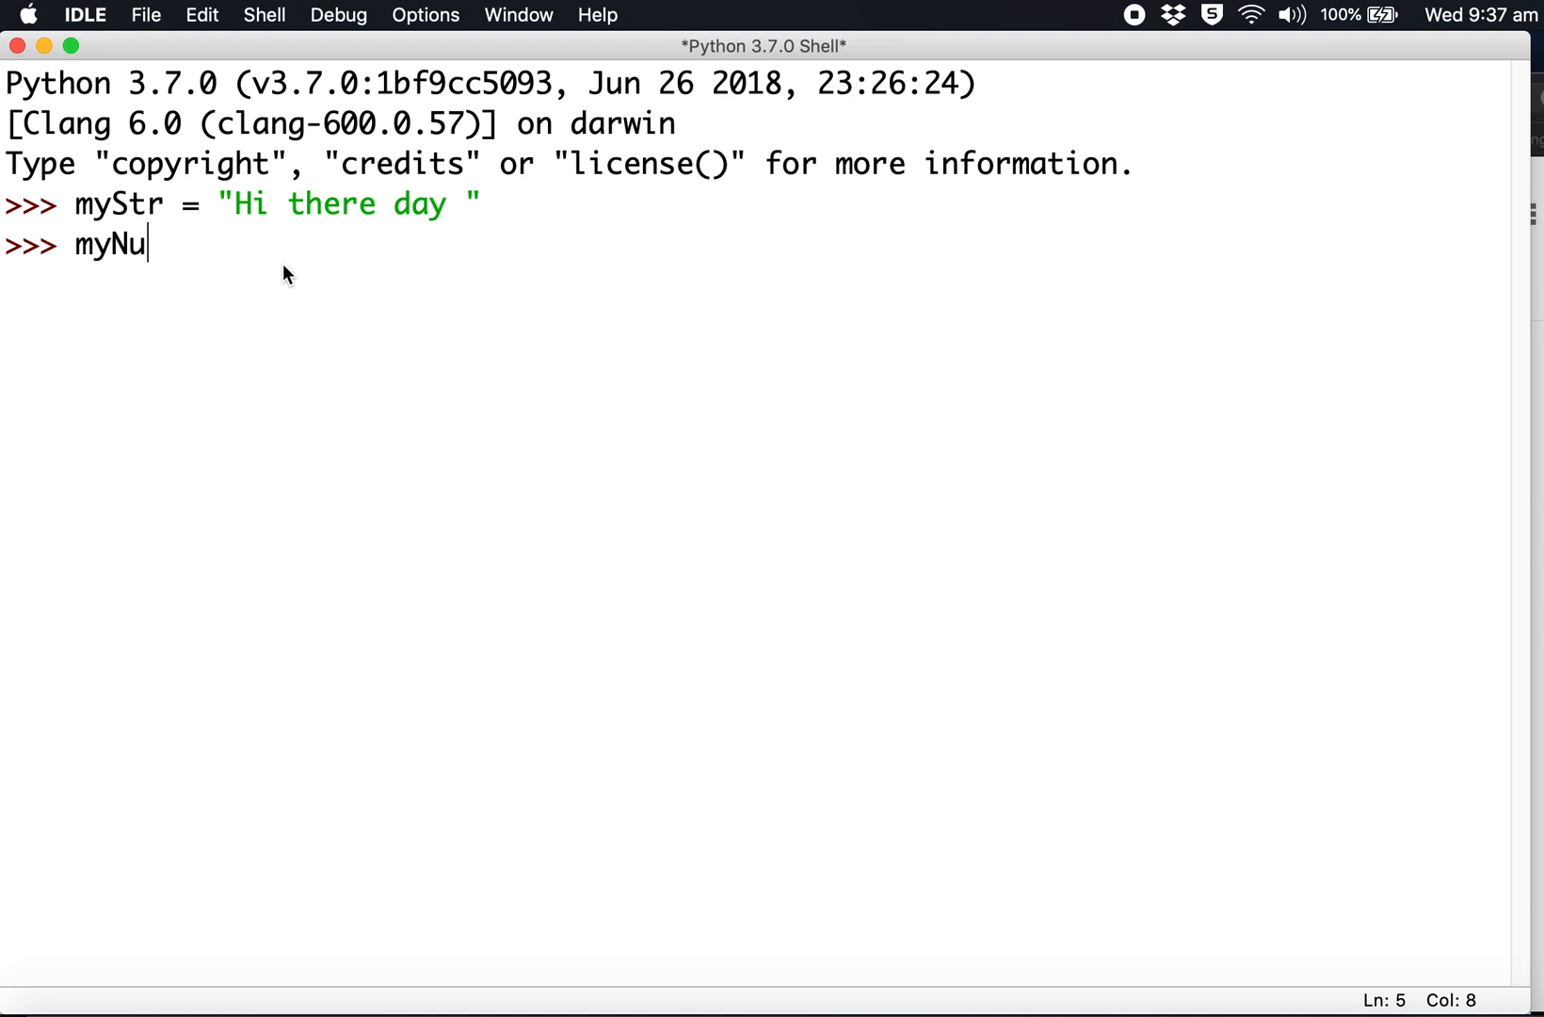
{"action": "type", "text": "m = 1"}
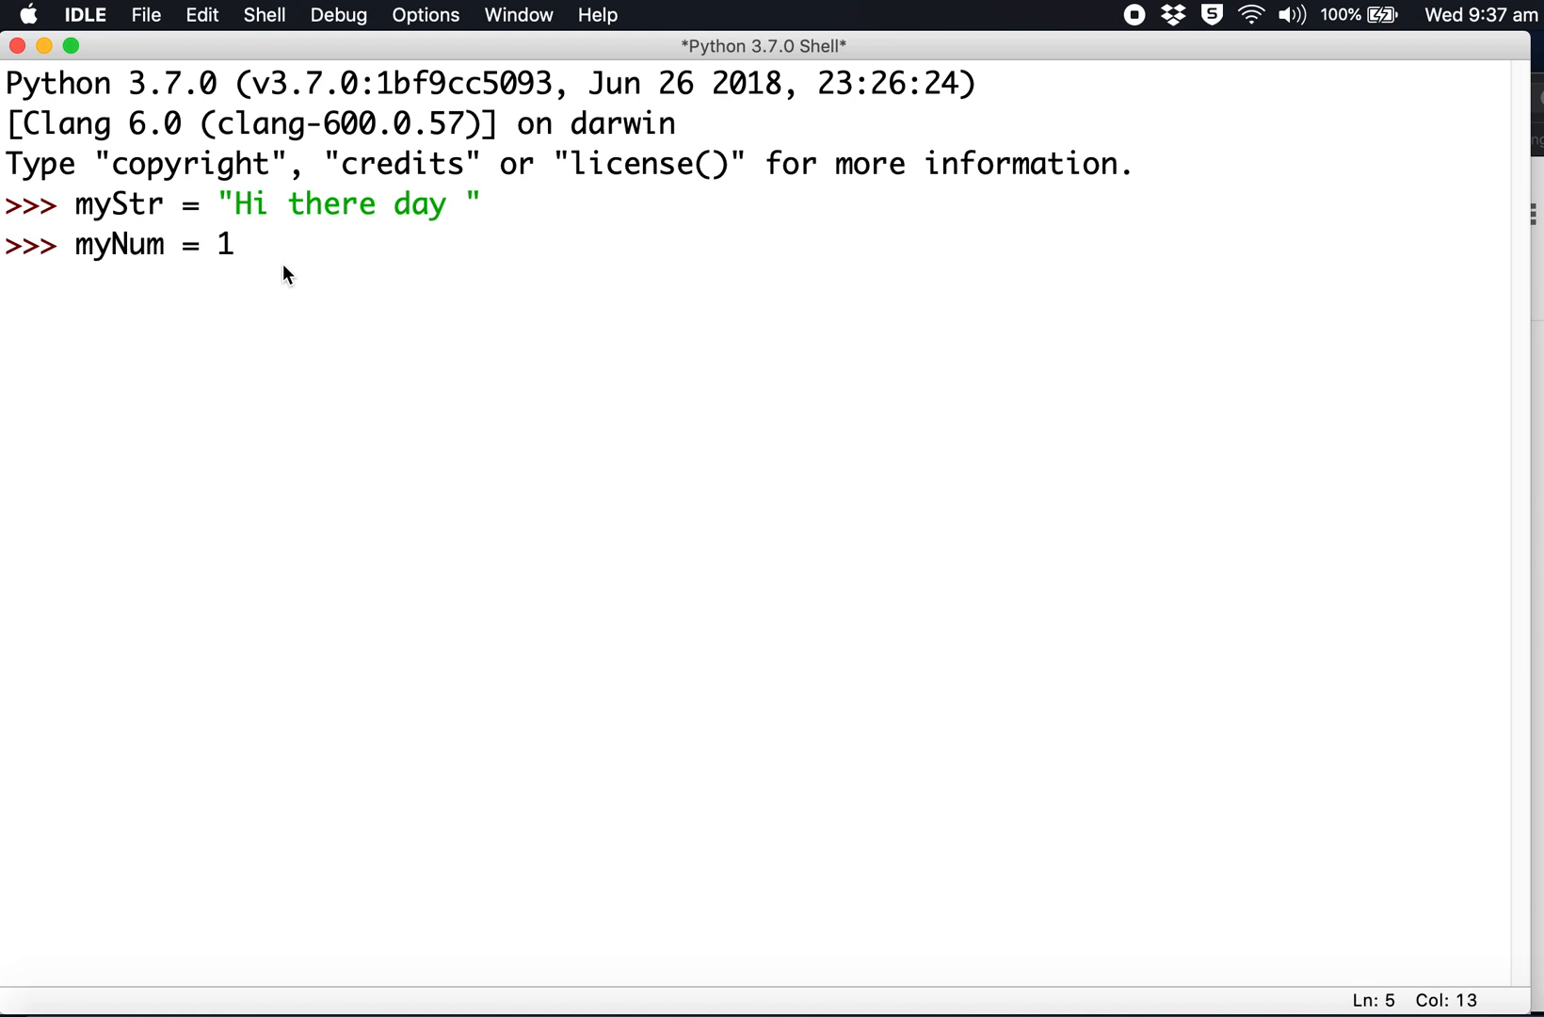
{"action": "key", "text": "Return"}
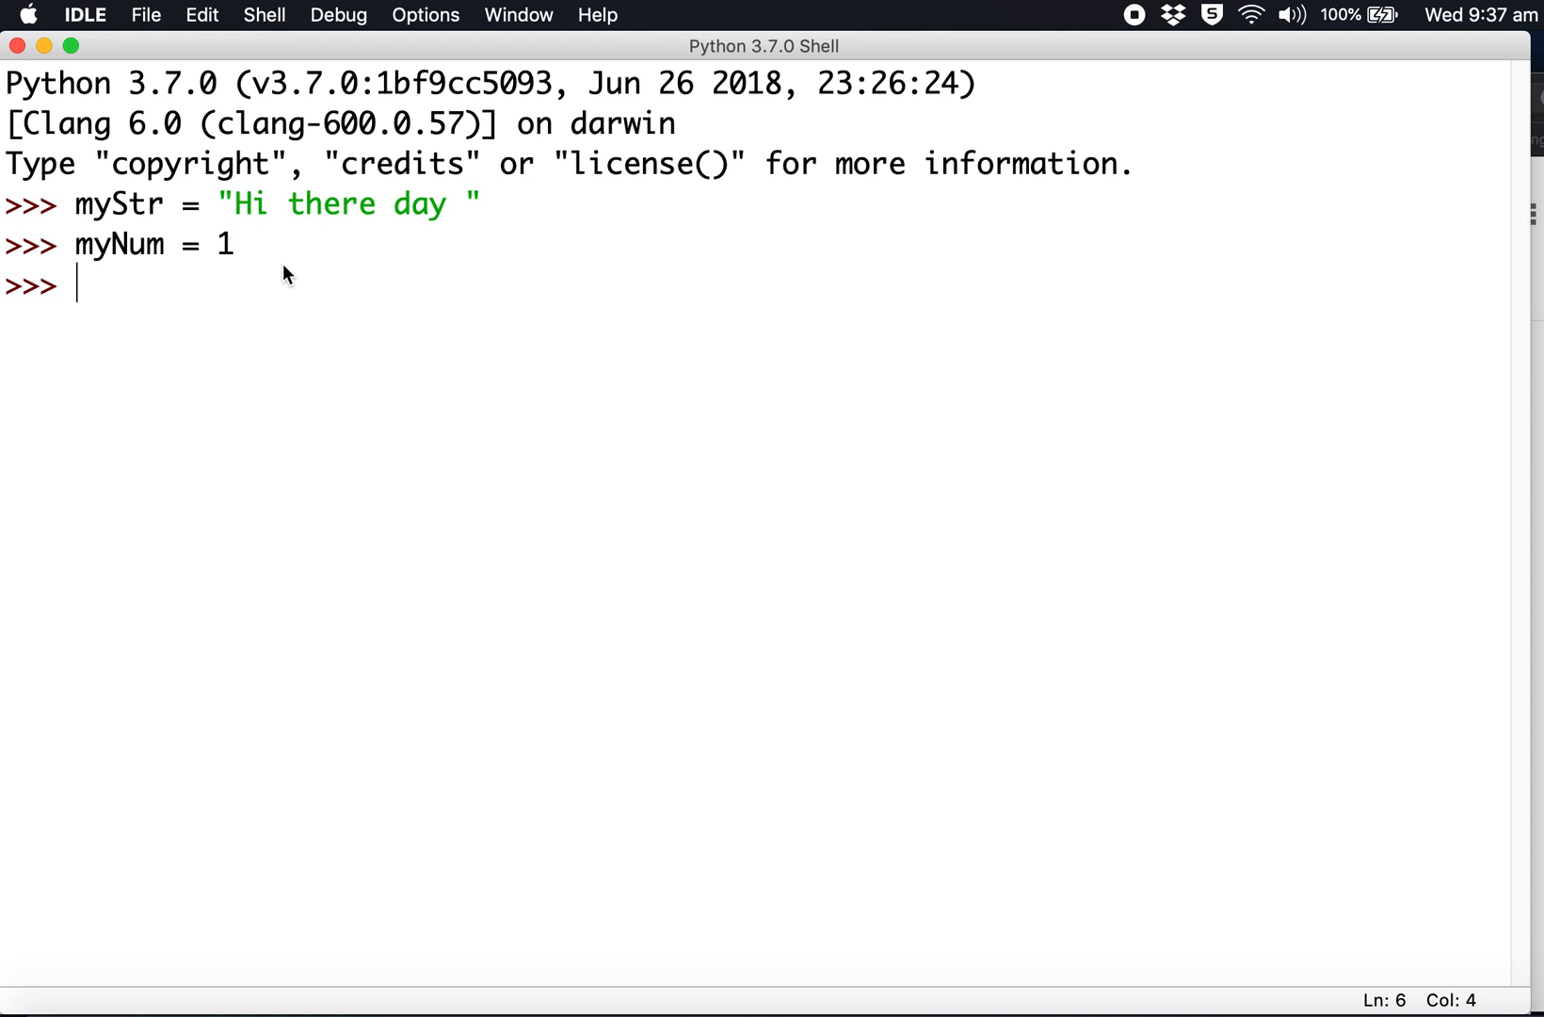
- Run myStr += str(myNum) and evaluate myStr to echo 'Hi there day 1'
{"action": "type", "text": "myStr"}
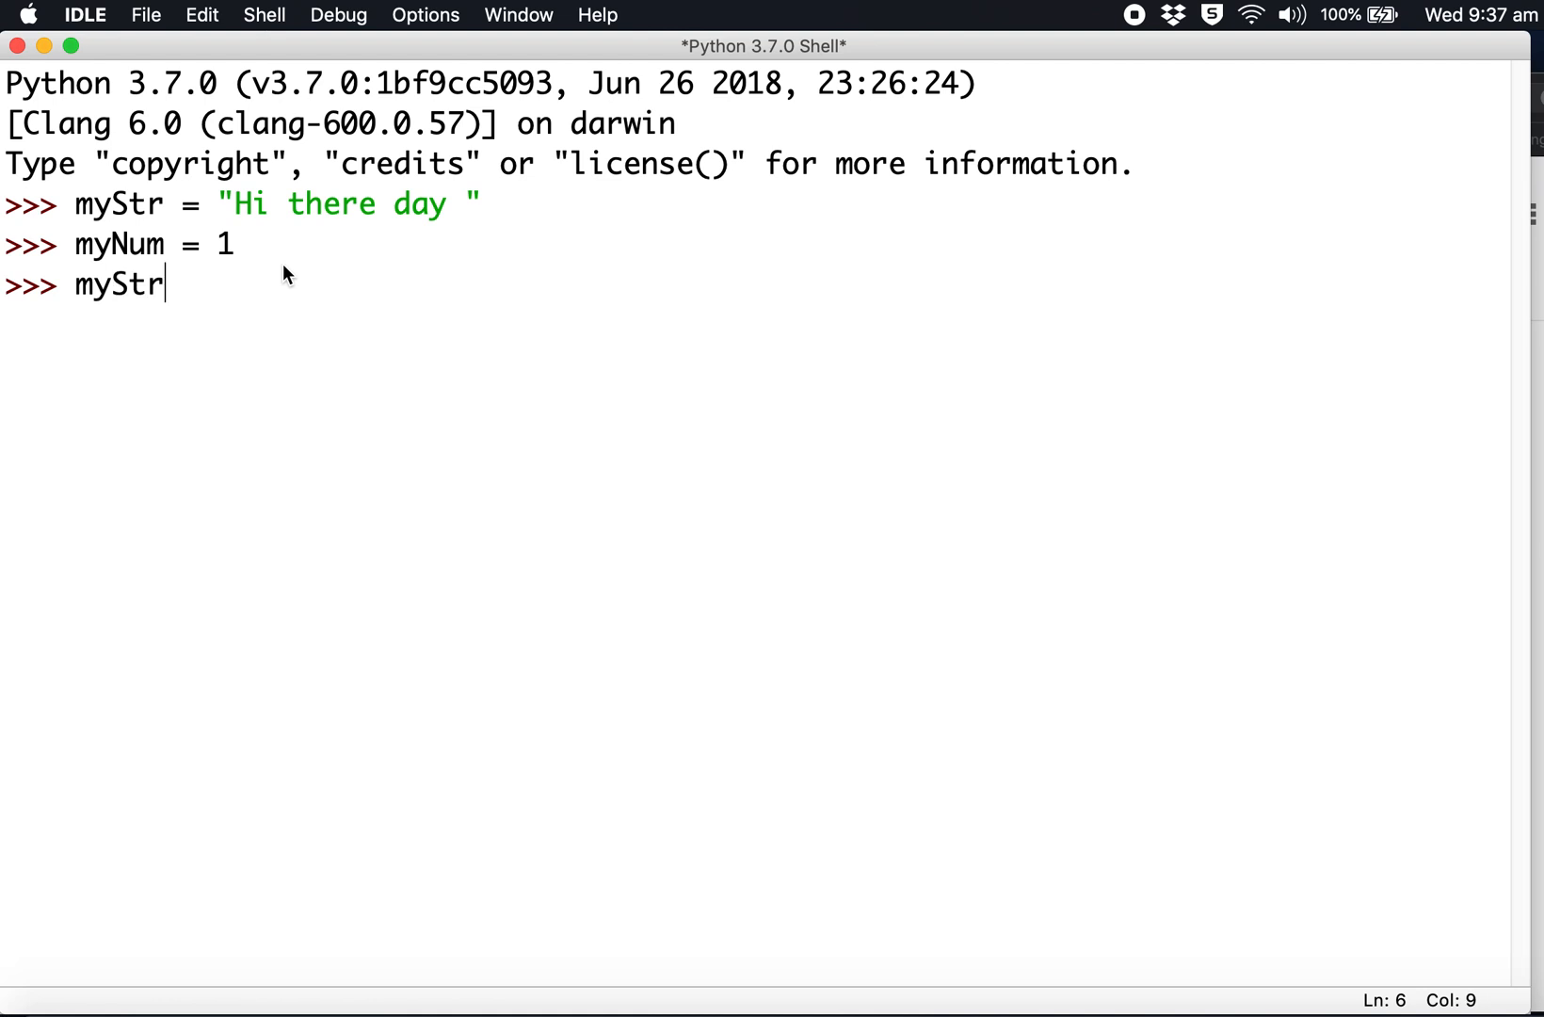
{"action": "mouse_move", "coordinate": [173, 297]}
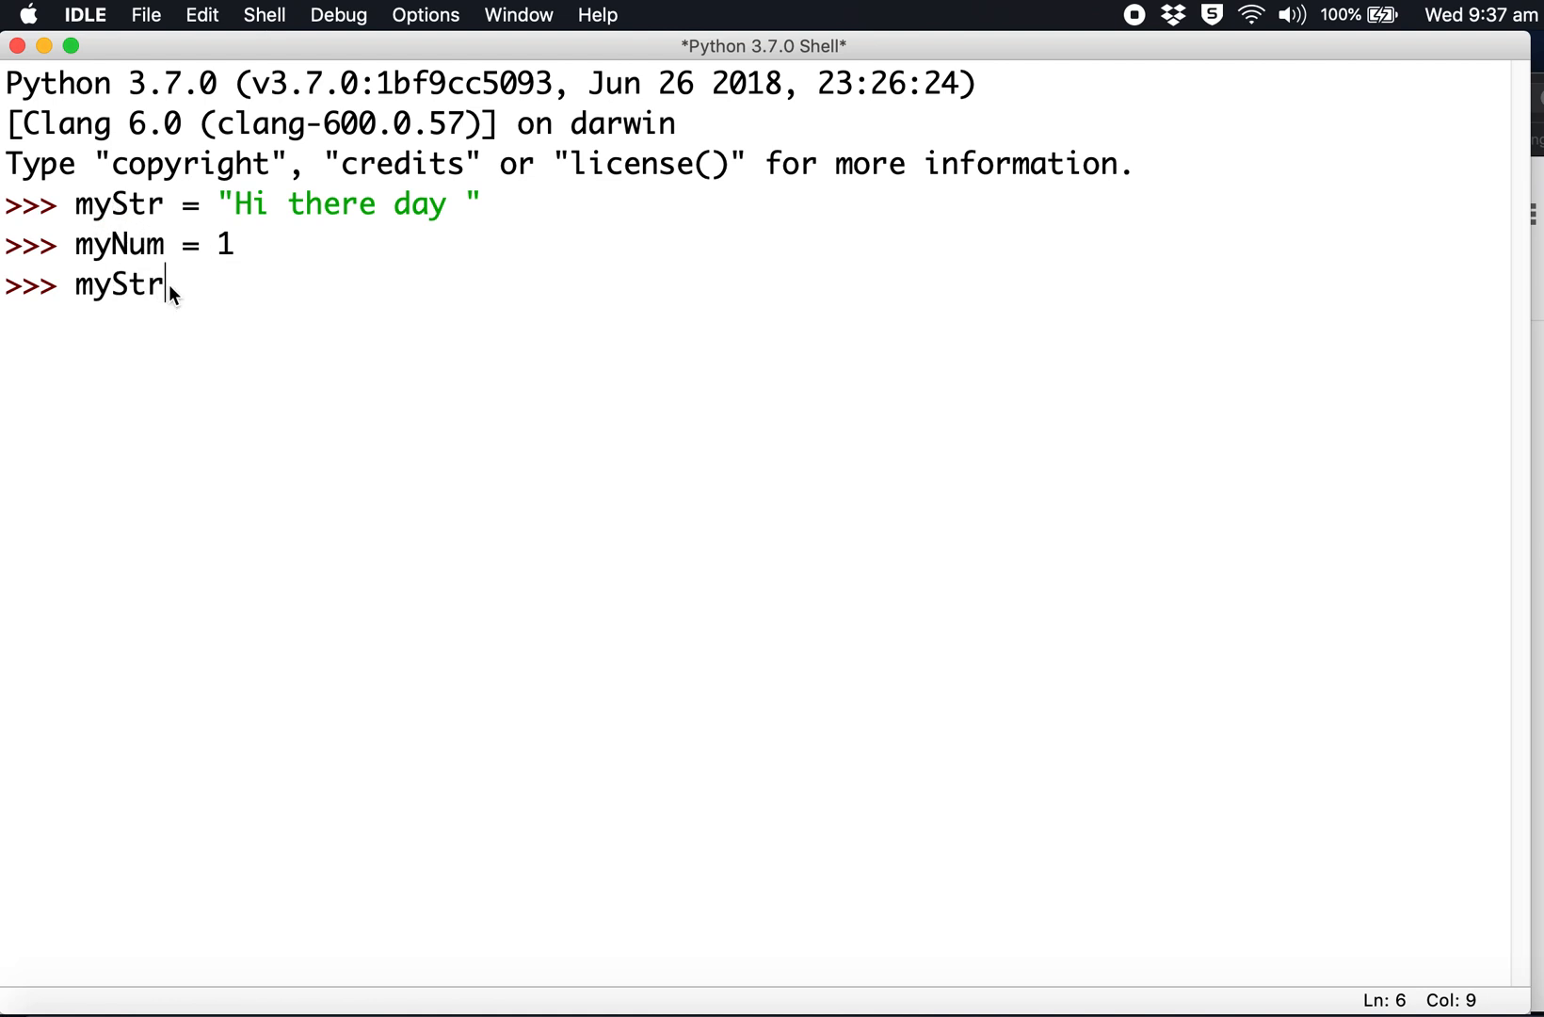
{"action": "type", "text": "+="}
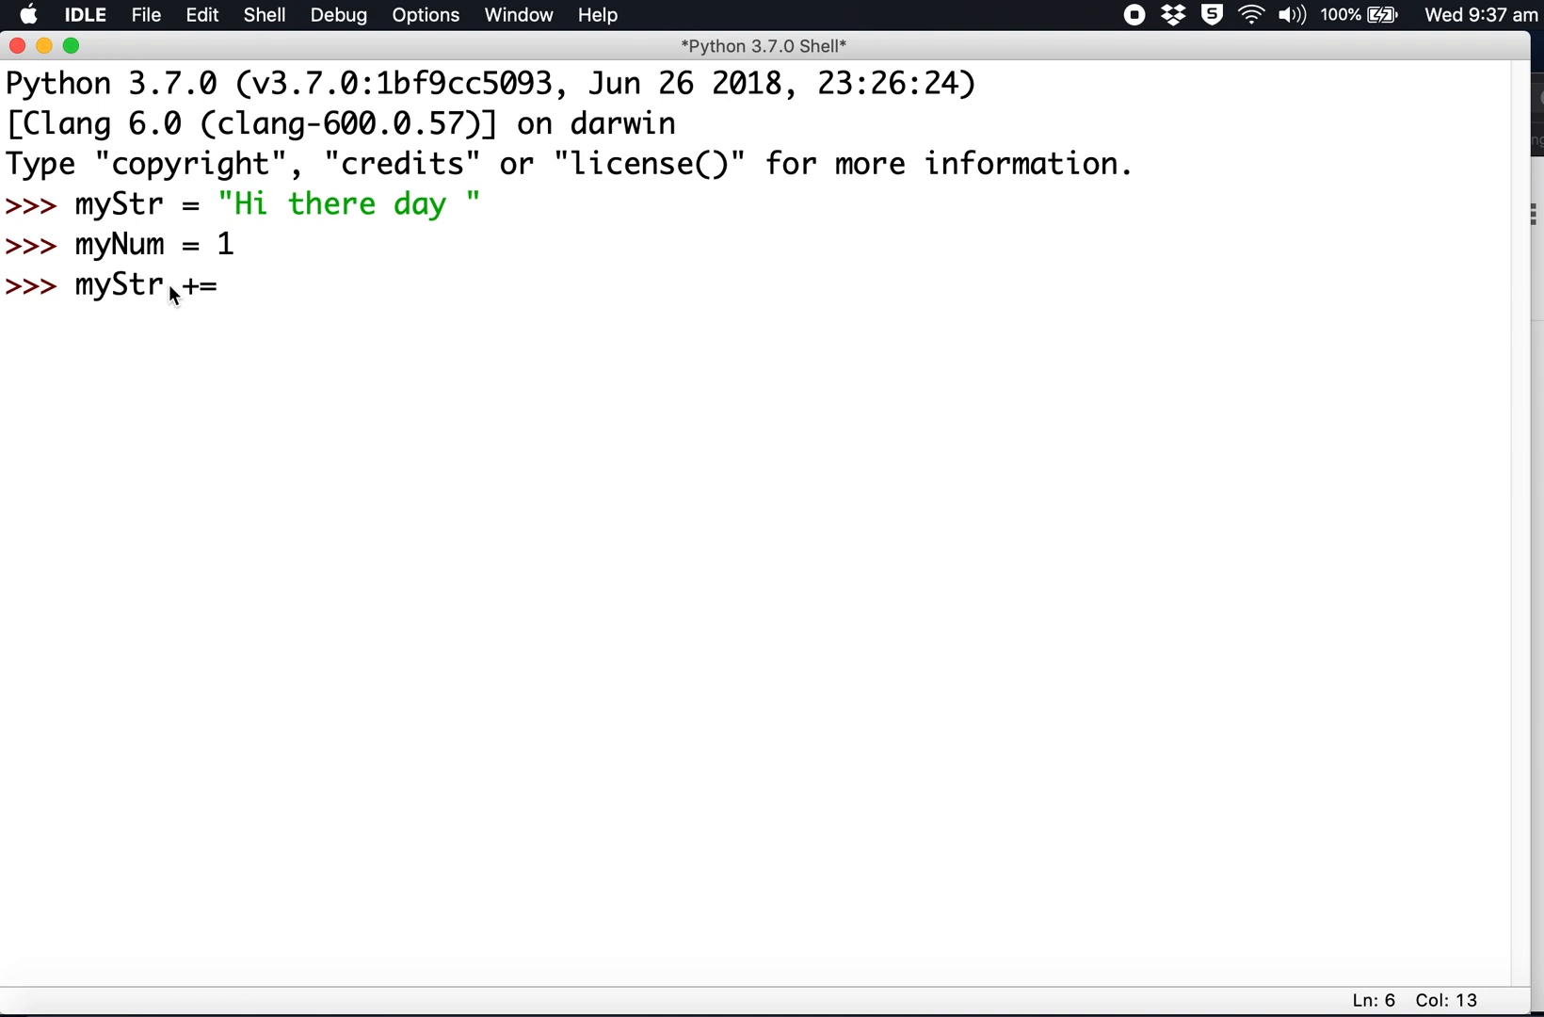
{"action": "type", "text": "str()"}
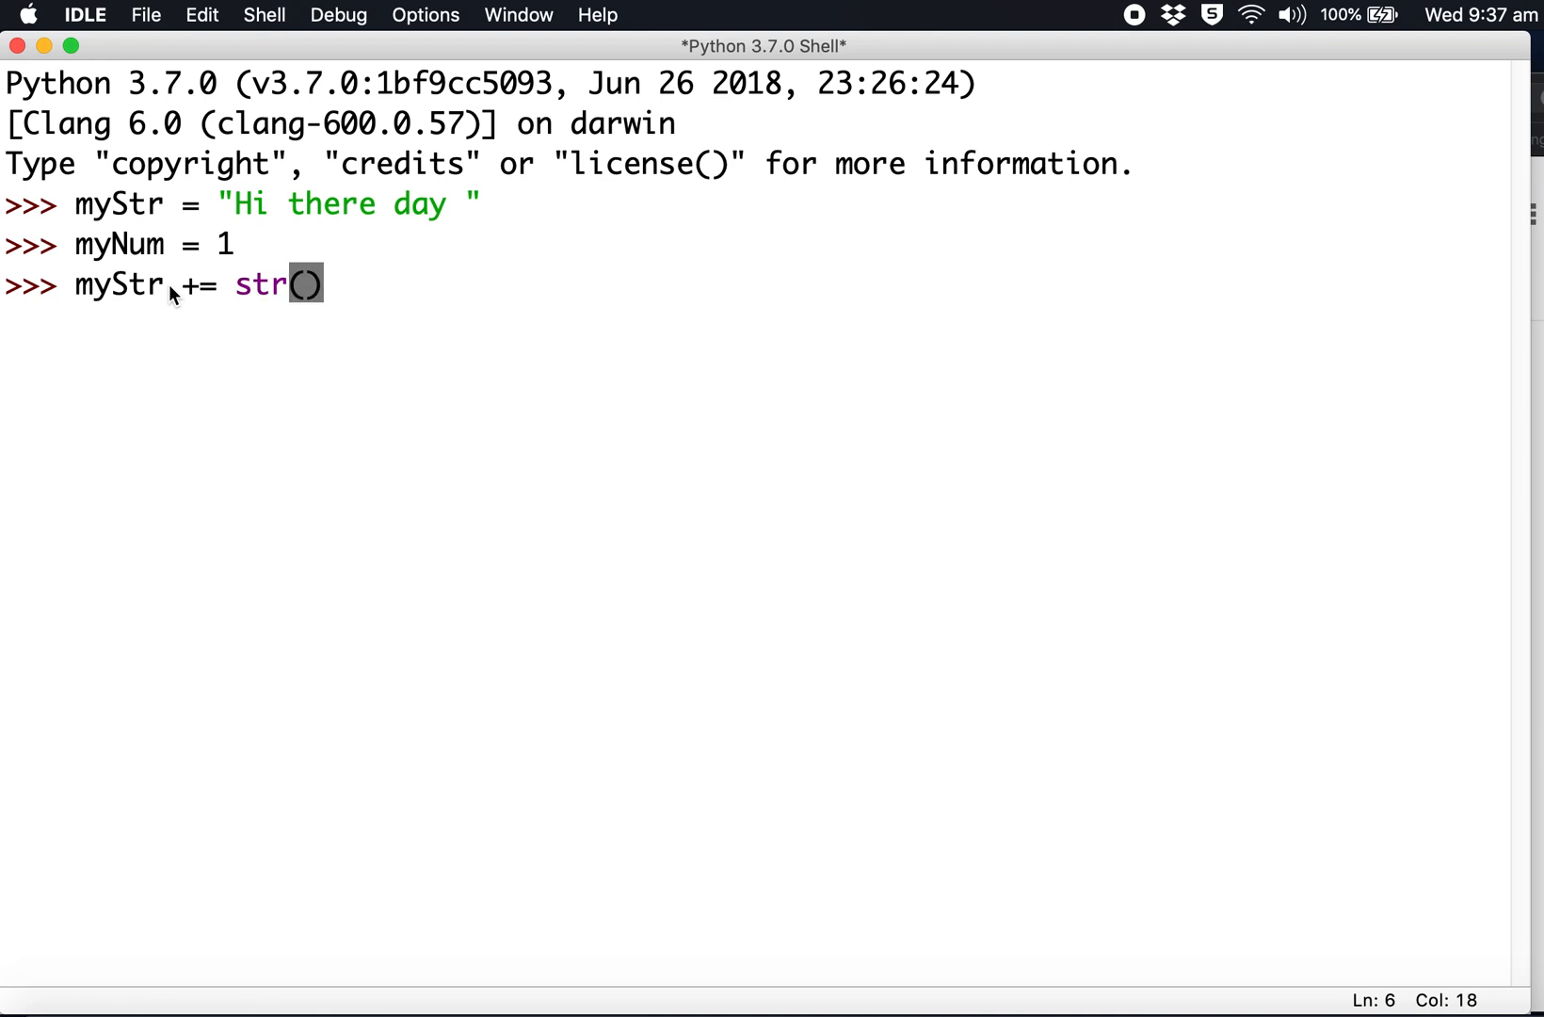
{"action": "type", "text": "m"}
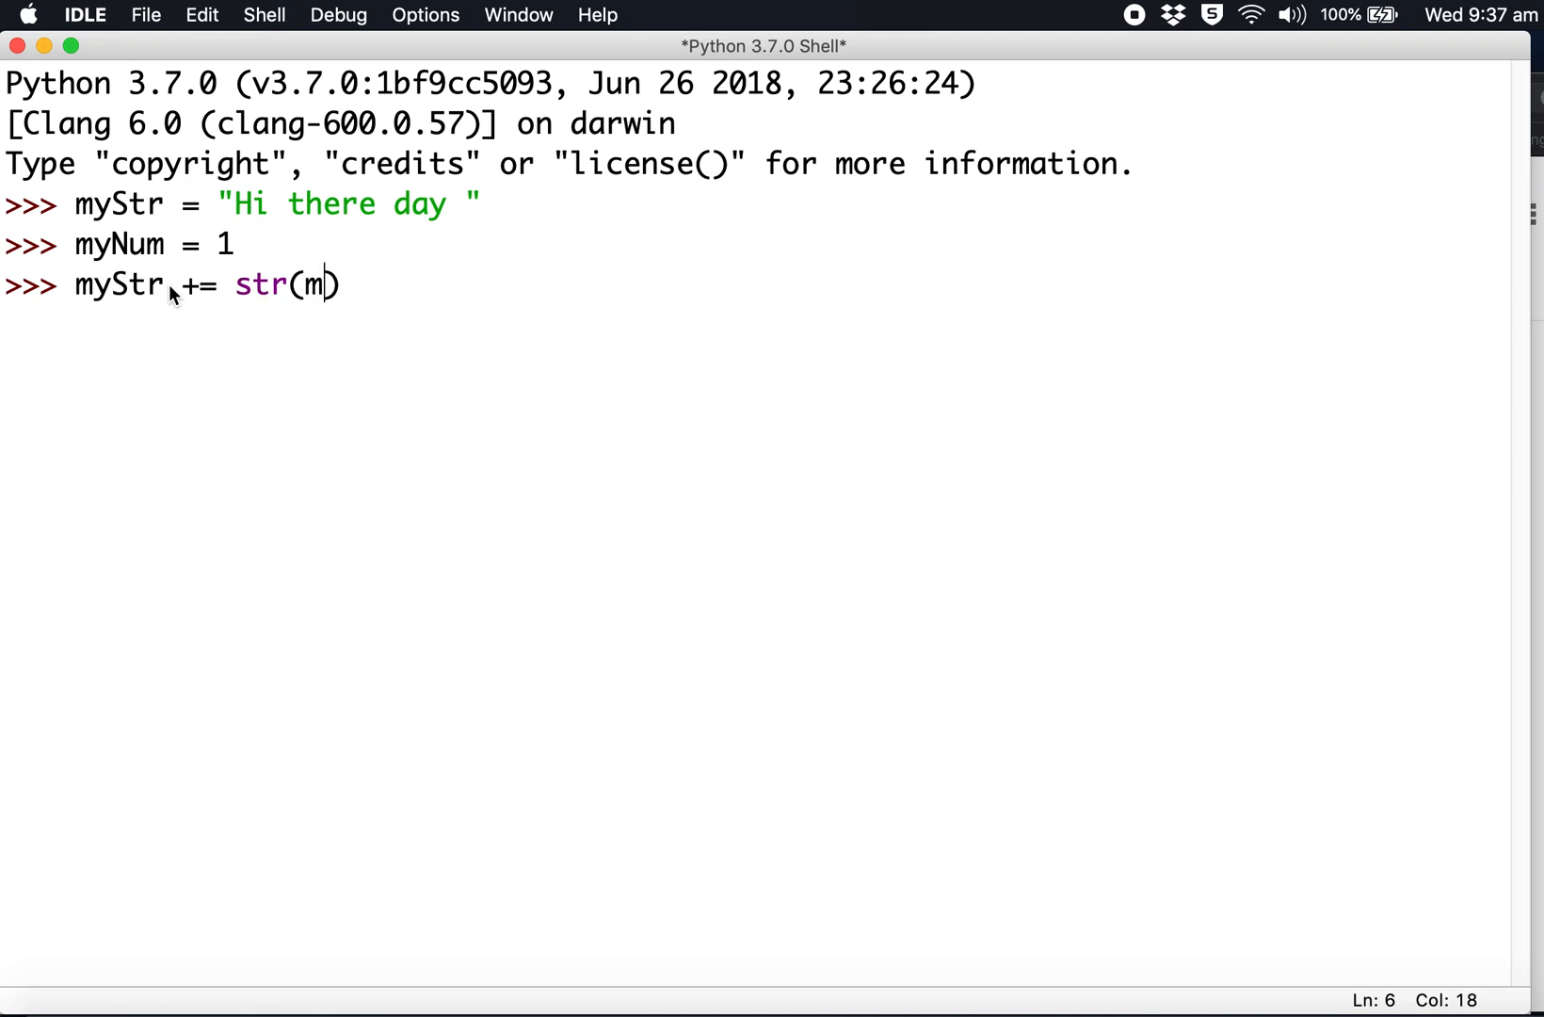
{"action": "type", "text": "yNum"}
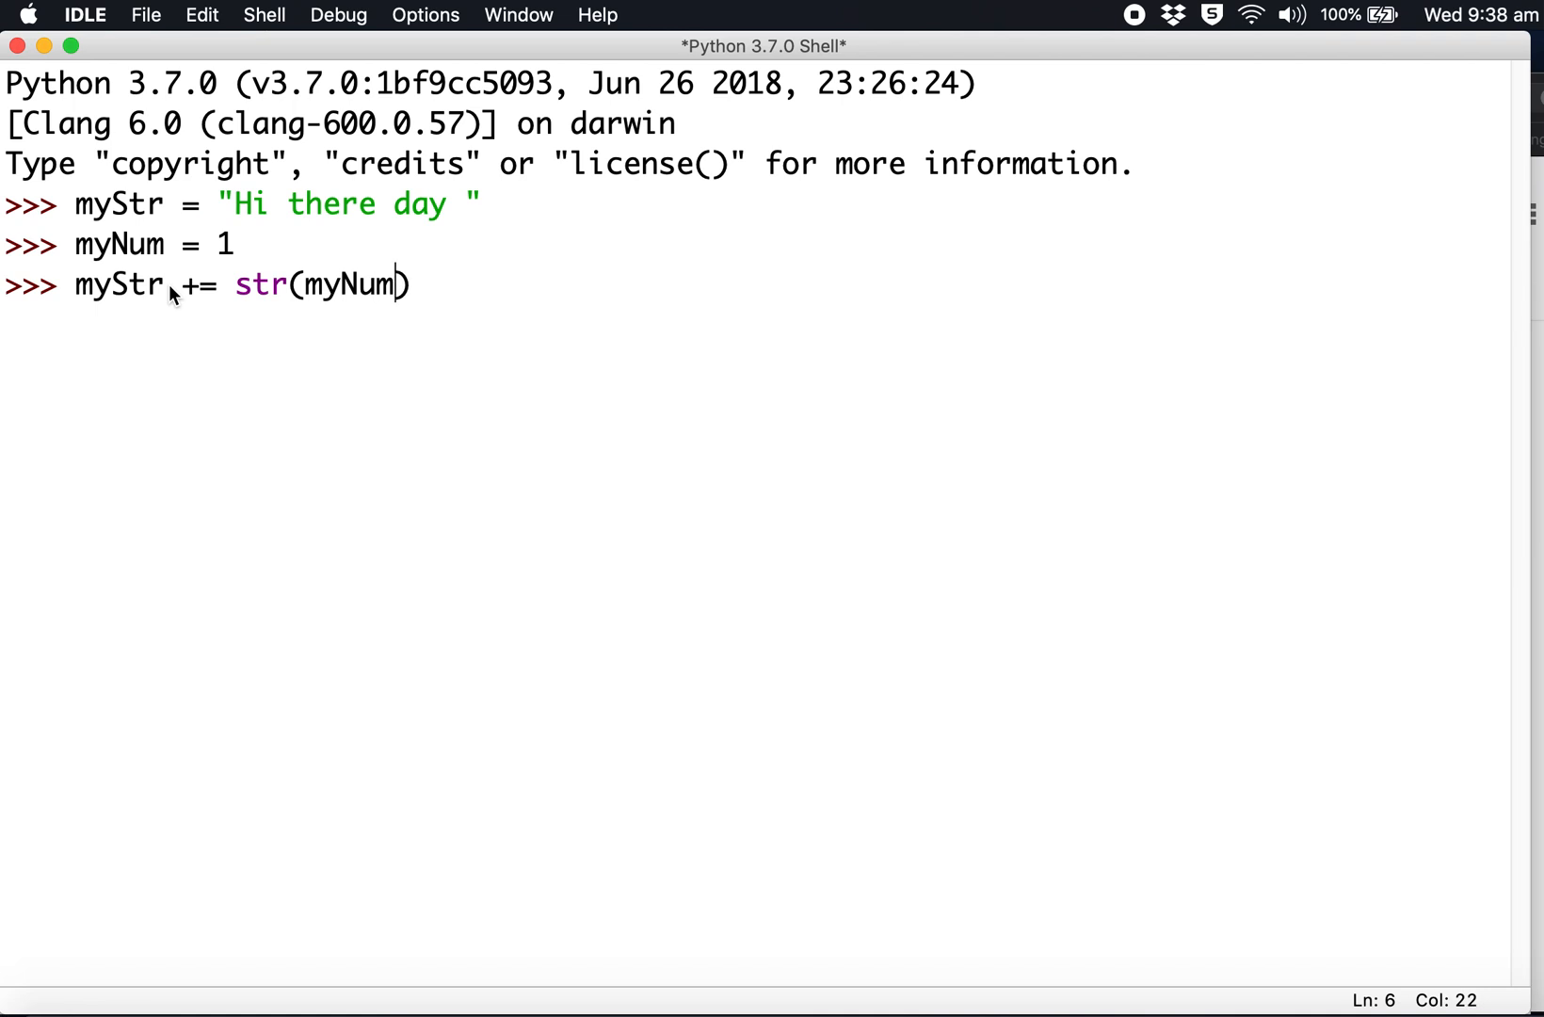
{"action": "key", "text": "Return"}
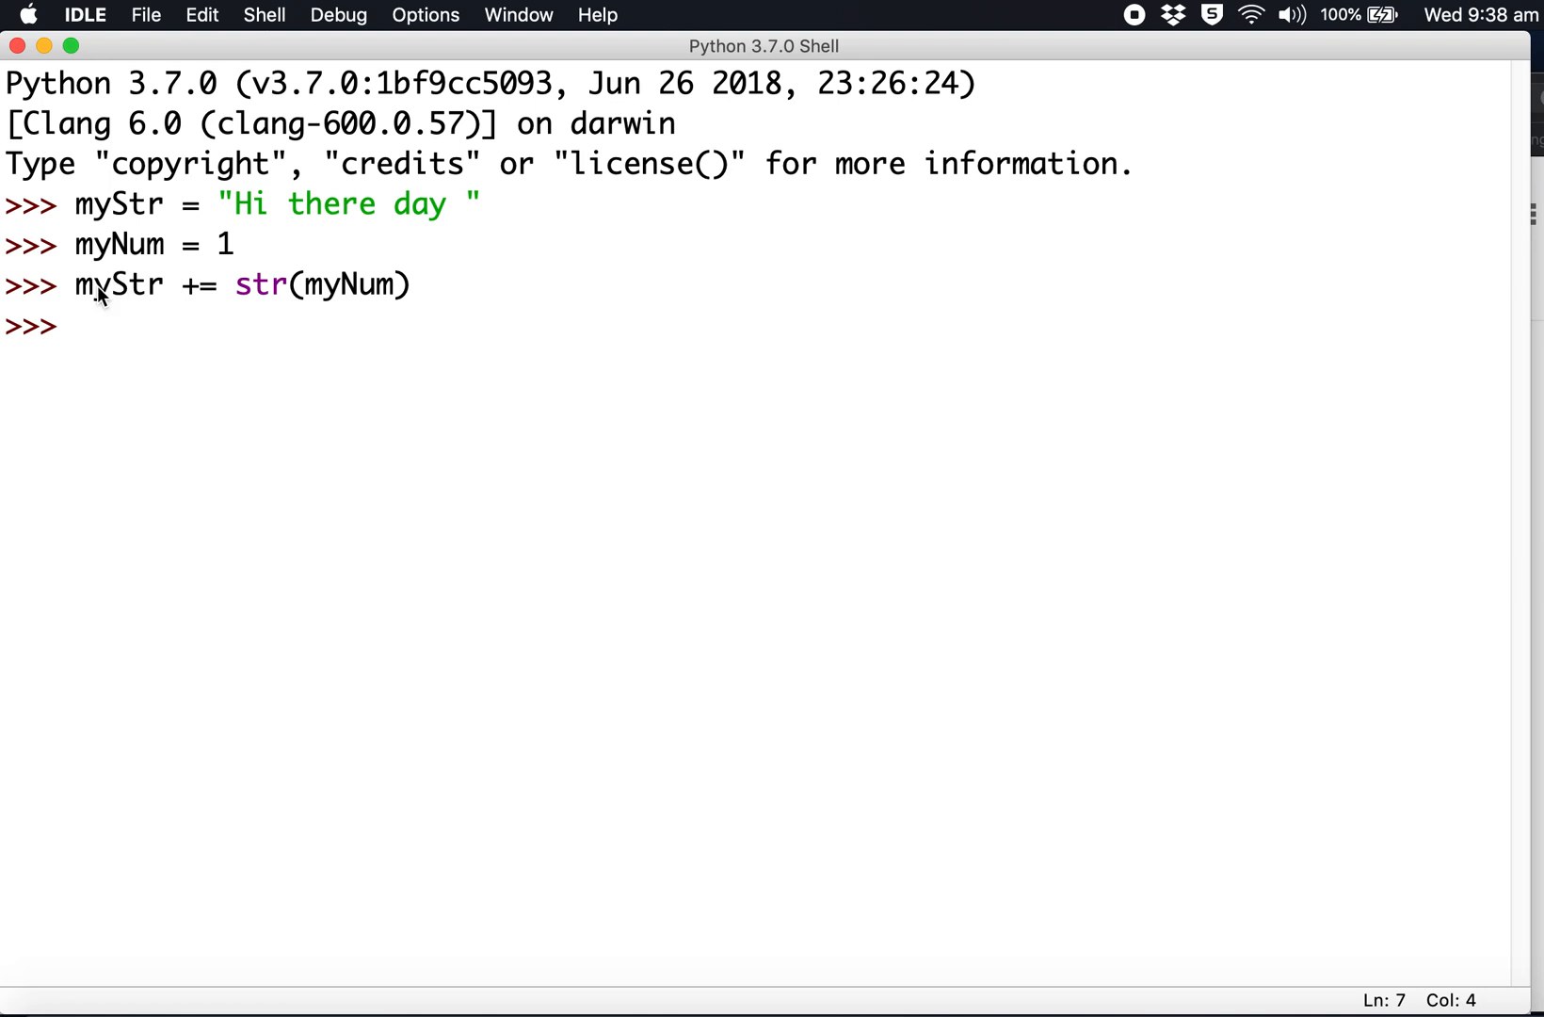
{"action": "type", "text": "myS"}
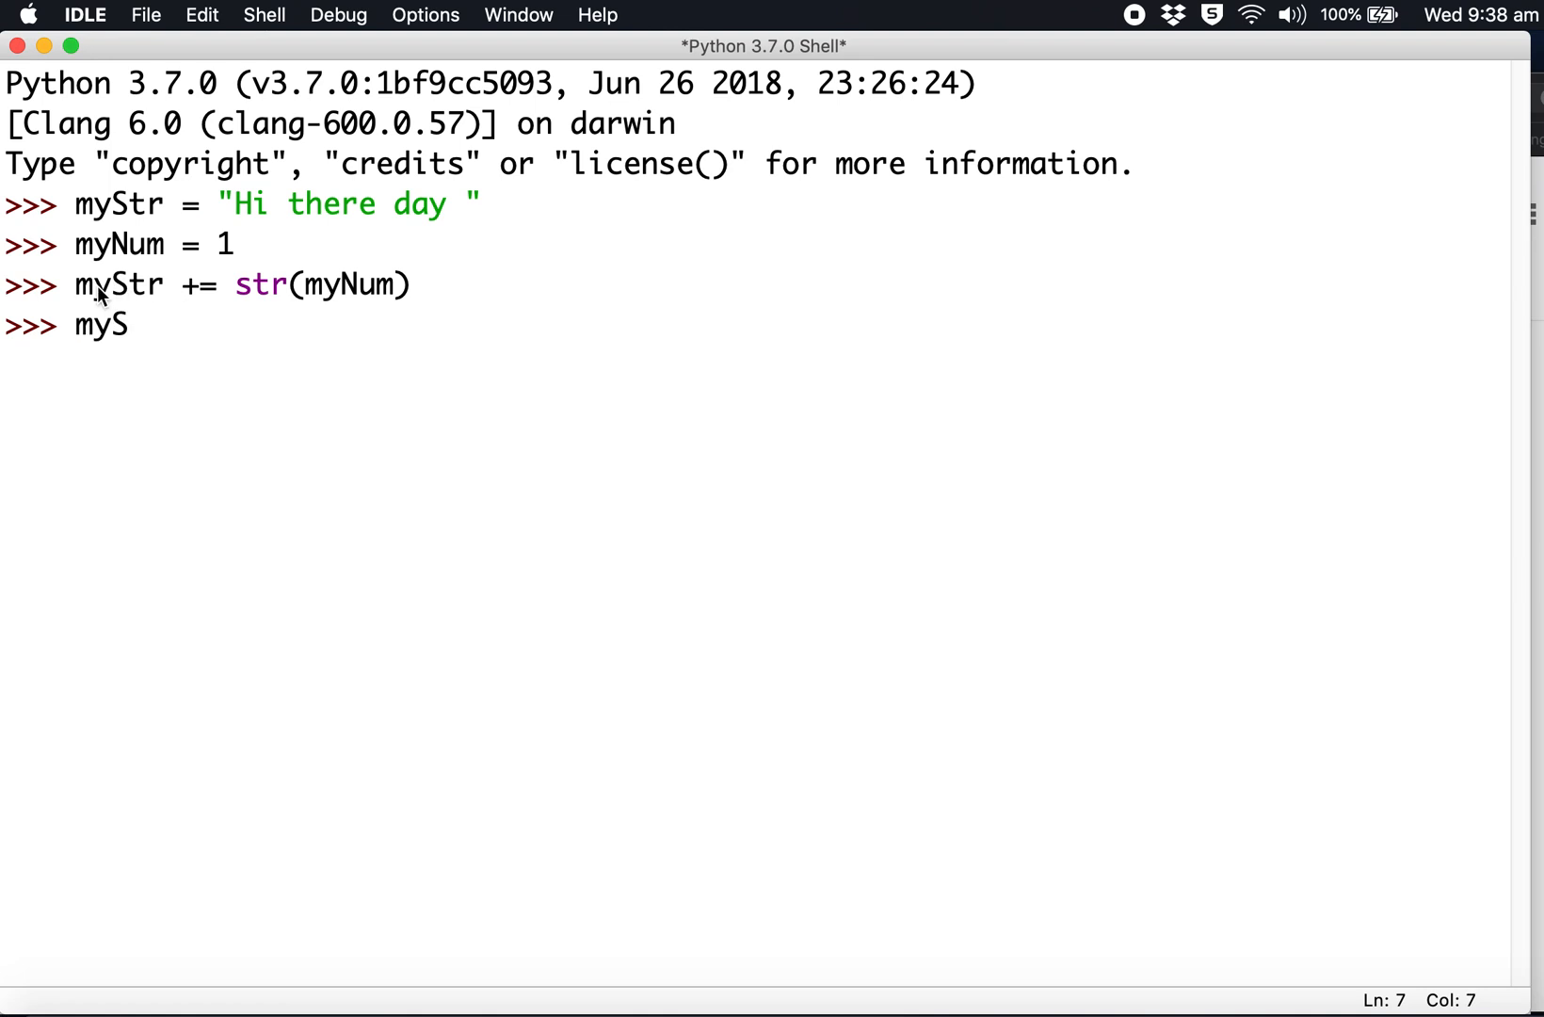
{"action": "key", "text": "Return"}
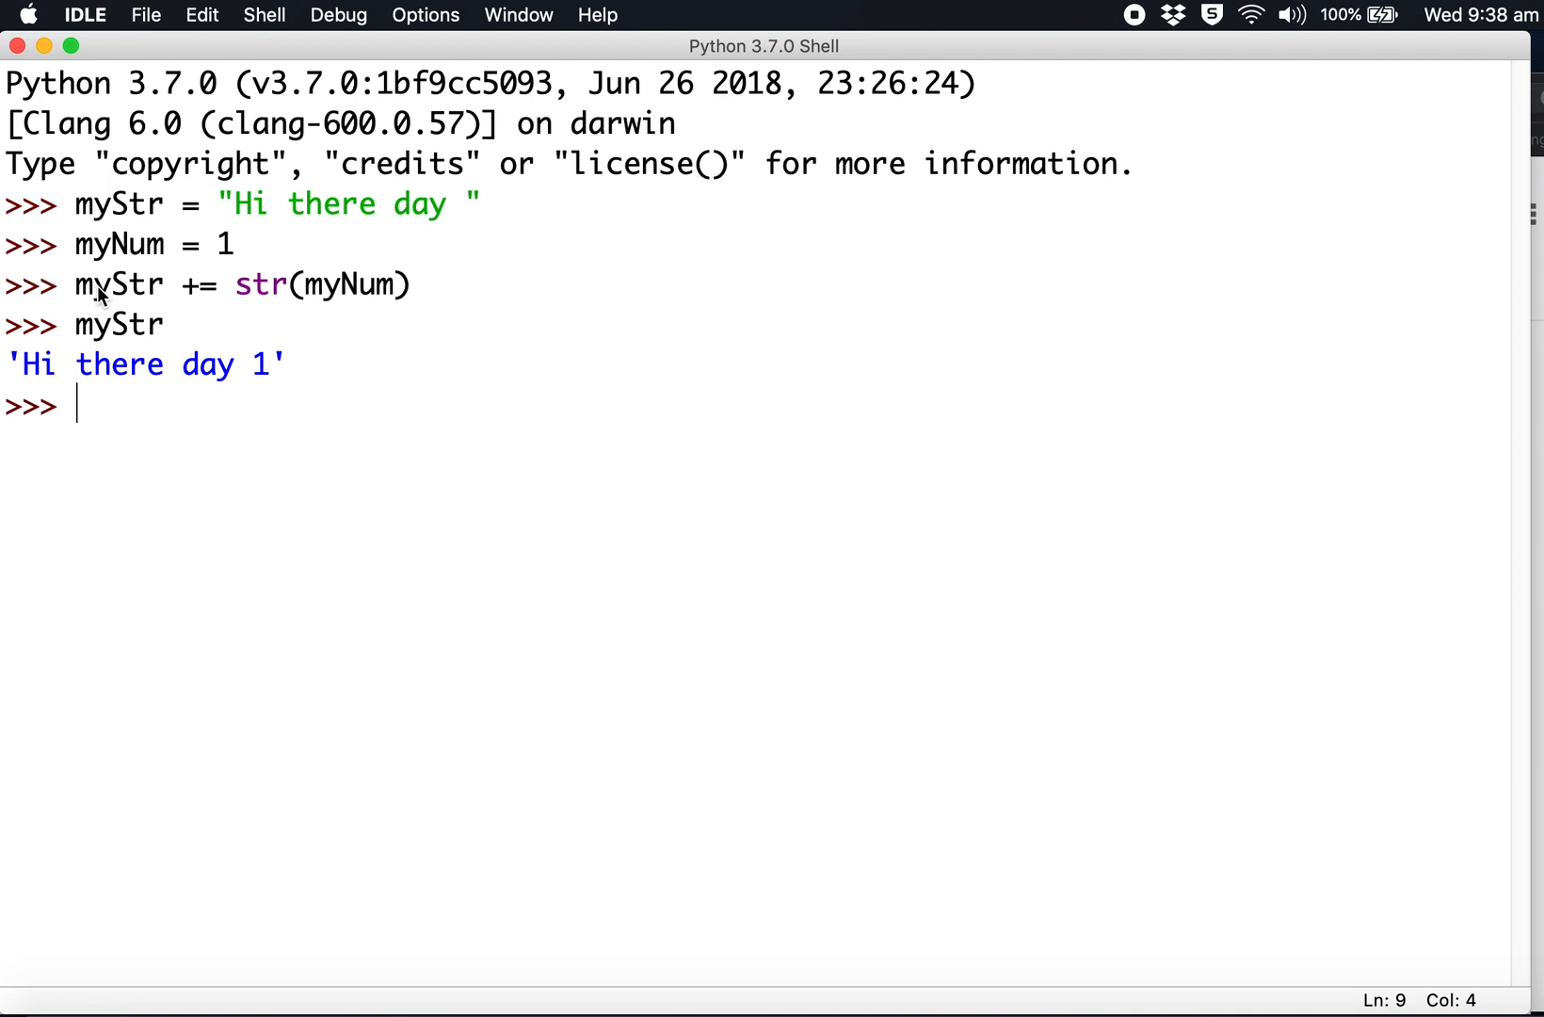
{"action": "mouse_move", "coordinate": [332, 335]}
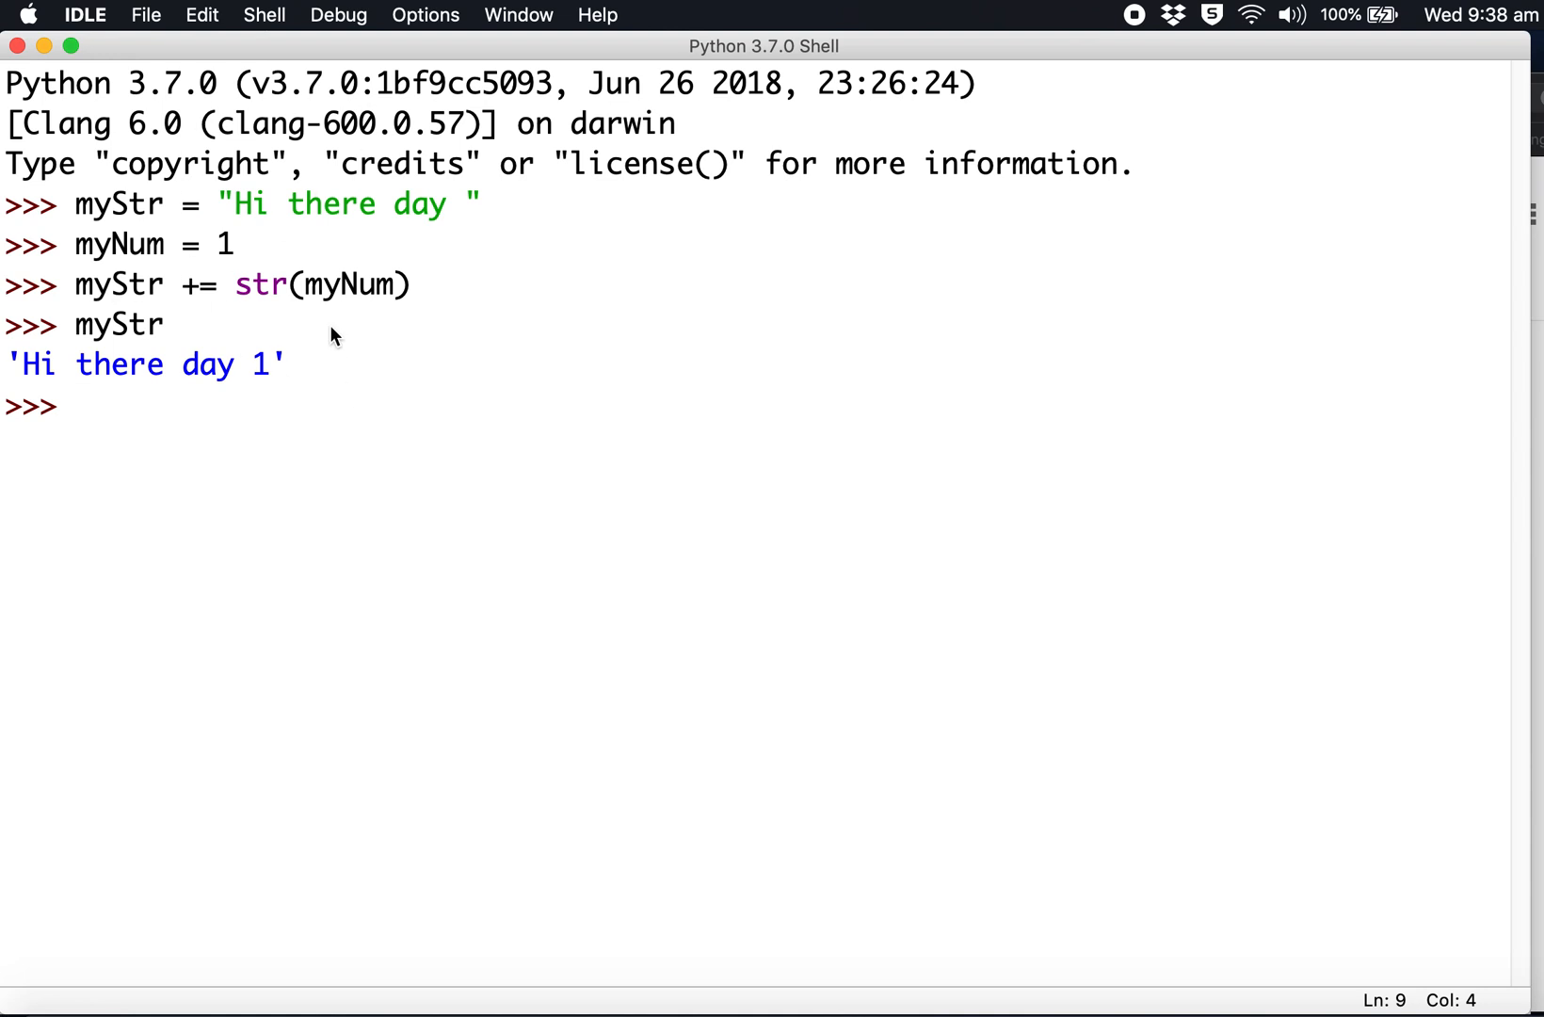
{"action": "mouse_move", "coordinate": [266, 424]}
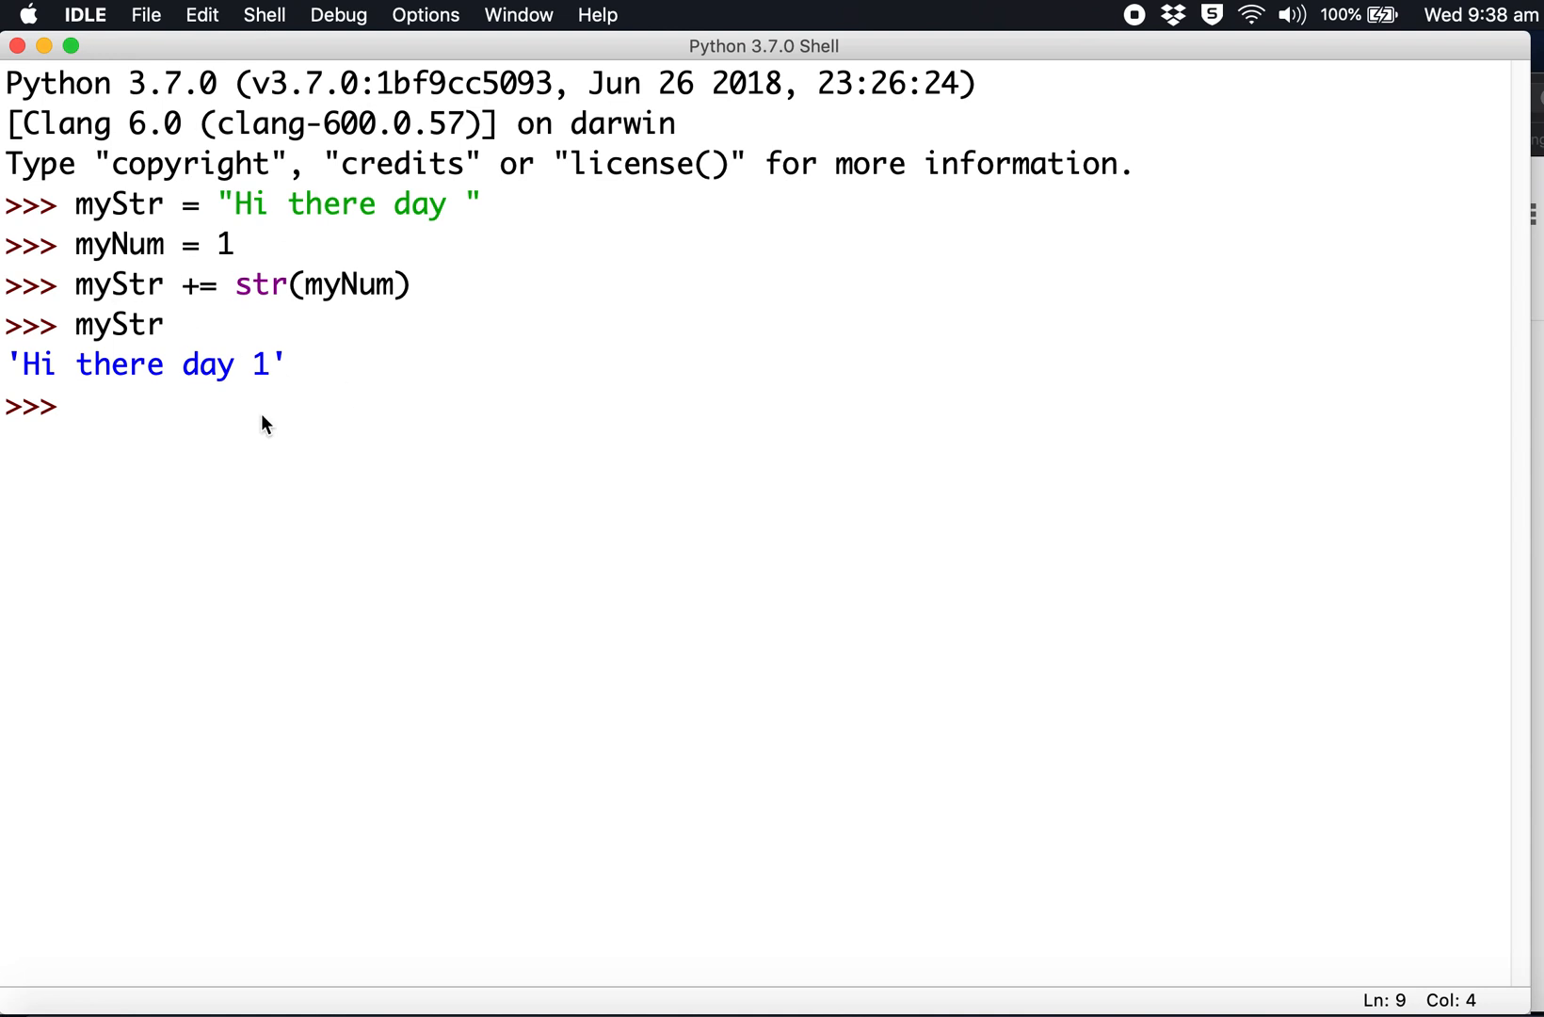
{"action": "left_click", "coordinate": [77, 405]}
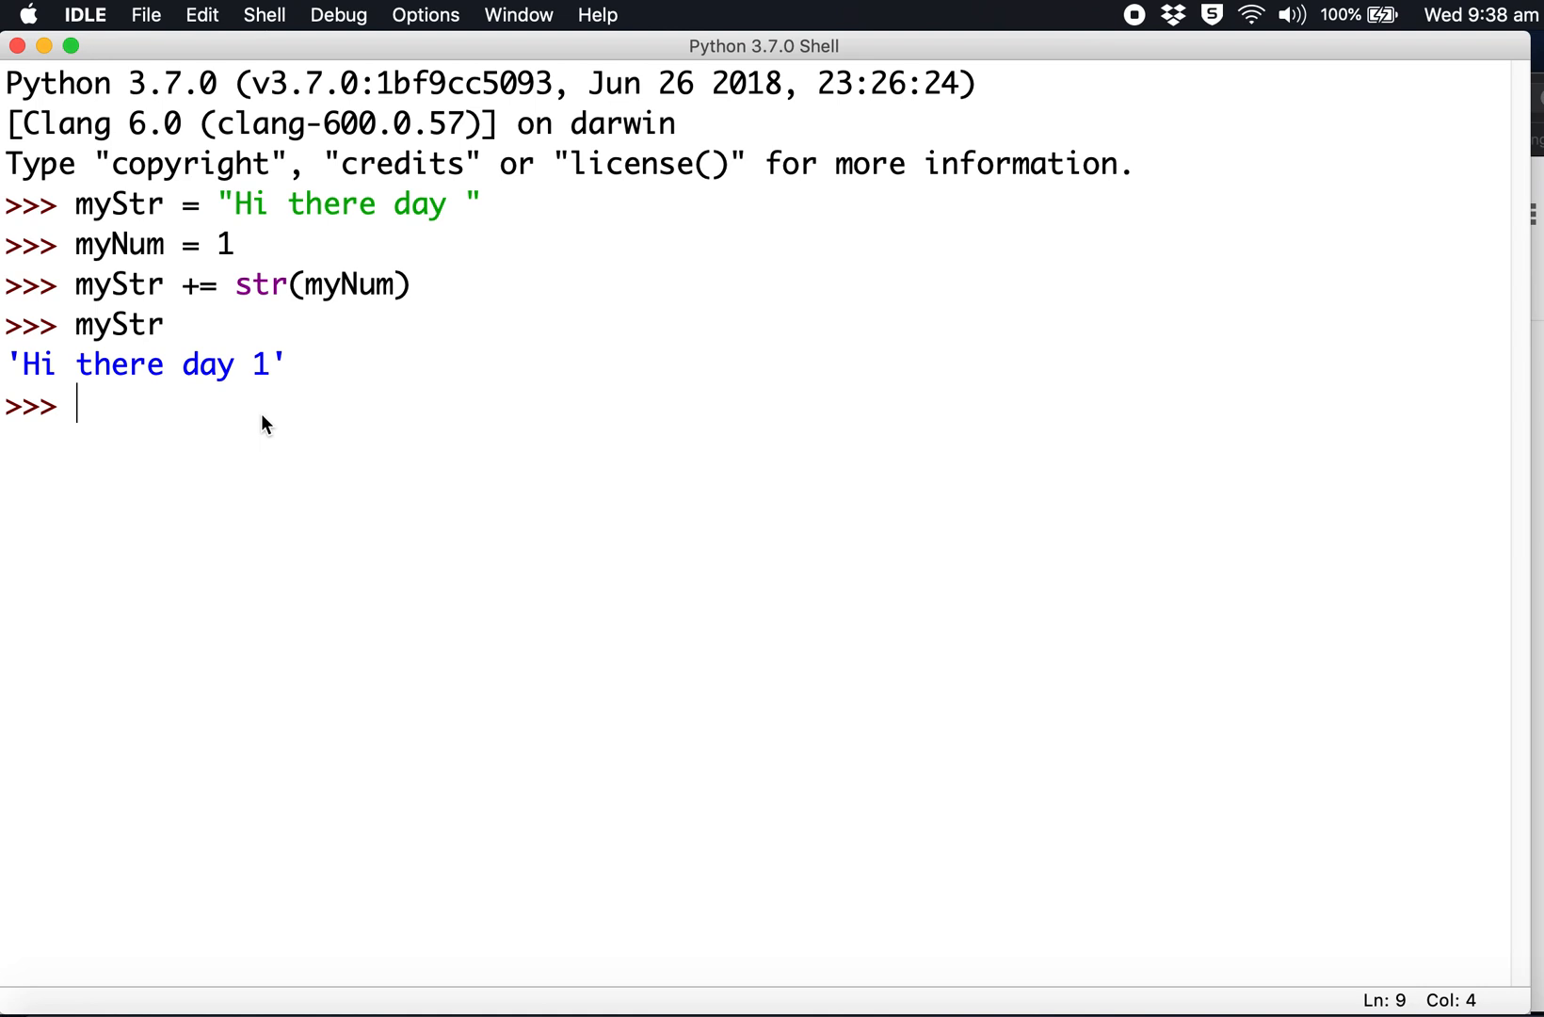
{"action": "mouse_move", "coordinate": [212, 271]}
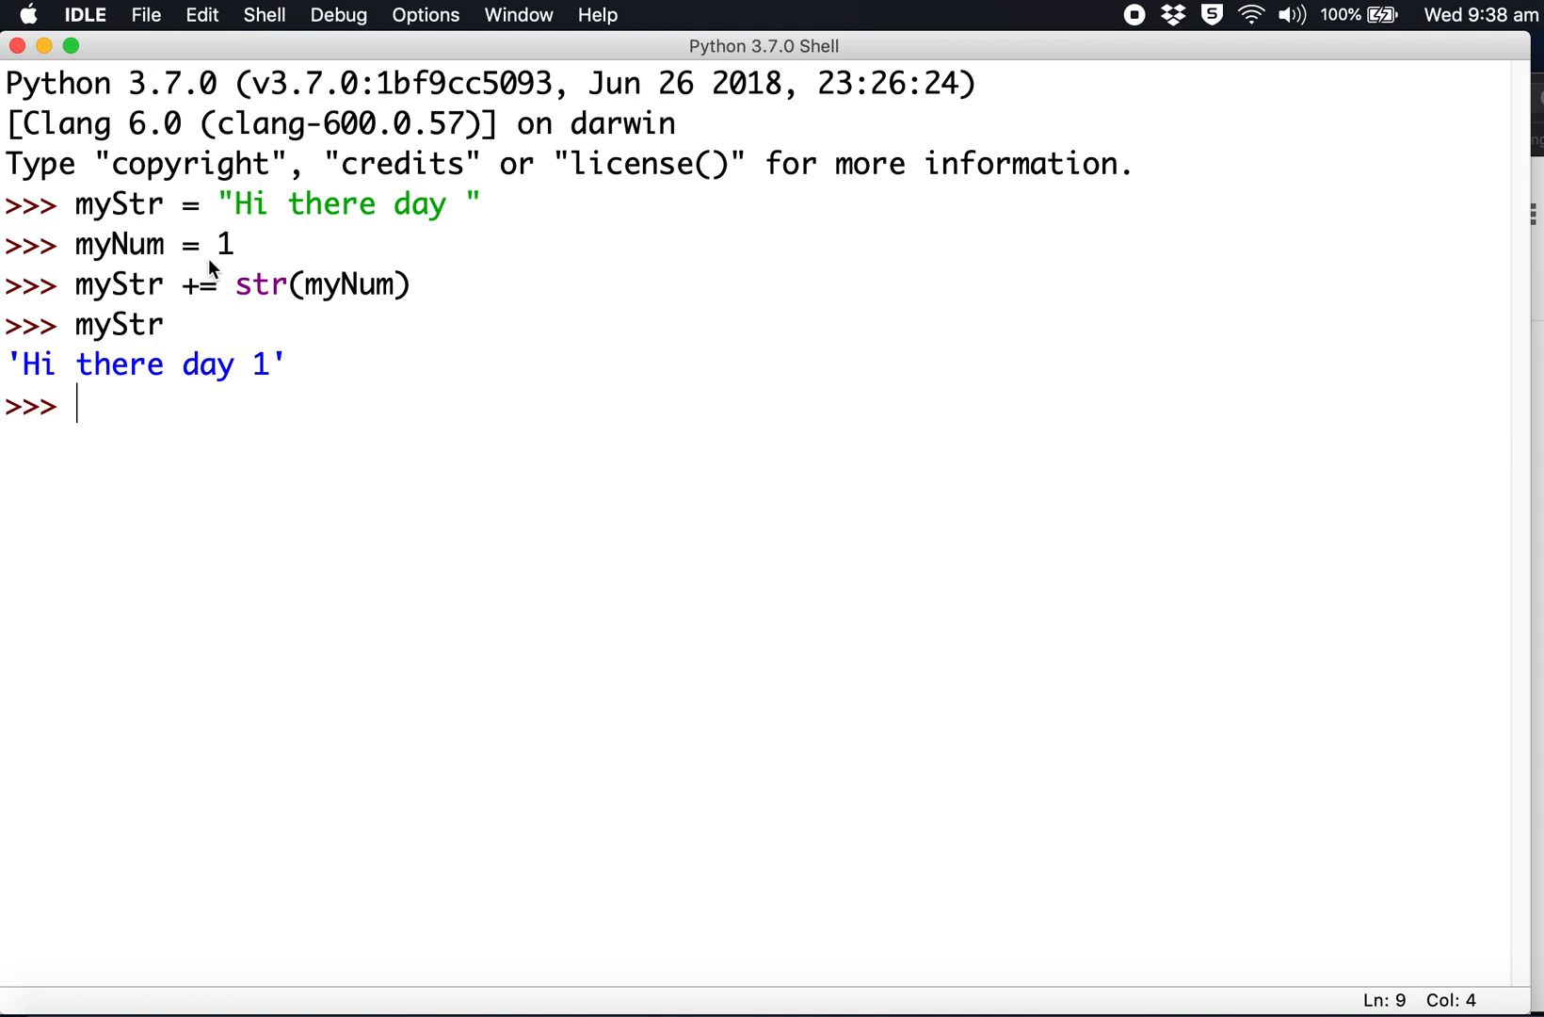
{"action": "left_click", "coordinate": [145, 15]}
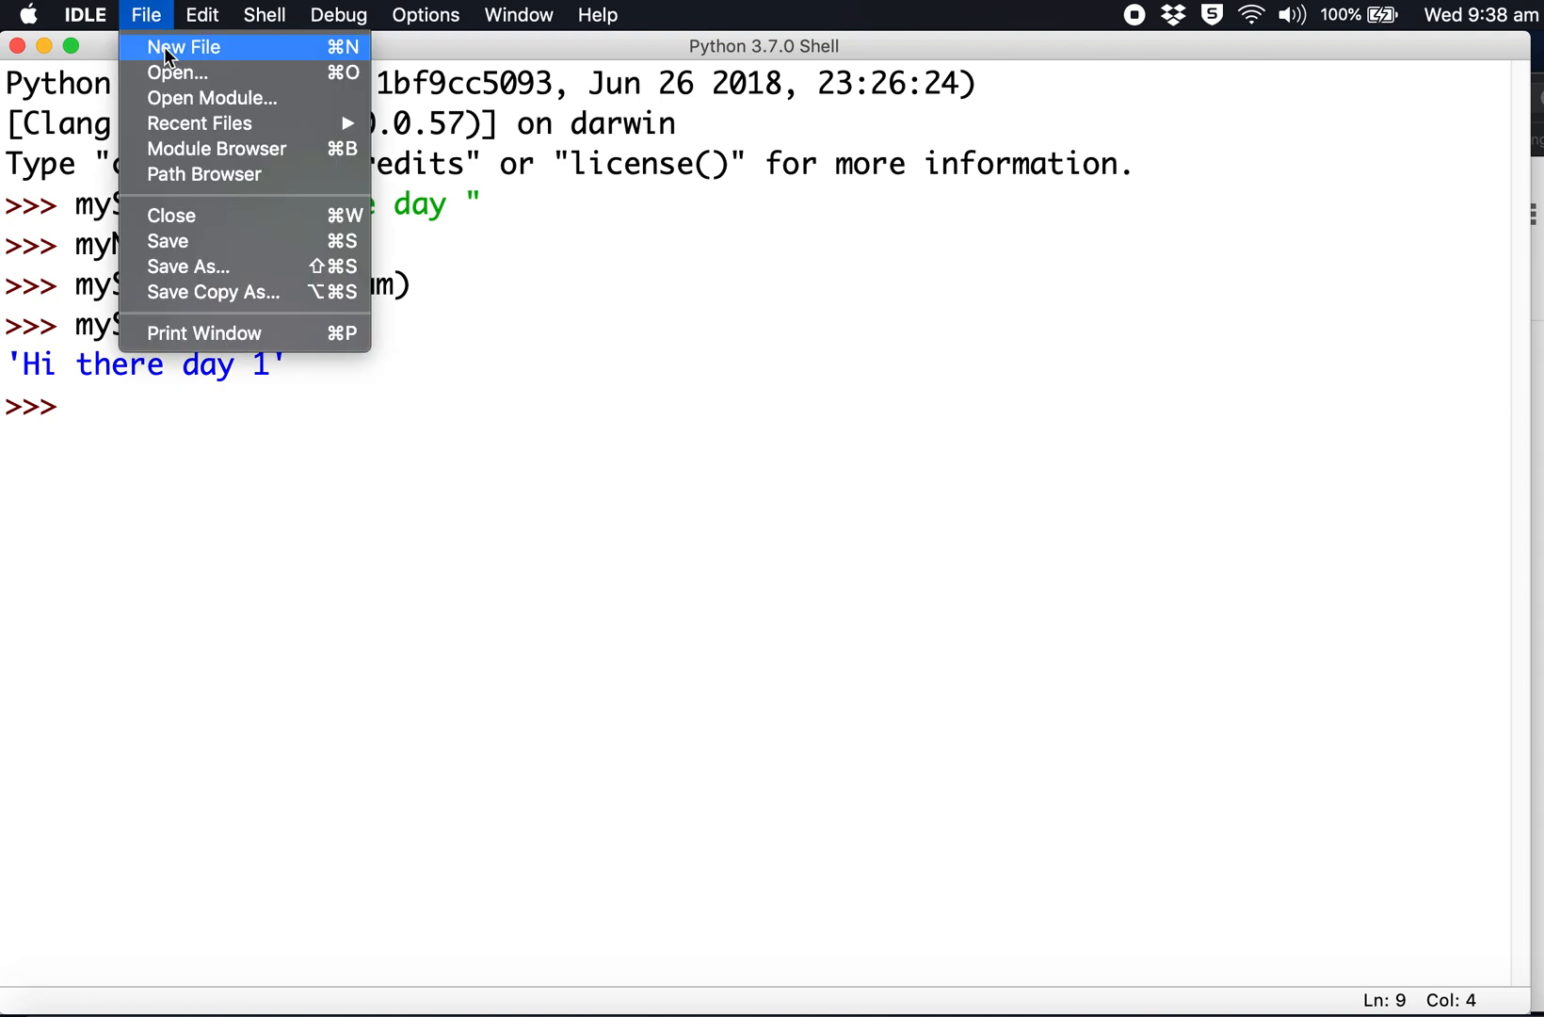
- In a new script write myProgramTitle = "My Day 1 Program" and begin a print line
{"action": "left_click", "coordinate": [186, 46]}
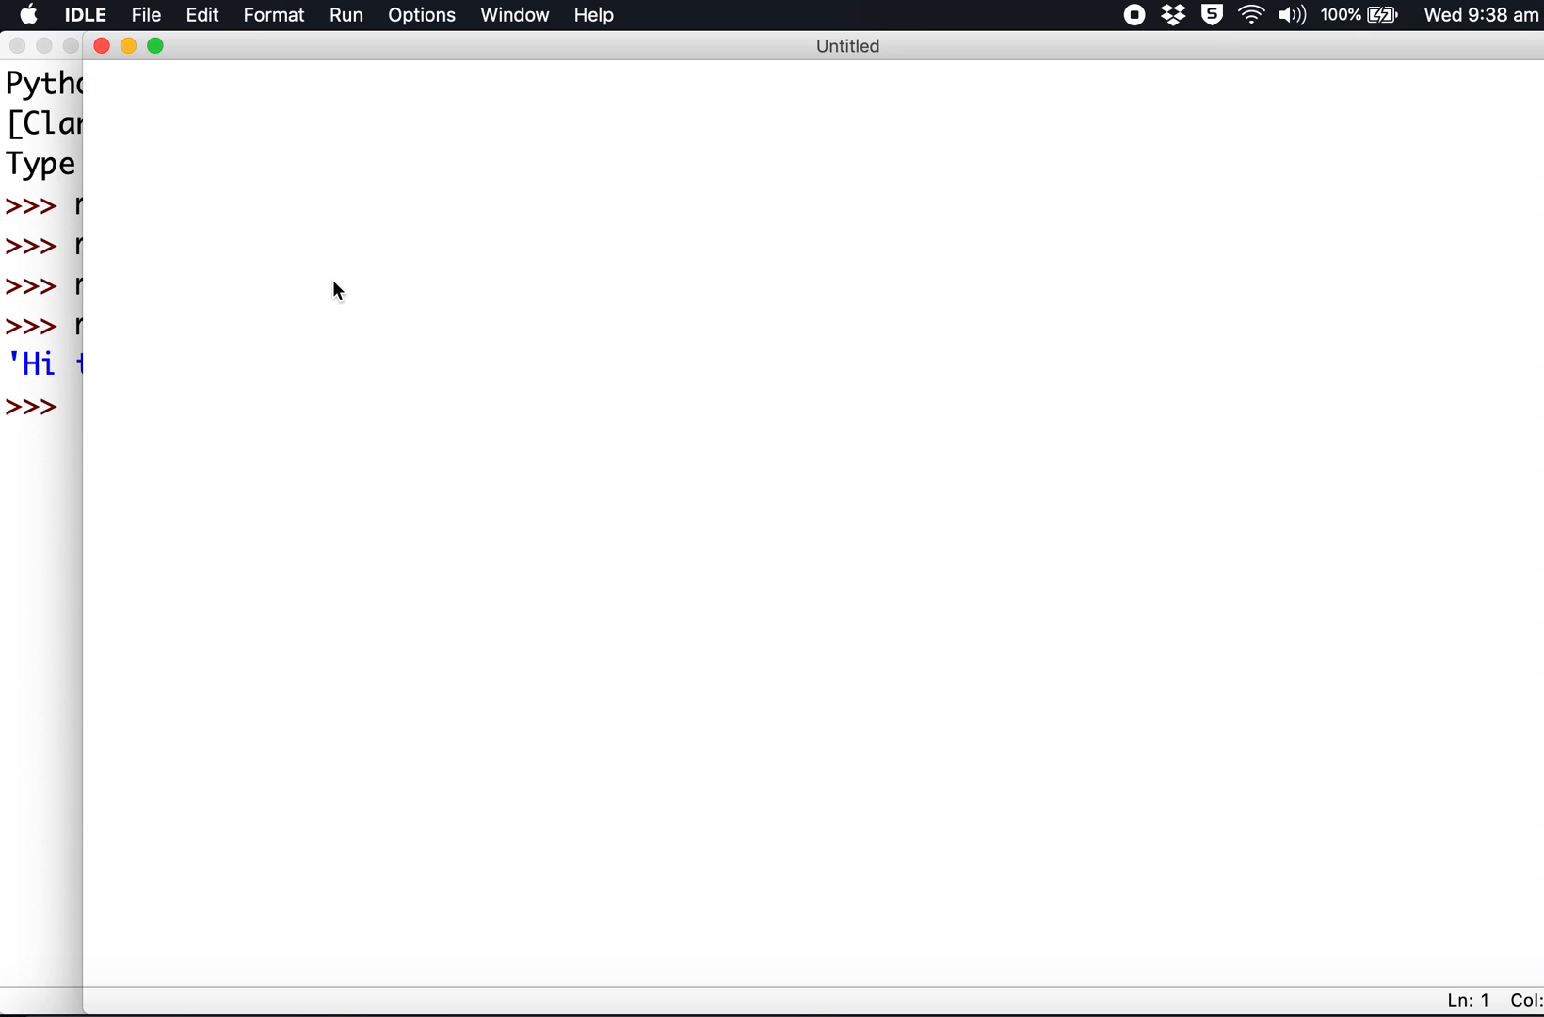
{"action": "type", "text": "my"}
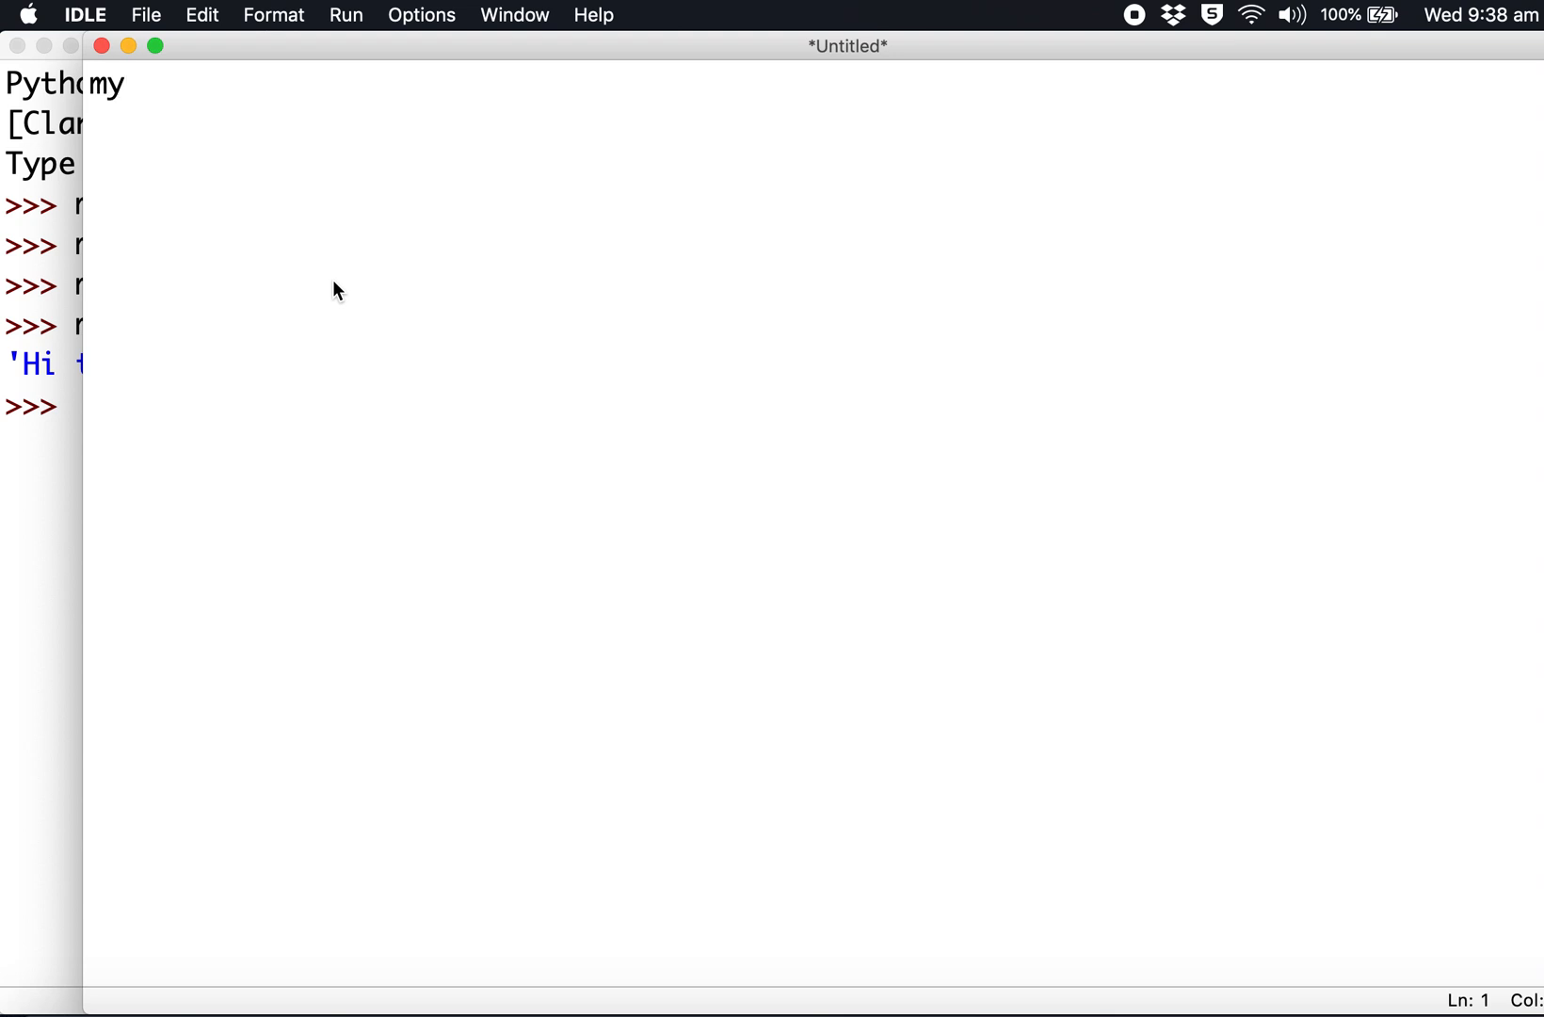
{"action": "type", "text": "Program"}
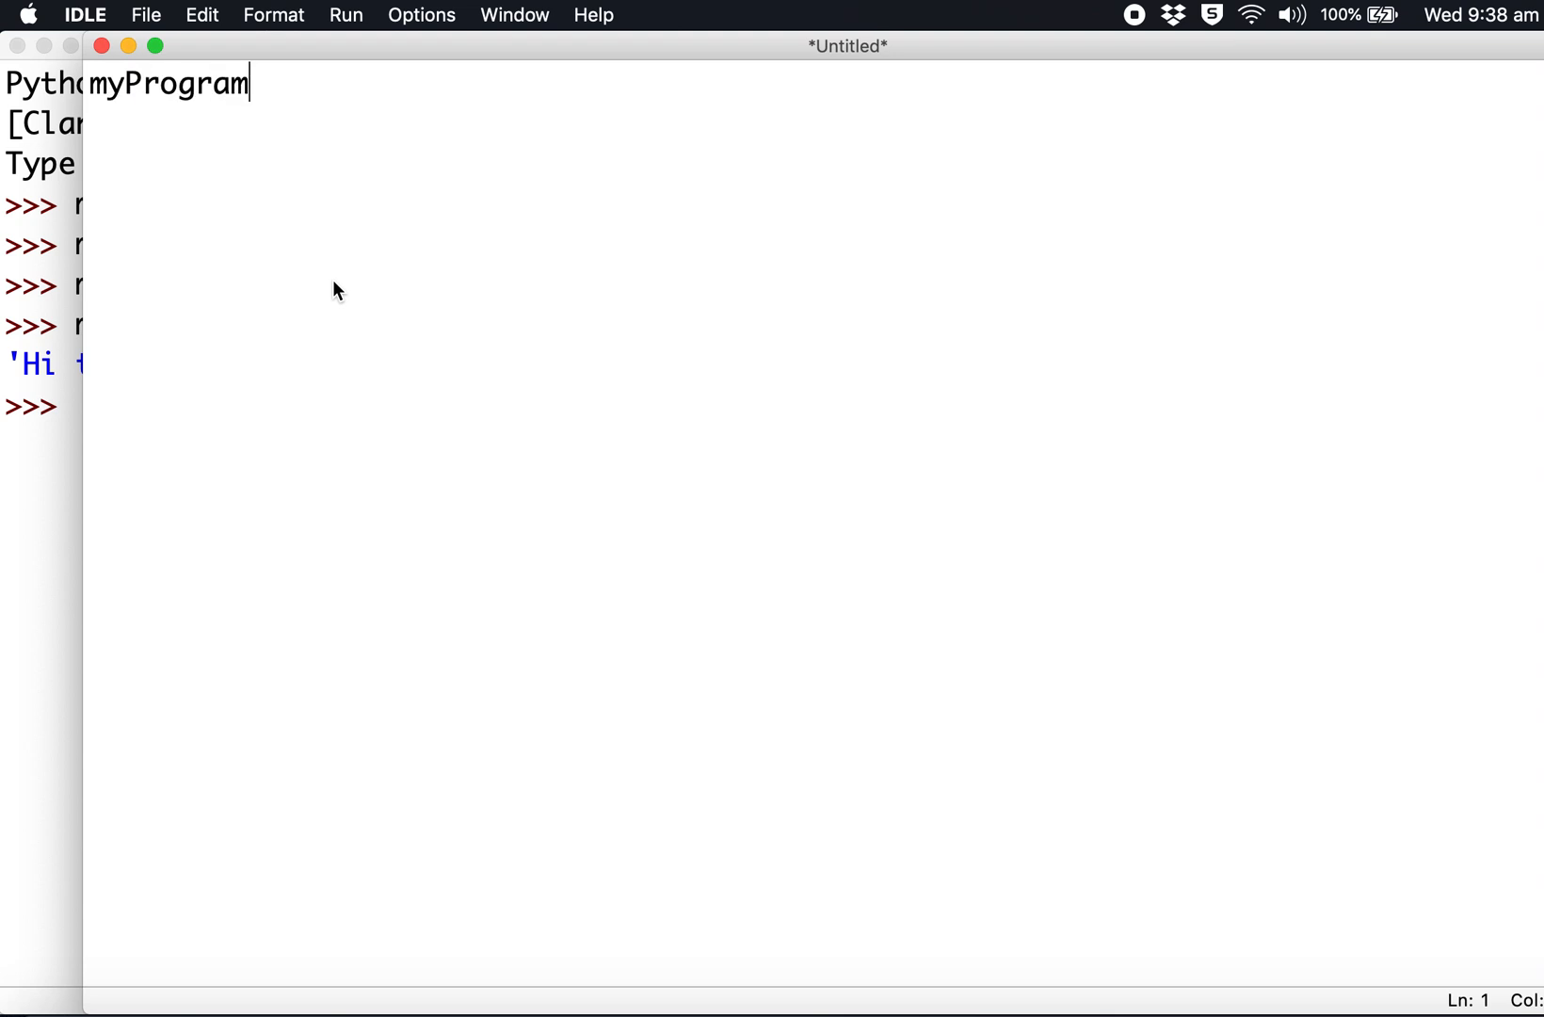
{"action": "type", "text": "= \""}
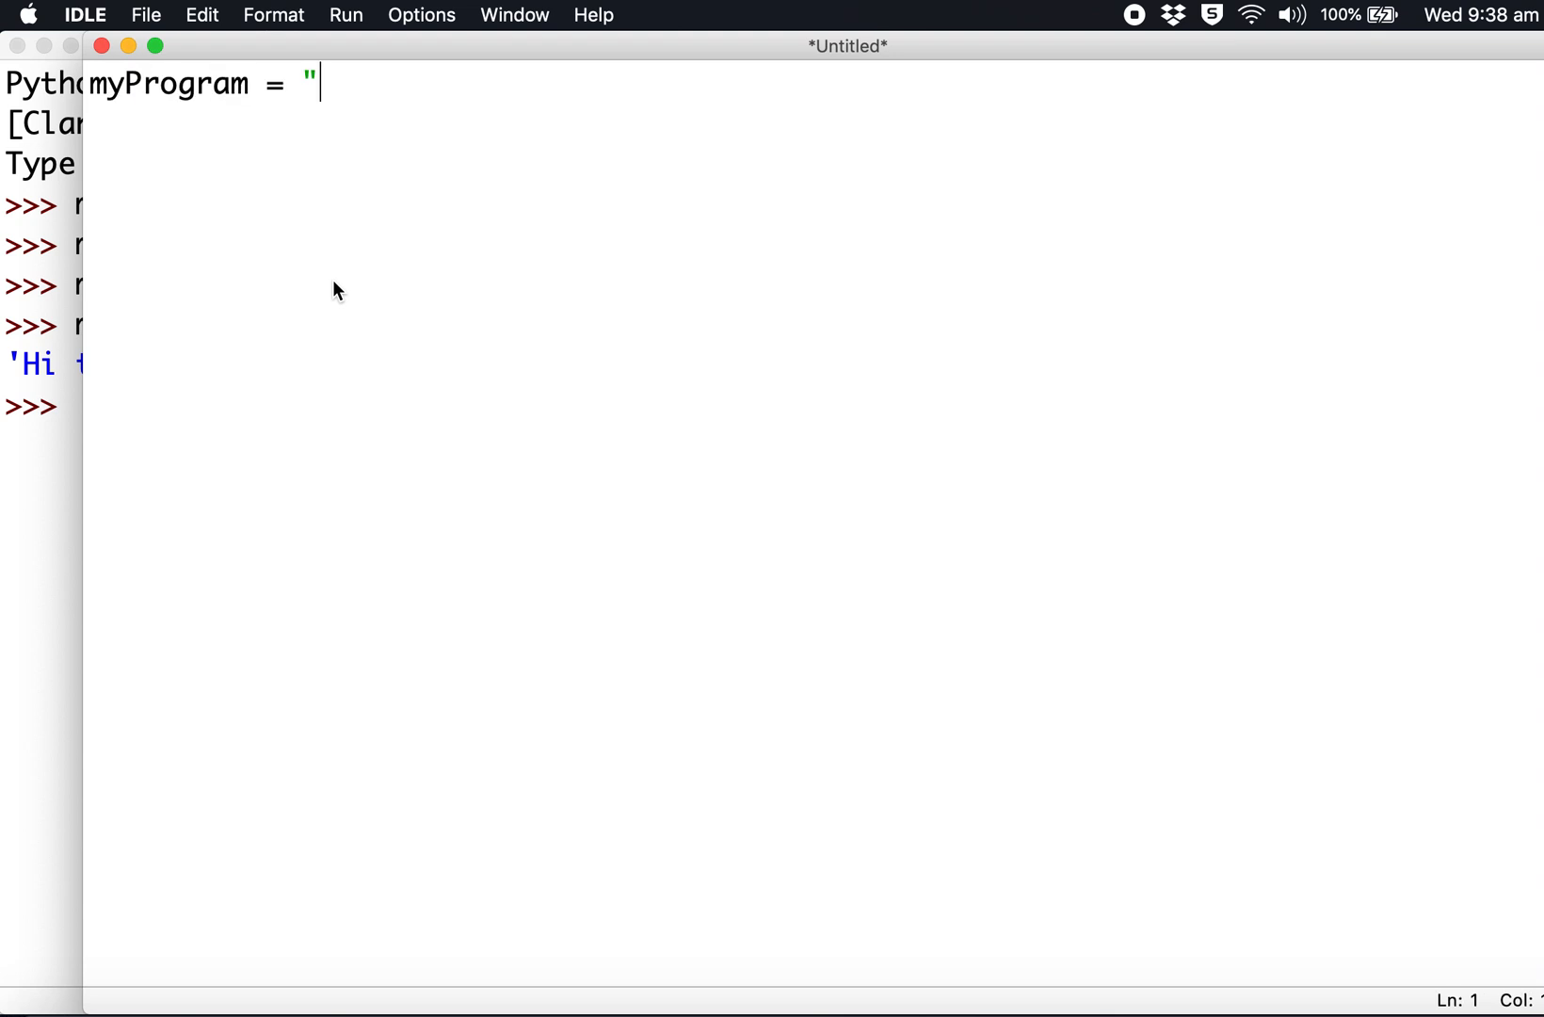
{"action": "type", "text": "My"}
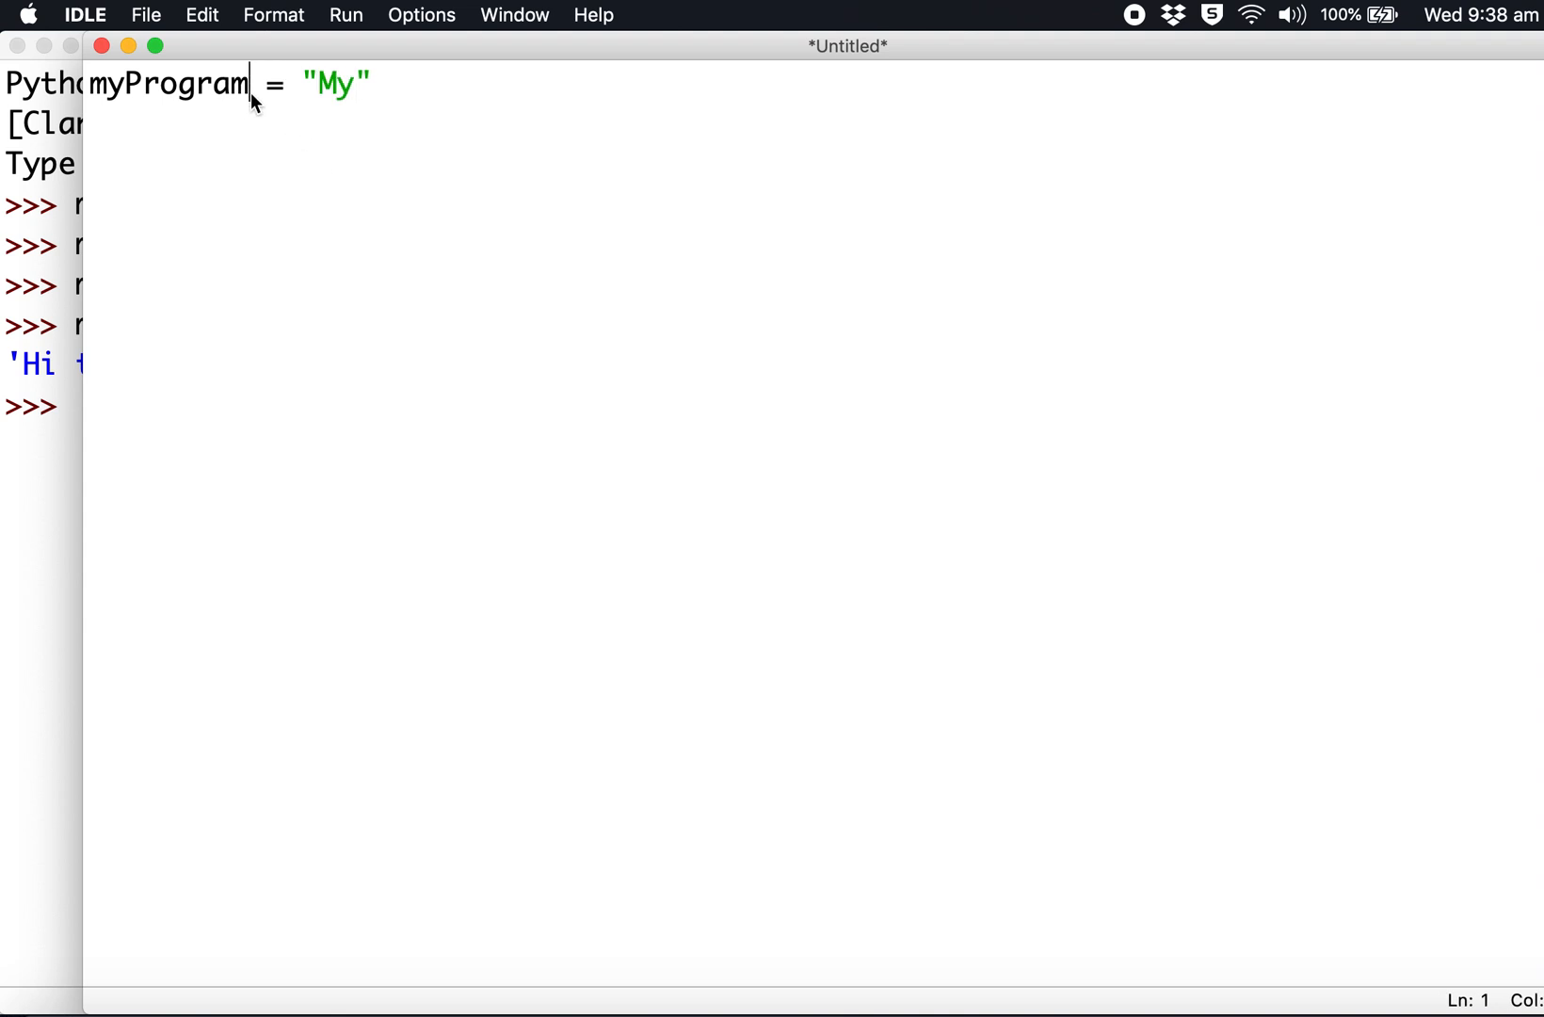
{"action": "type", "text": "Title"}
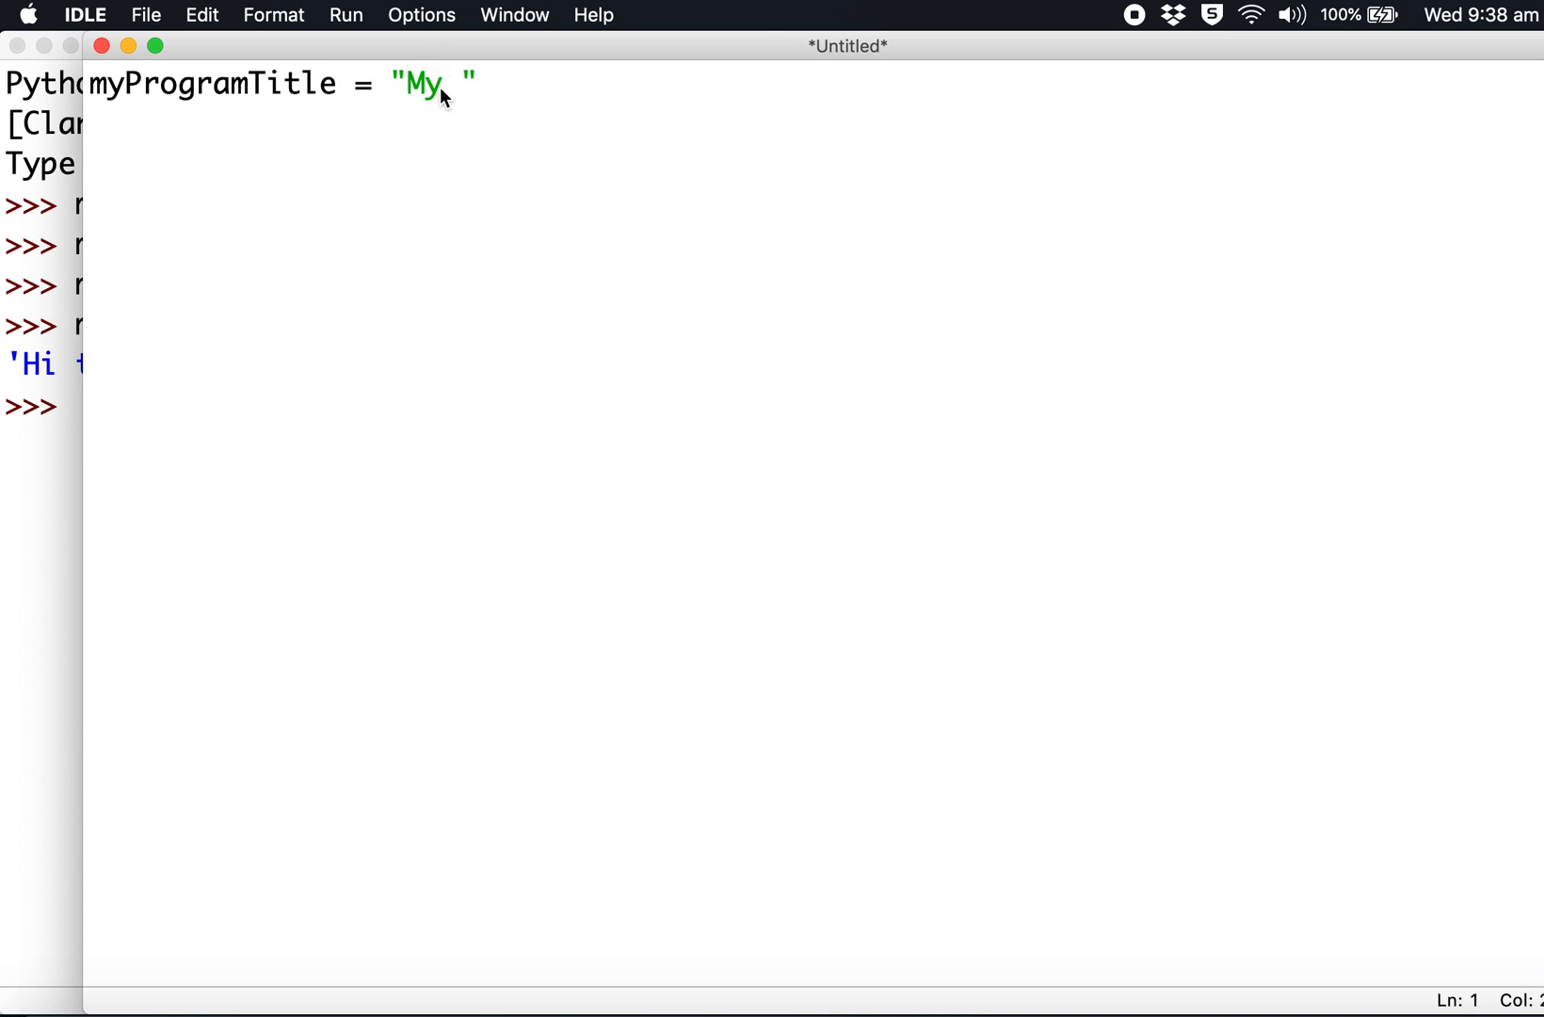
{"action": "type", "text": "D"}
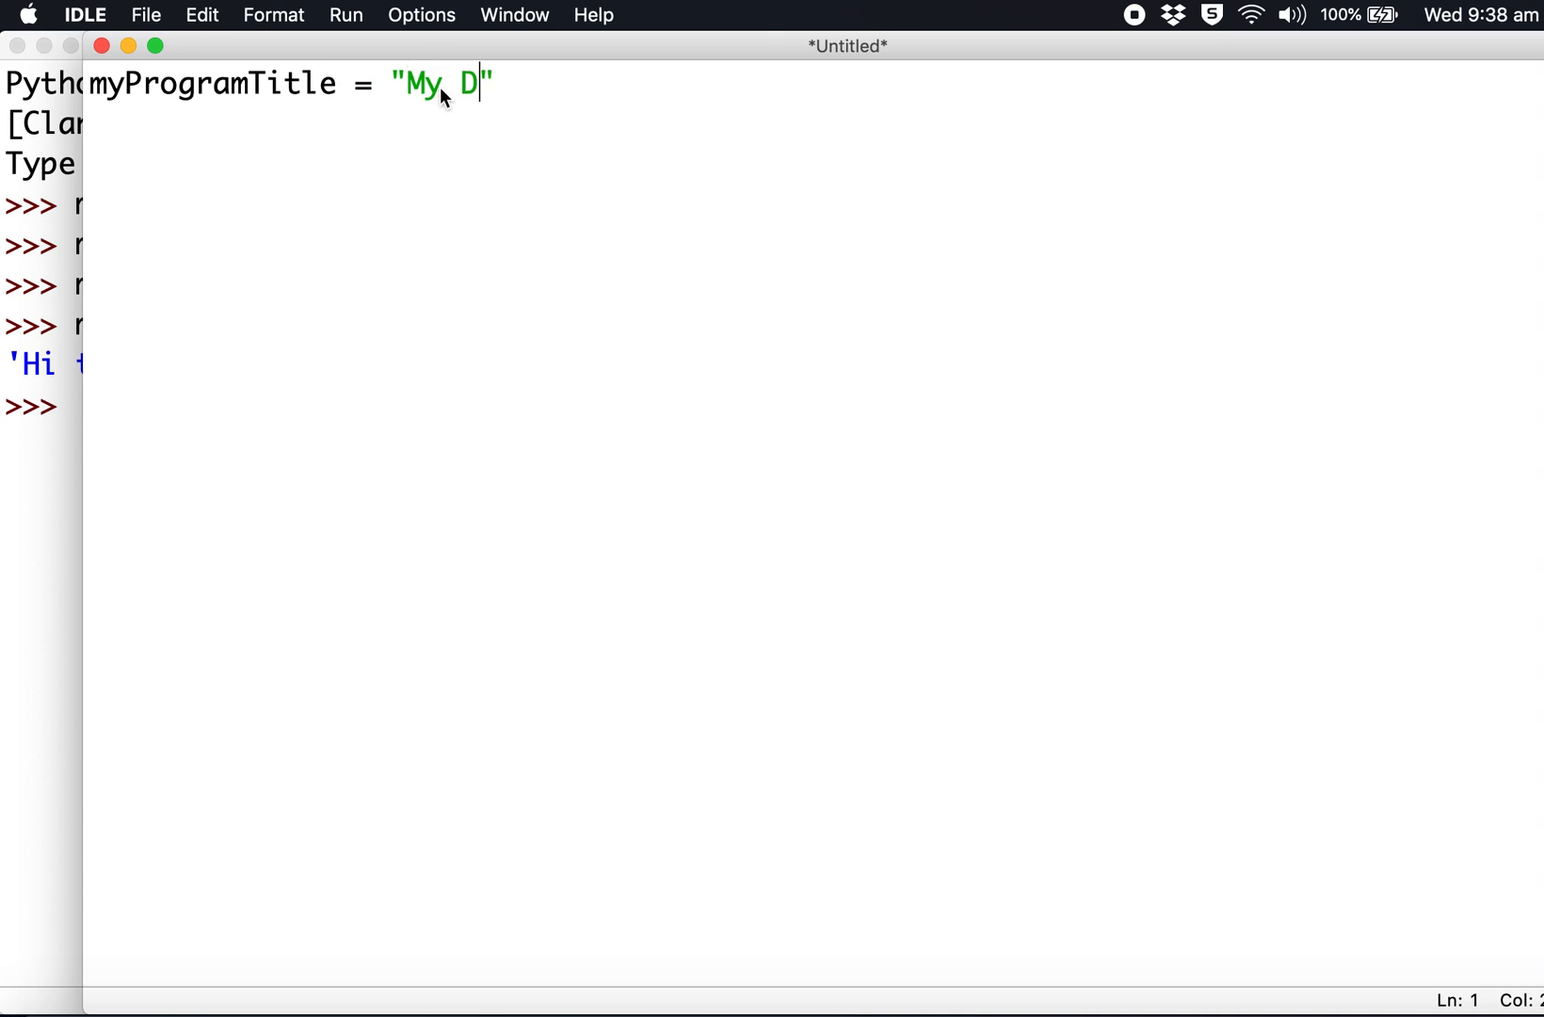
{"action": "type", "text": "ay 1"}
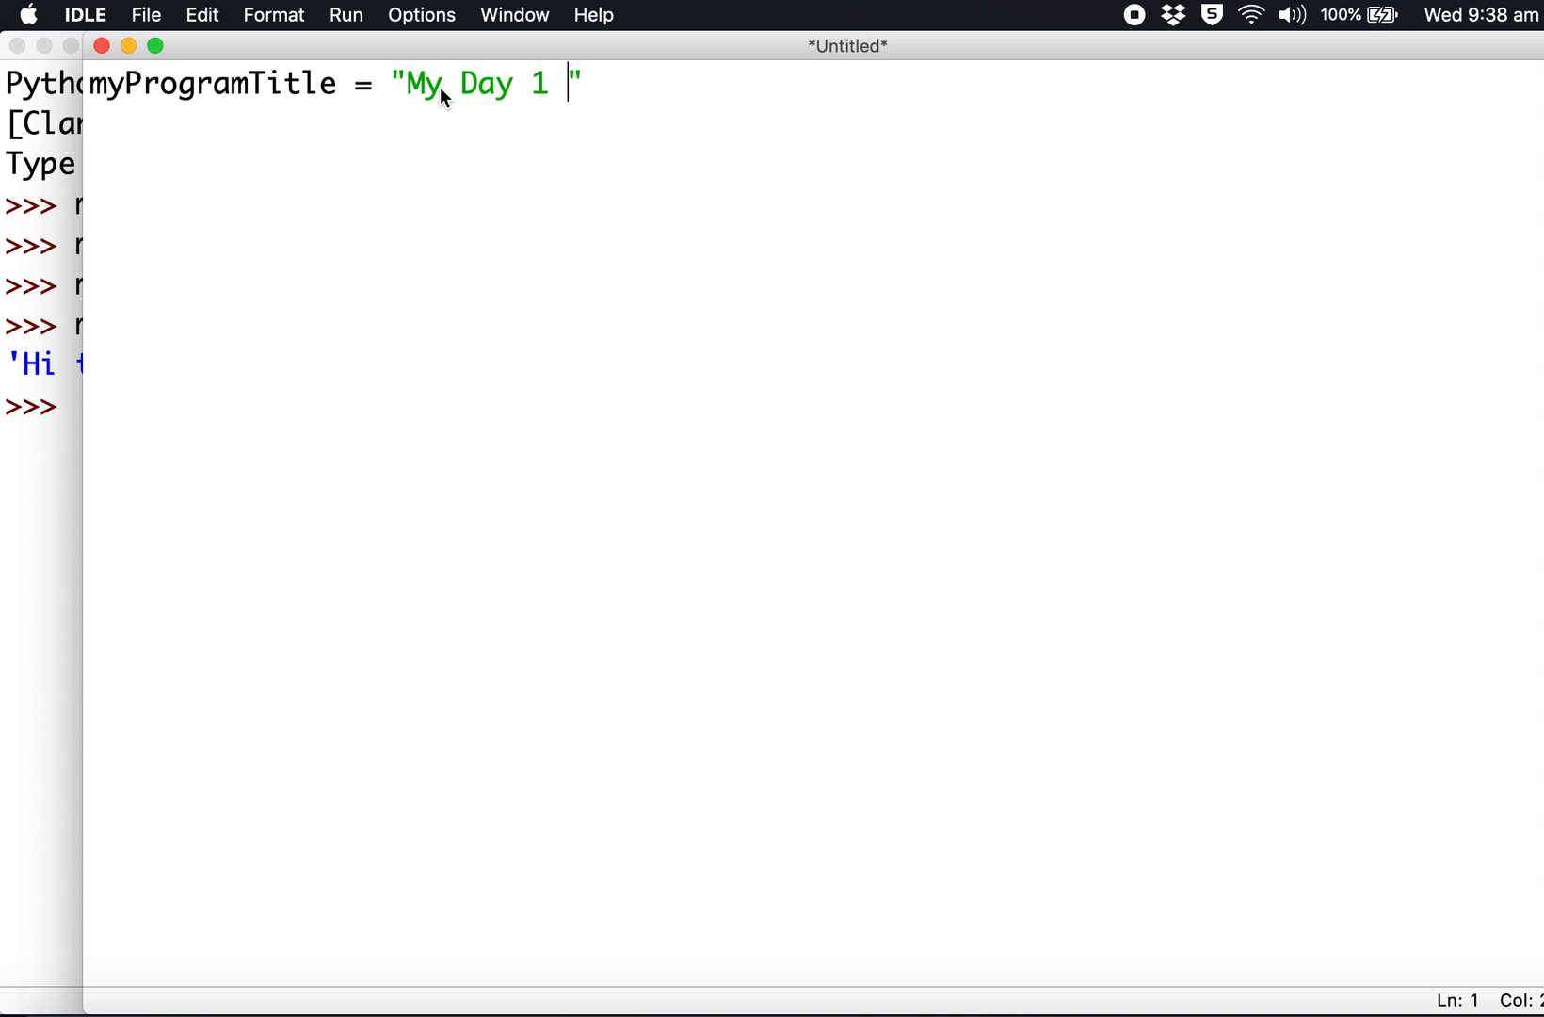
{"action": "type", "text": "Progra"}
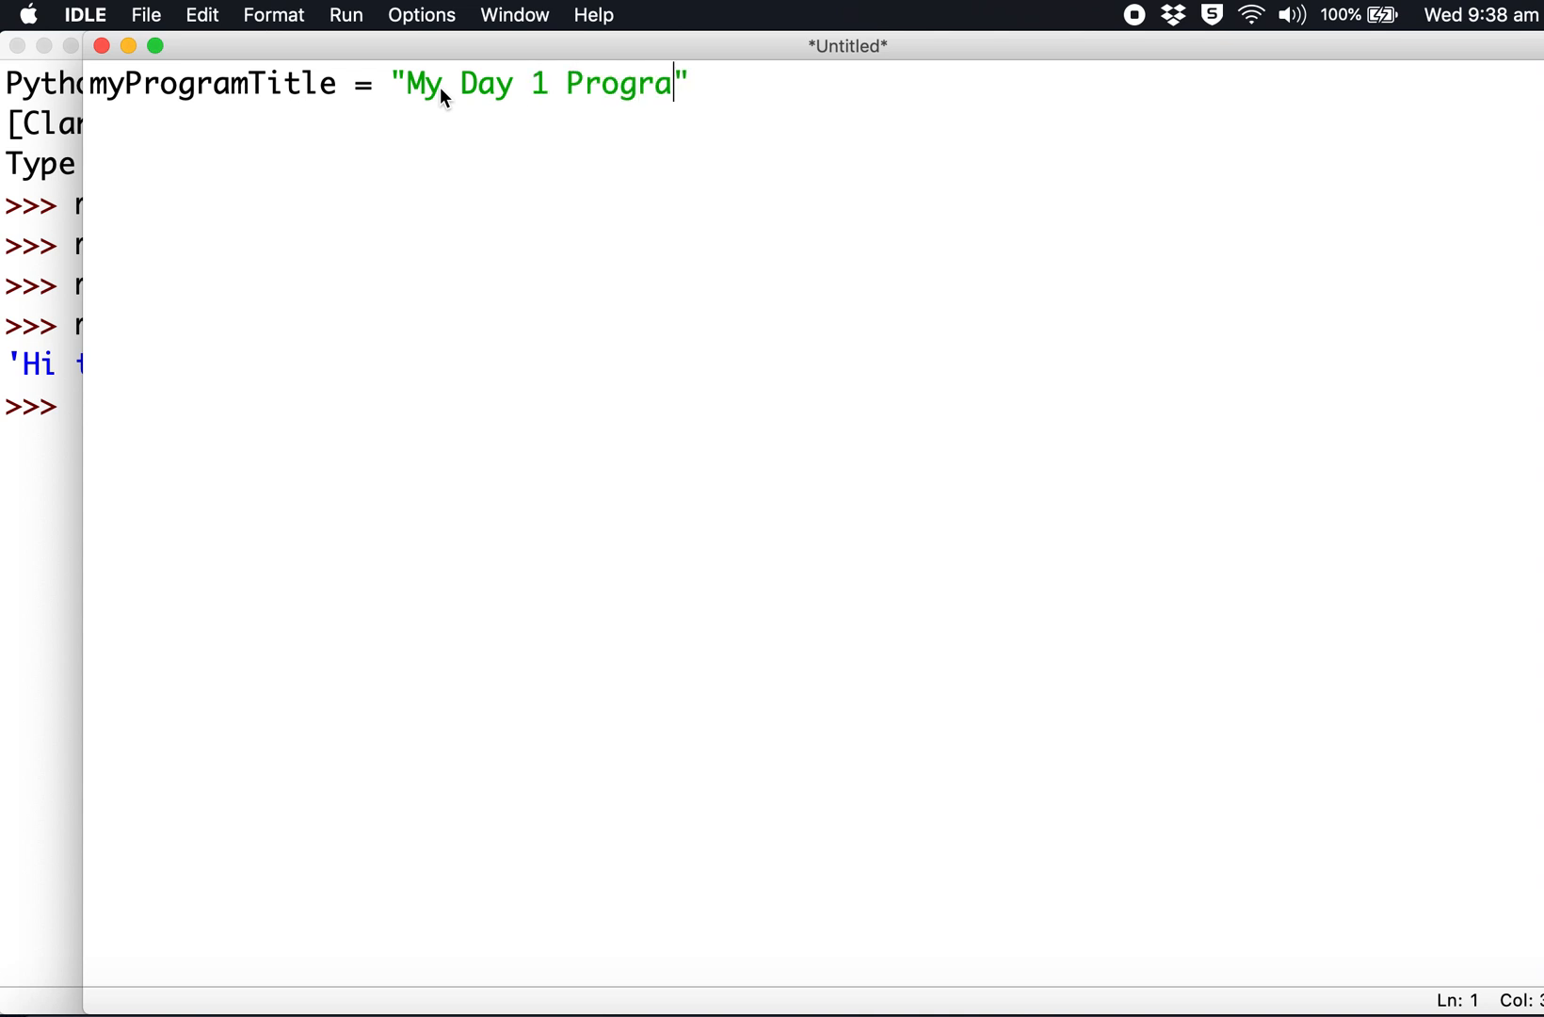
{"action": "type", "text": "m"}
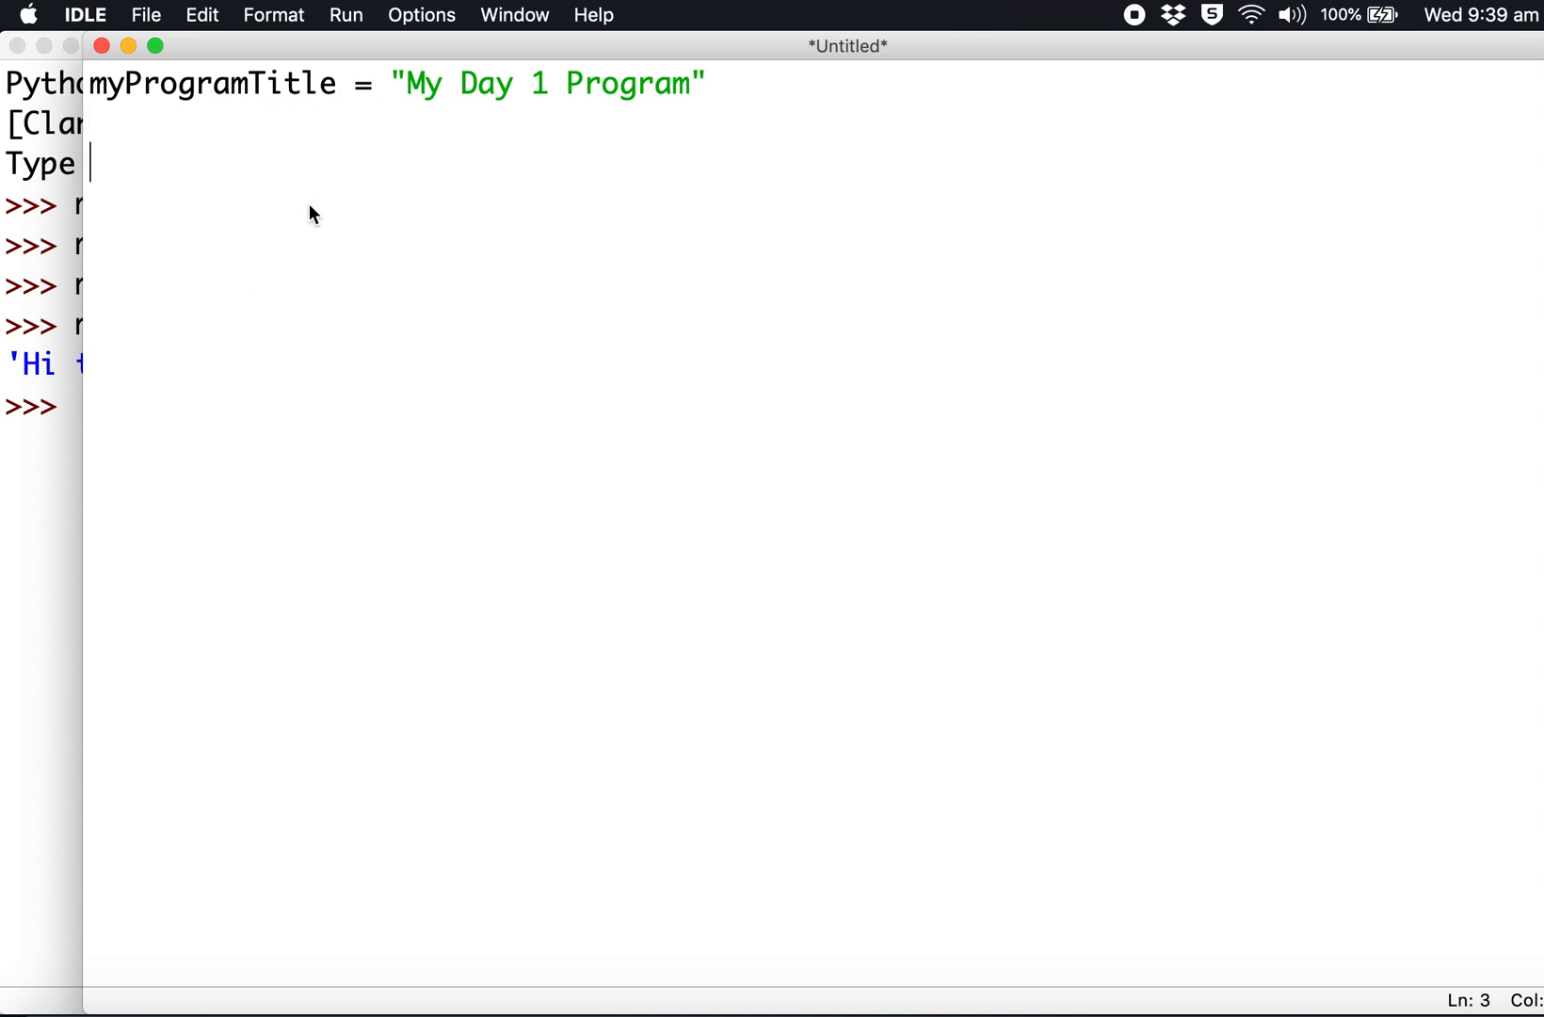
{"action": "type", "text": "print"}
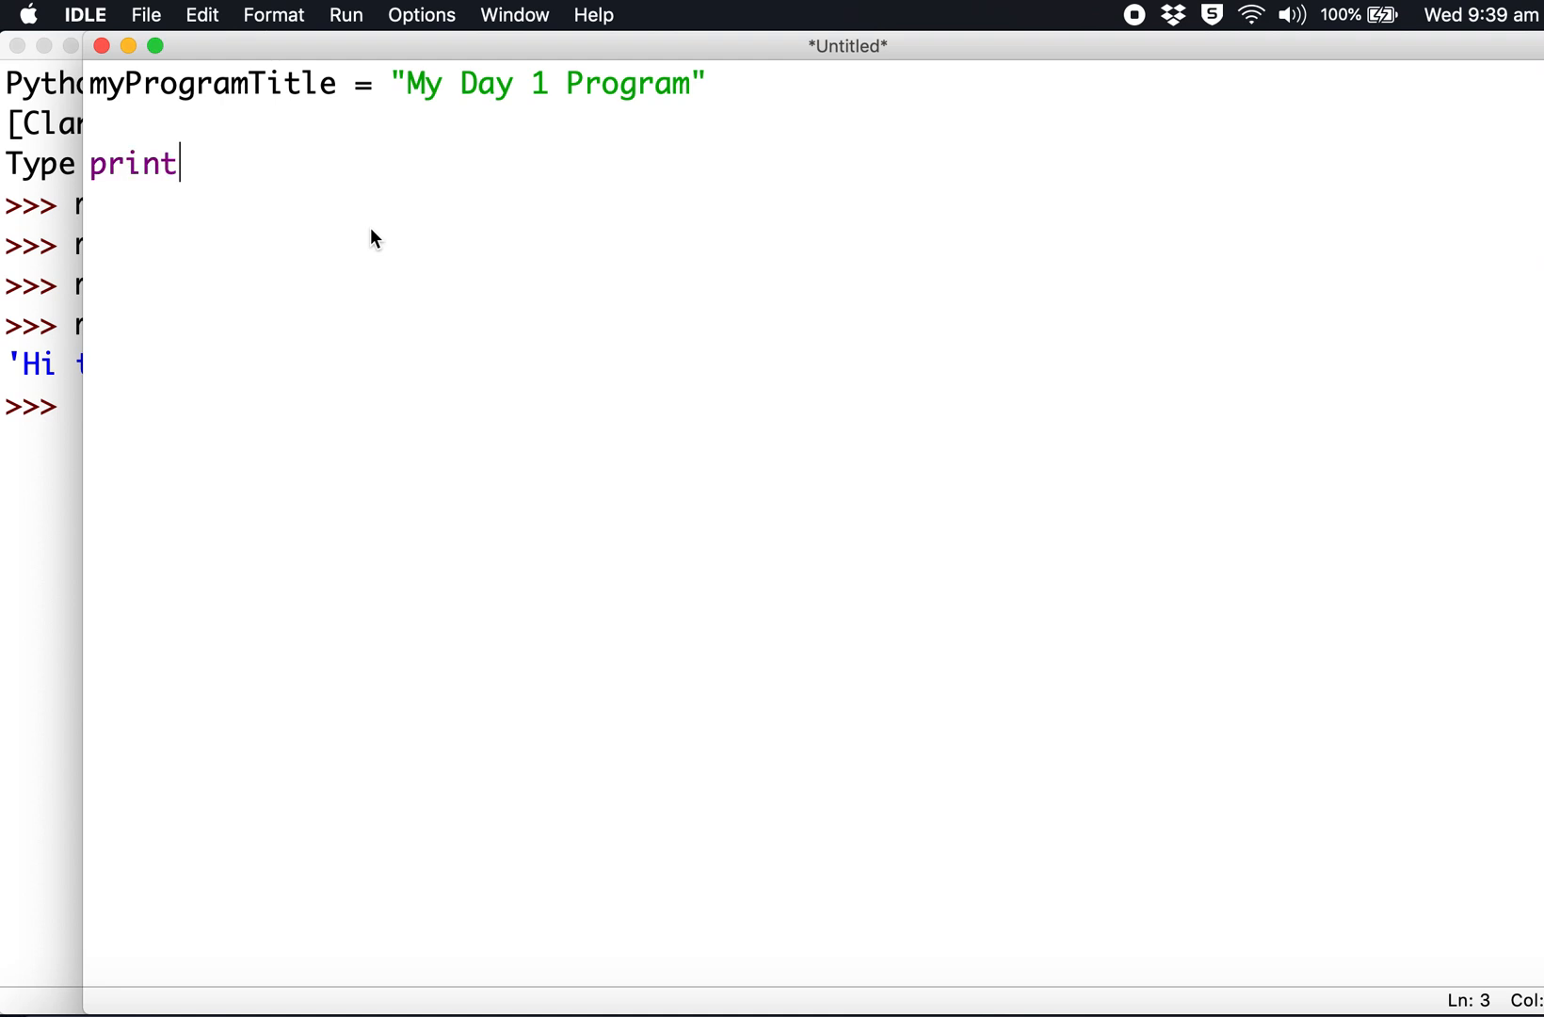
- Complete print(myProgramTitle) in the script and bring up the Run menu
{"action": "type", "text": "()"}
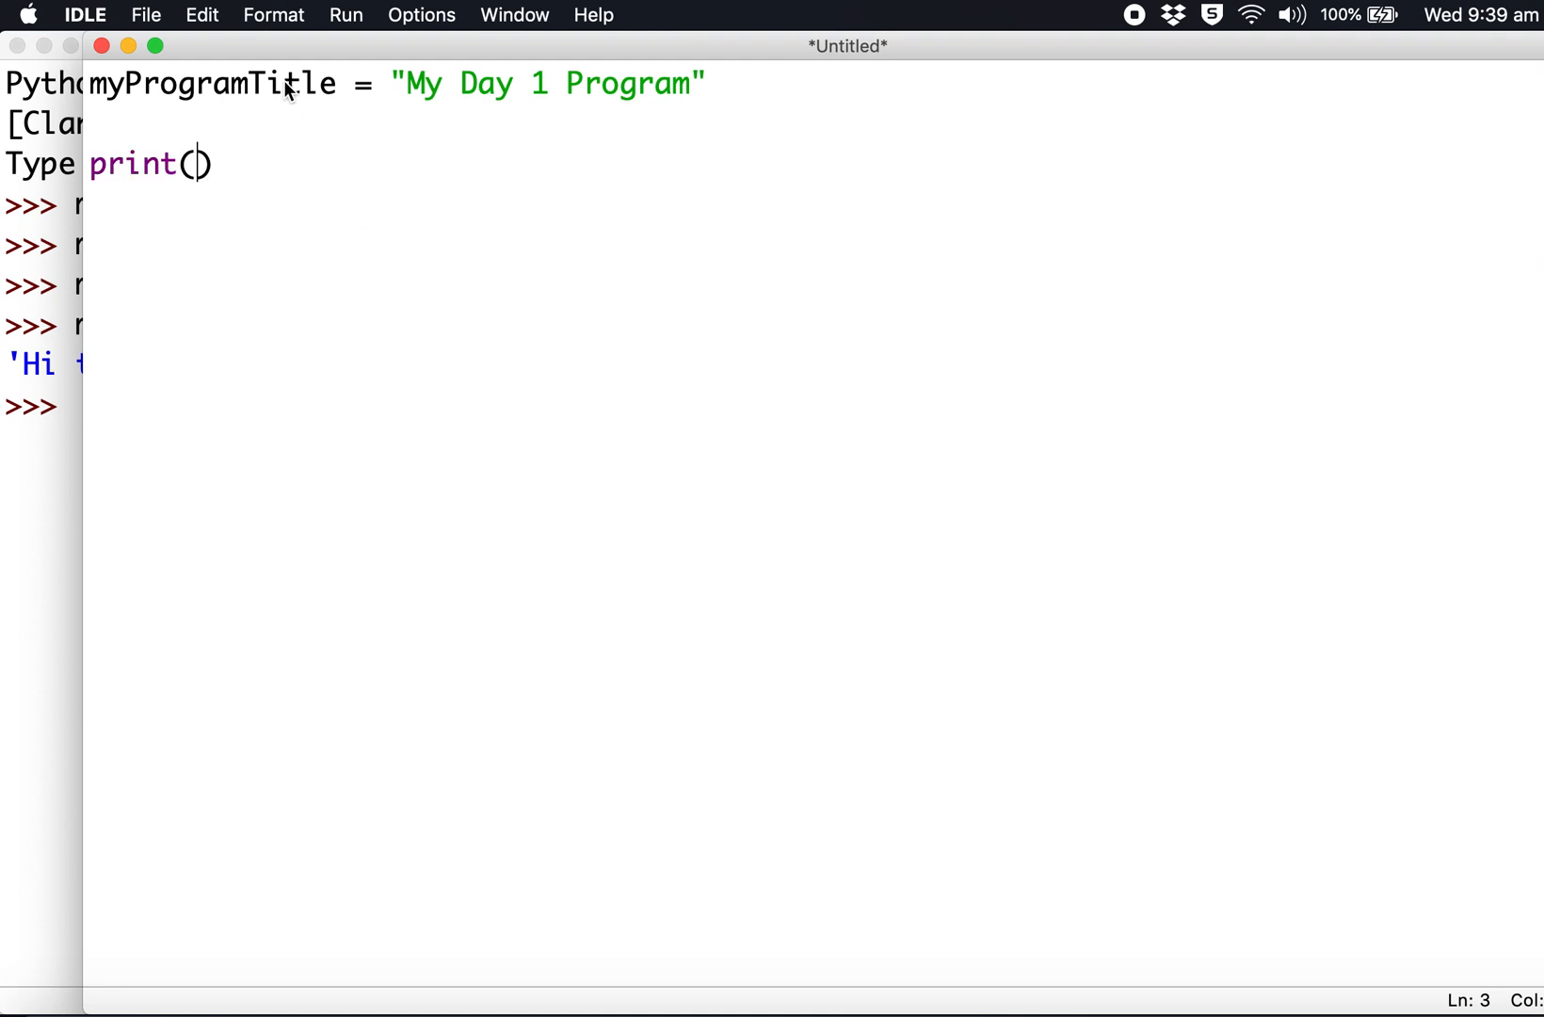
{"action": "double_click", "coordinate": [211, 83]}
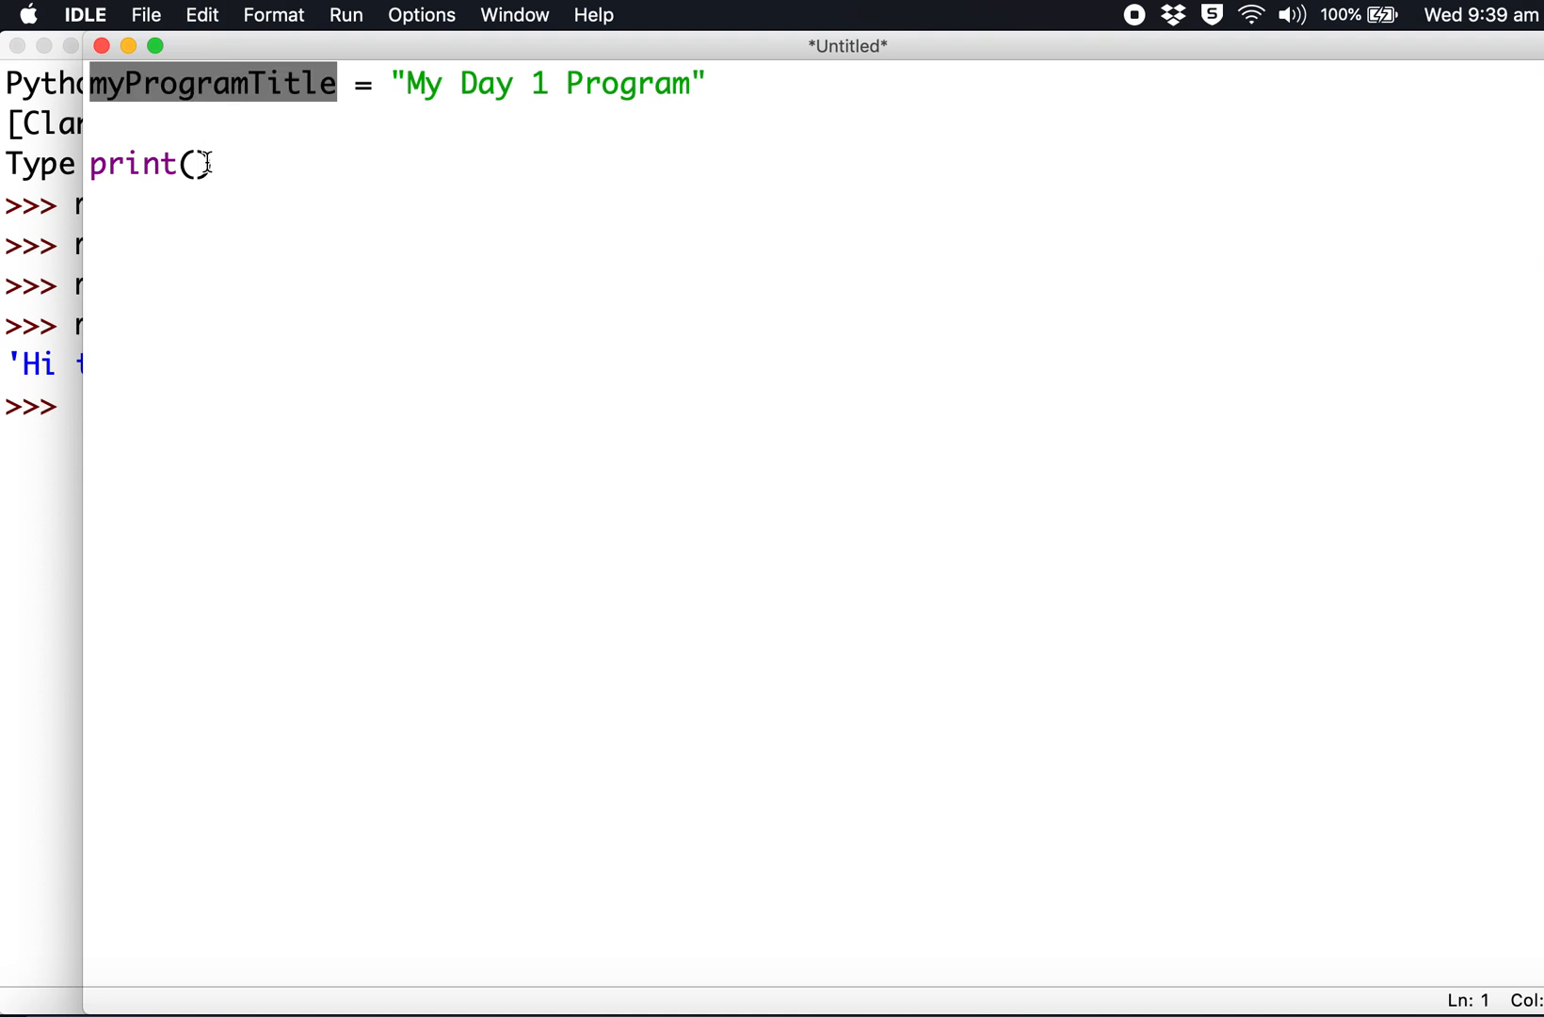
{"action": "type", "text": "myProgramTitle"}
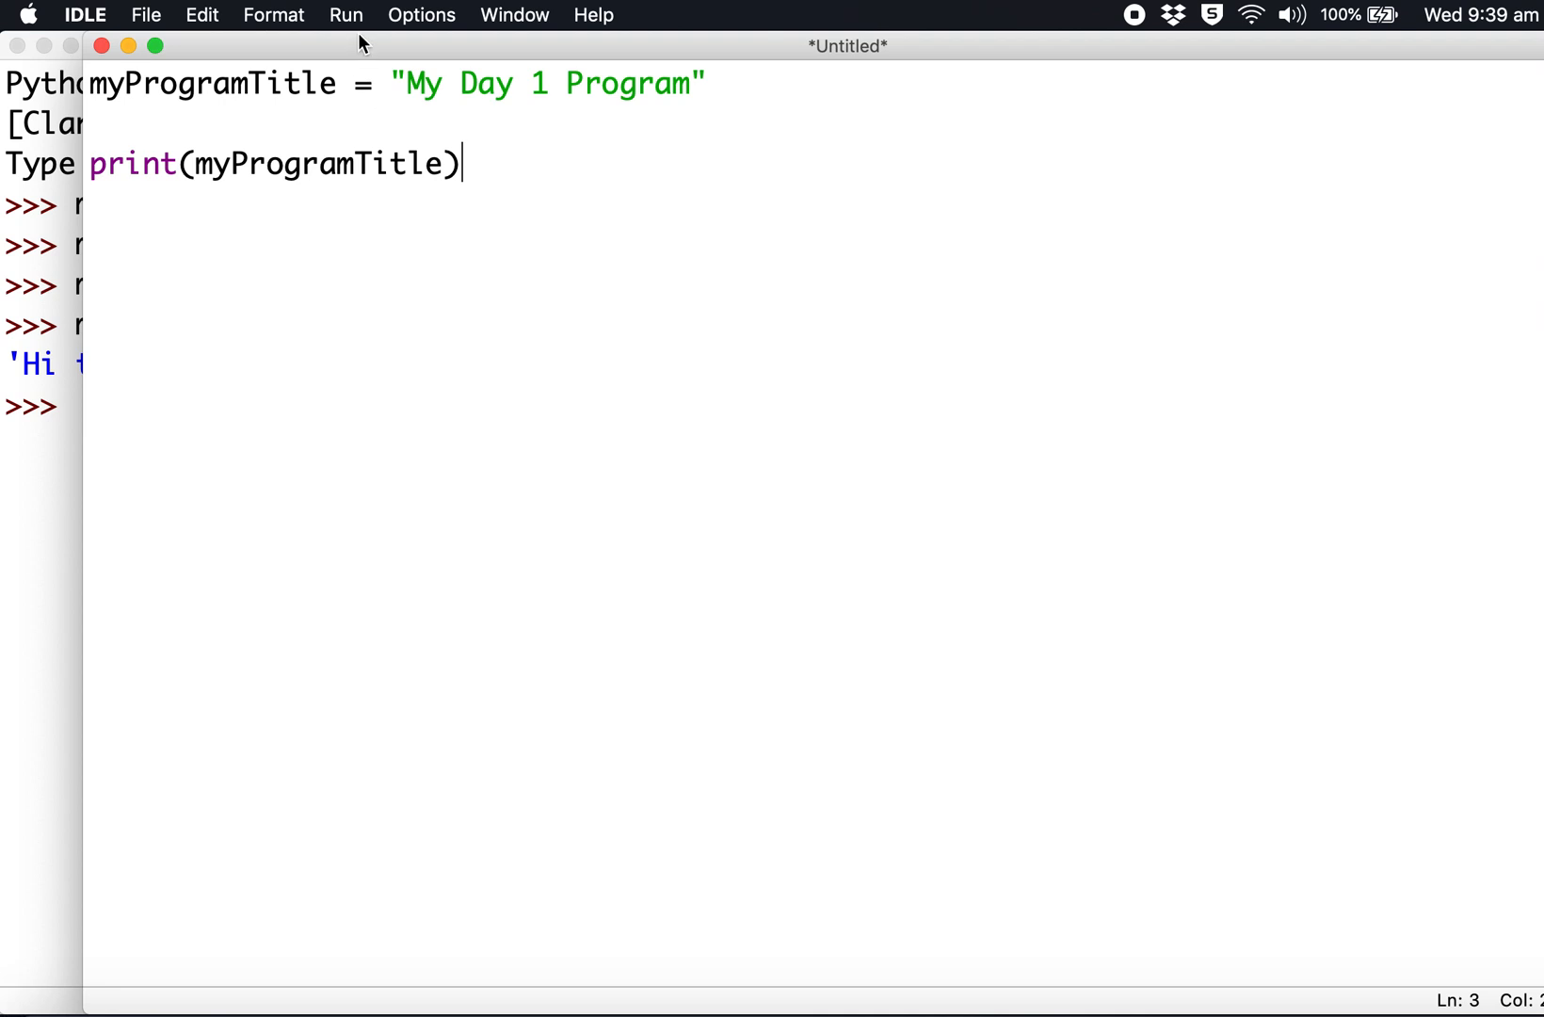
{"action": "left_click", "coordinate": [344, 15]}
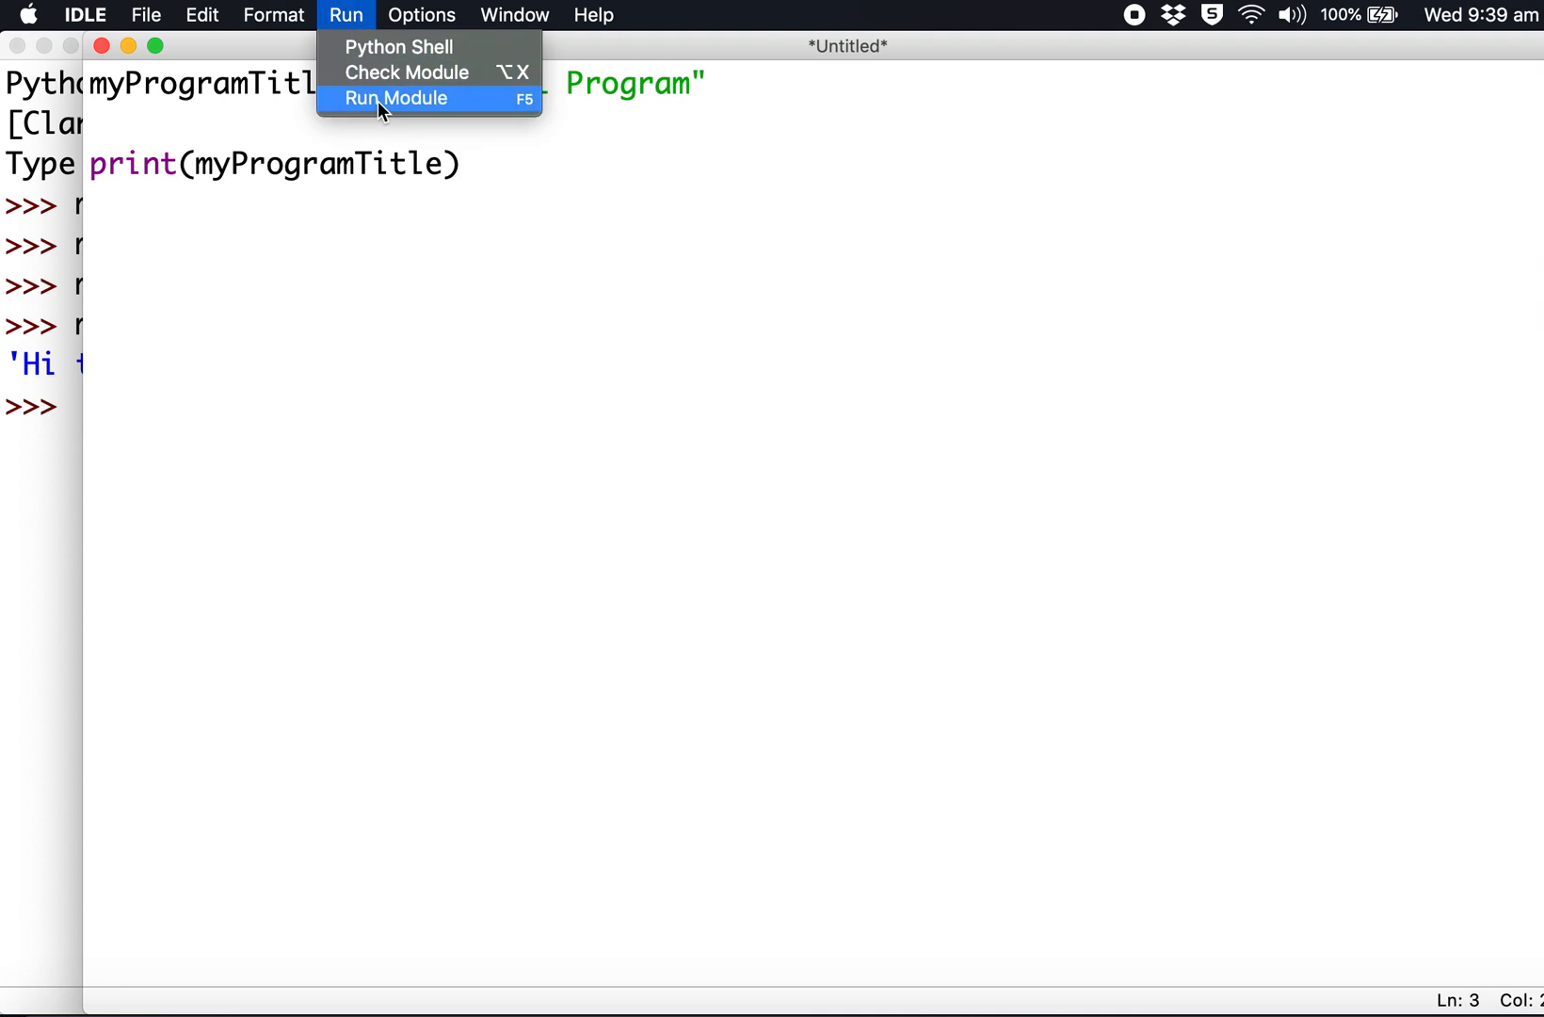
- Run Module, saving the script to the Desktop as PythonDay1.py so it prints 'My Day 1 Program'
{"action": "left_click", "coordinate": [396, 98]}
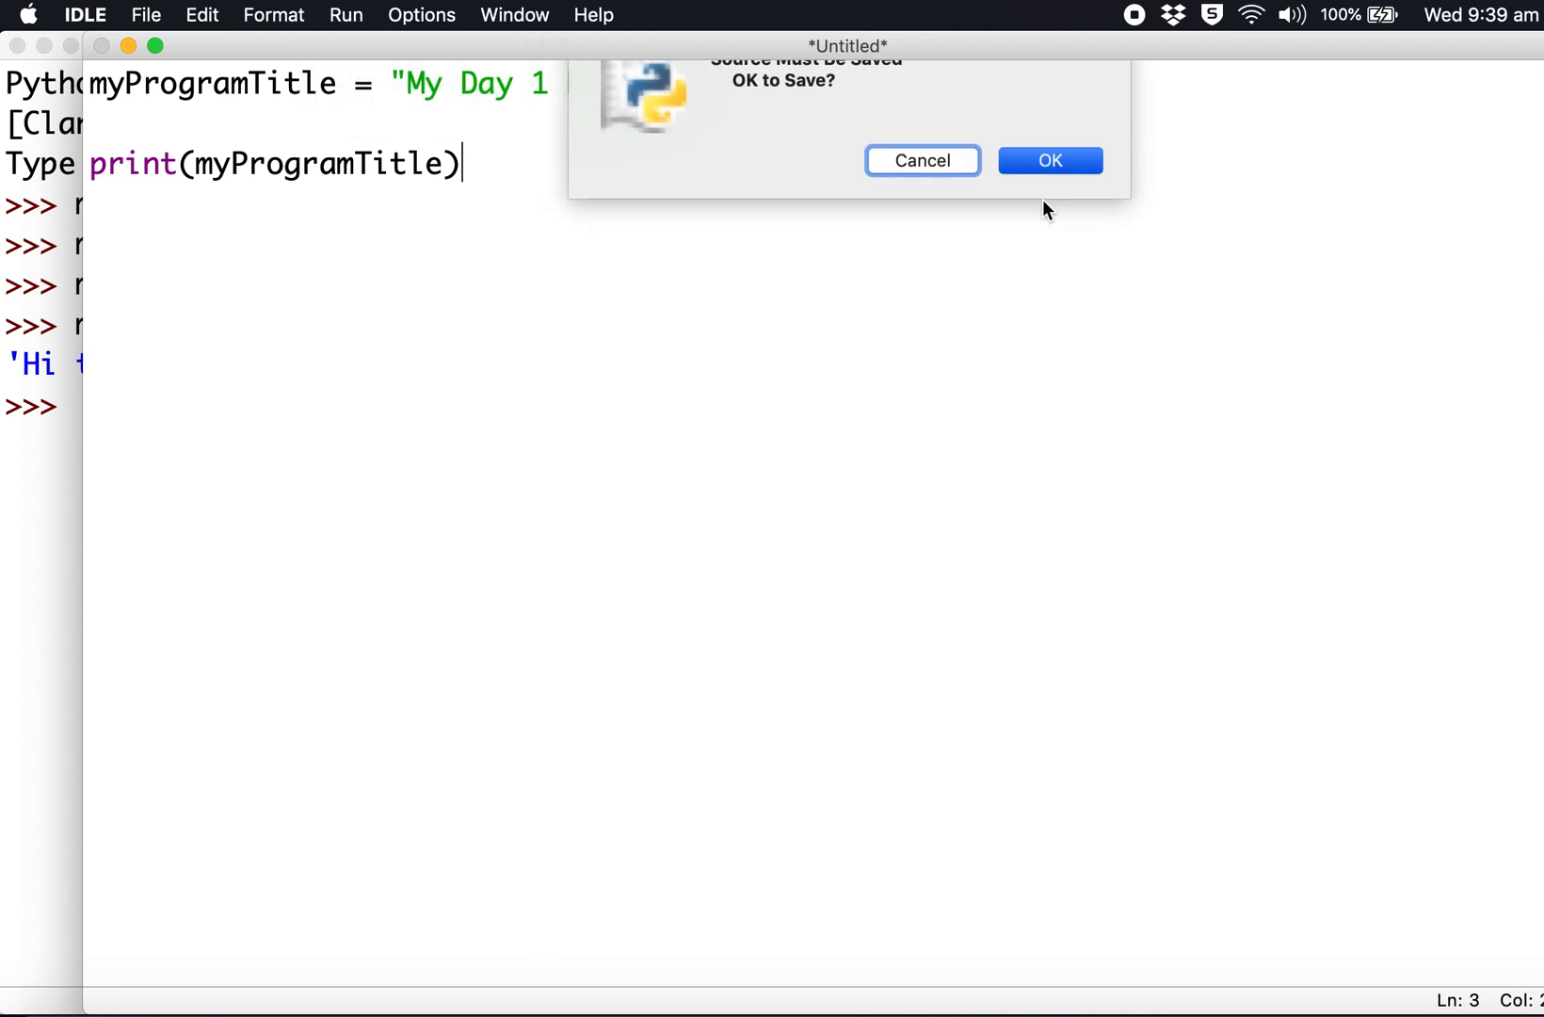
{"action": "left_click", "coordinate": [1050, 159]}
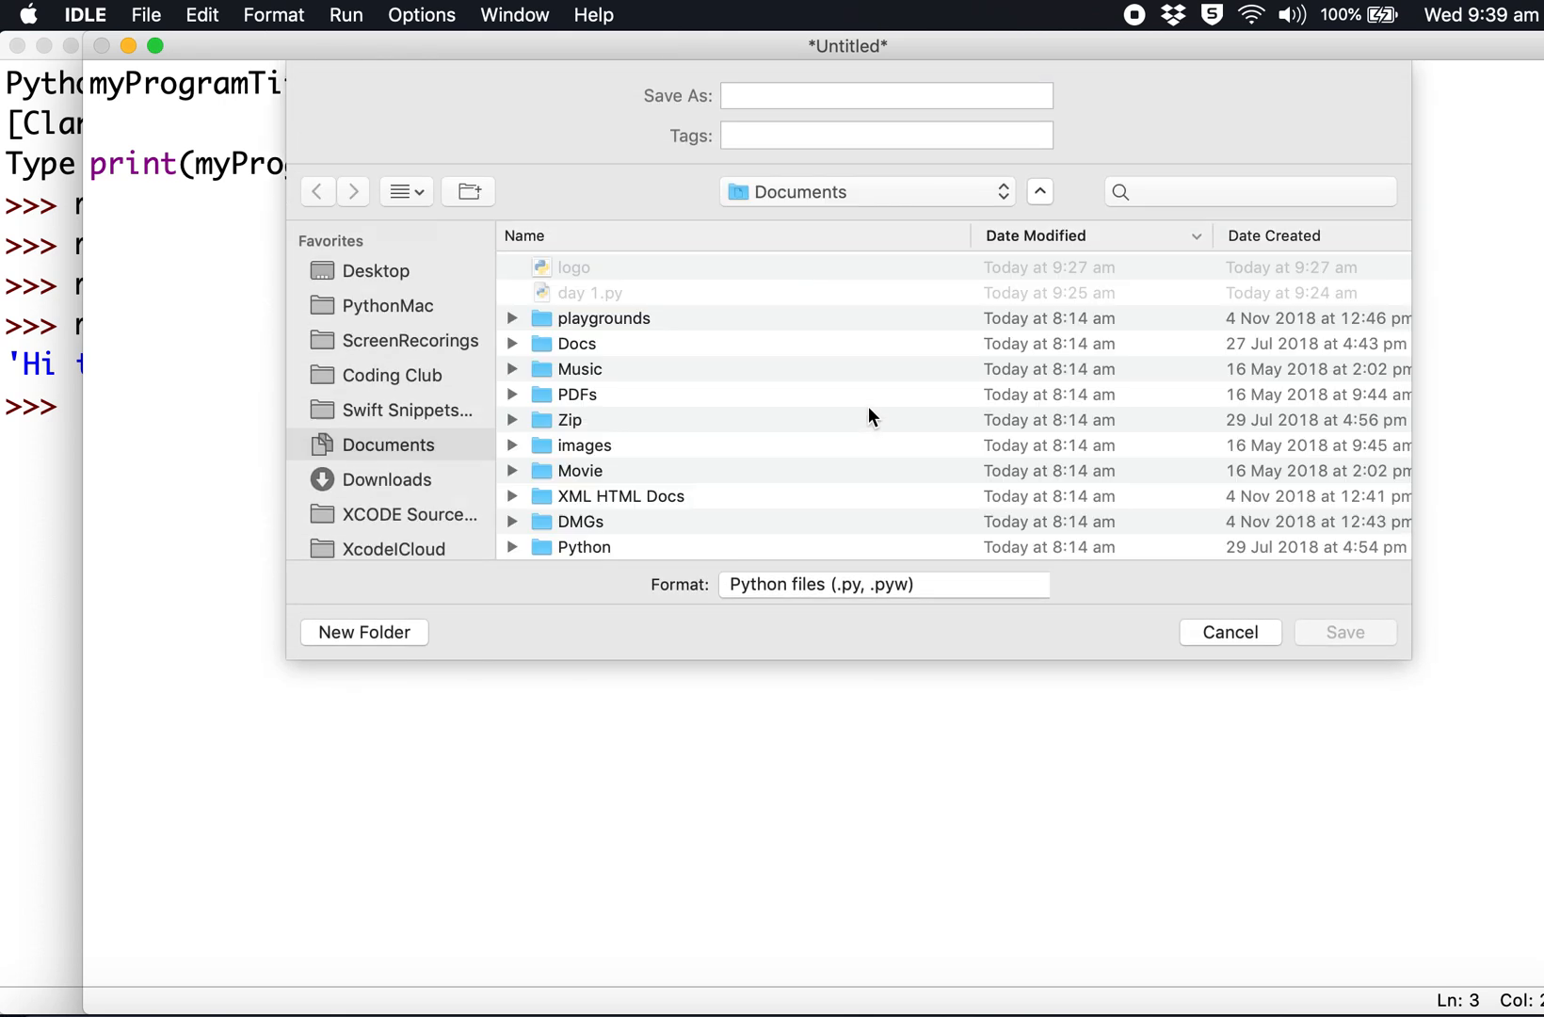
{"action": "left_click", "coordinate": [883, 95]}
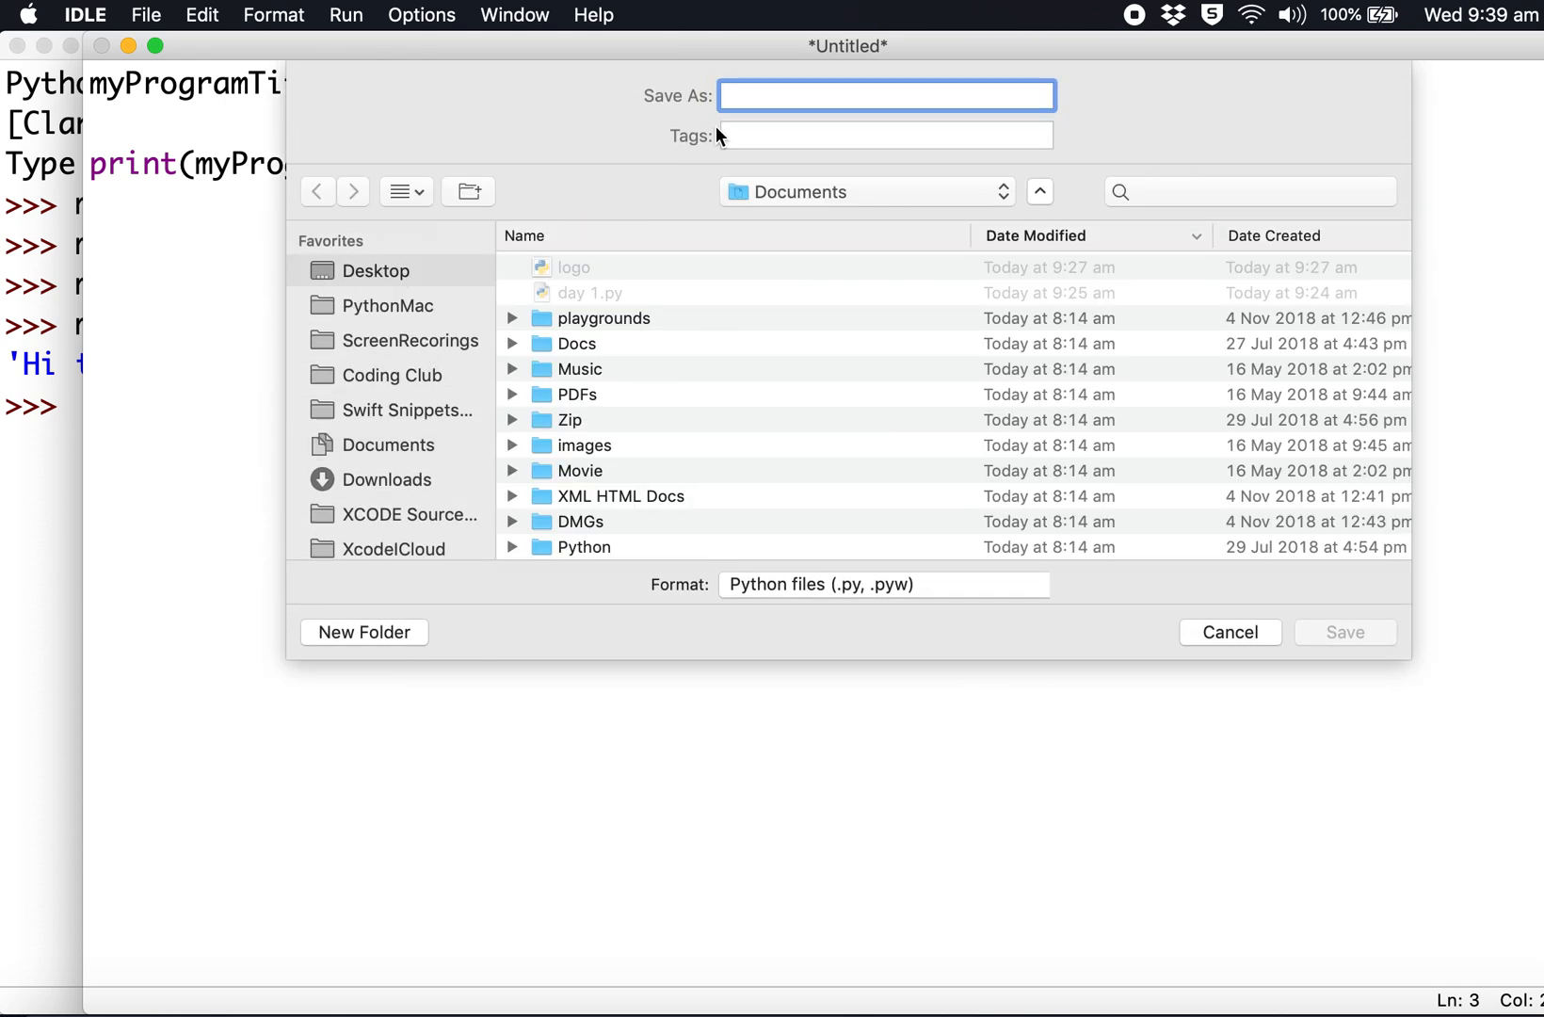
{"action": "type", "text": "Pyt"}
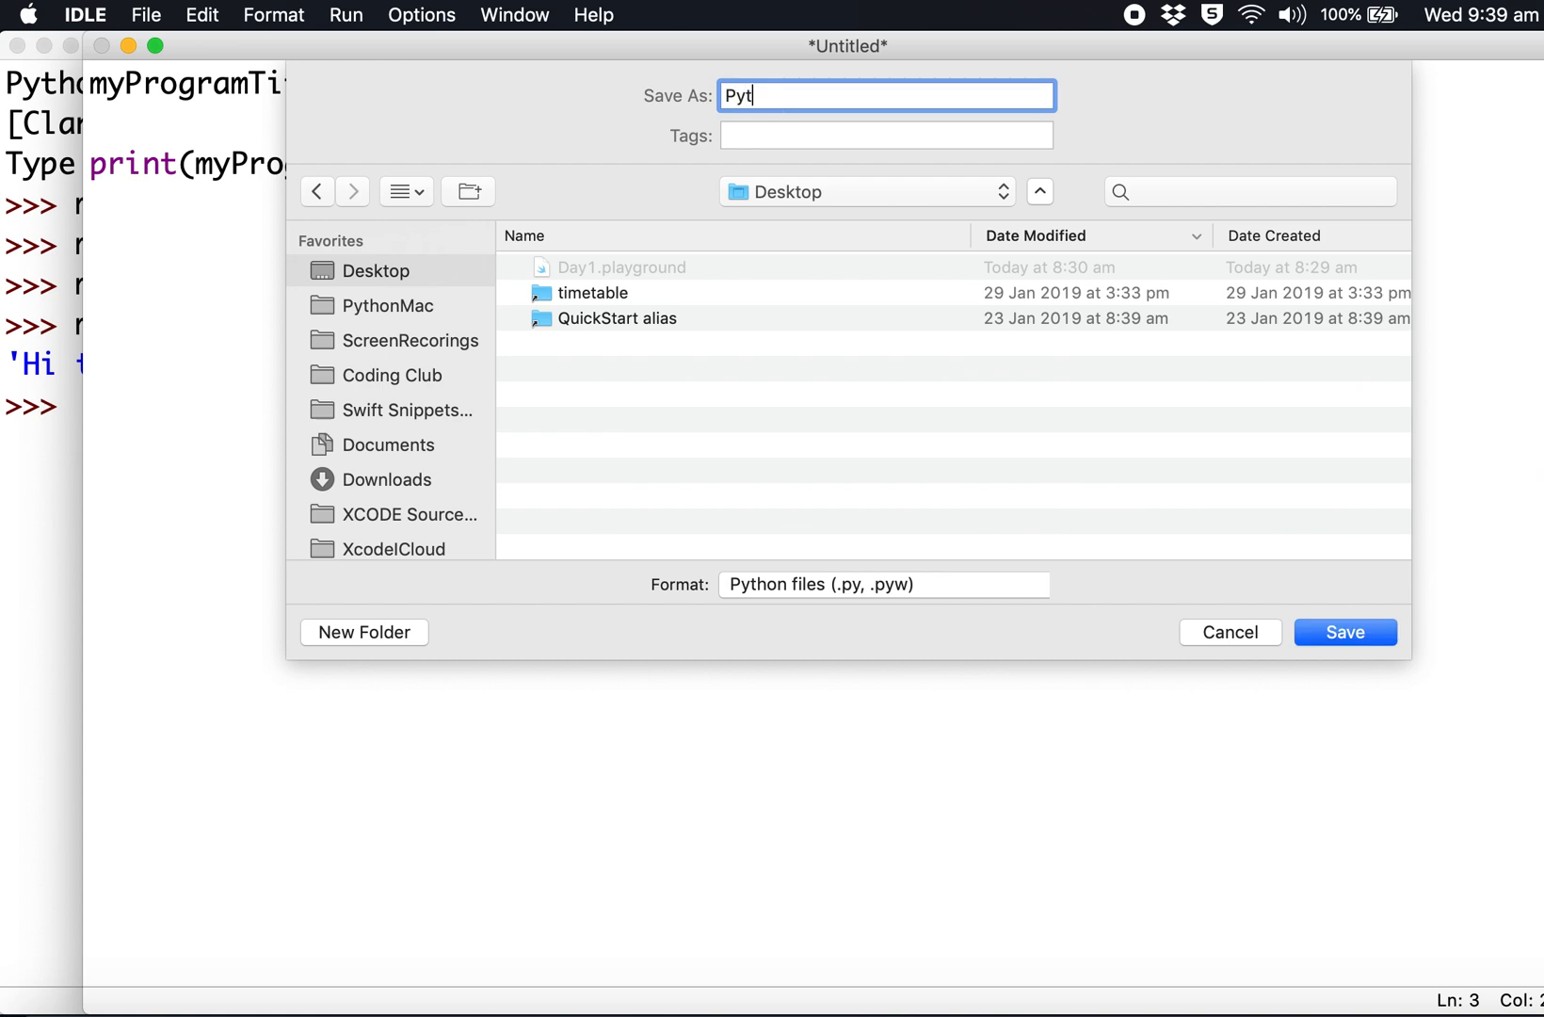
{"action": "type", "text": "honDay1"}
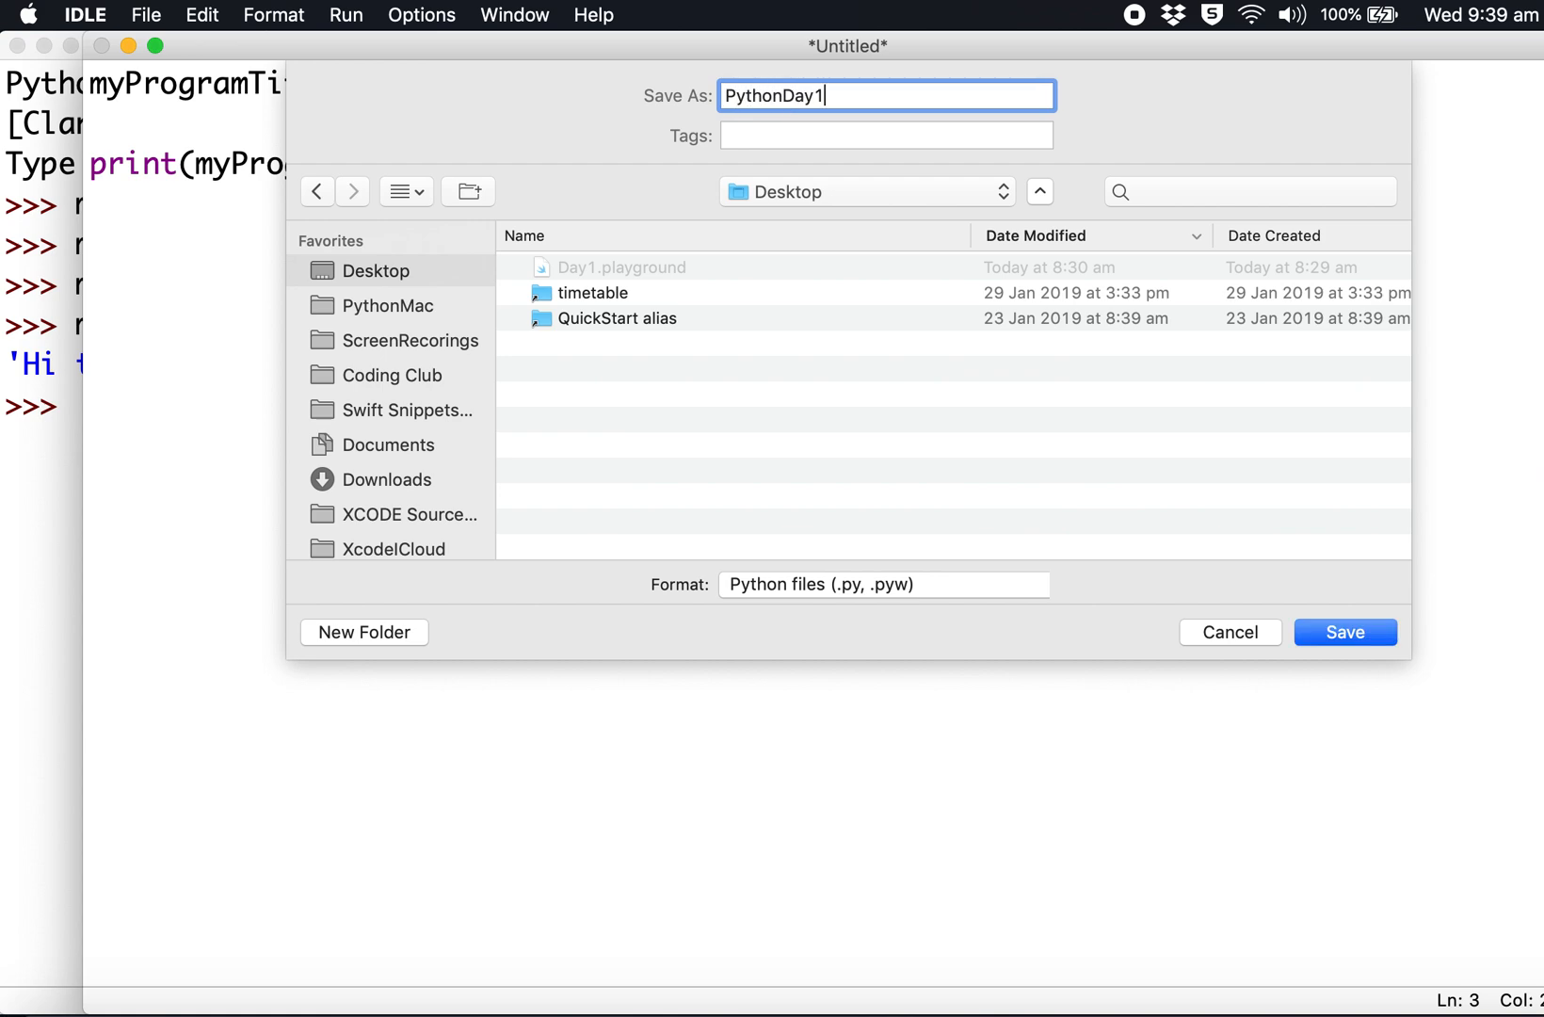
{"action": "left_click", "coordinate": [1343, 632]}
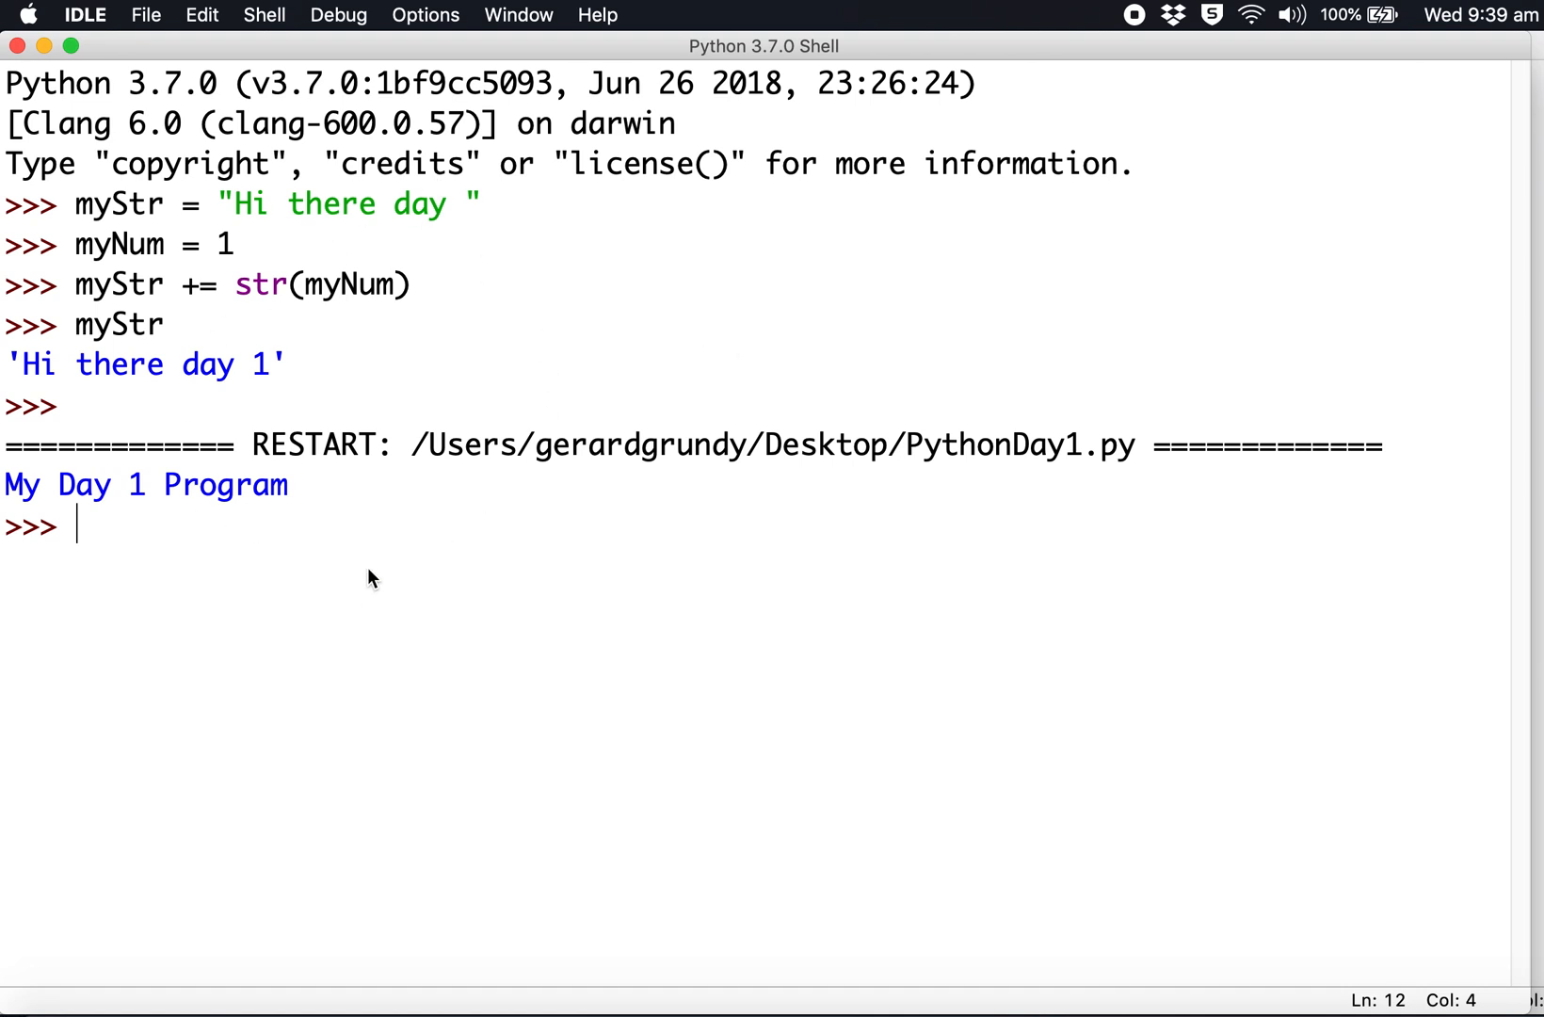
{"action": "mouse_move", "coordinate": [164, 586]}
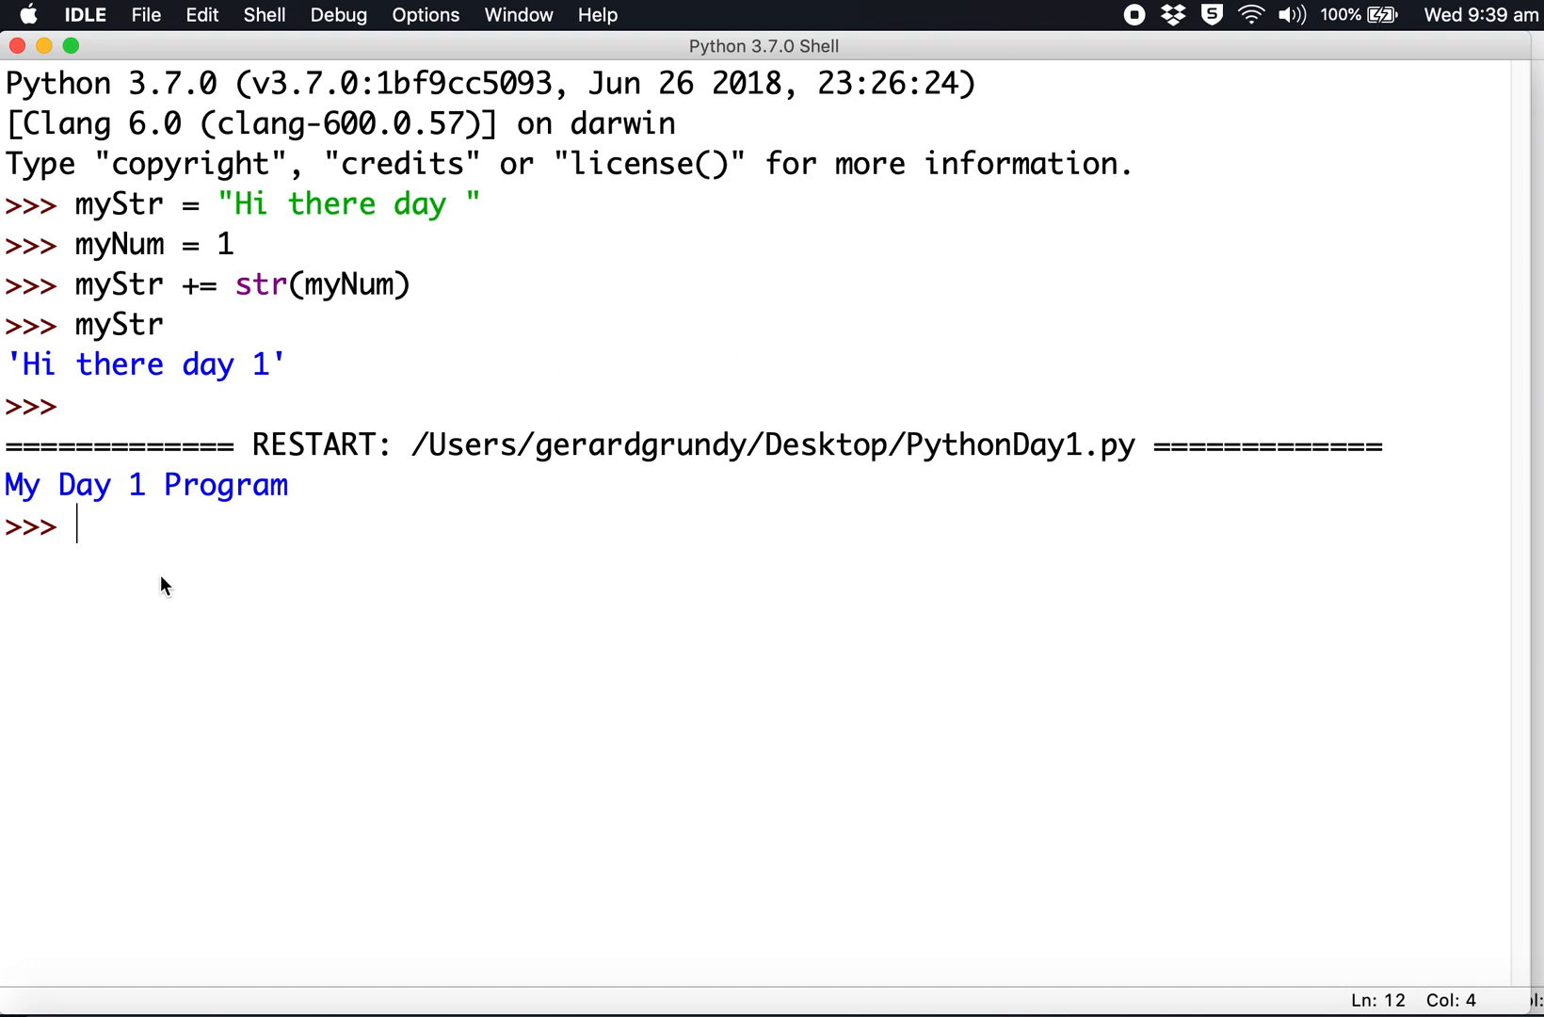
{"action": "mouse_move", "coordinate": [127, 550]}
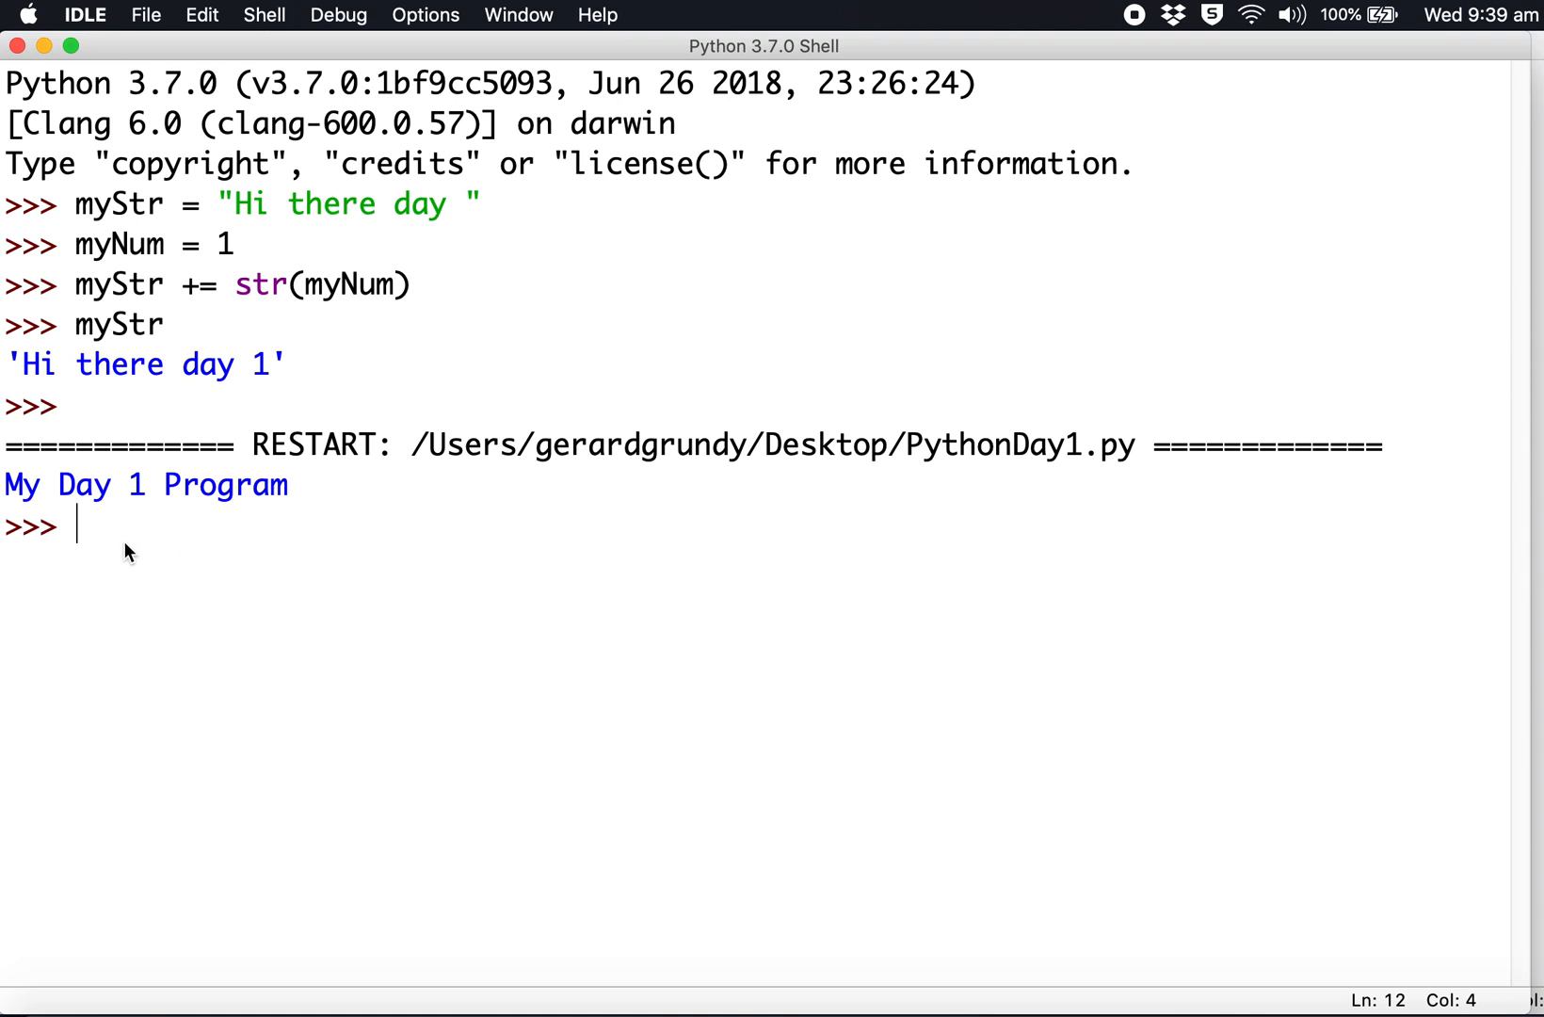
{"action": "mouse_move", "coordinate": [315, 494]}
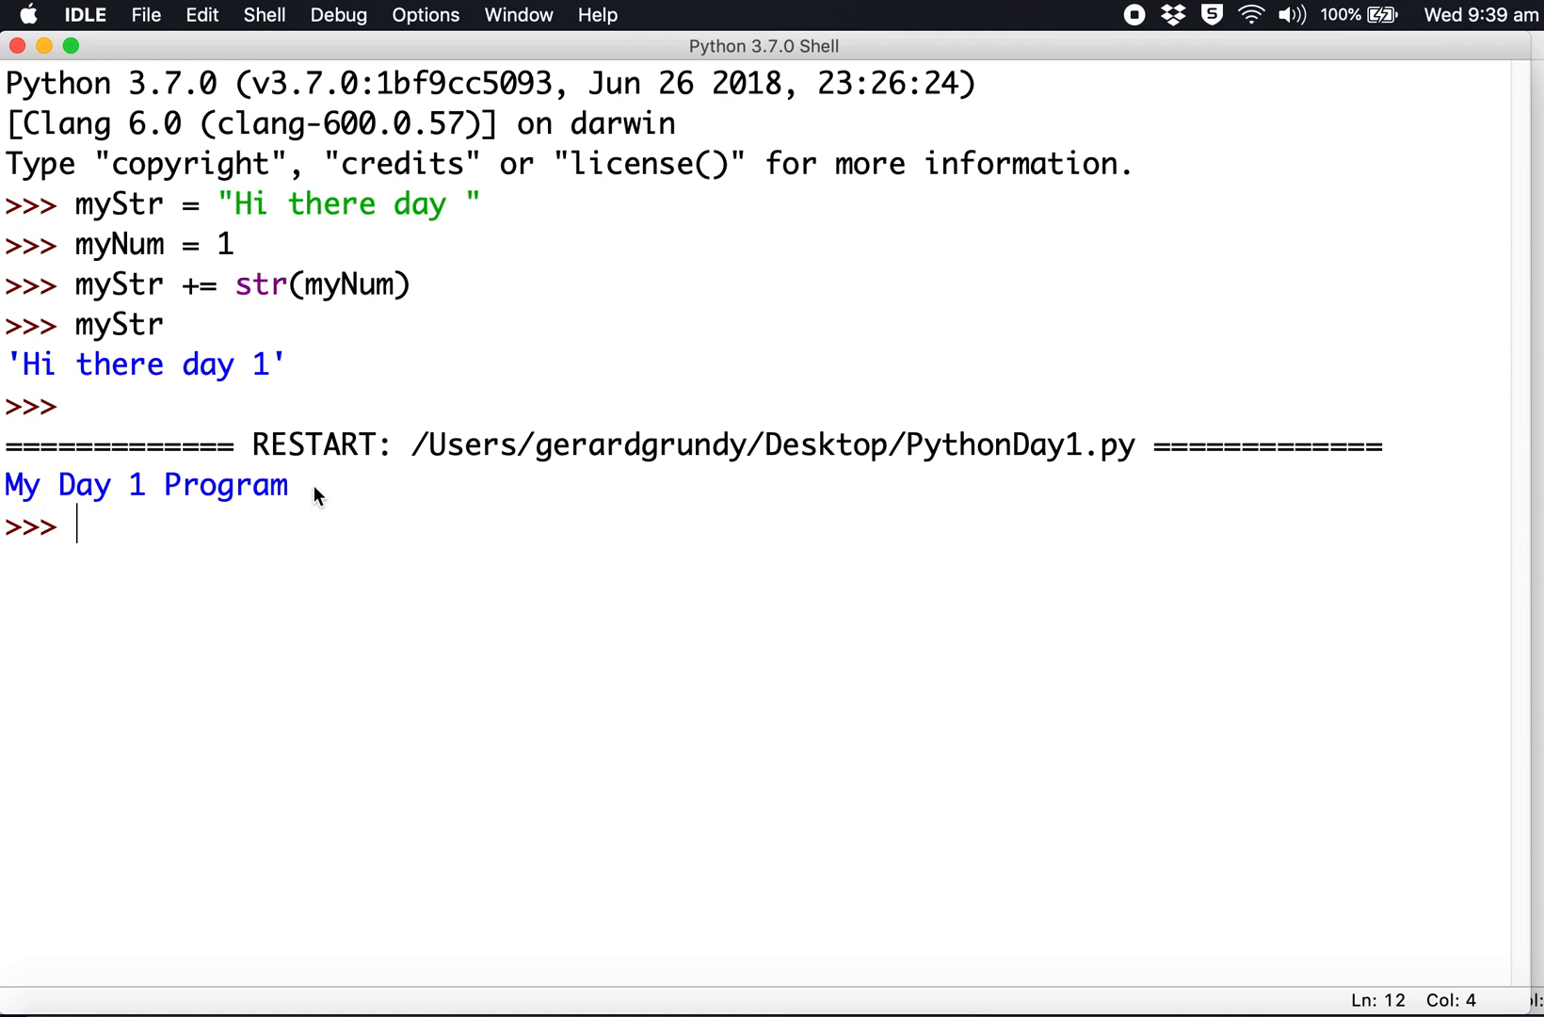